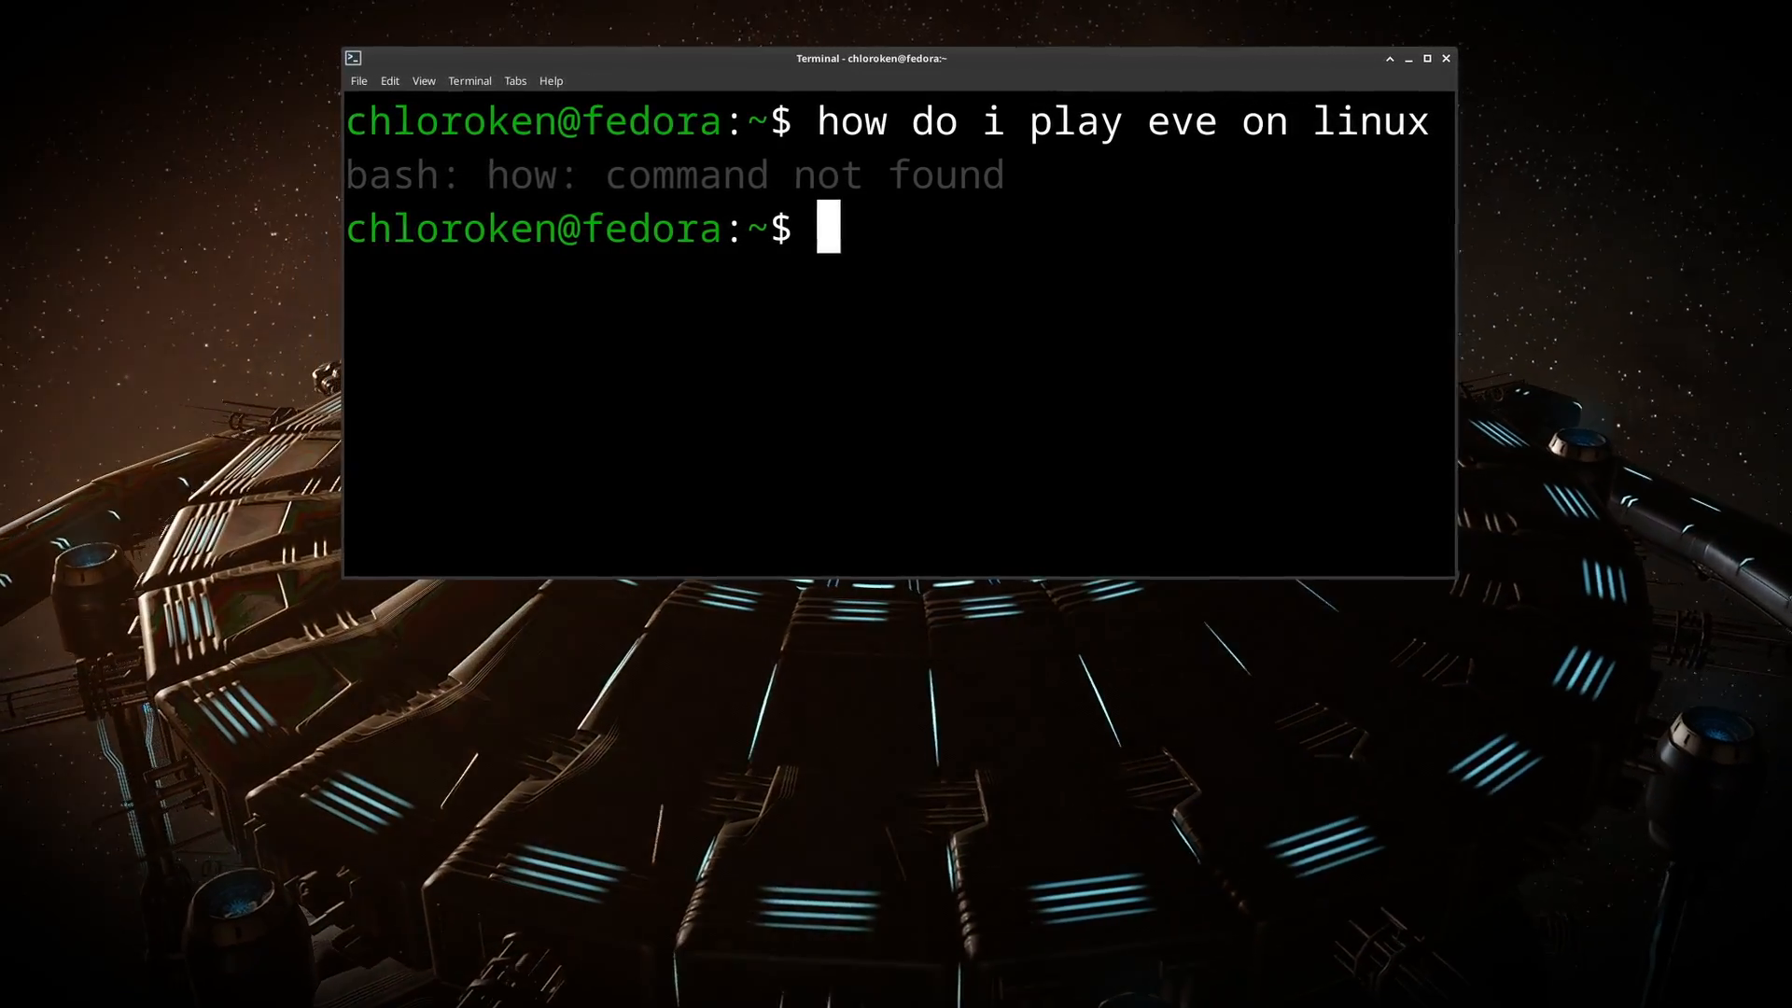
Enter the joke questions 'oh god im confused', 'help me' and 'tree' at the shell prompt
type("oh god im")
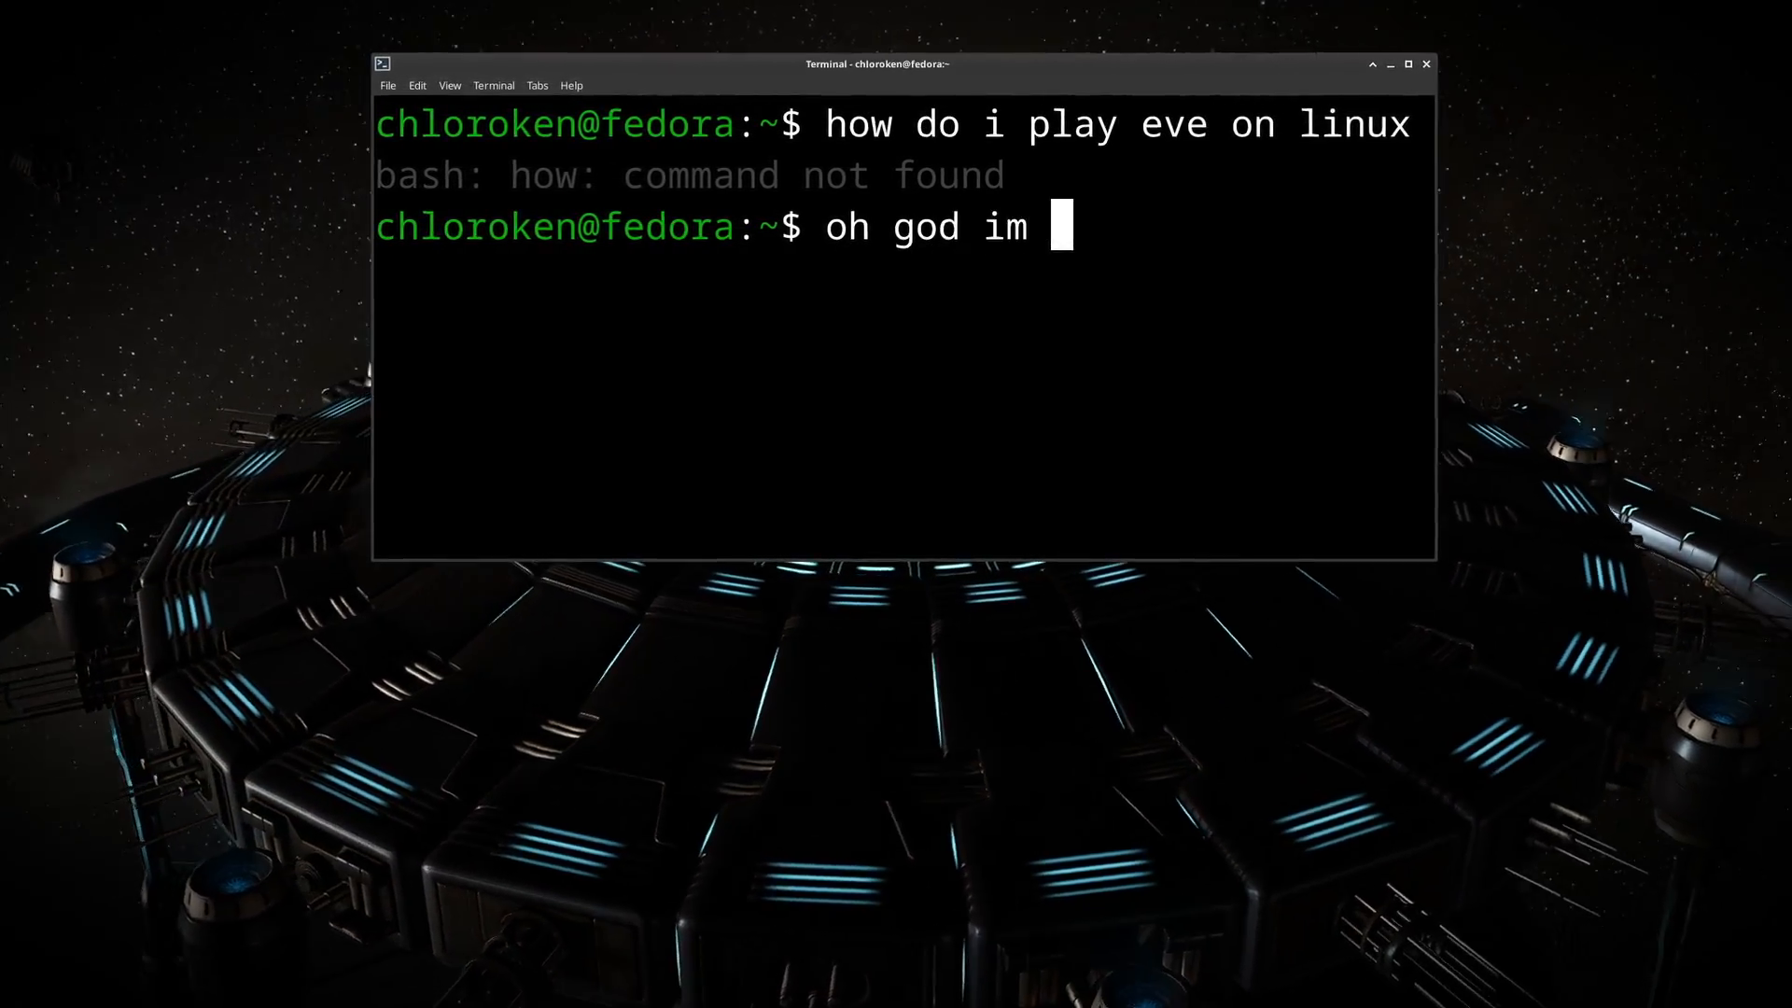
type("confused")
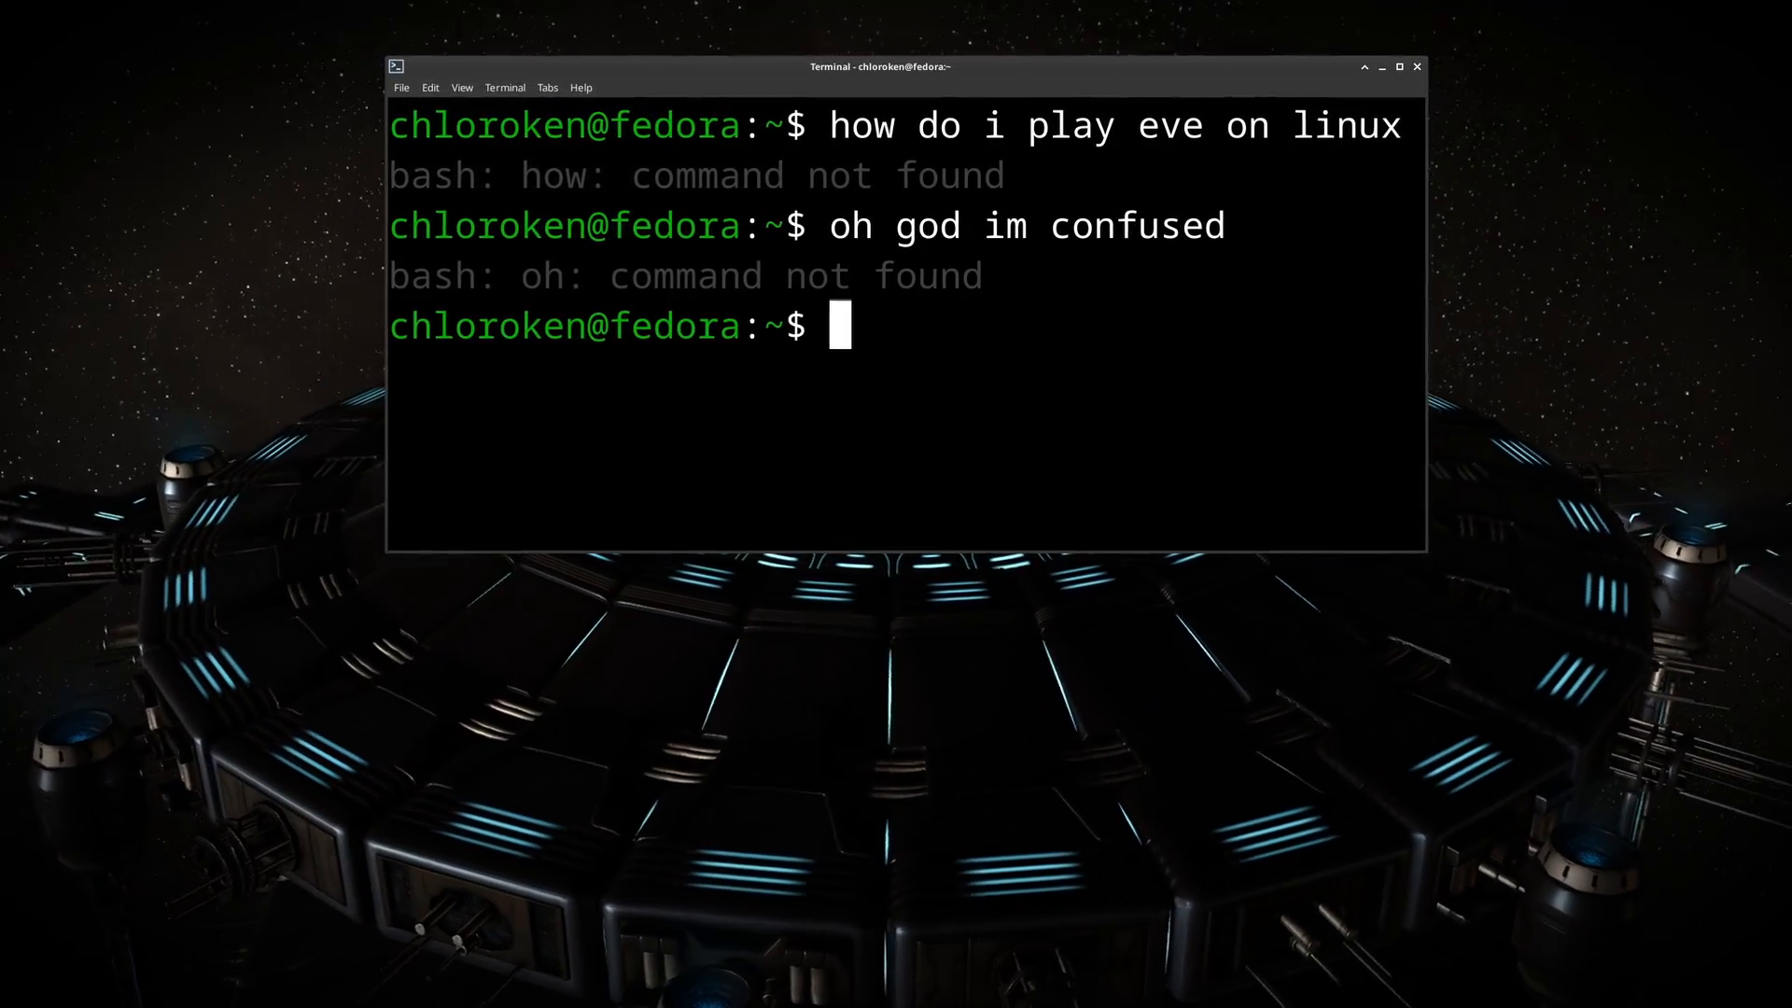
type("help me")
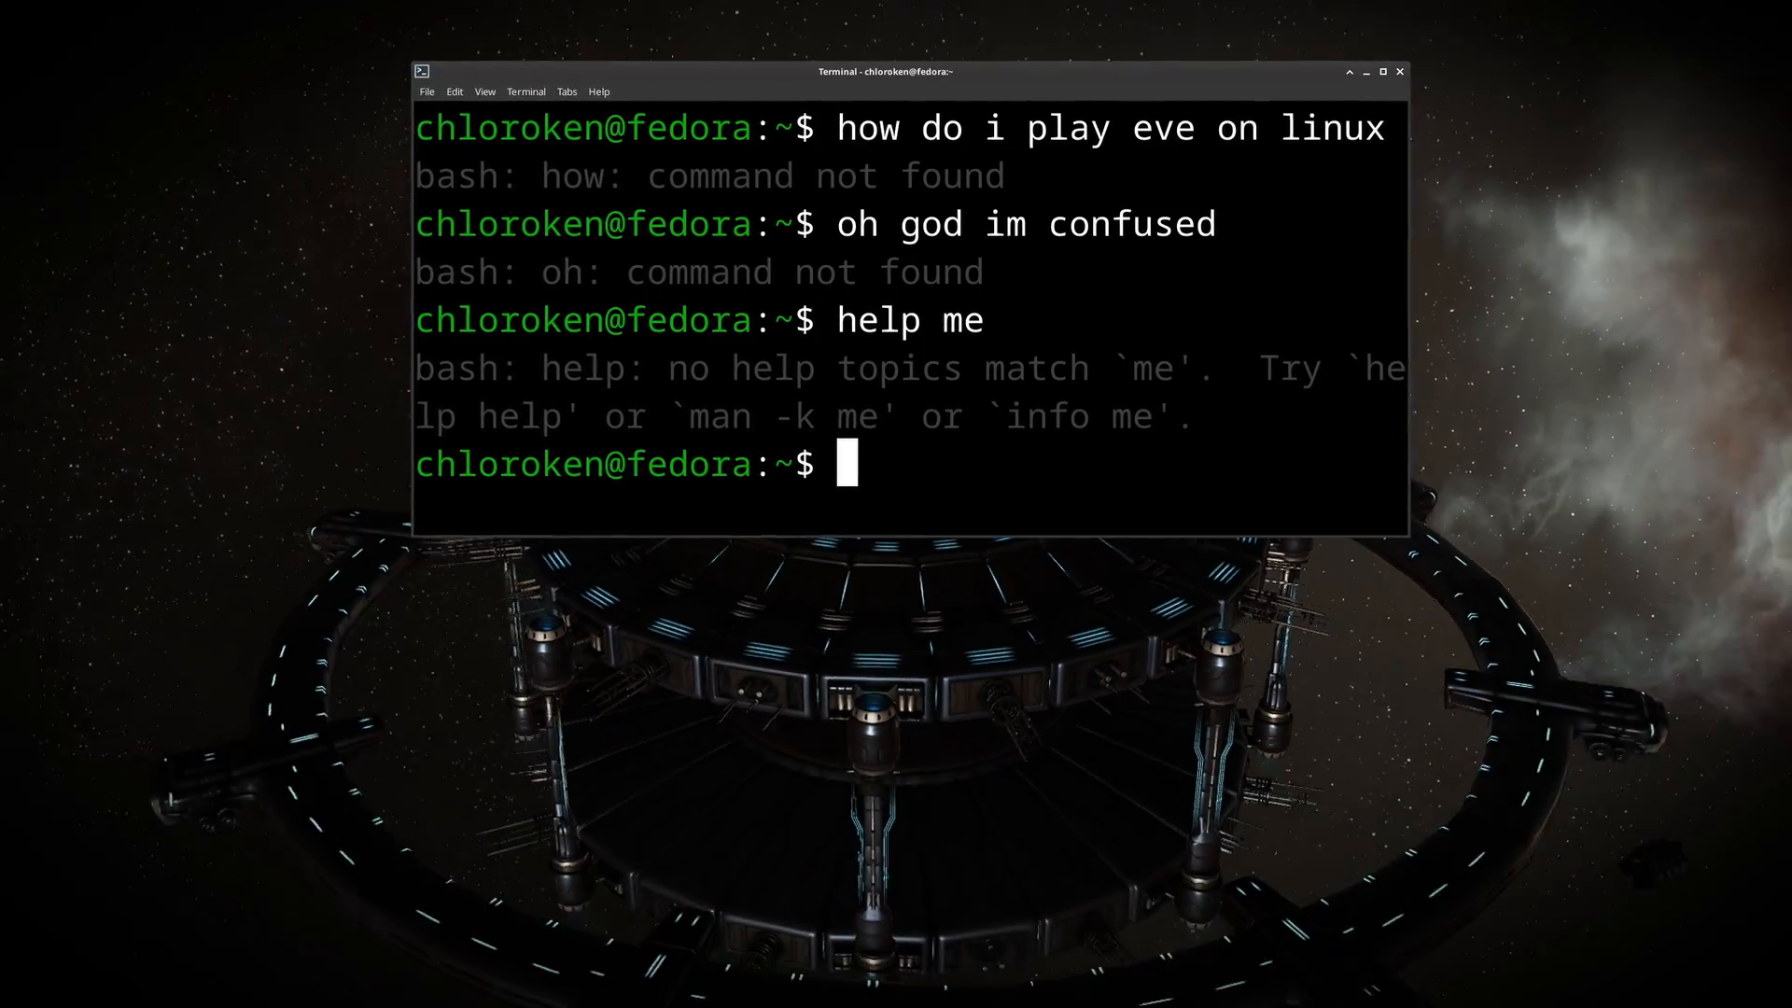
type("tree")
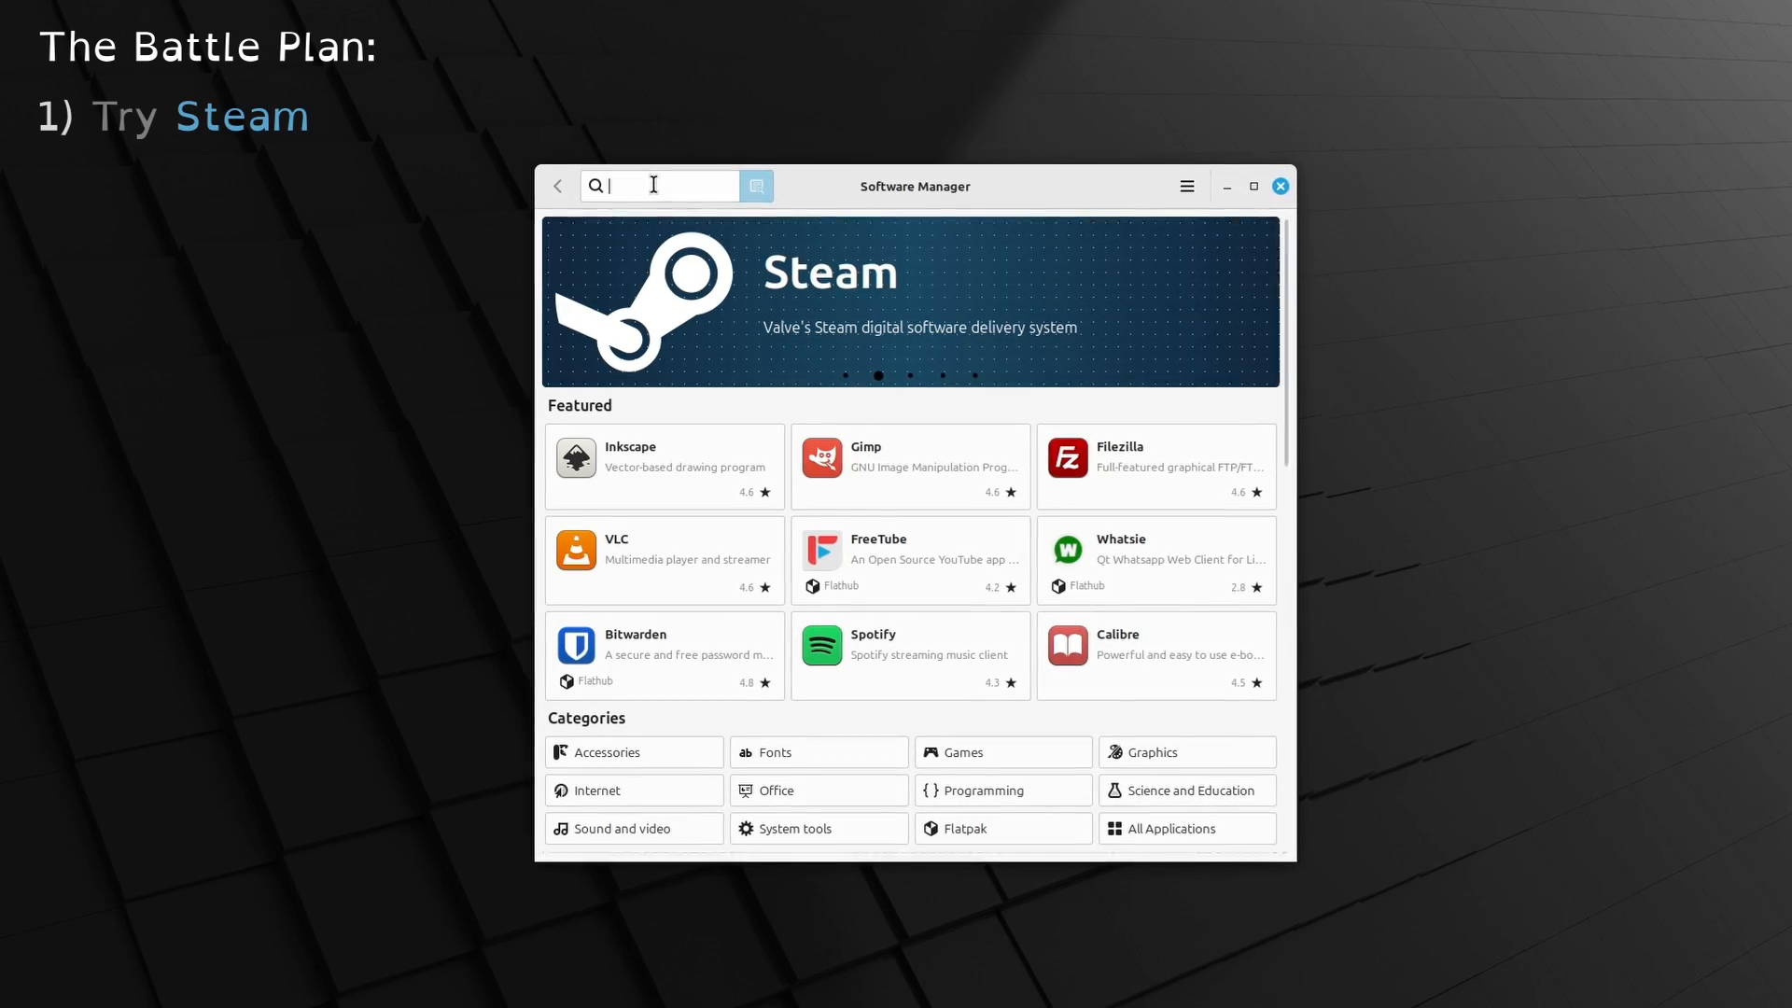
type("steam")
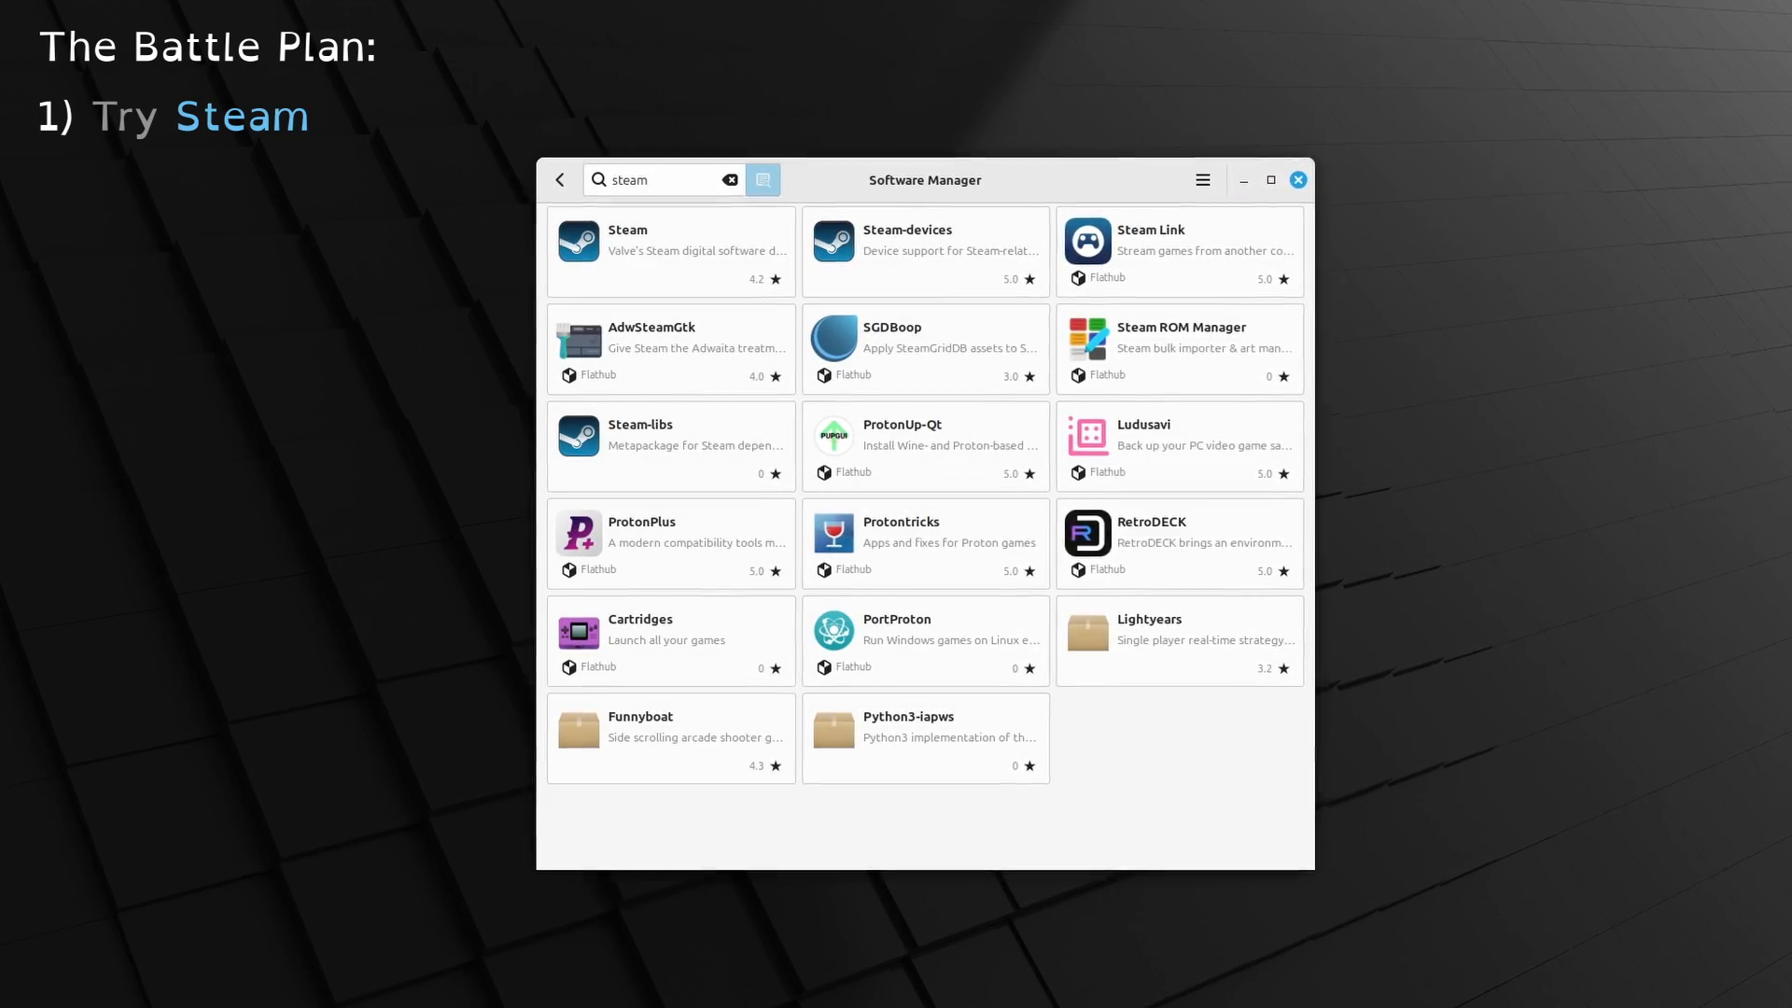
left_click(627, 241)
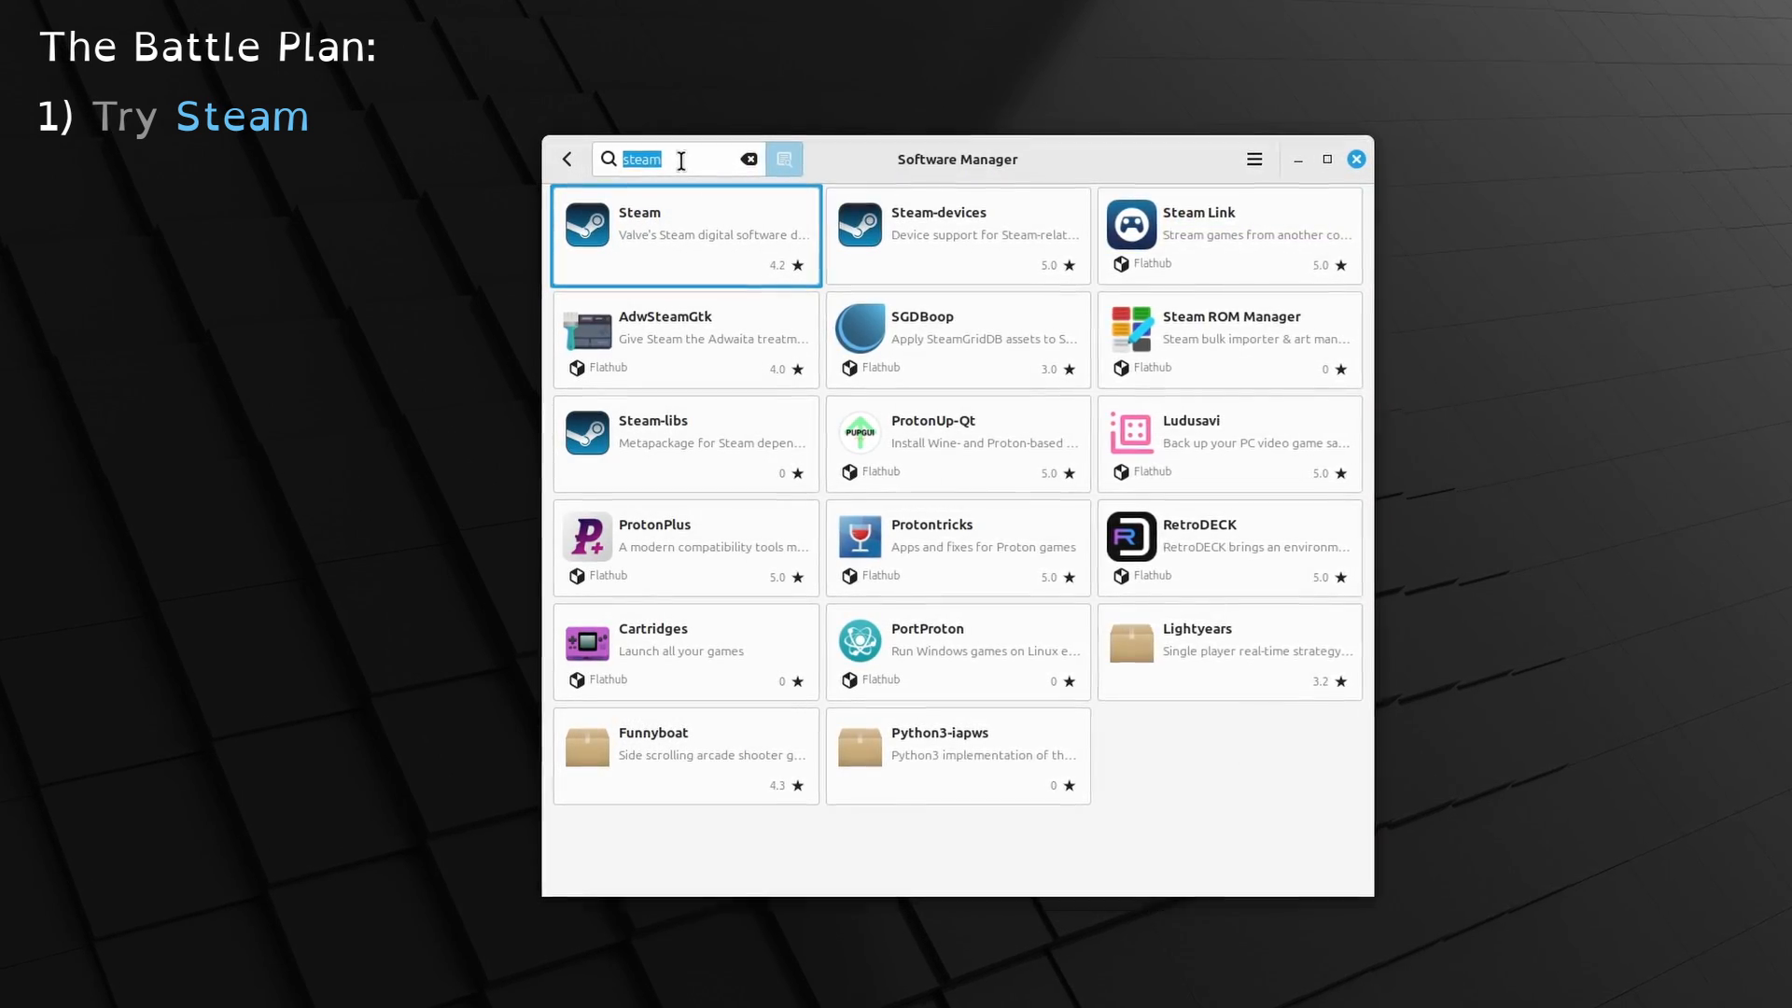
type("lutris")
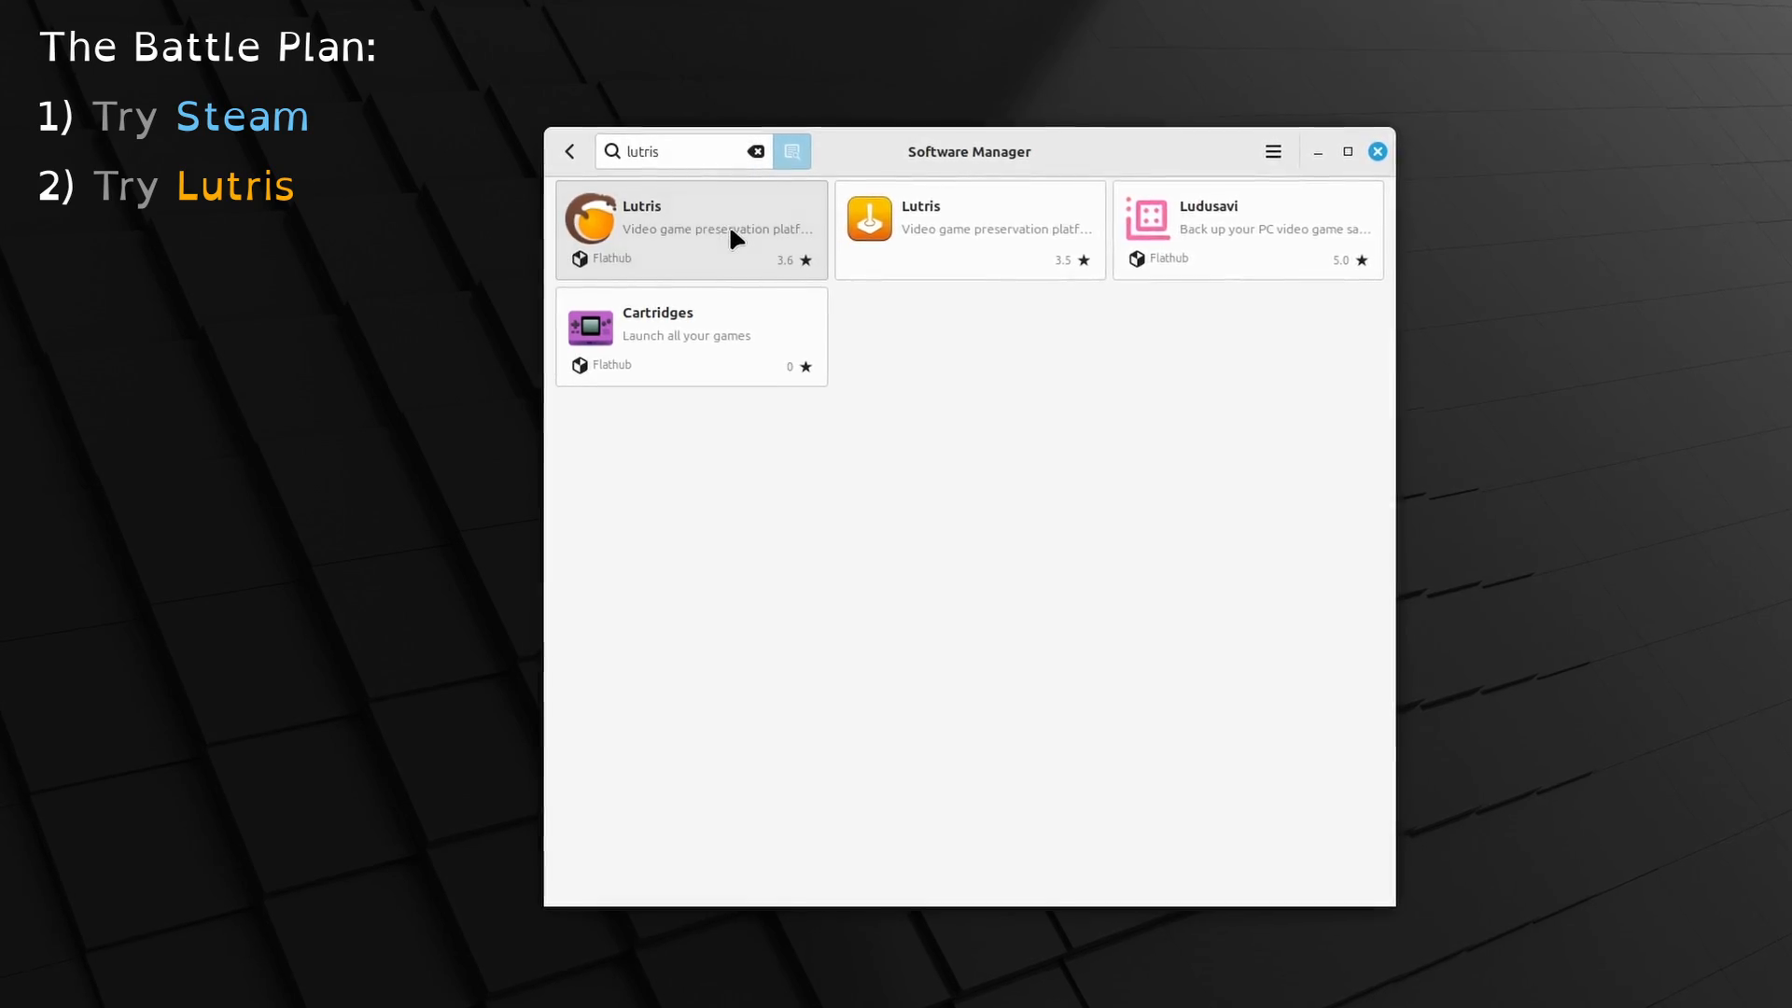
left_click(690, 228)
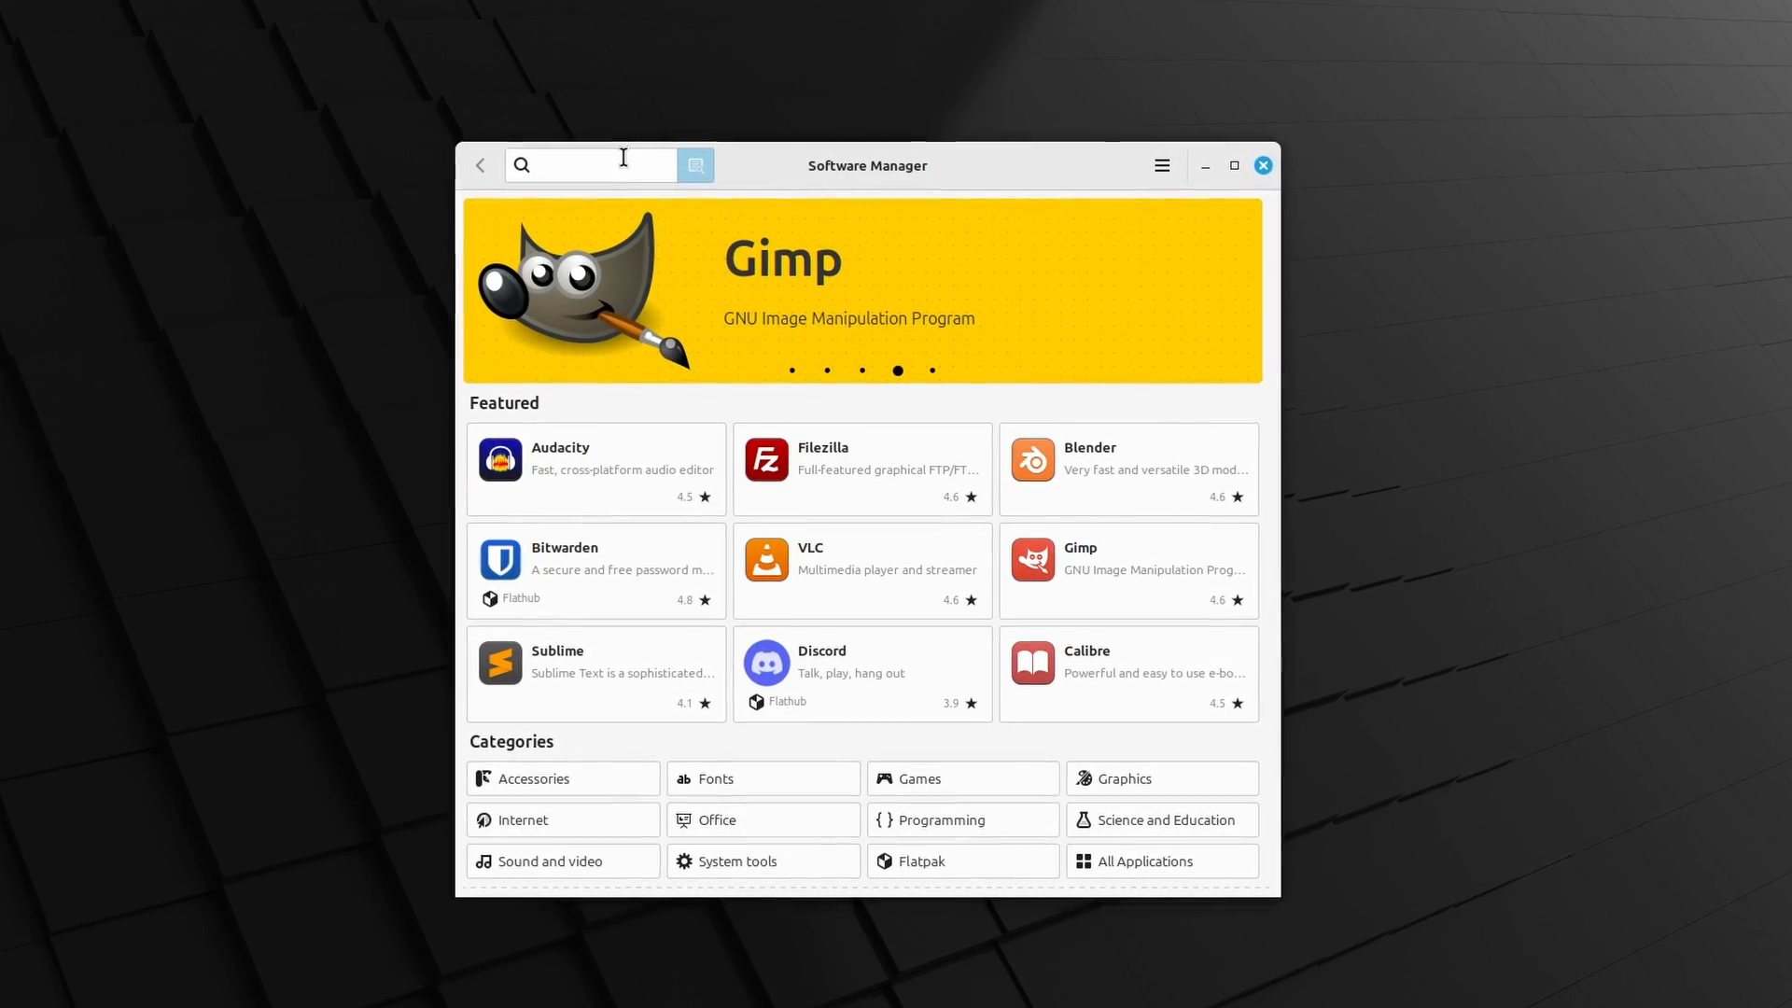
Find Steam by searching 'steam', install it and accept the additional required packages
type("steam")
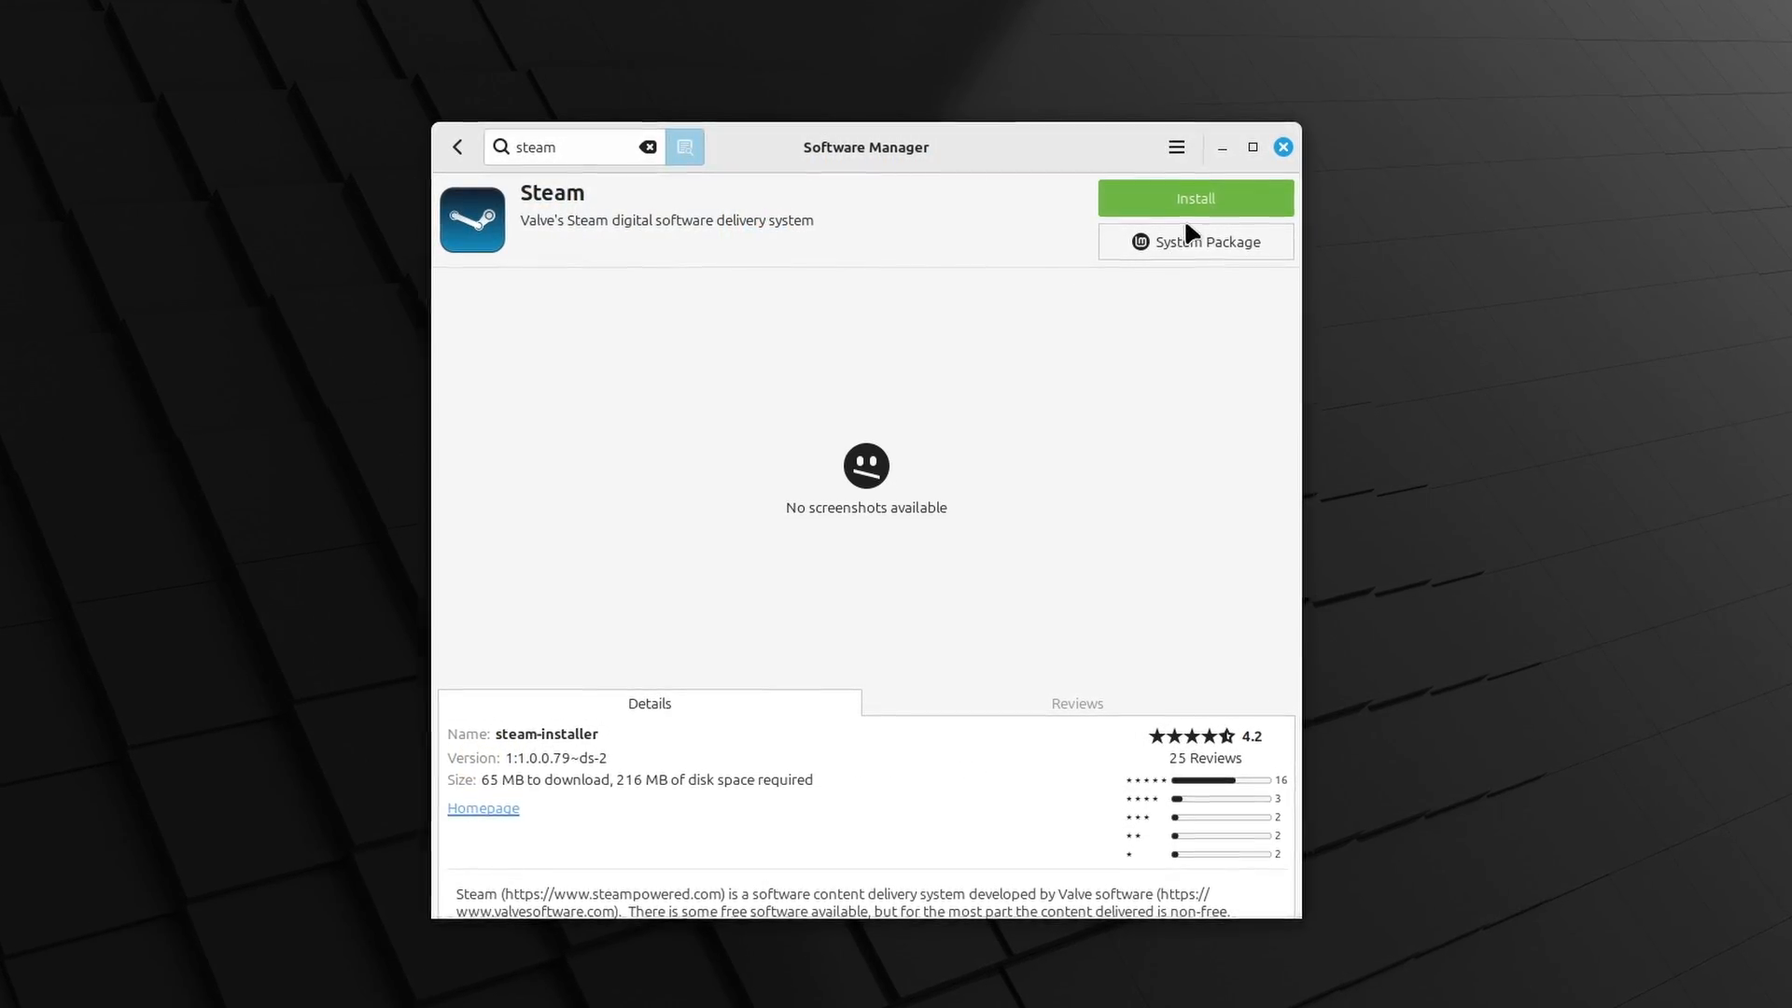
left_click(1193, 198)
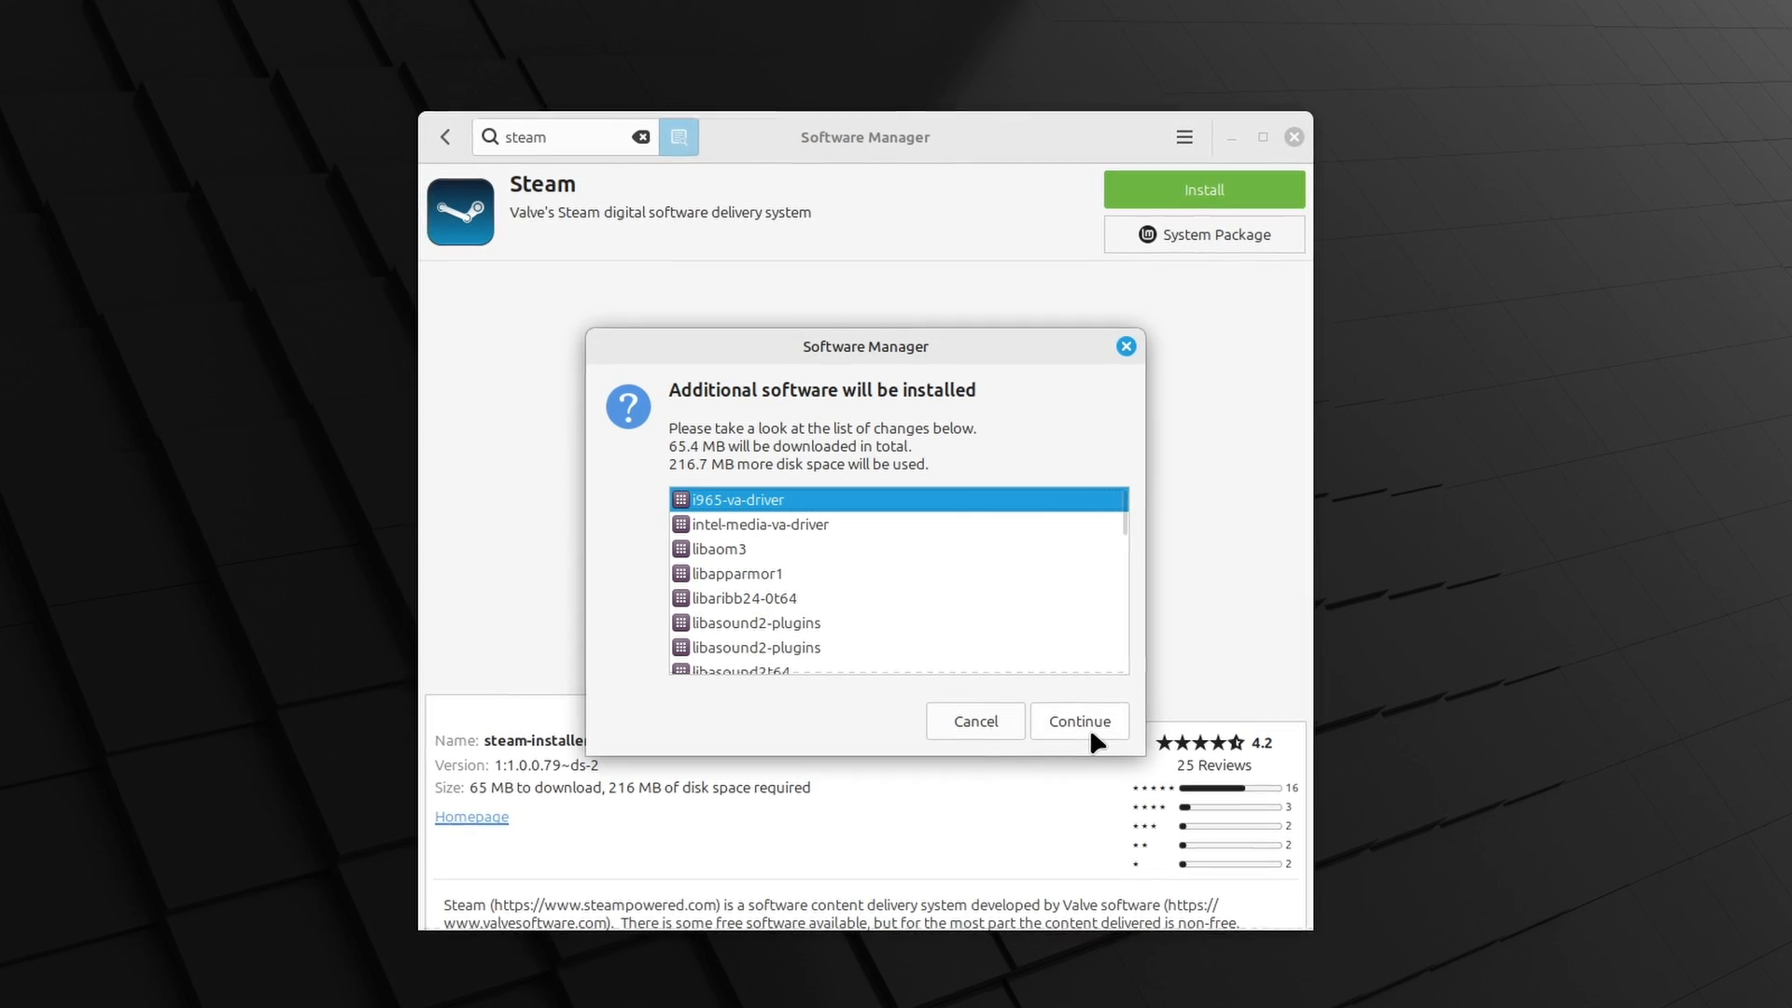
left_click(1077, 721)
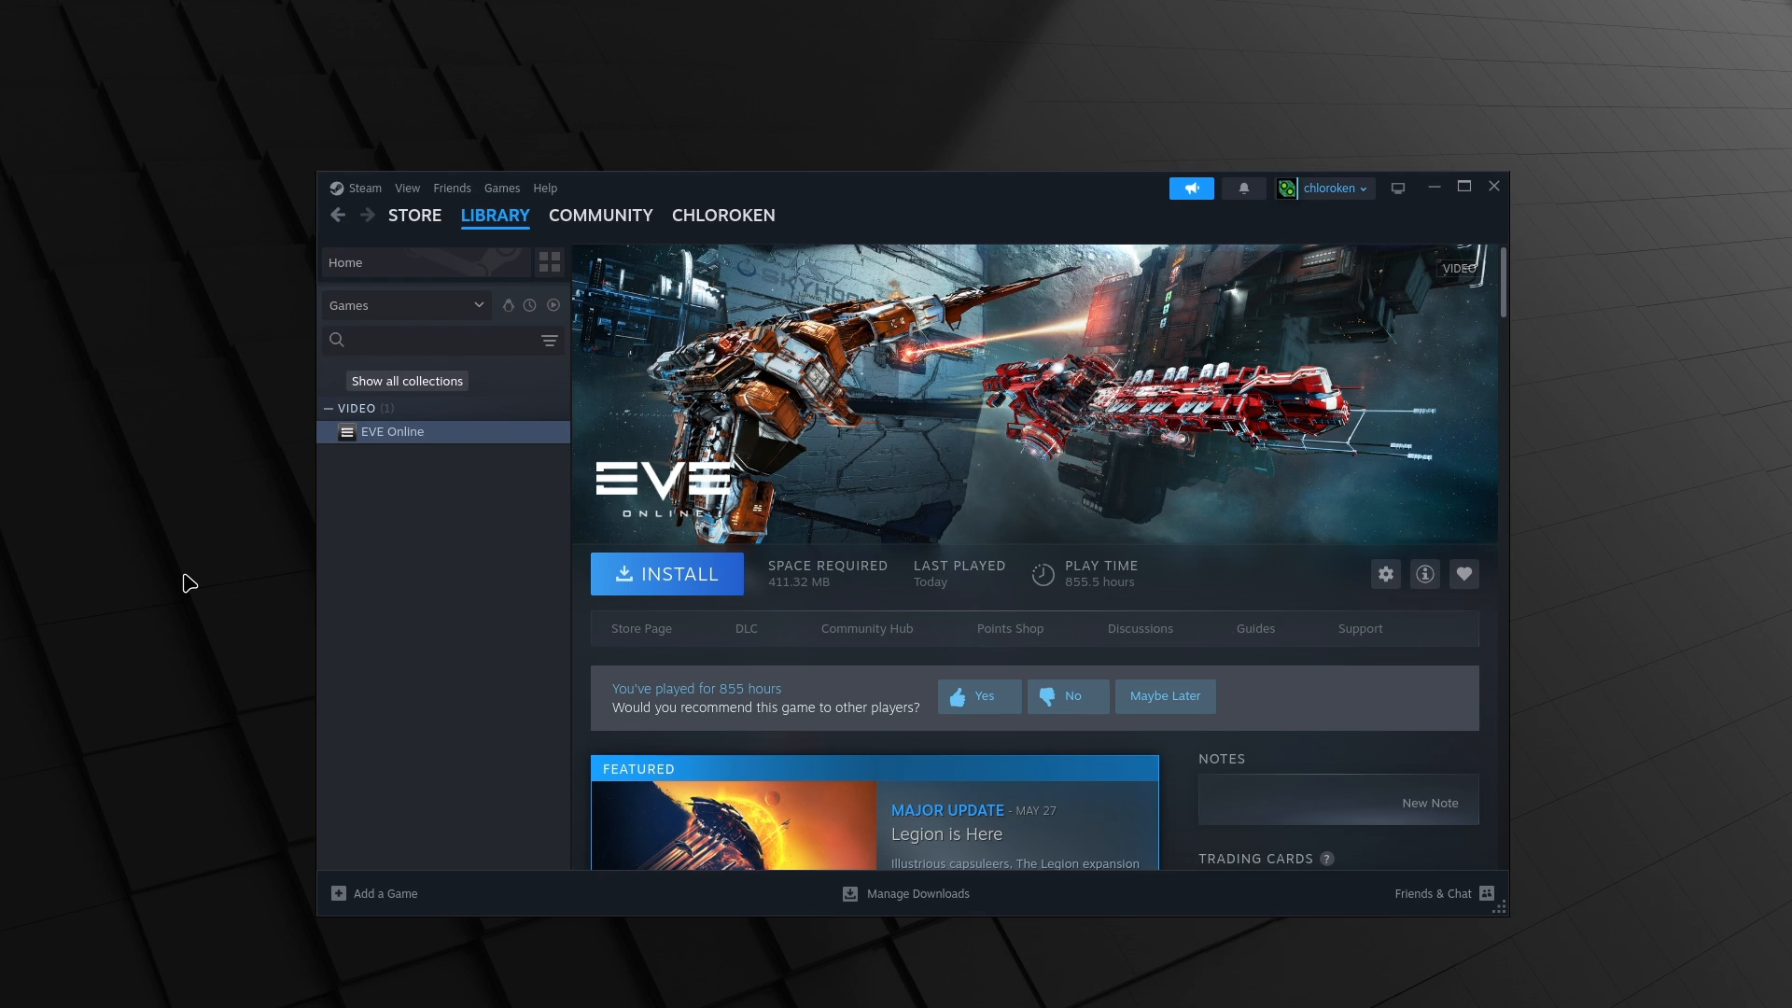
mouse_move(435, 486)
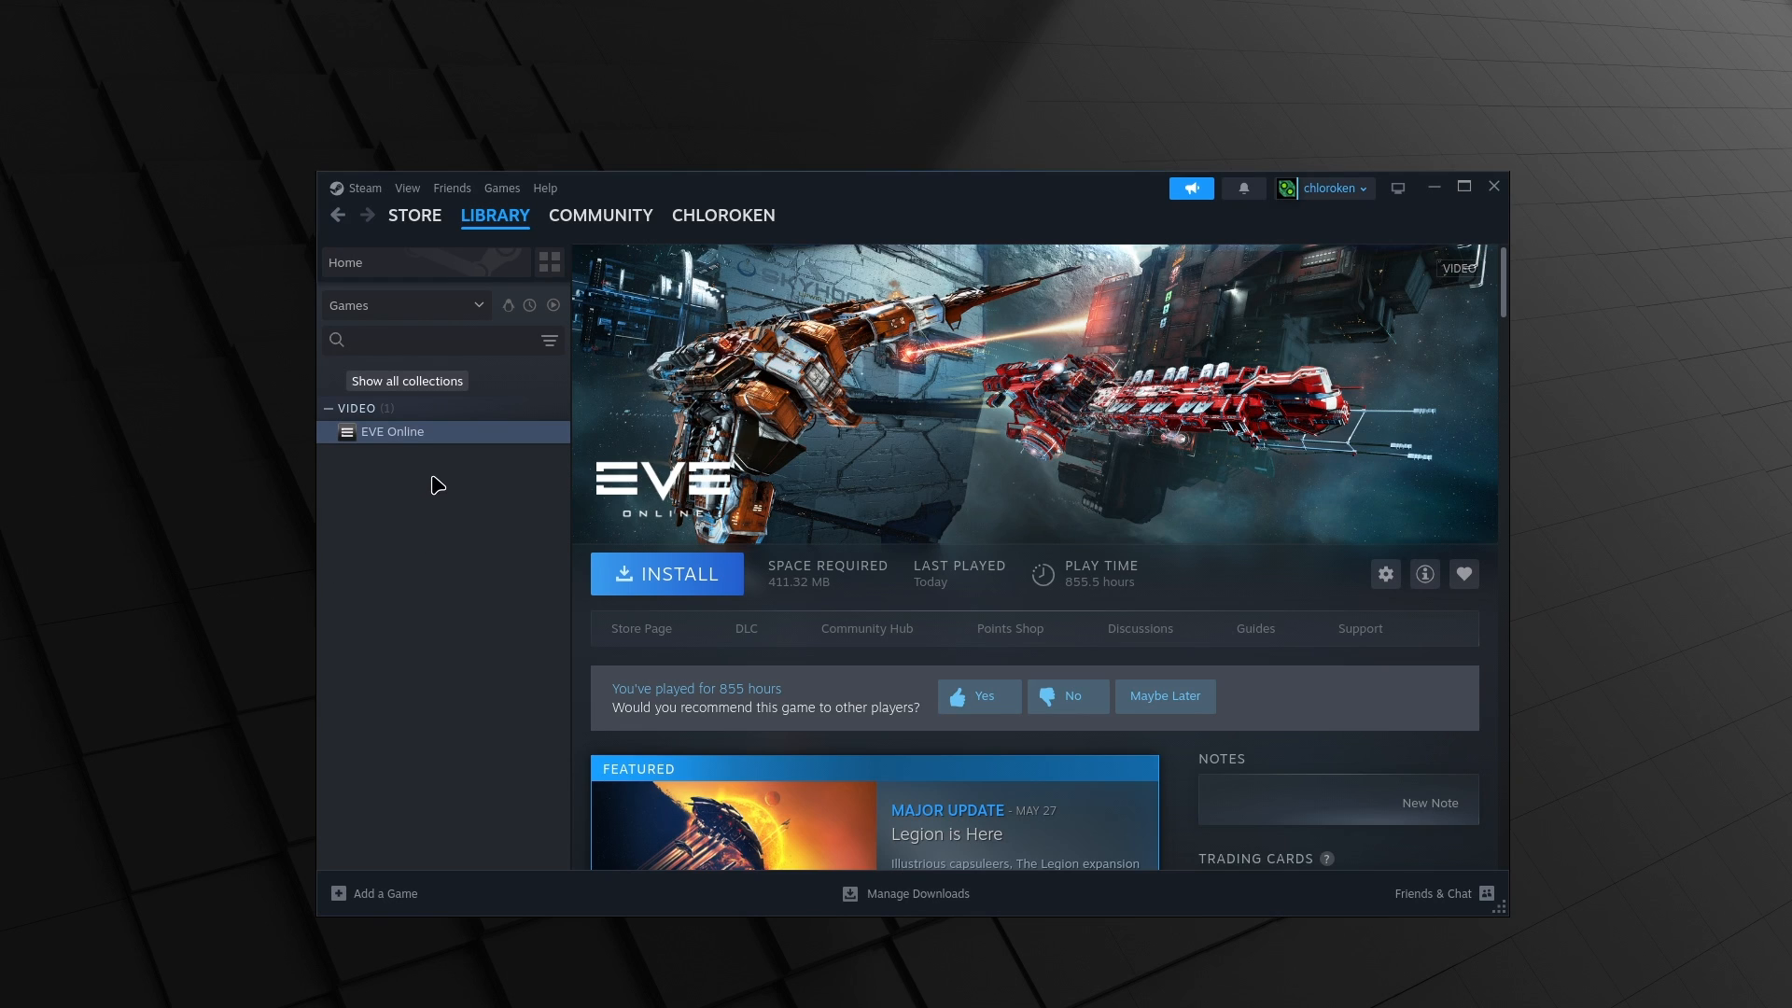
Bring up EVE Online's Properties on the Compatibility page
right_click(392, 431)
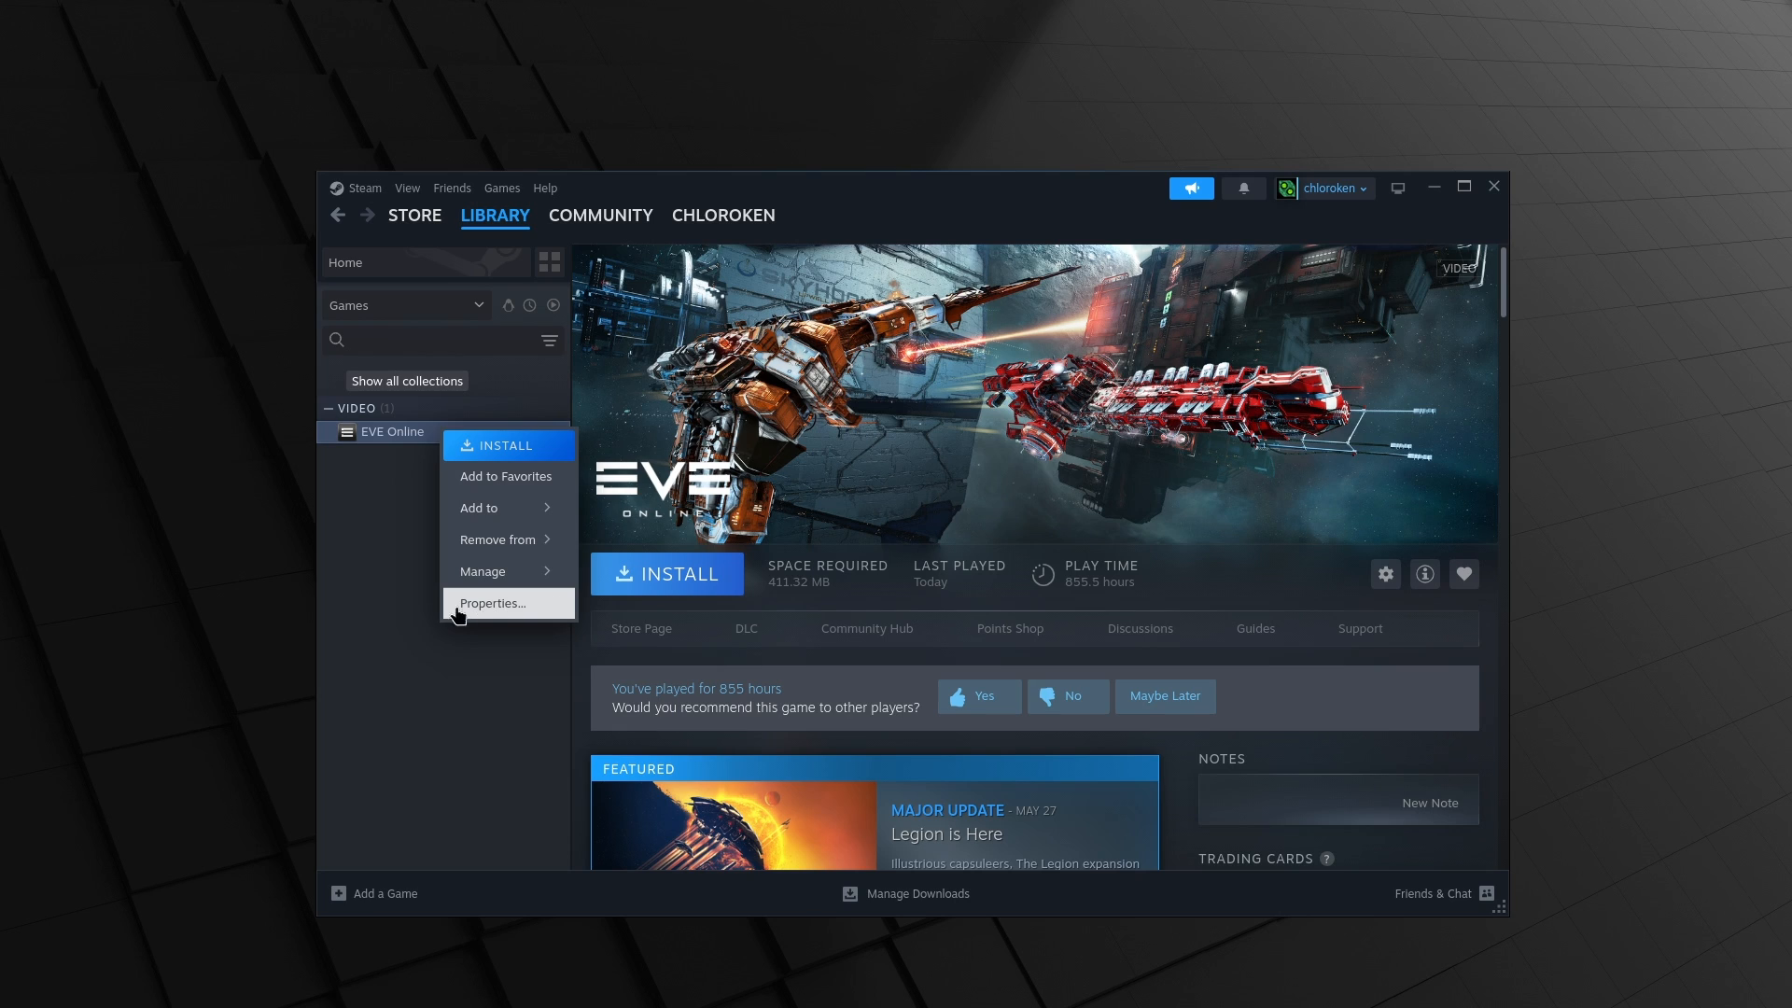
left_click(491, 603)
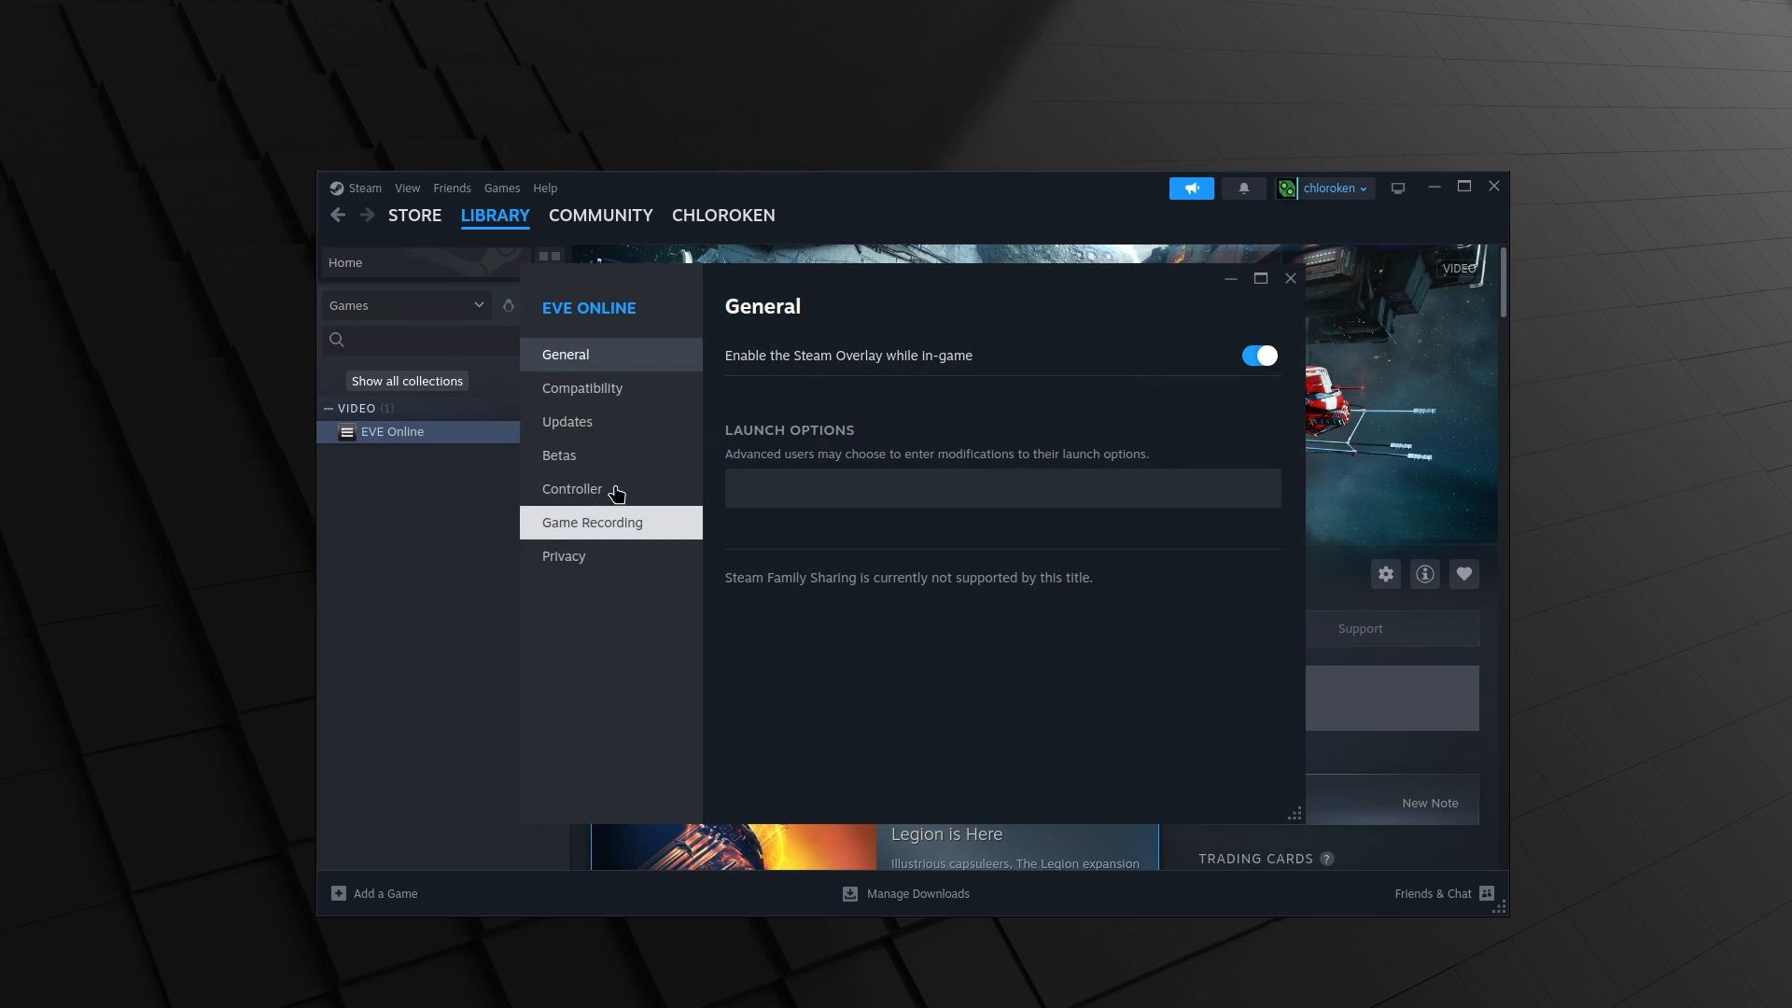
left_click(583, 388)
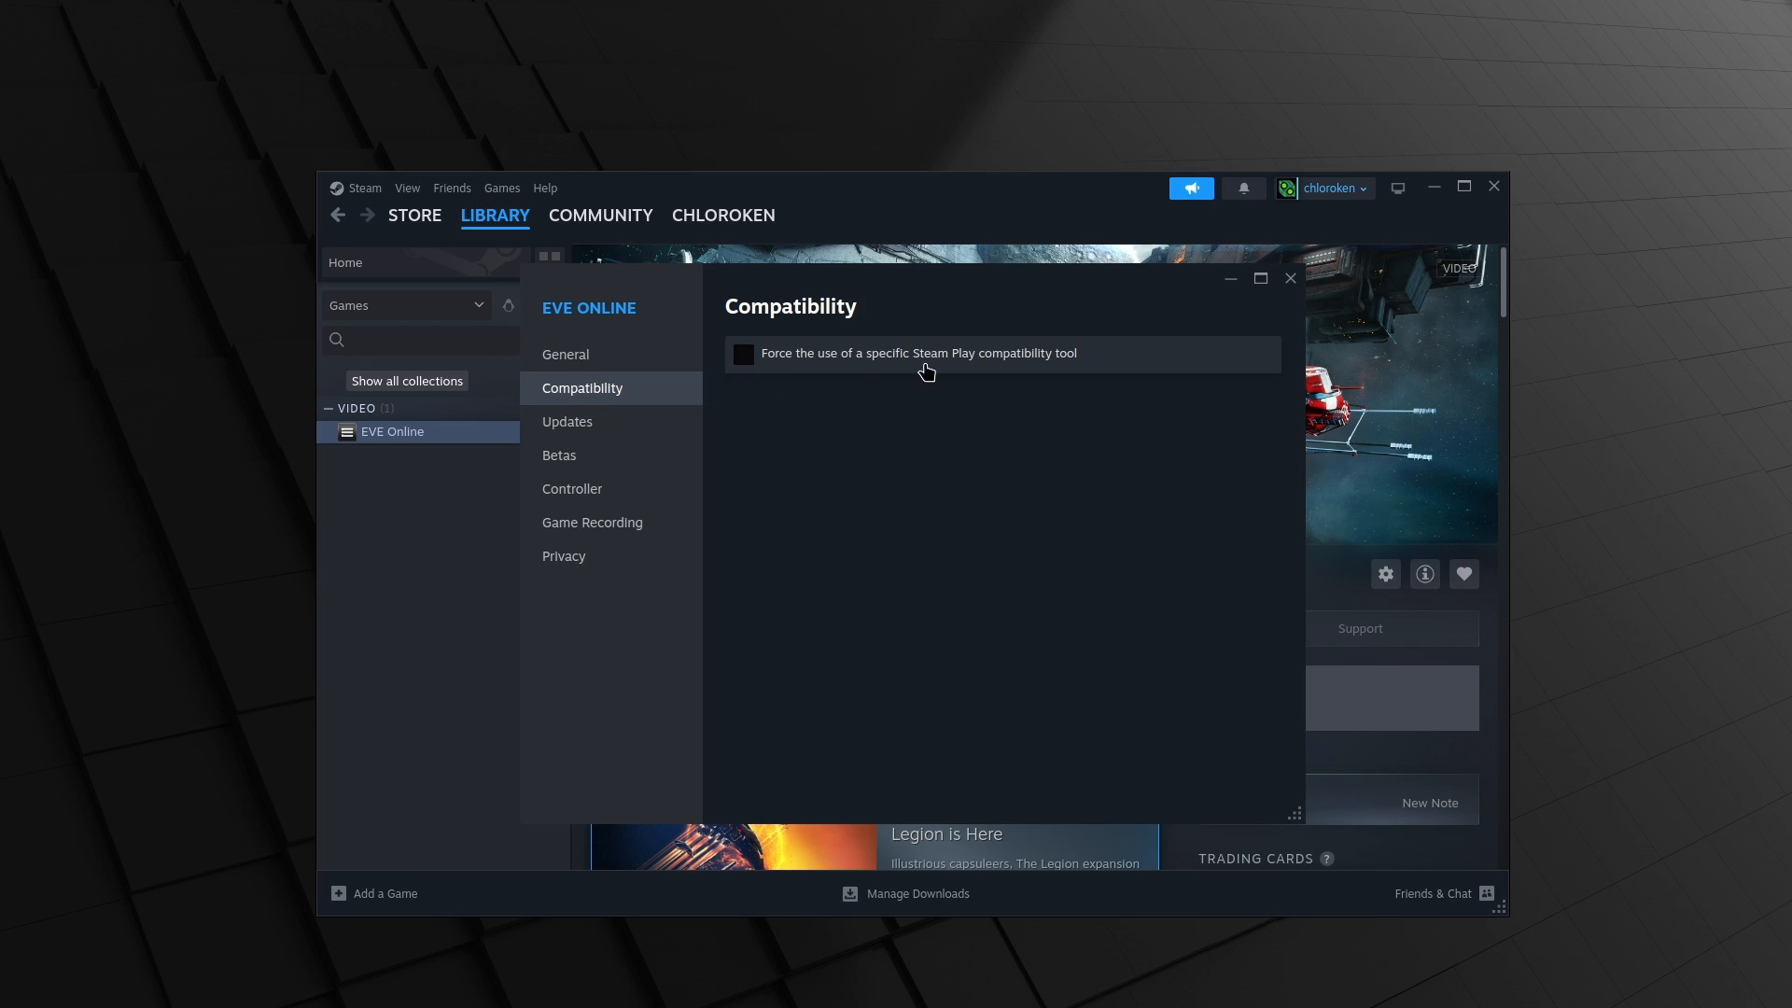
Force a specific Steam Play compatibility tool and choose Proton Experimental
left_click(741, 353)
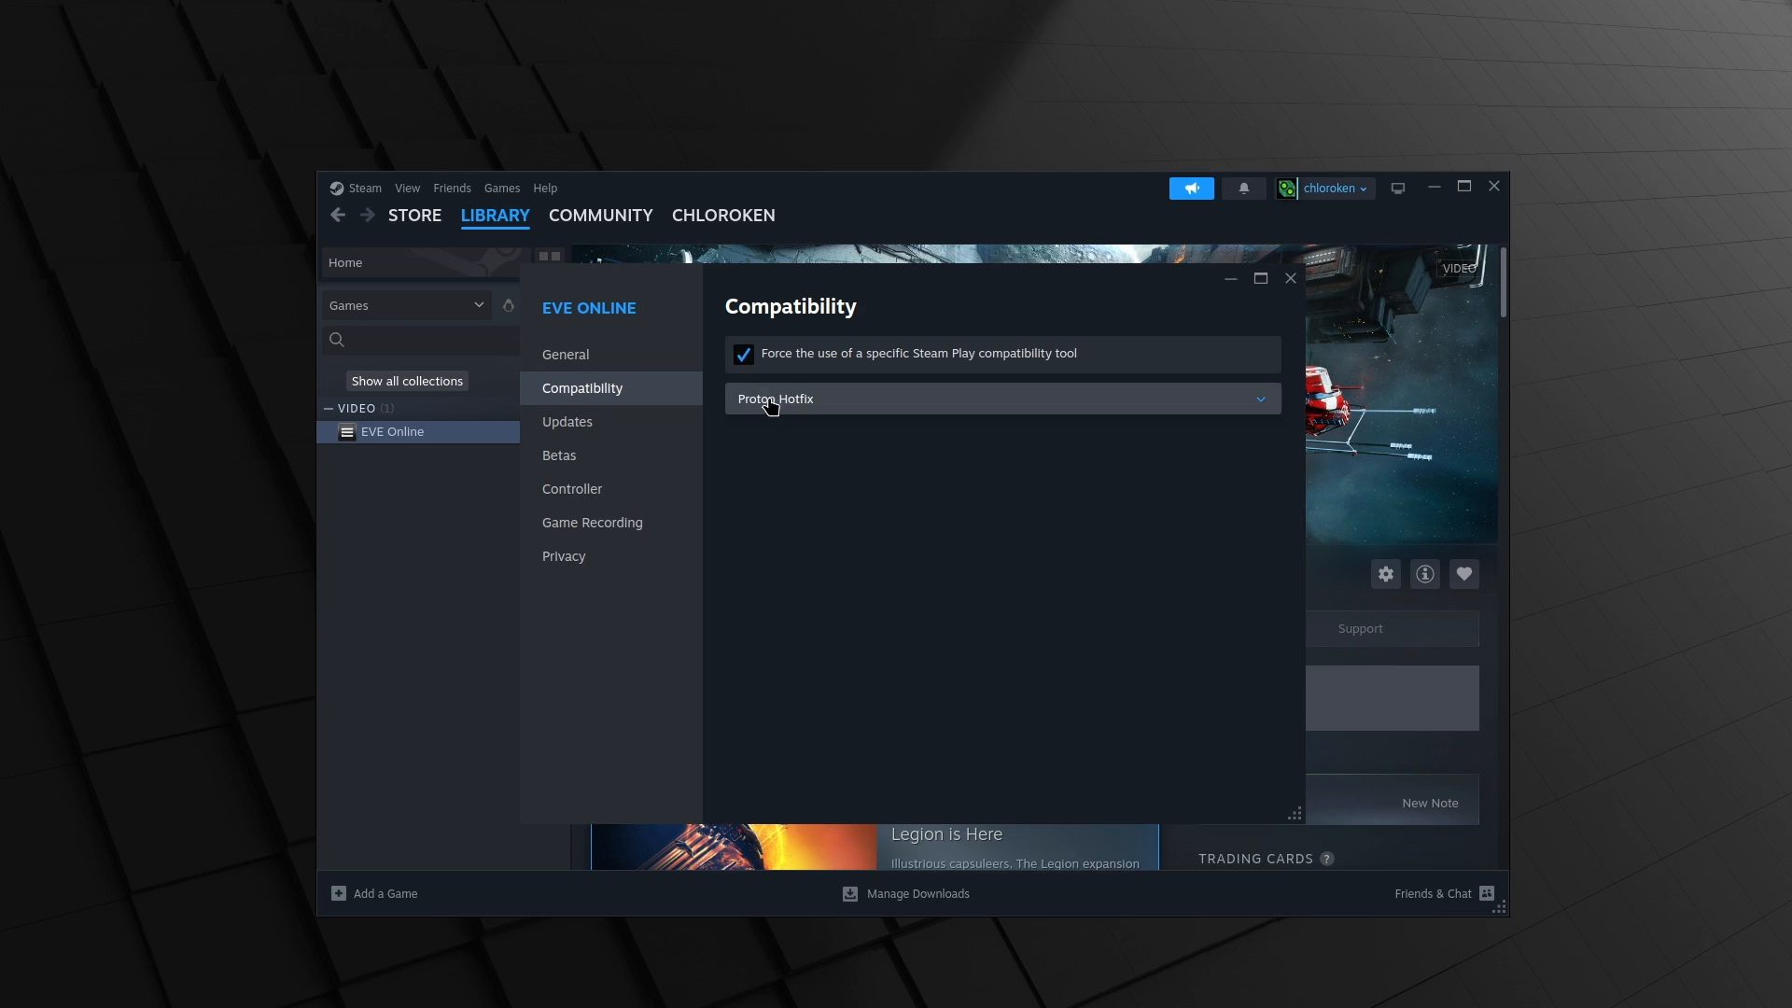
left_click(1001, 397)
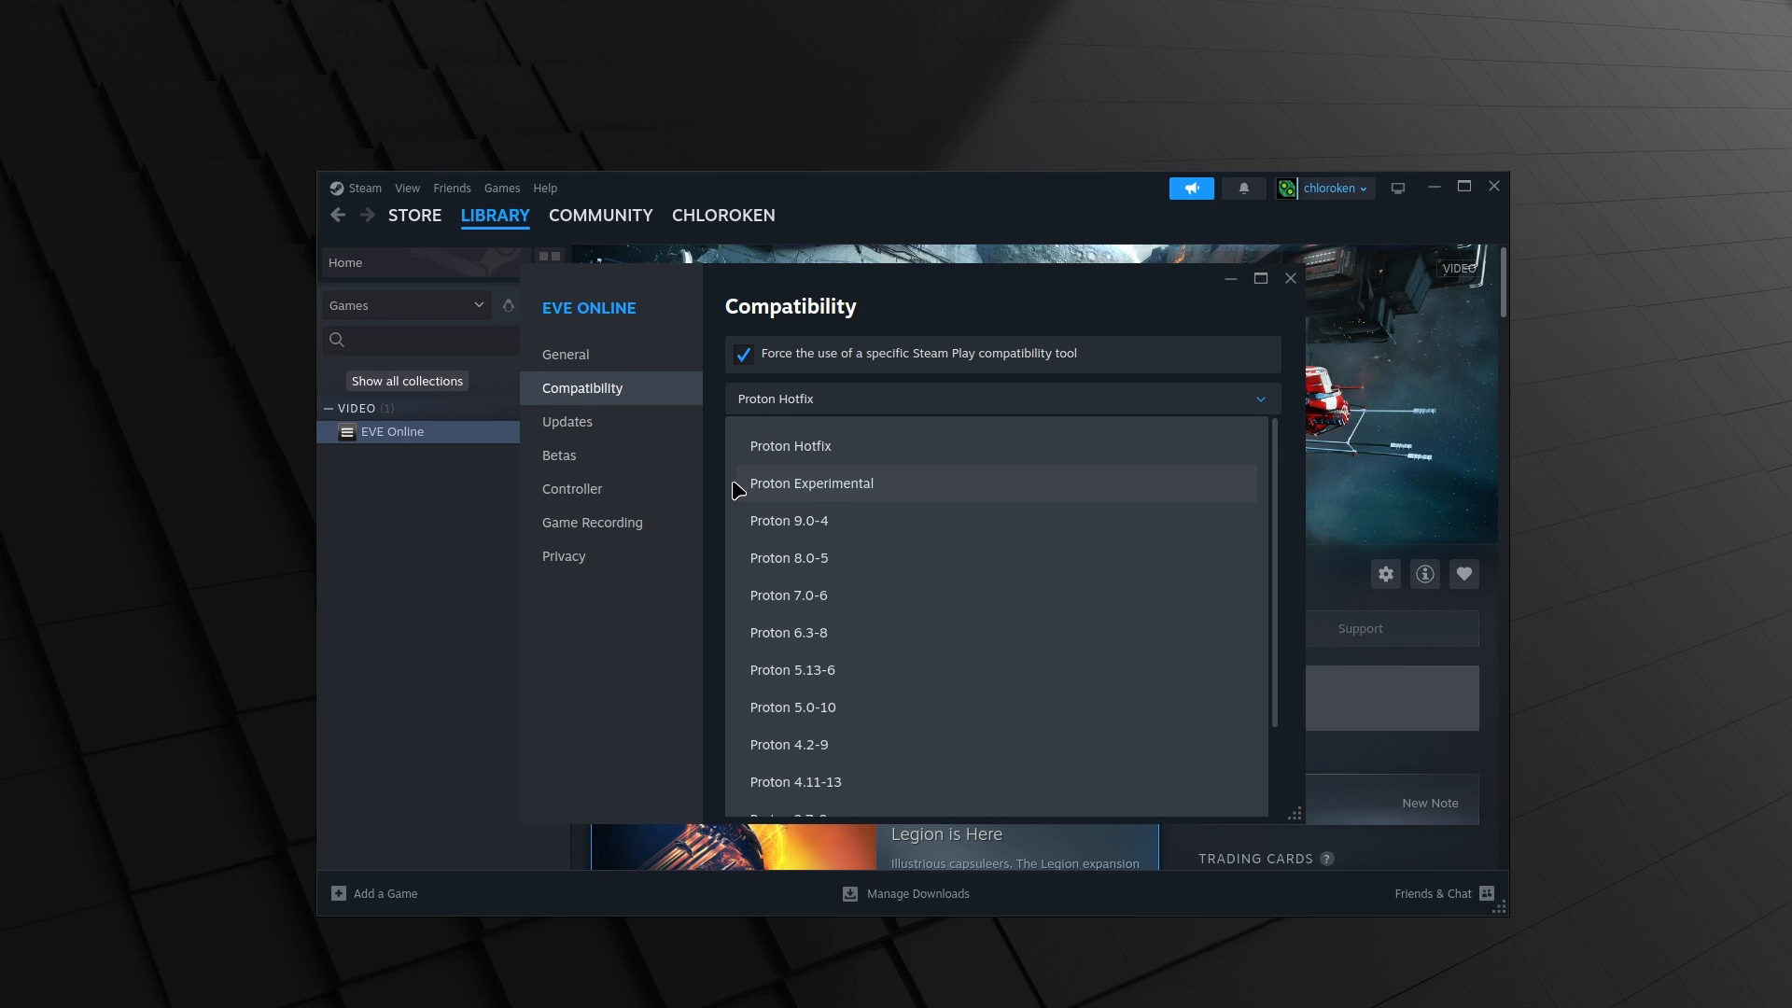
mouse_move(866, 485)
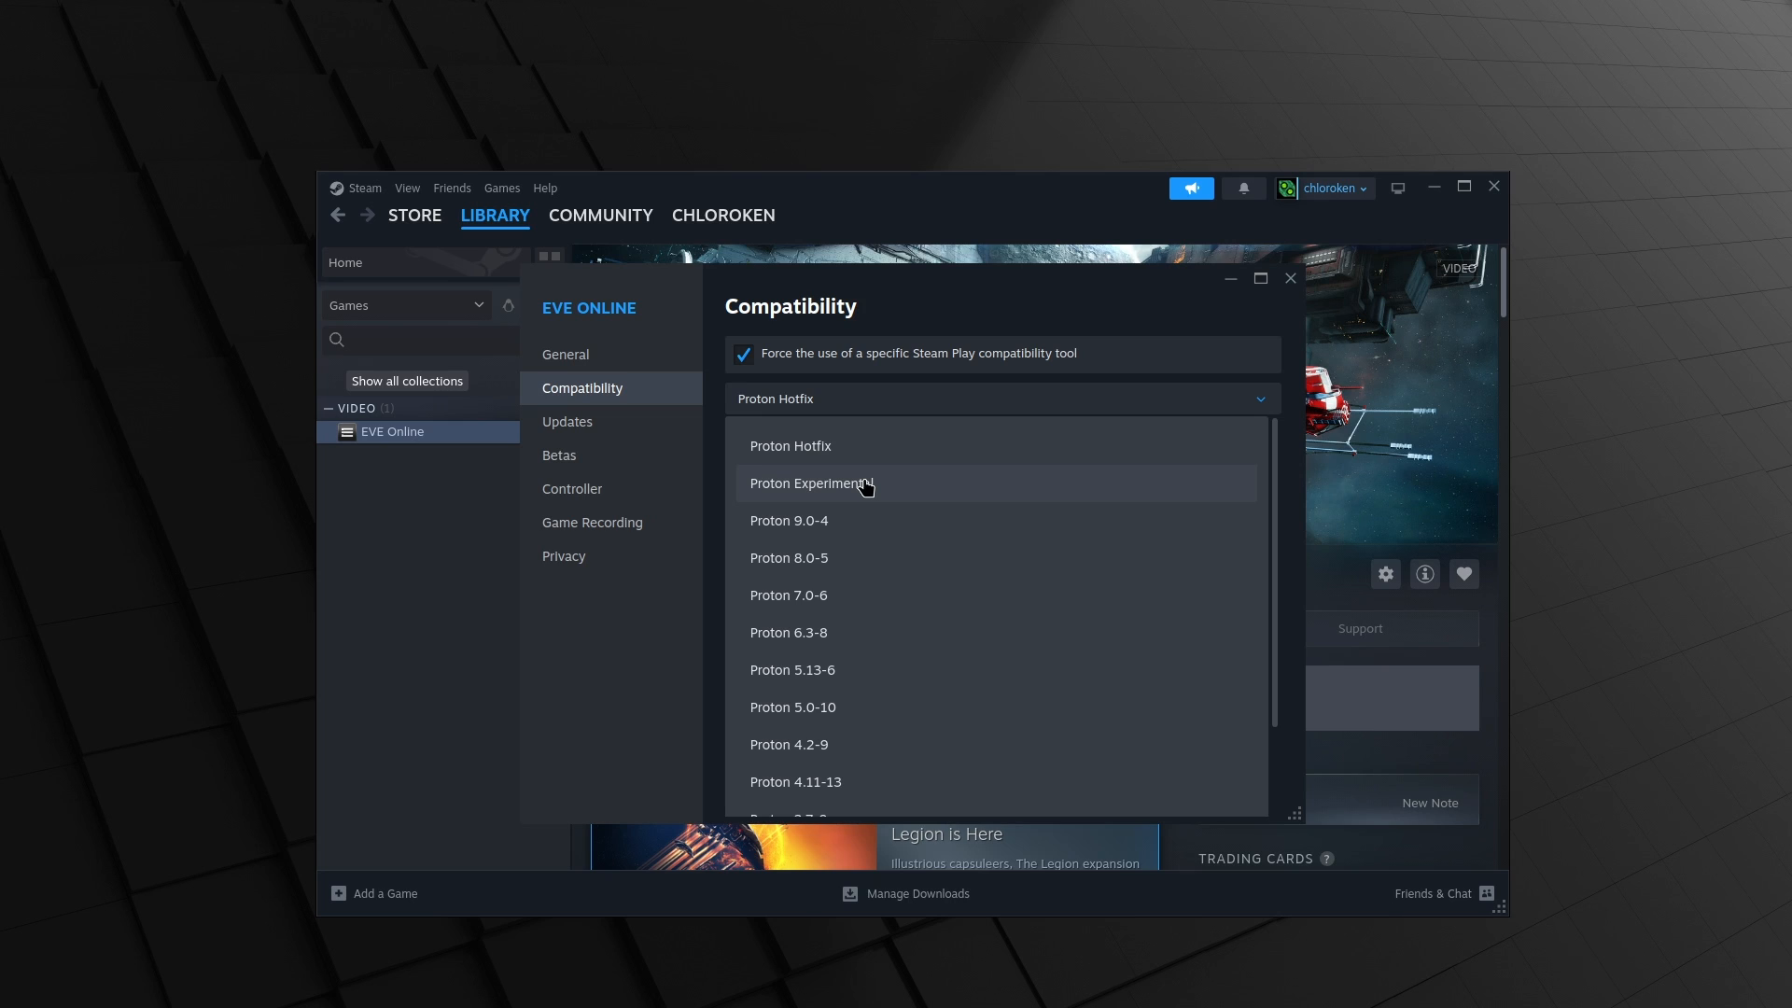
left_click(812, 482)
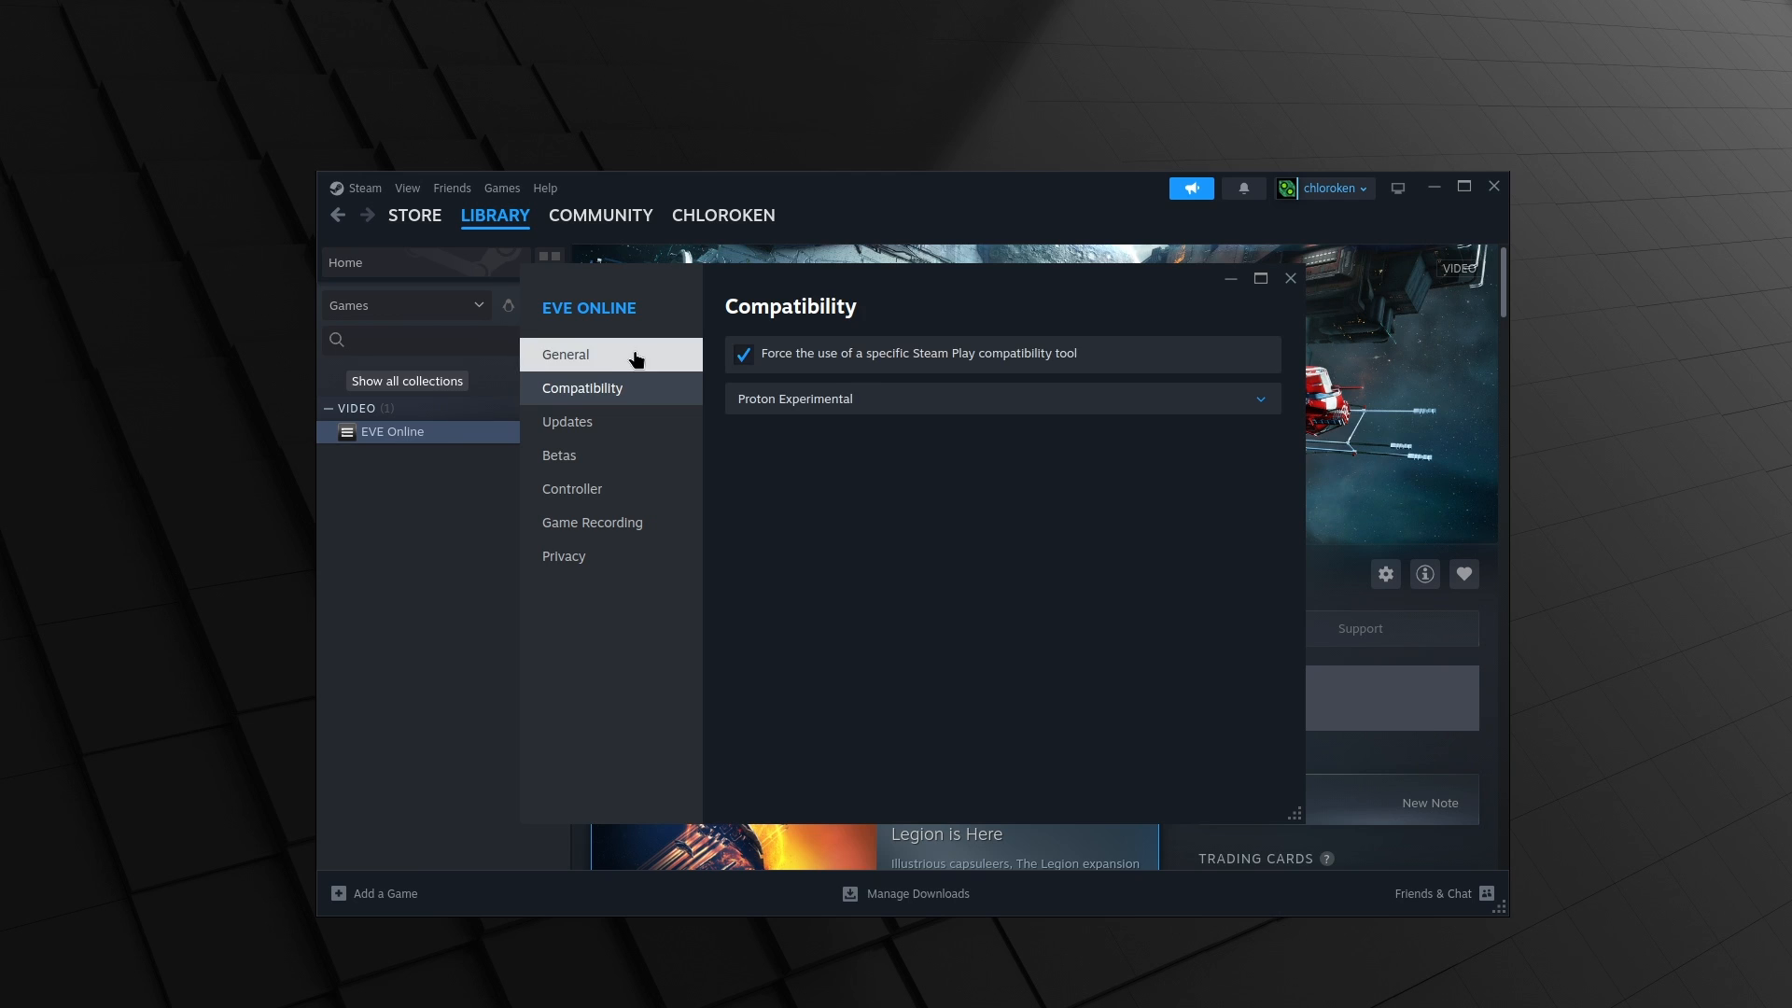
Enter 'PROTON_NO_ESYNC=1 PROTON_NO_FSYNC=1 LD_PRELOAD= %command%' as launch options under General and check its spacing
left_click(564, 354)
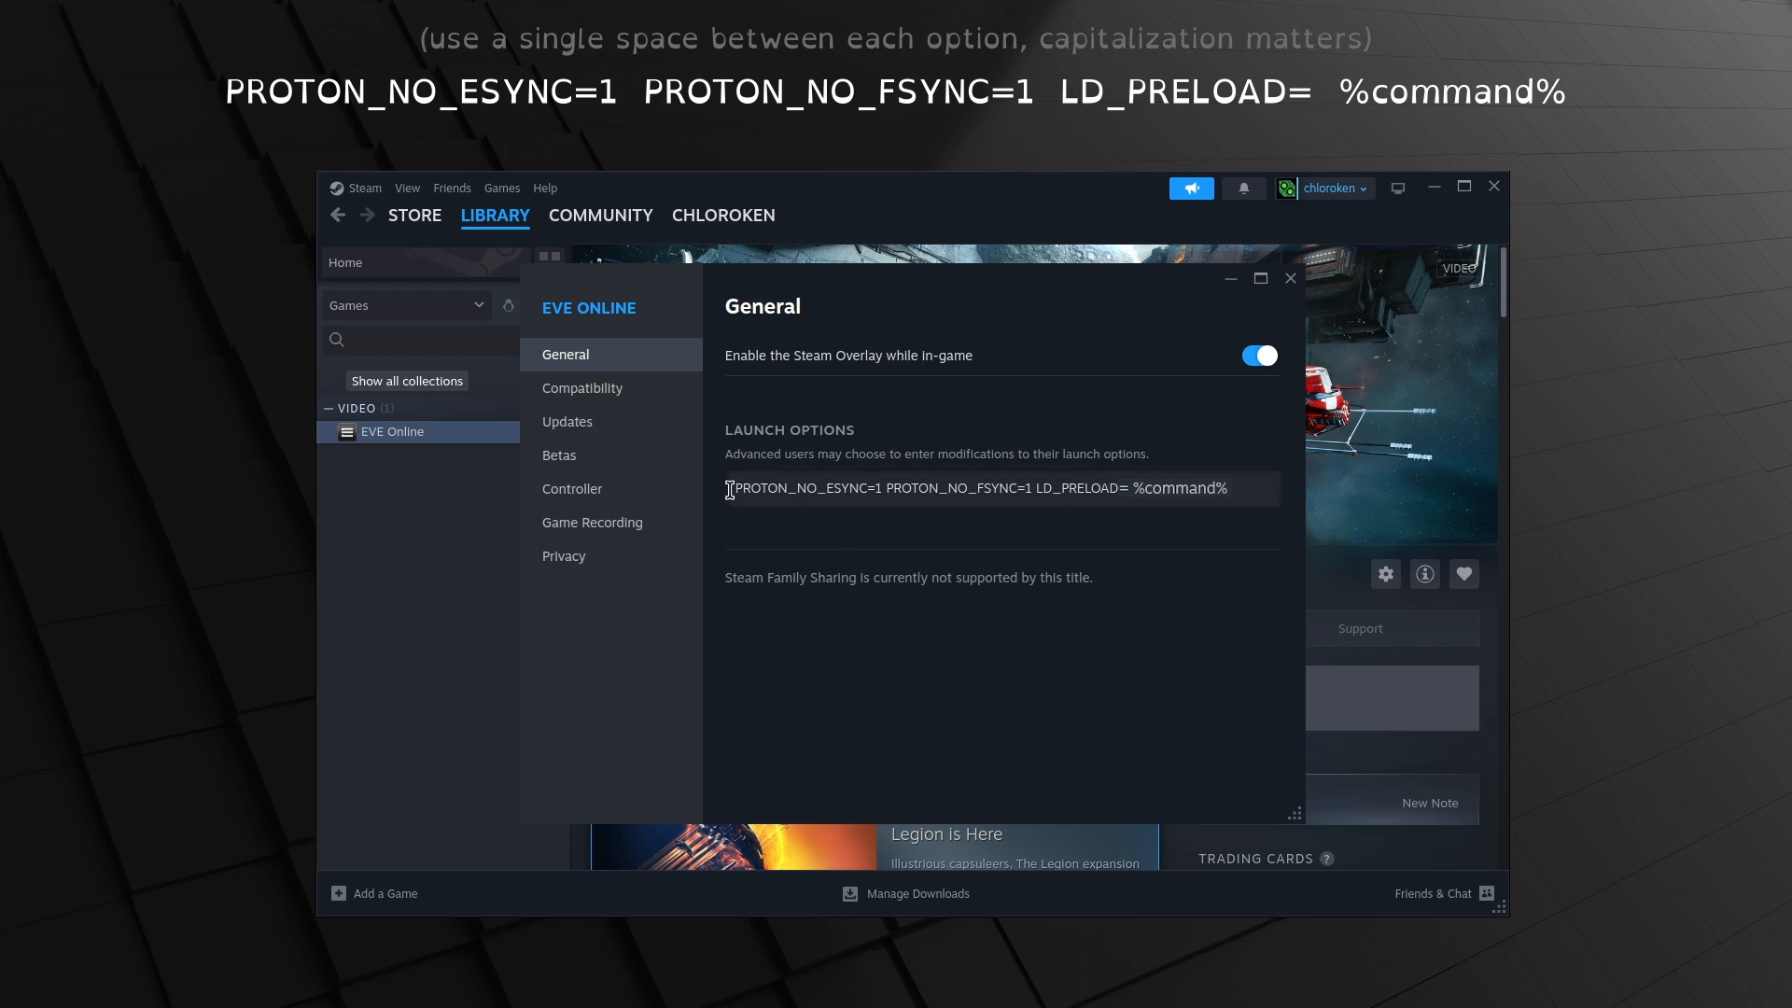
double_click(788, 487)
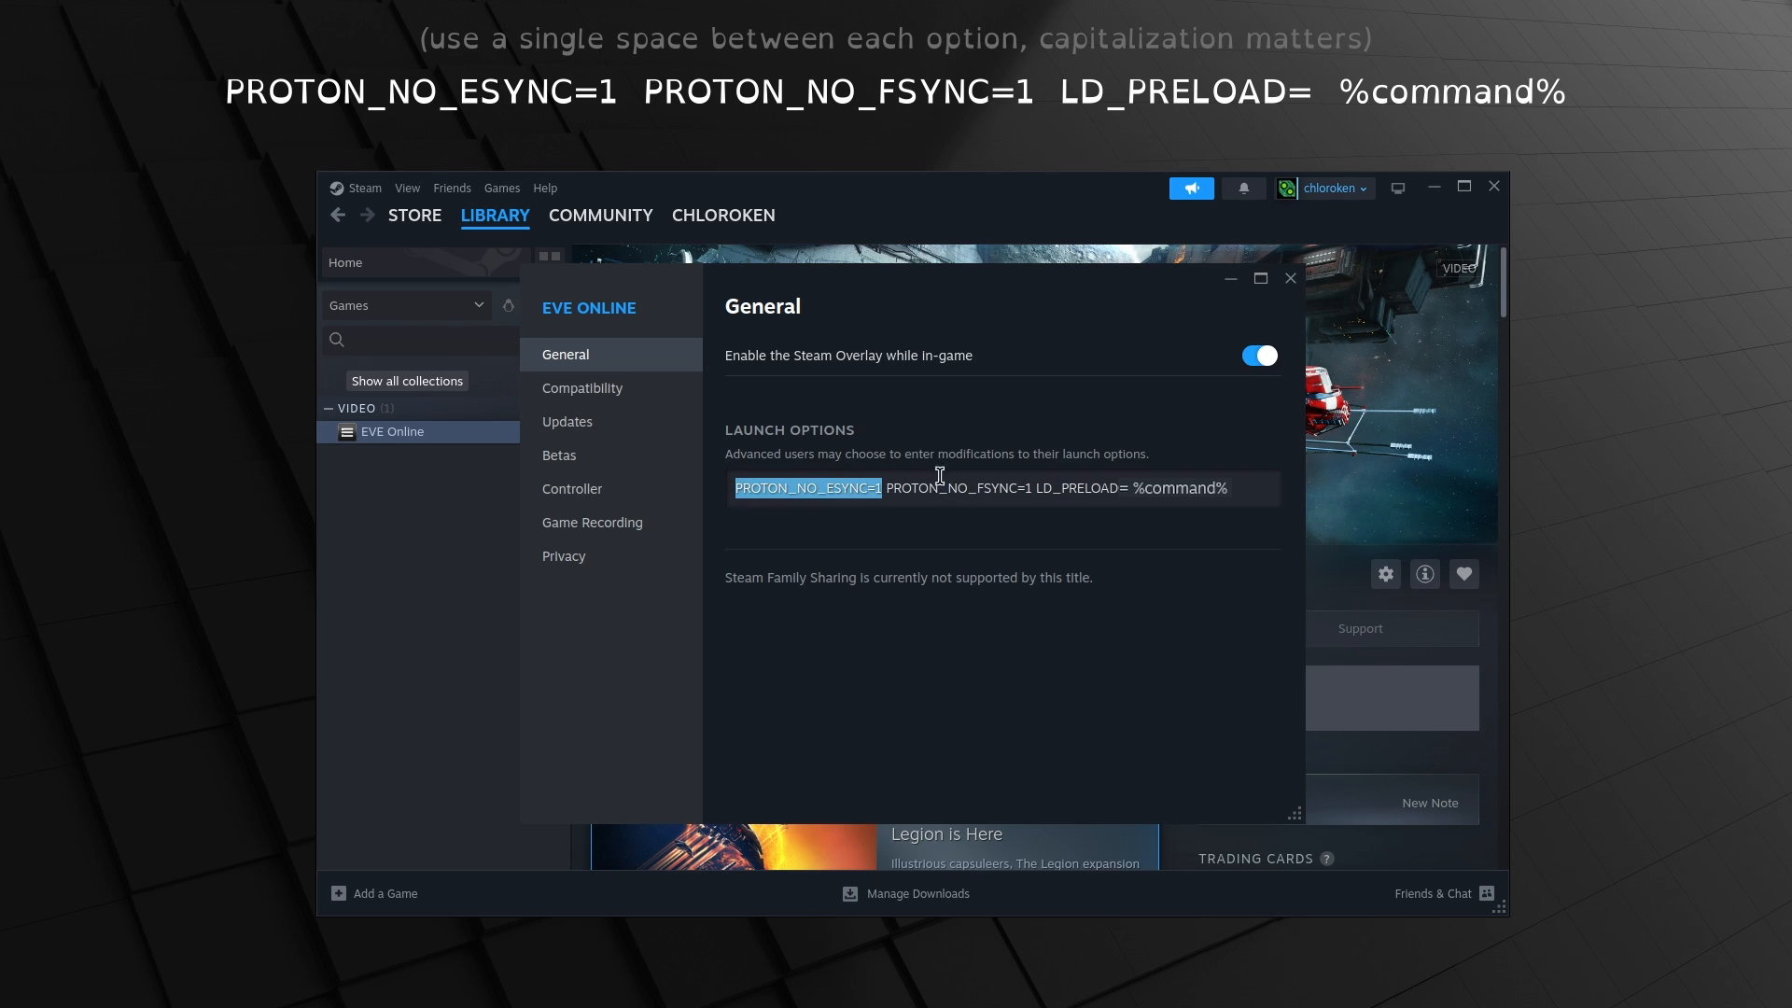
double_click(1079, 488)
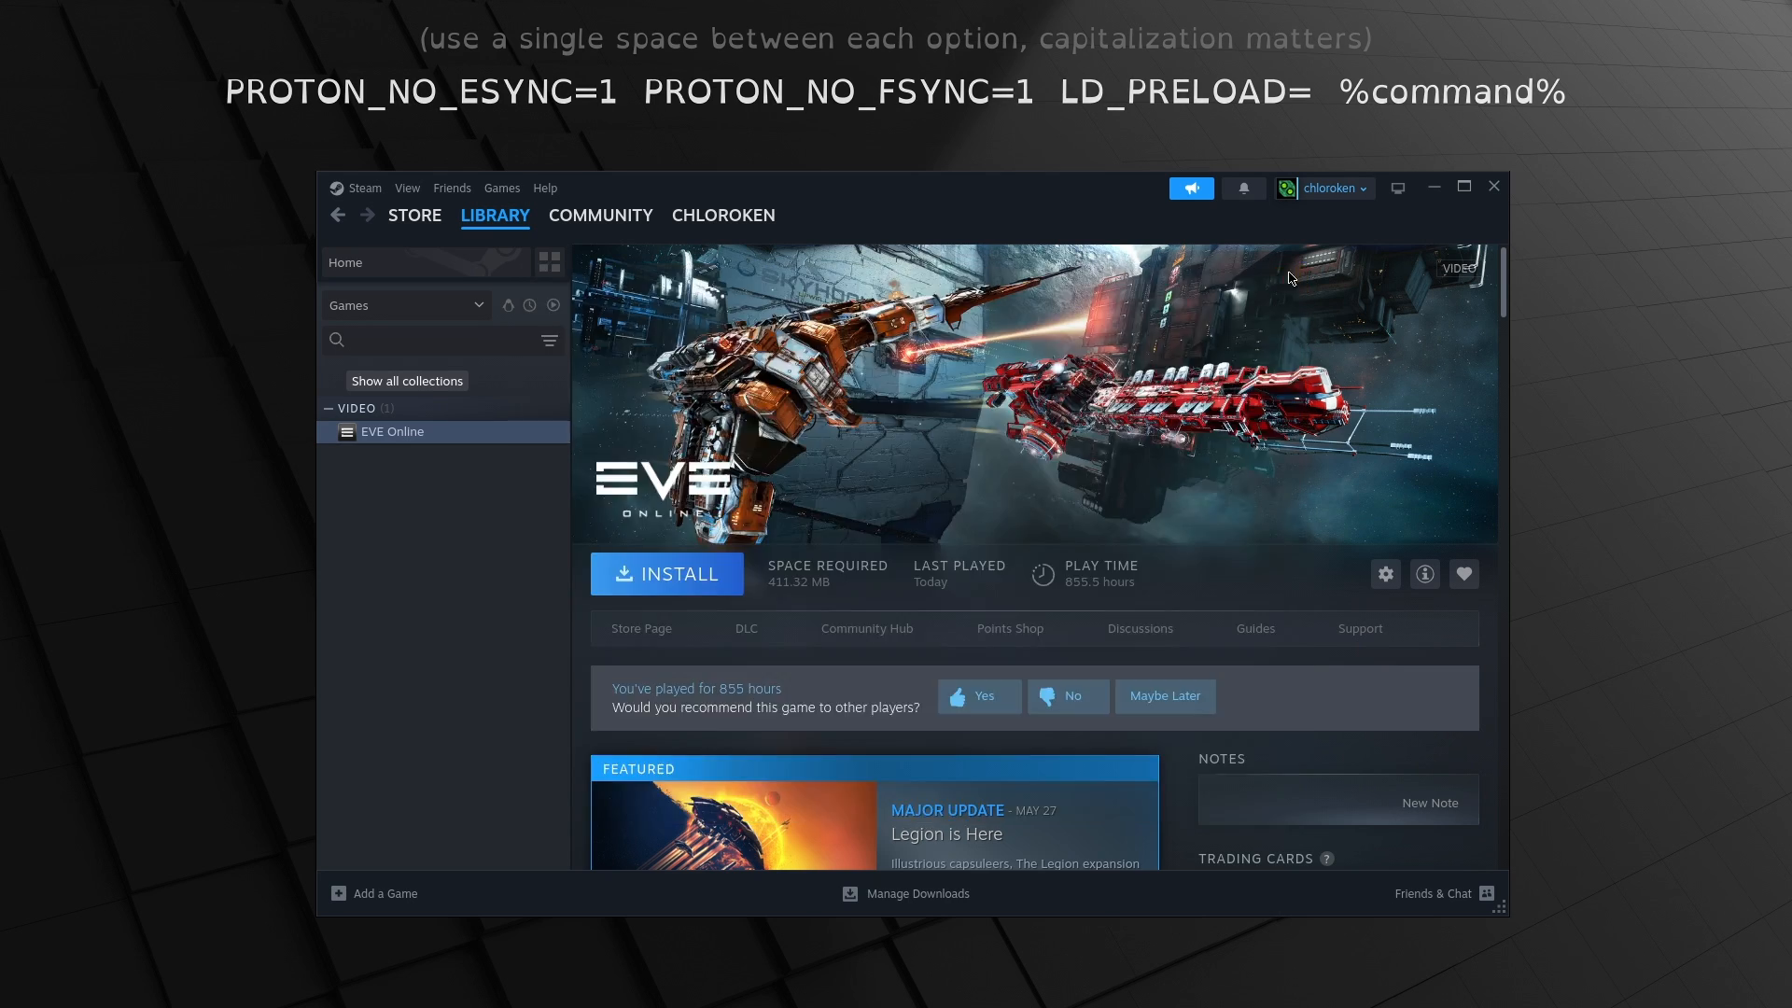
mouse_move(608, 564)
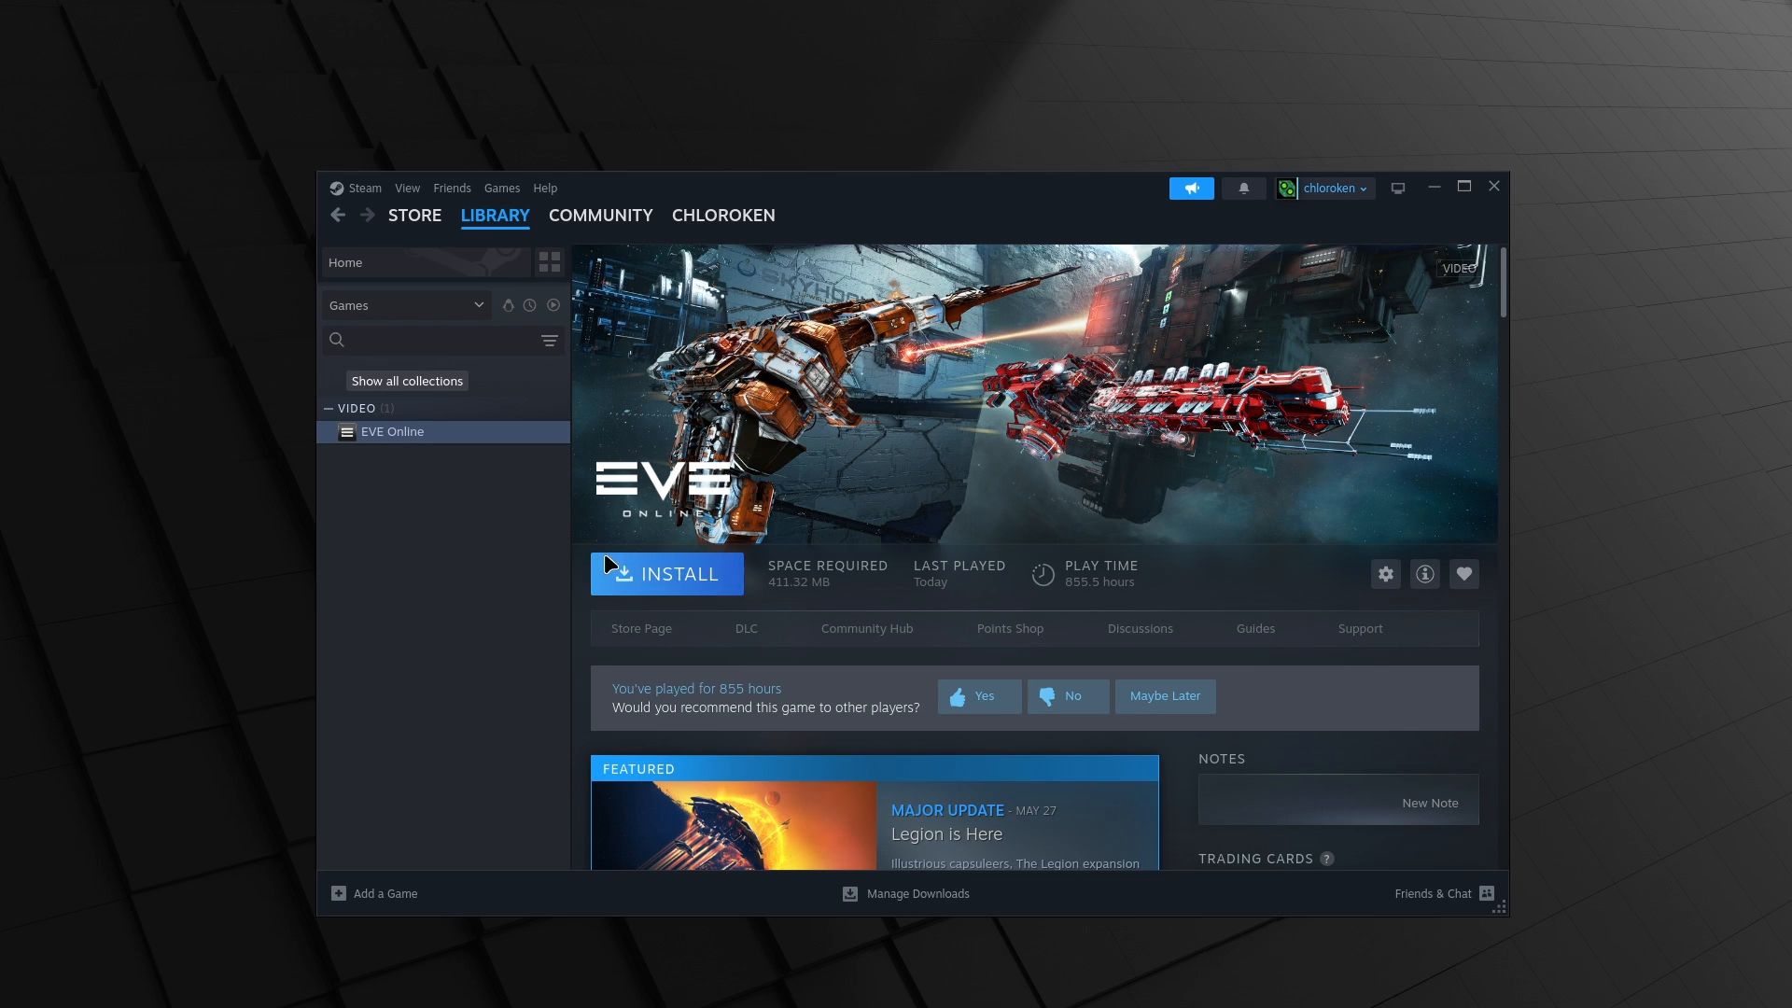
Start installing EVE Online to the local drive and accept its license agreement
left_click(667, 573)
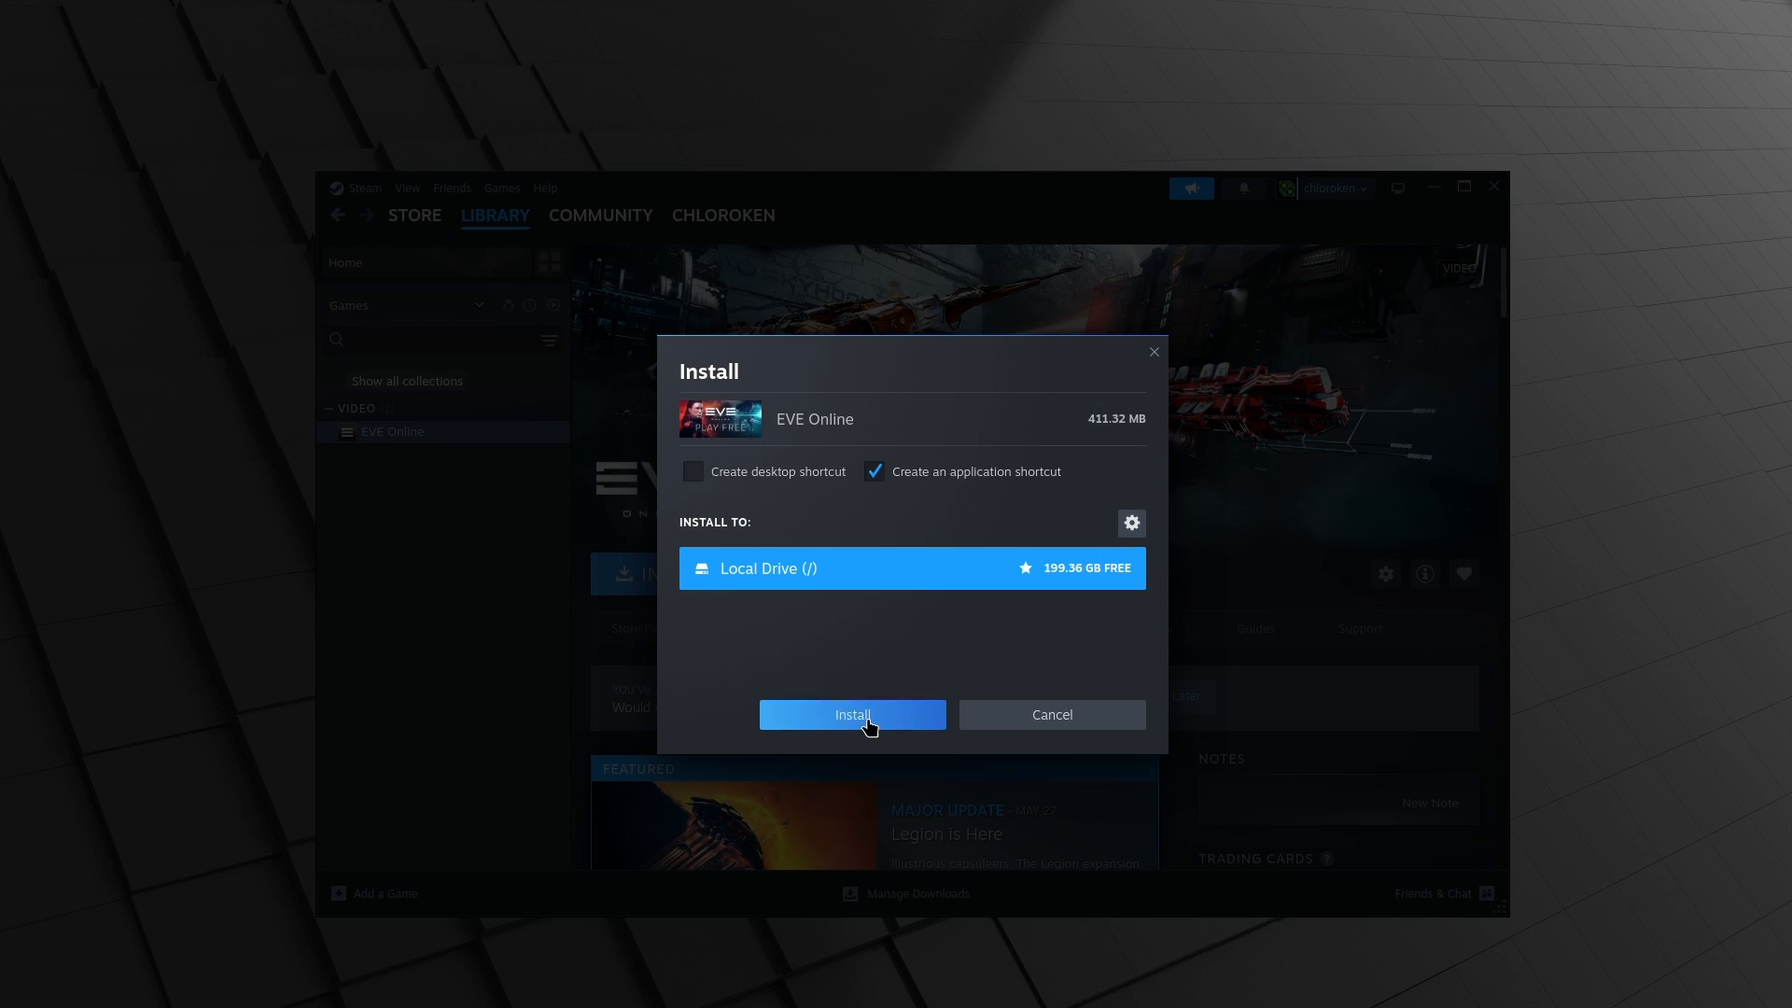
left_click(852, 714)
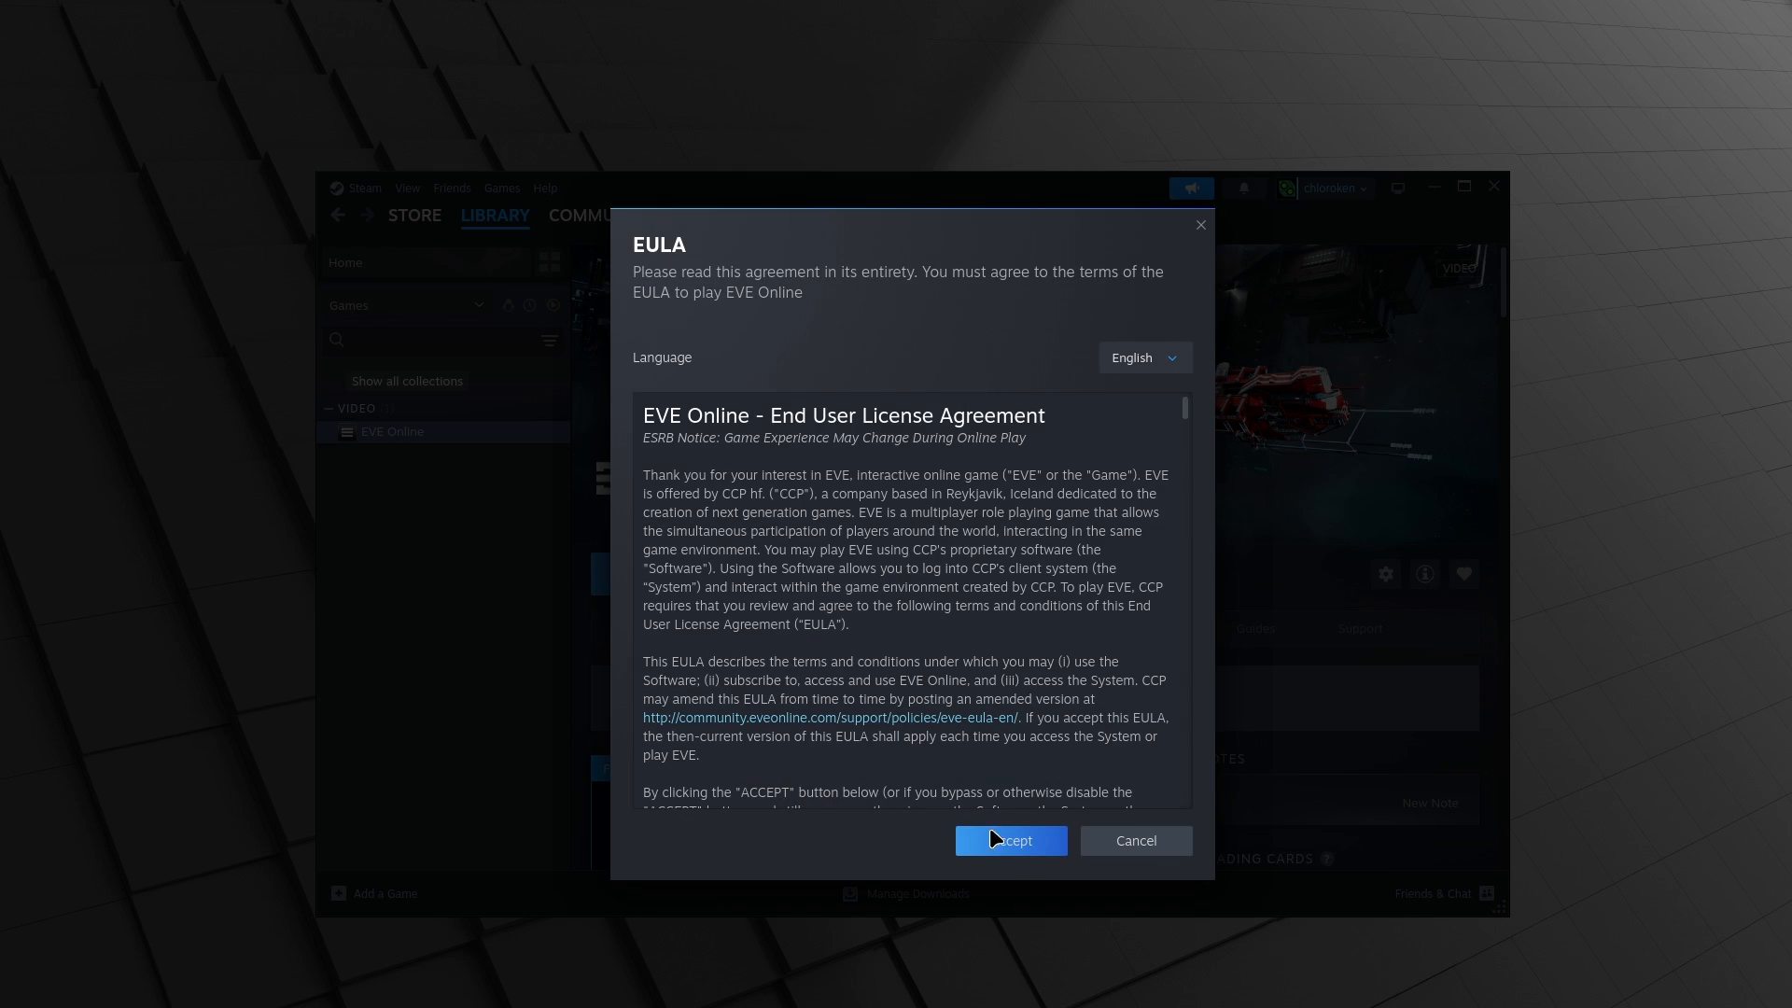
left_click(1010, 840)
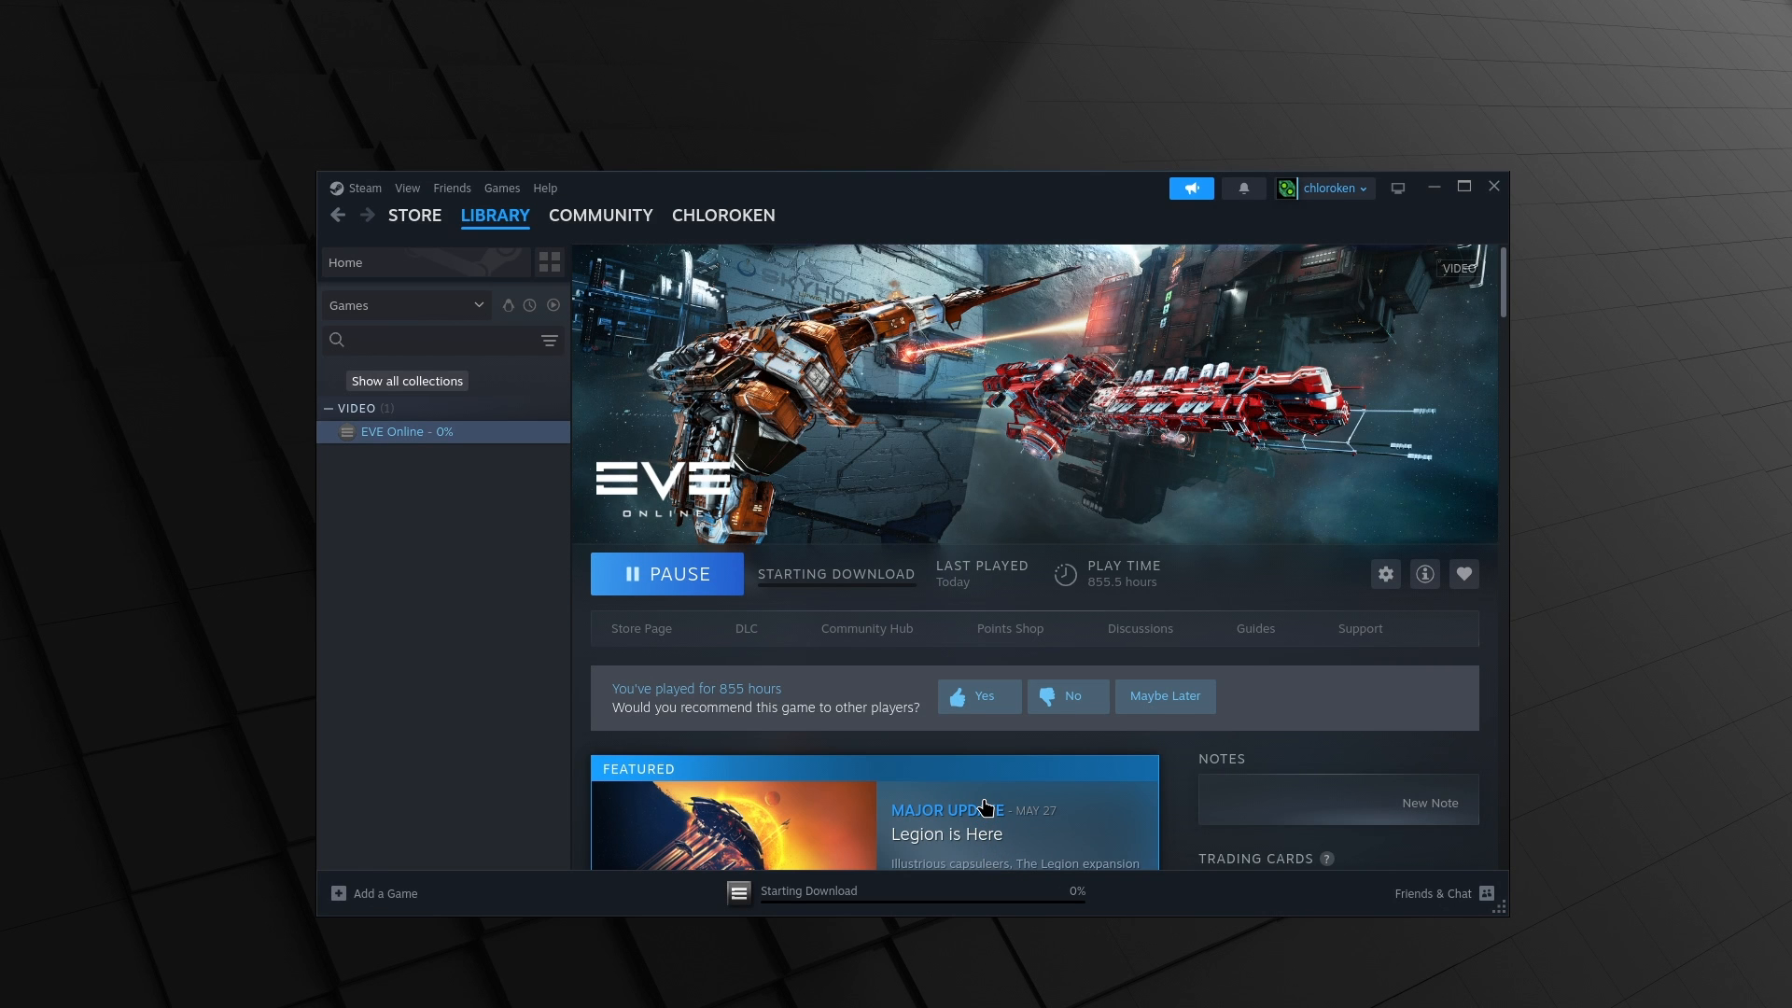
mouse_move(1000, 777)
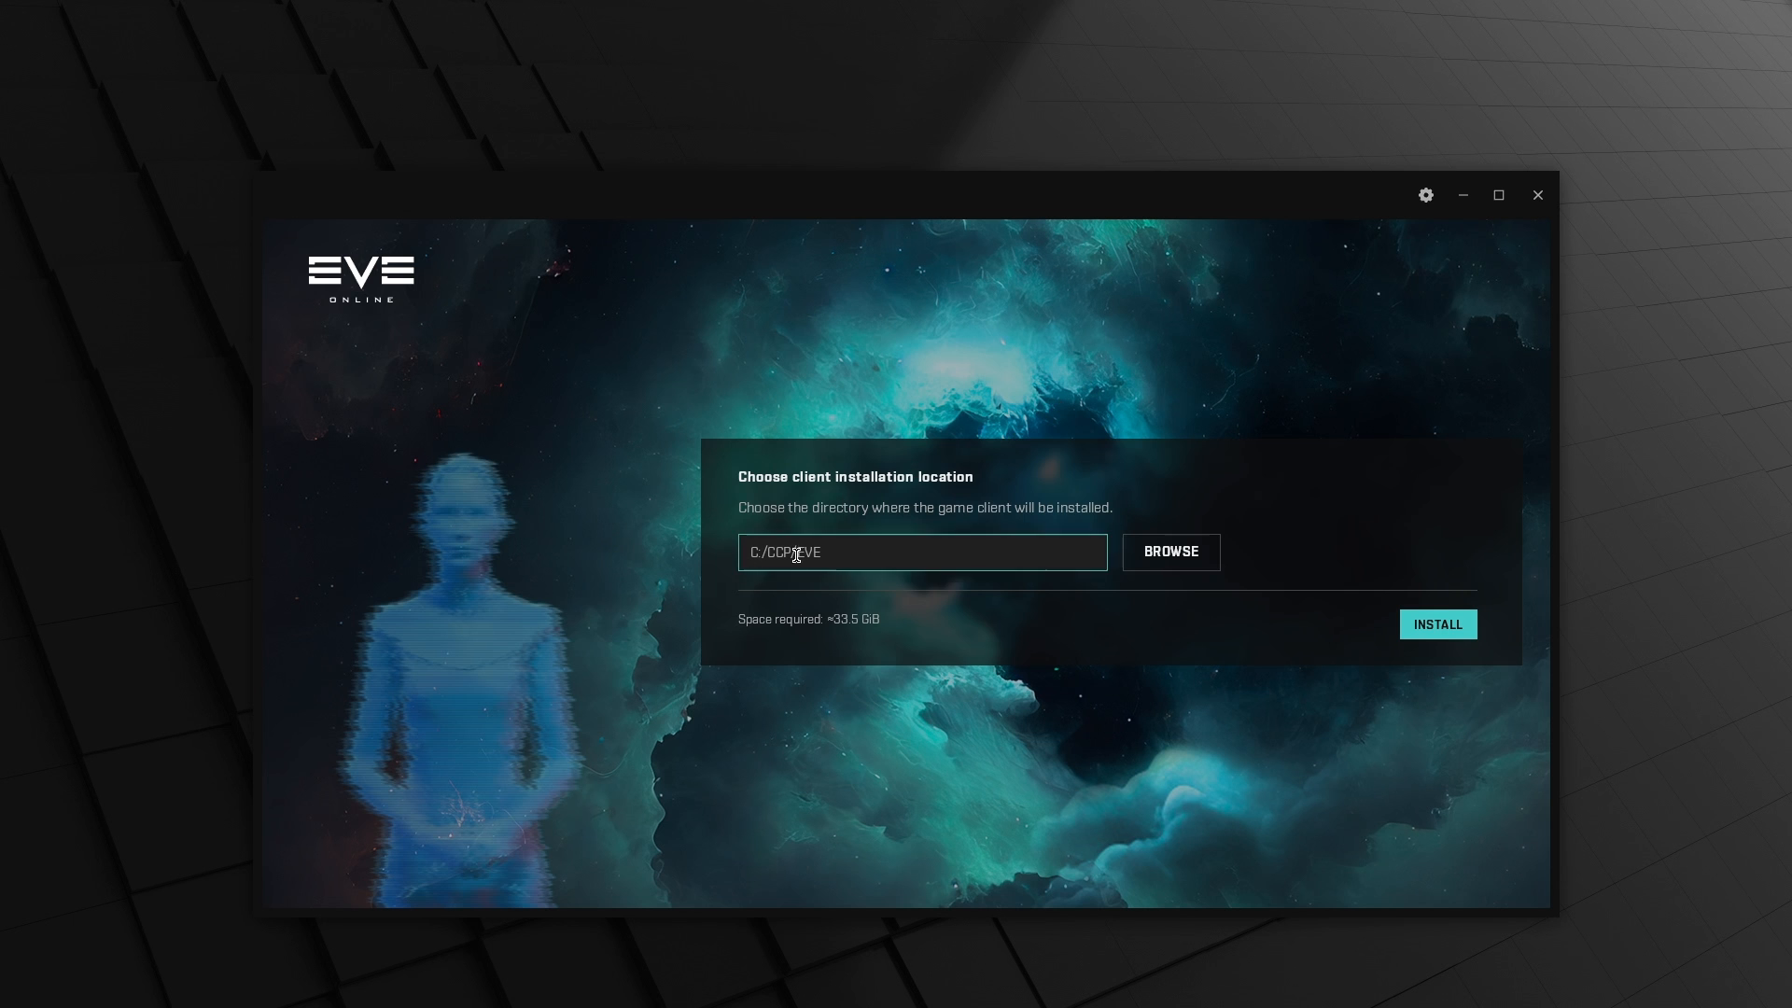
Install the client to C:/CCP/EVE, accept the EULA and choose signing in with an existing account
triple_click(808, 553)
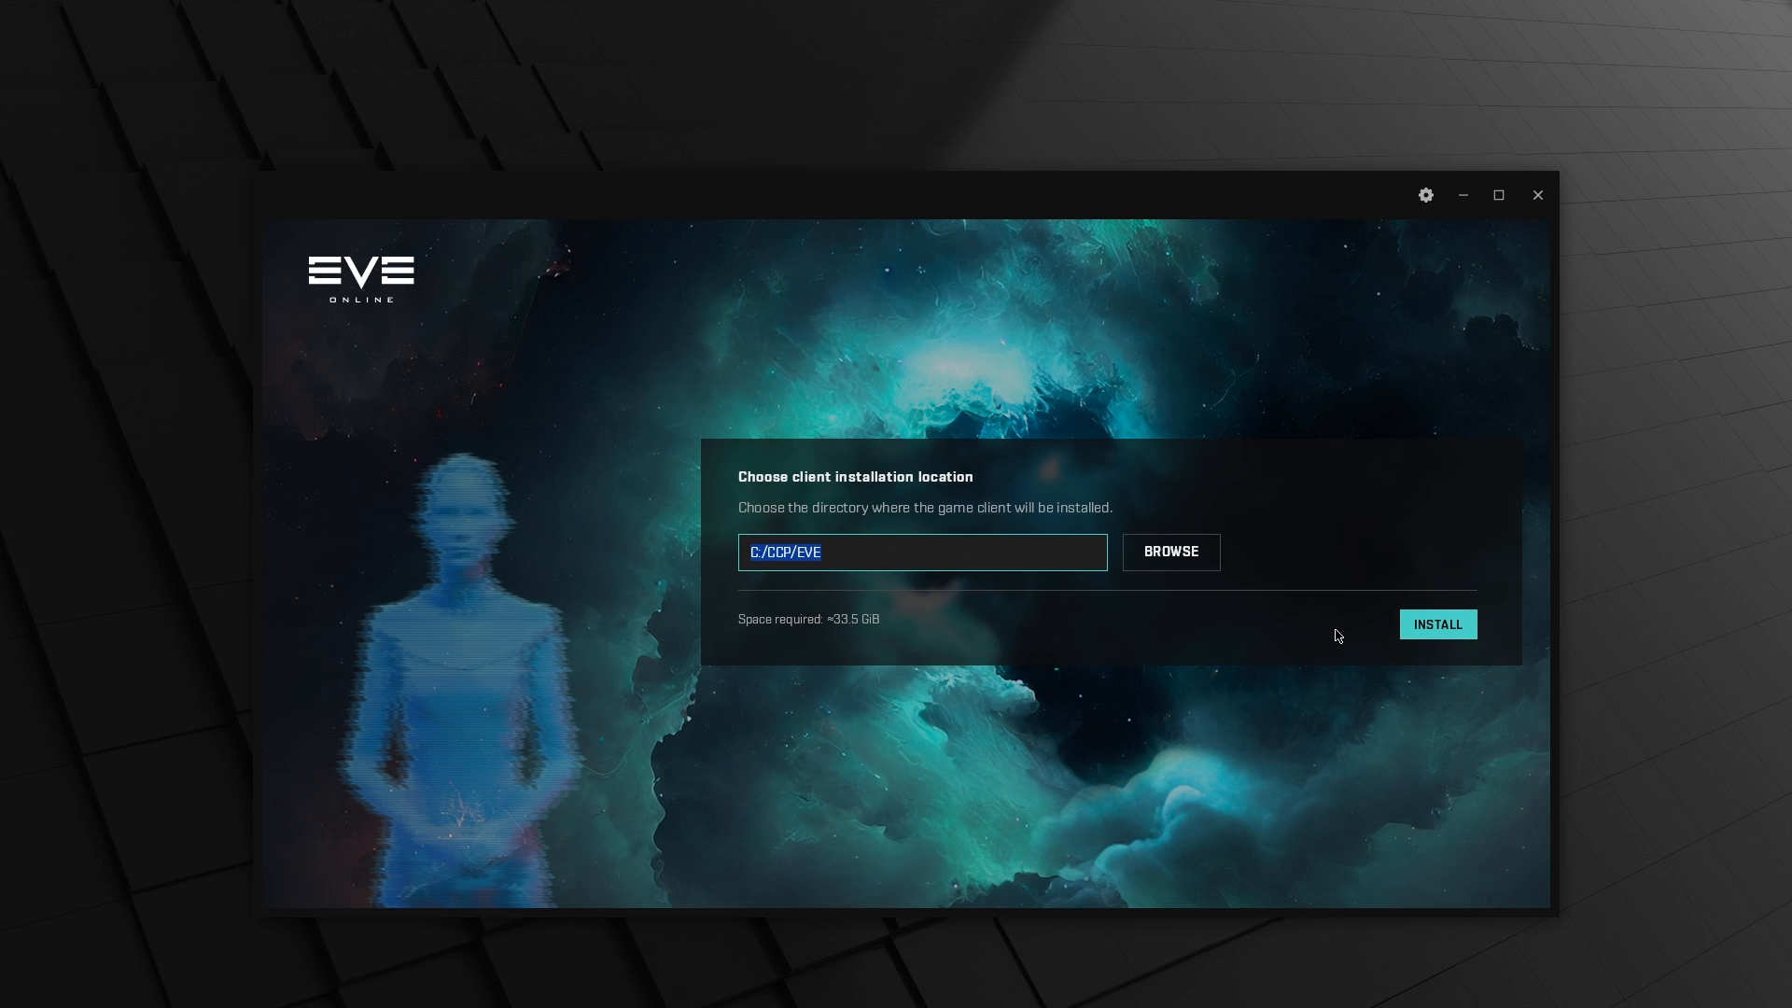
left_click(1438, 624)
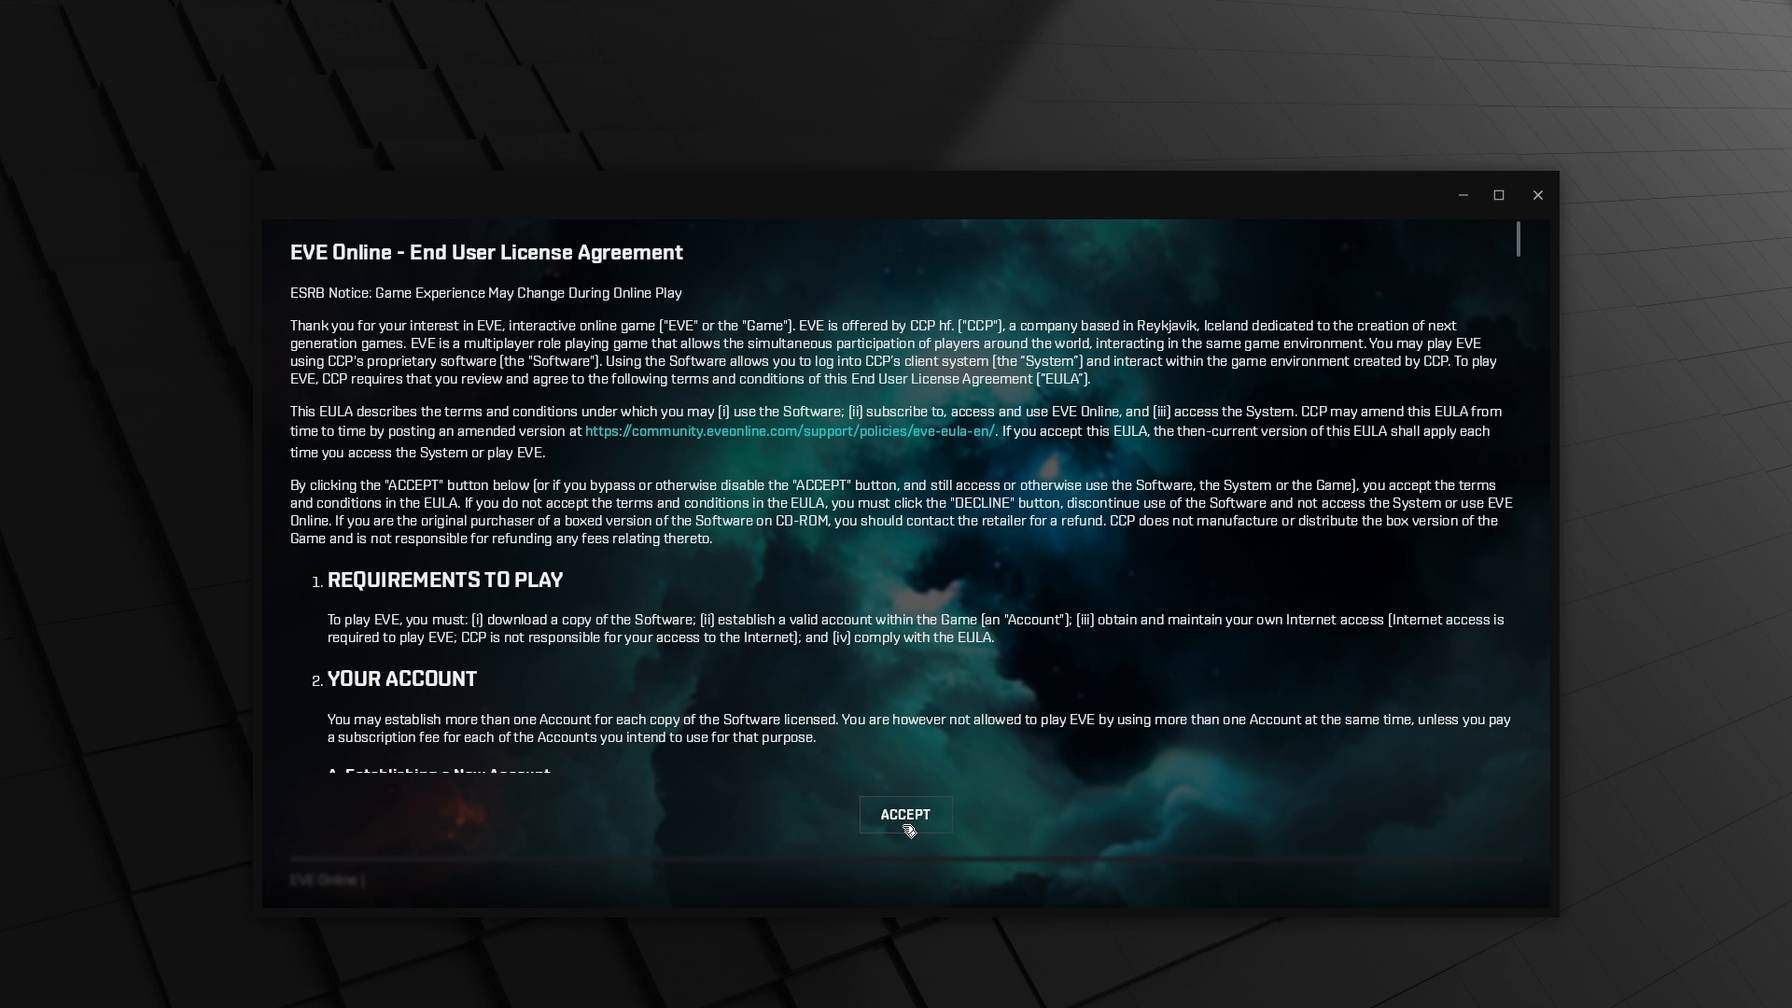
left_click(903, 814)
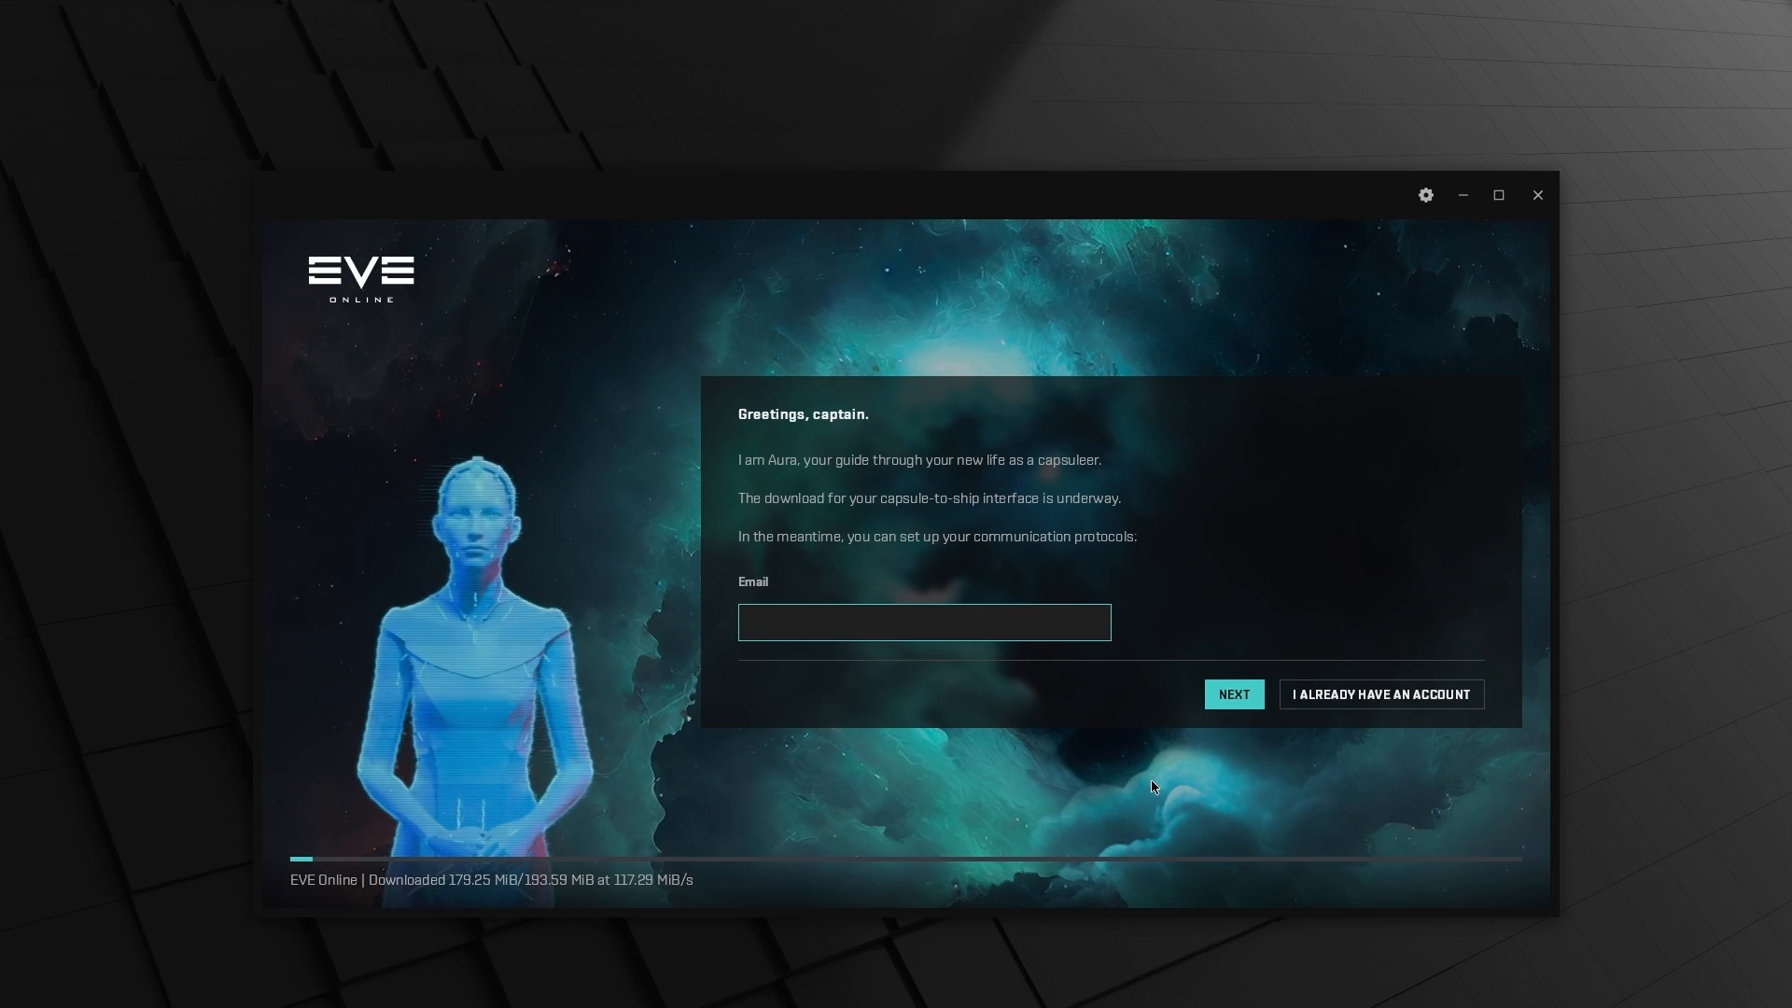
left_click(1381, 694)
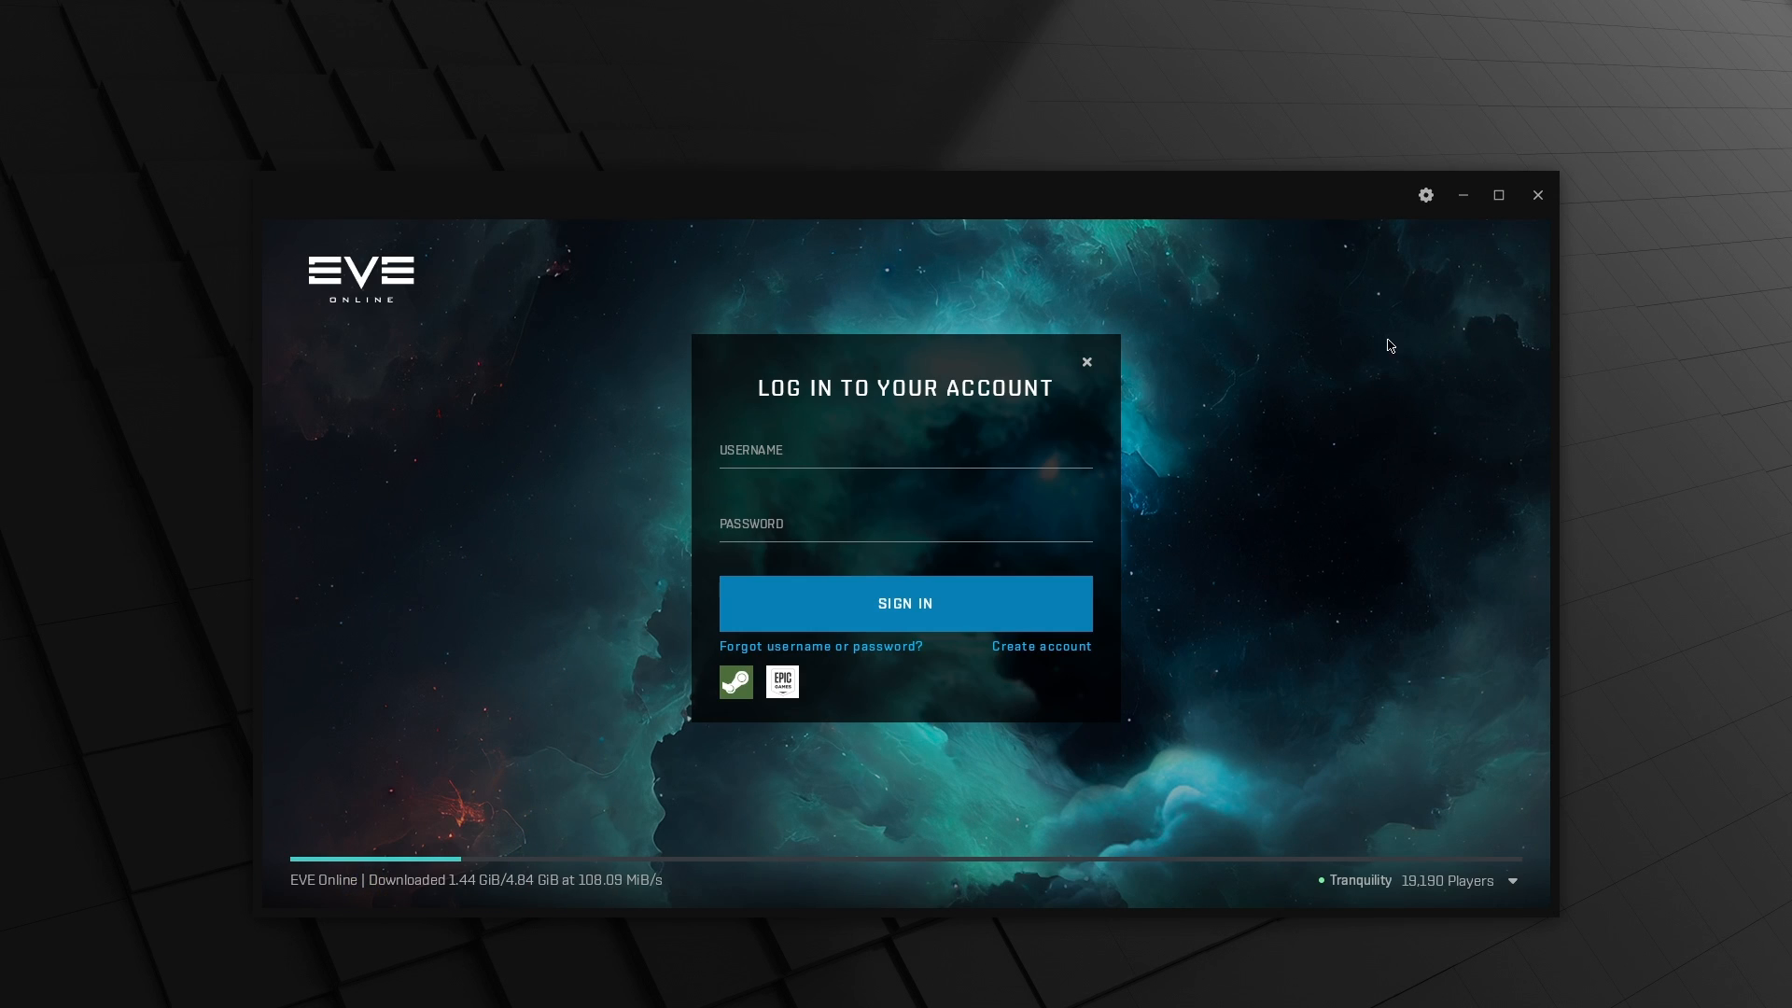
Turn off launcher hardware acceleration in Launcher Settings and dismiss the login prompt
left_click(1424, 194)
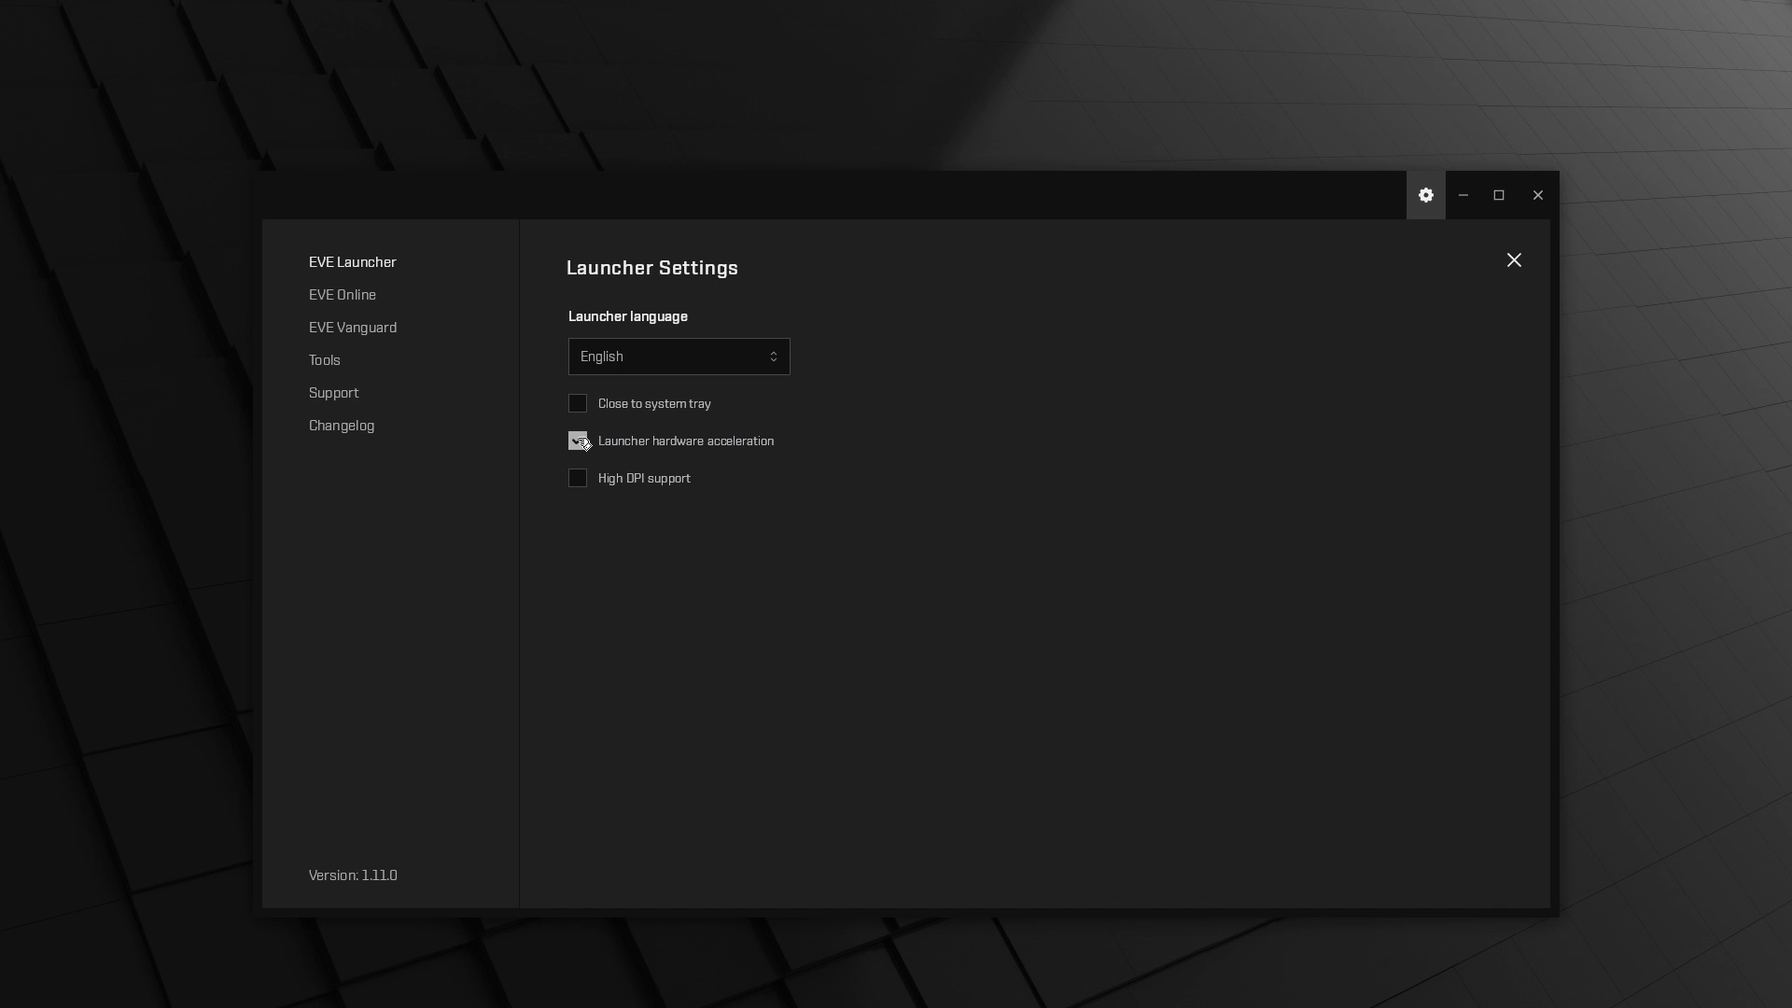
left_click(579, 440)
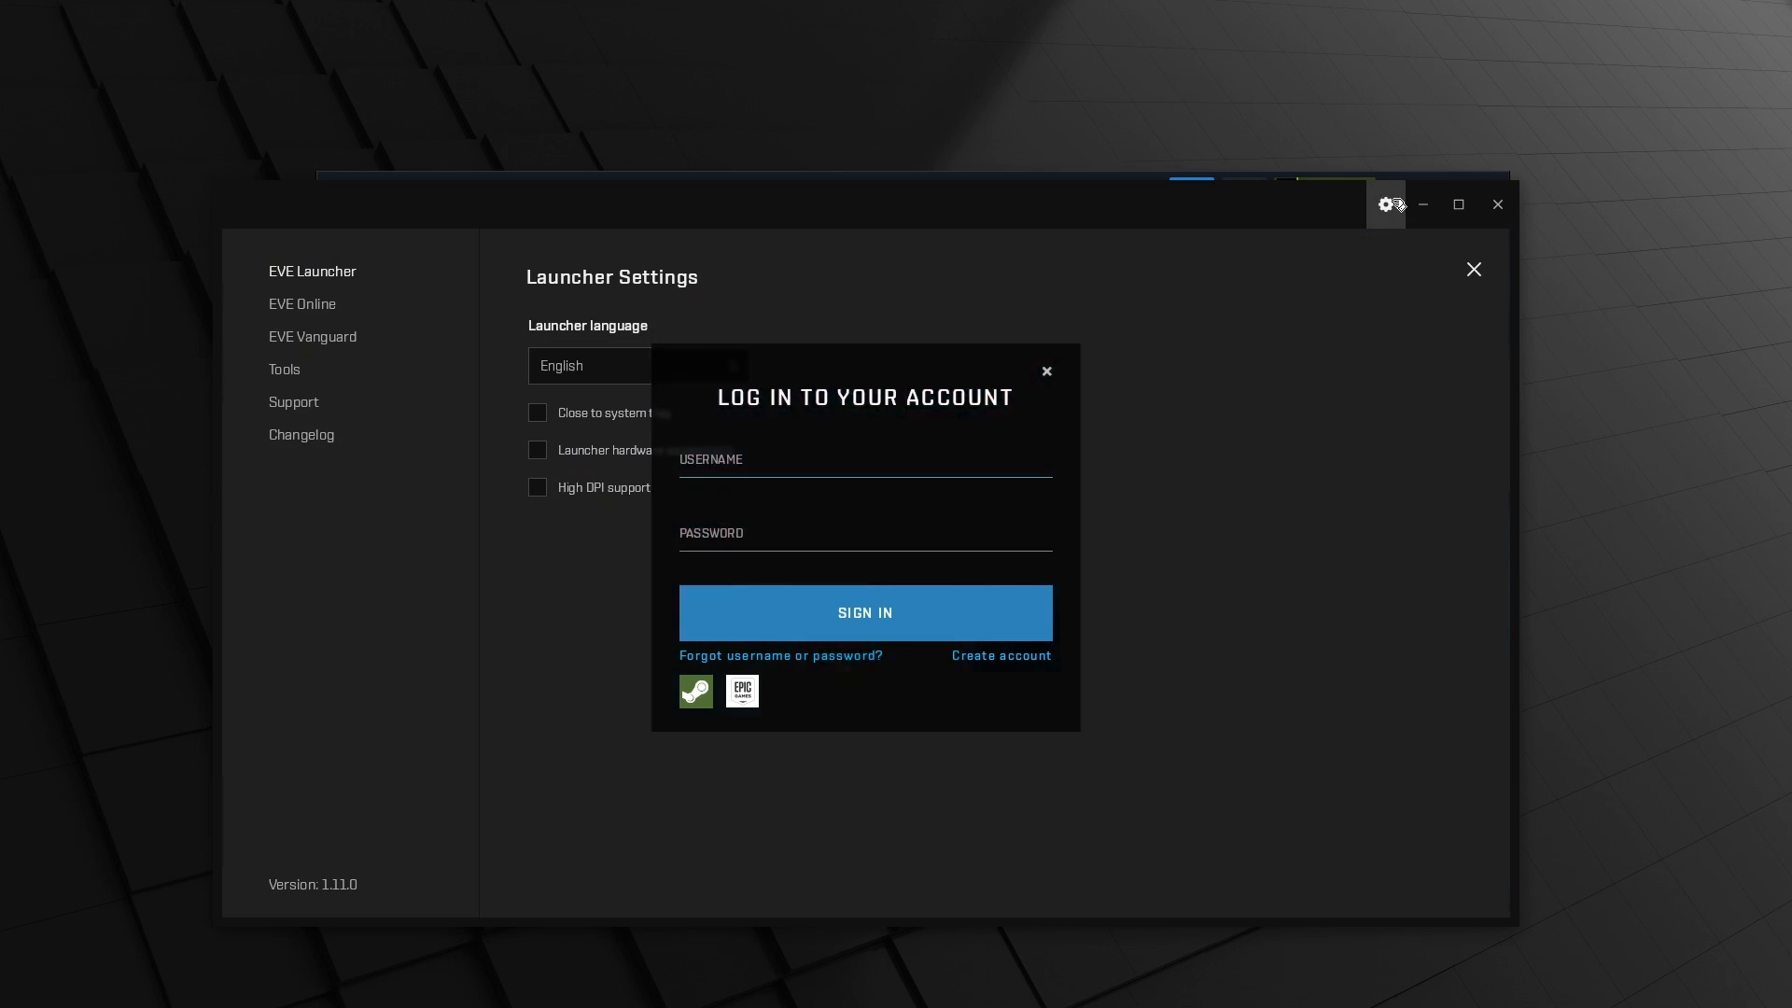
left_click(1043, 370)
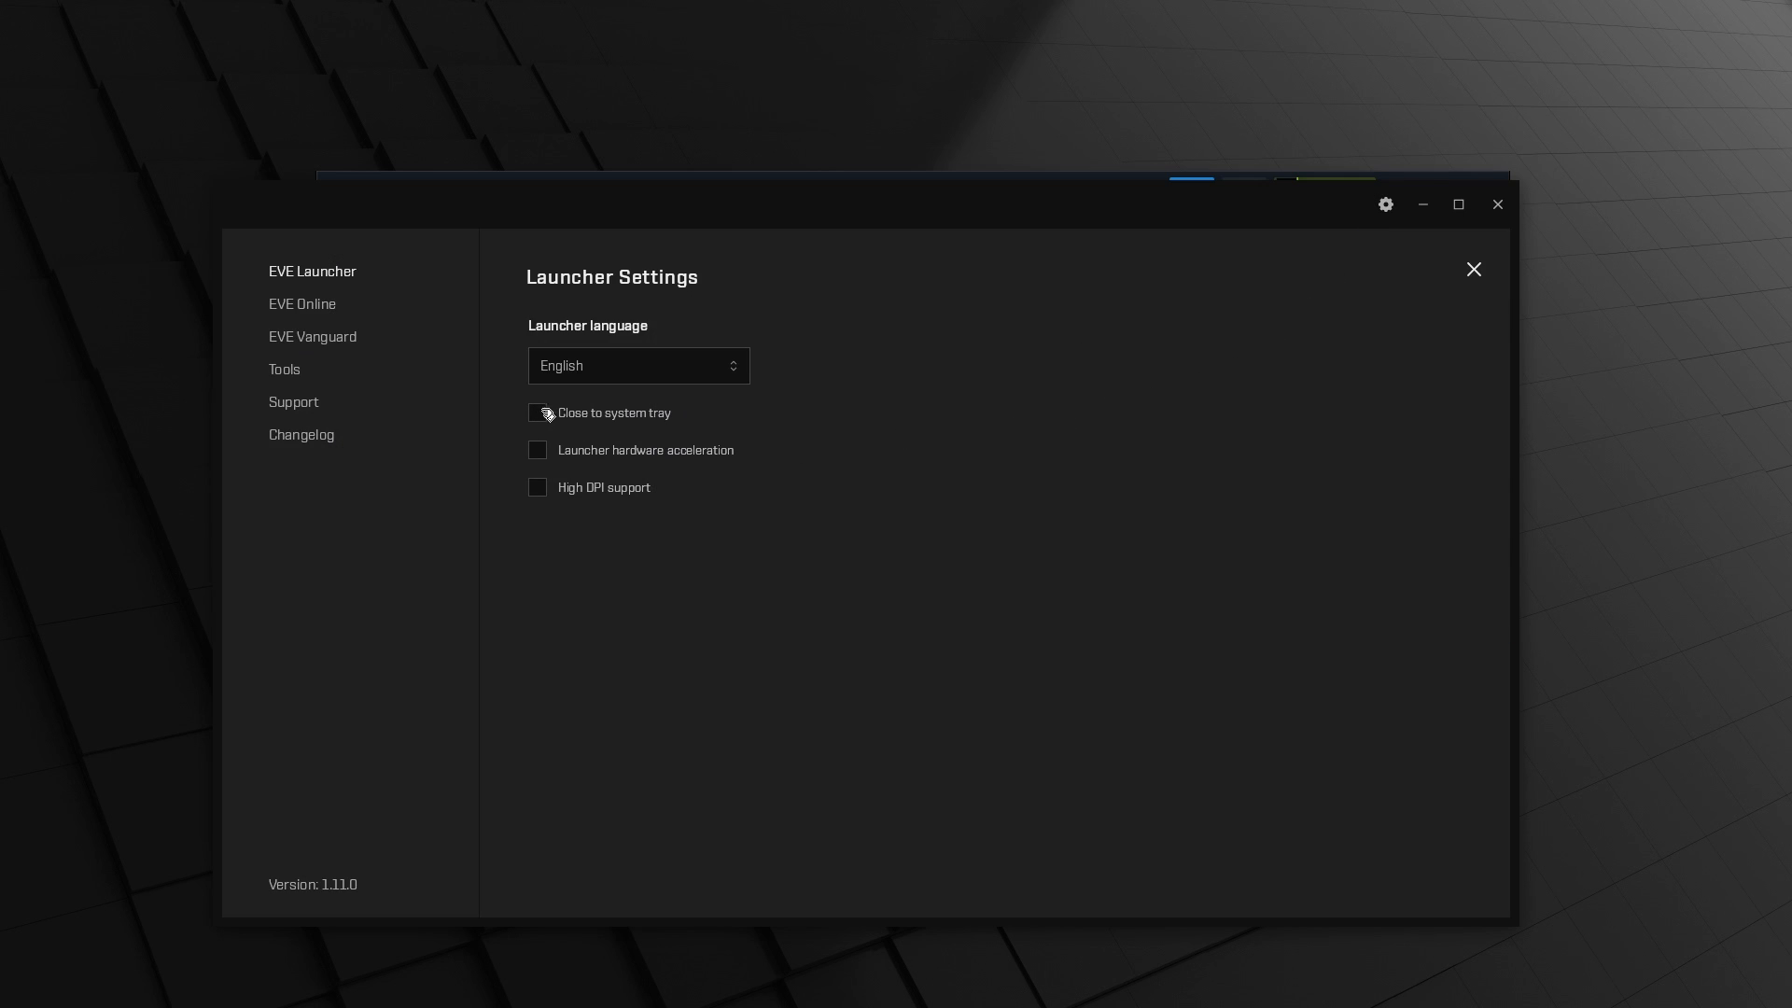
Set the EVE Online game client to DirectX 11
left_click(302, 305)
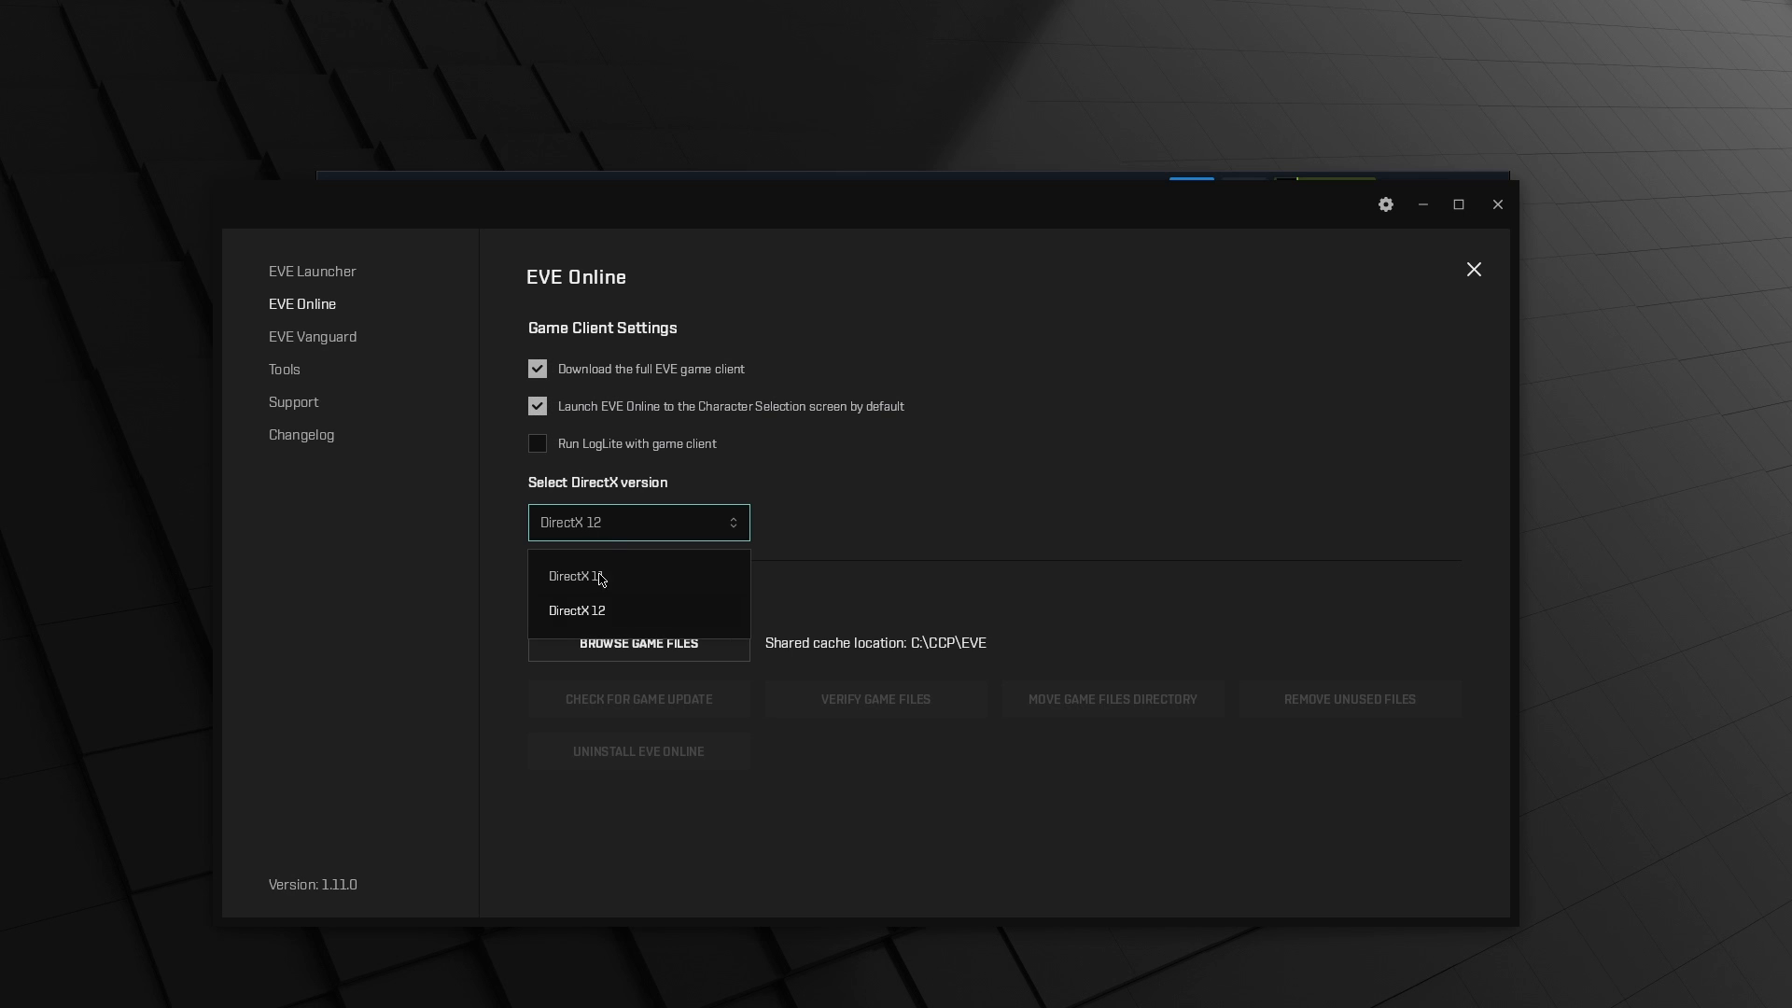
left_click(577, 576)
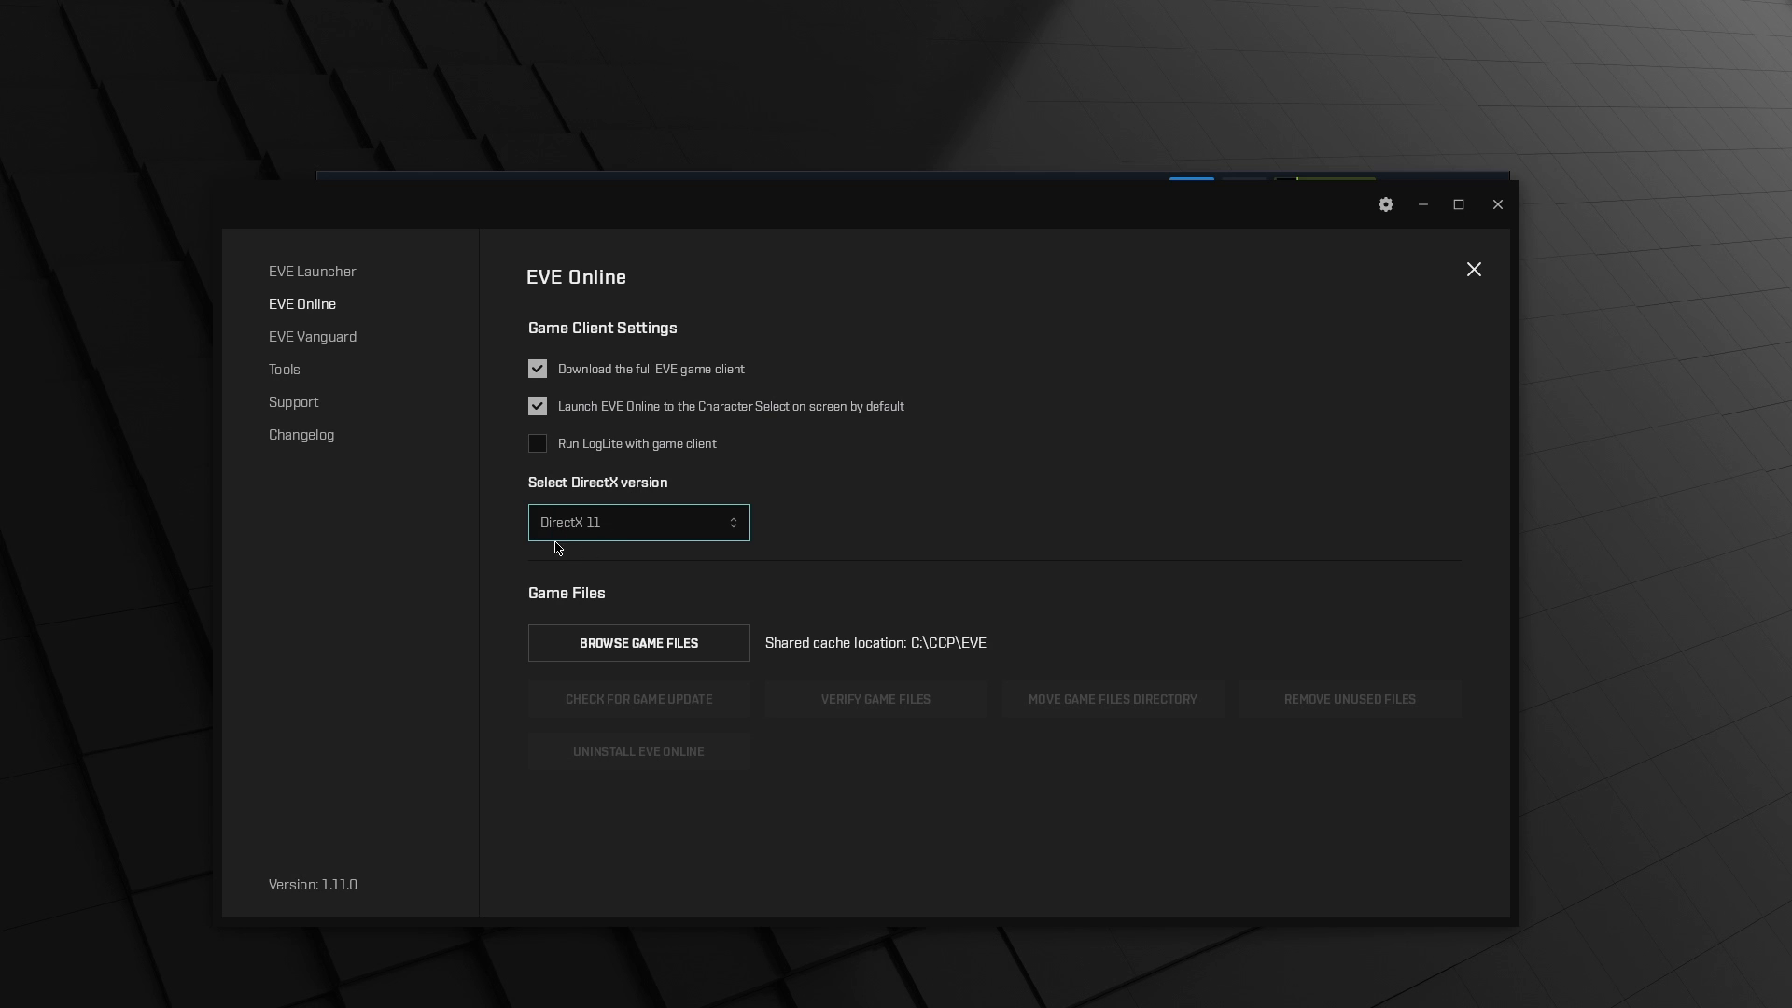
mouse_move(326, 273)
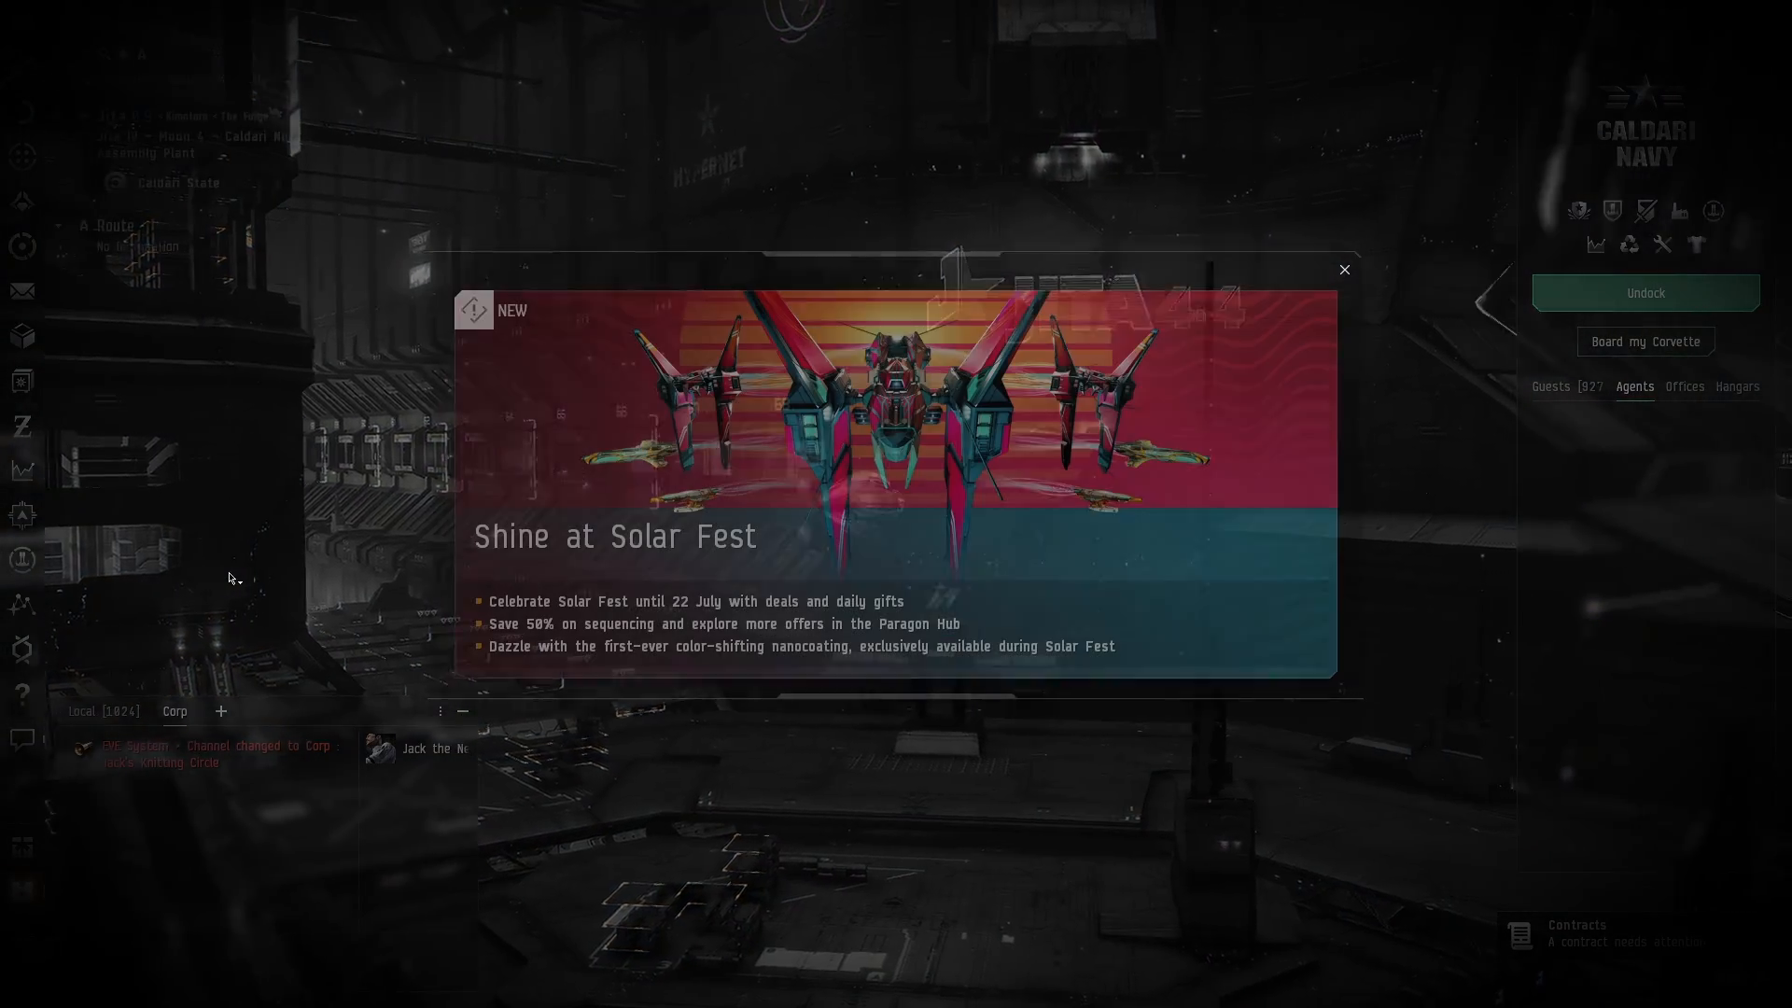
Launch the EVE Online client from the launcher into the station view
left_click(1344, 269)
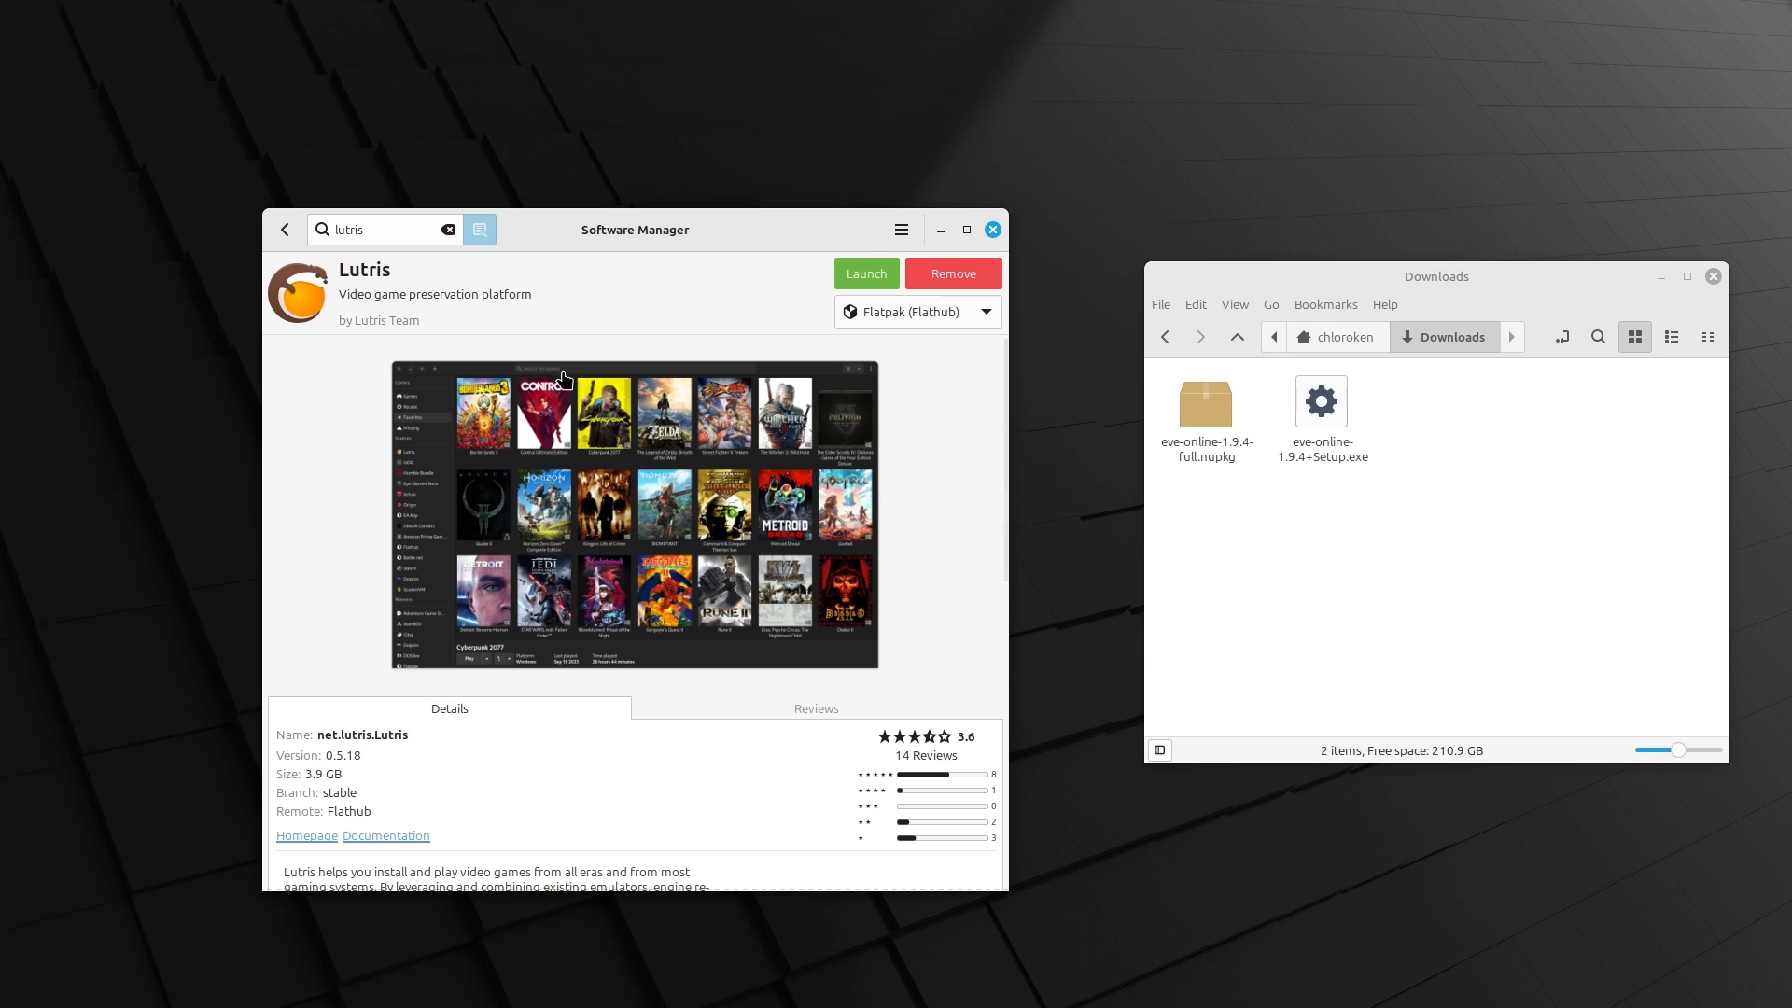
Search for protonplus, bring up ProtonPlus and request Proton-GE Latest for Lutris
left_click(284, 229)
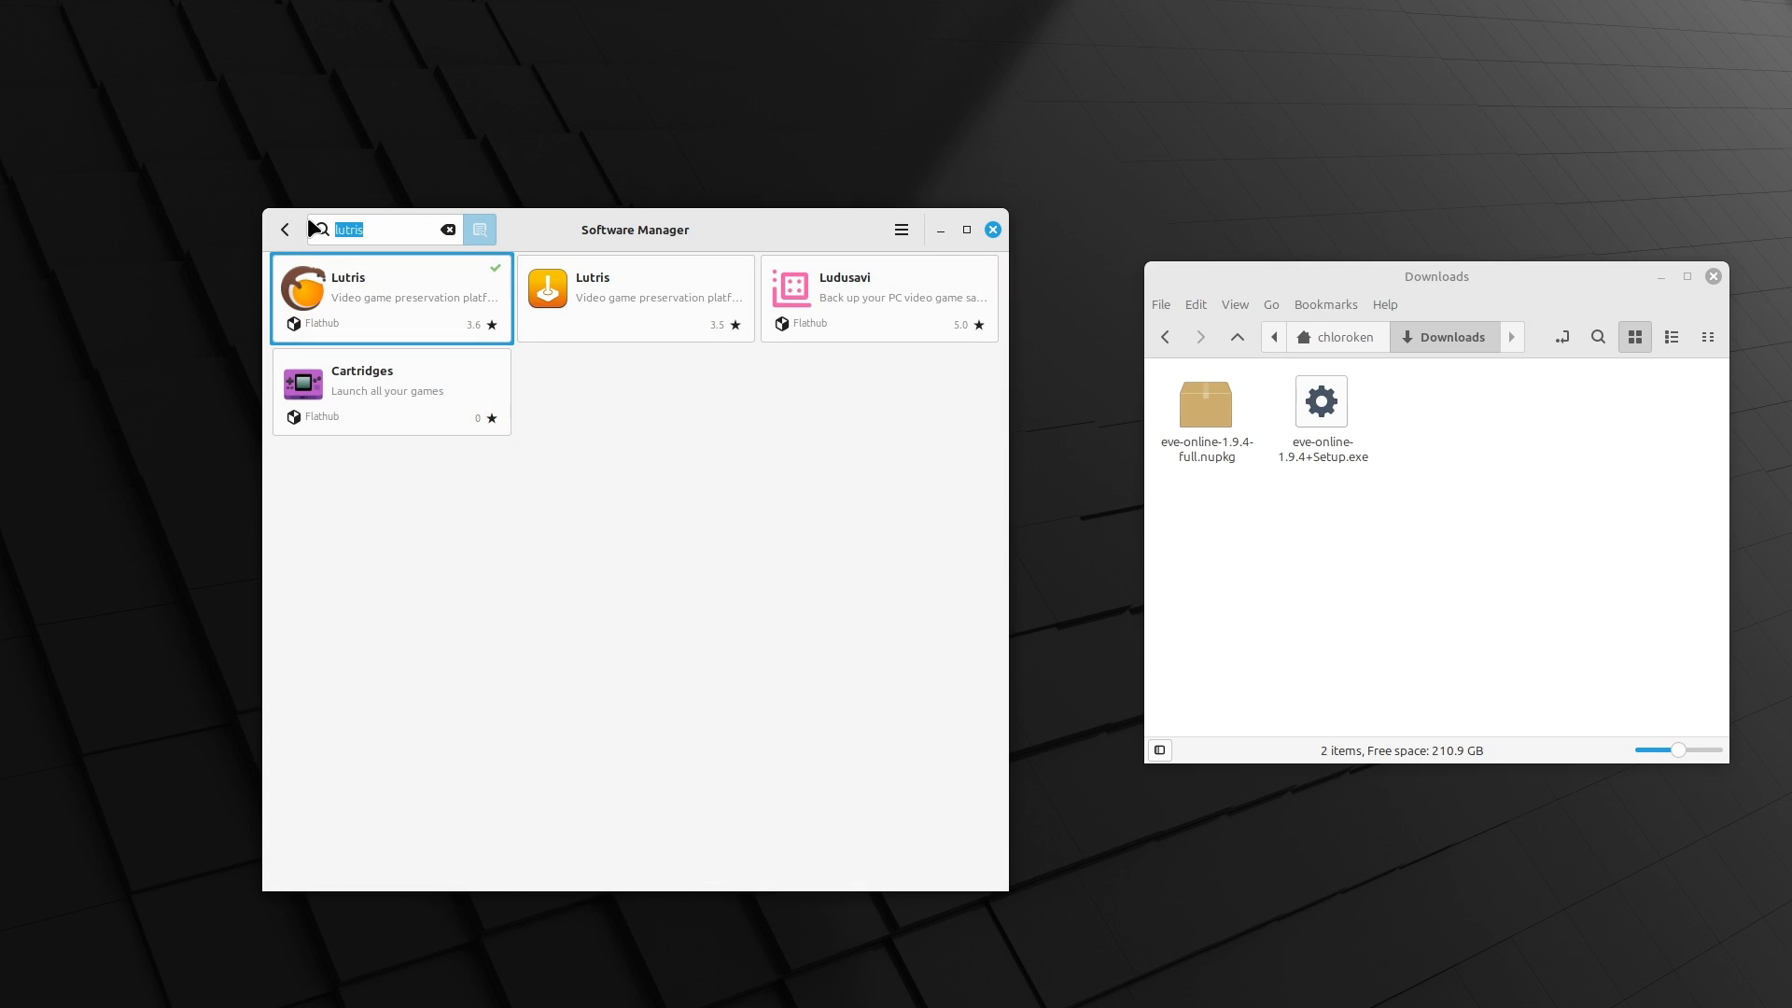
type("protonplus")
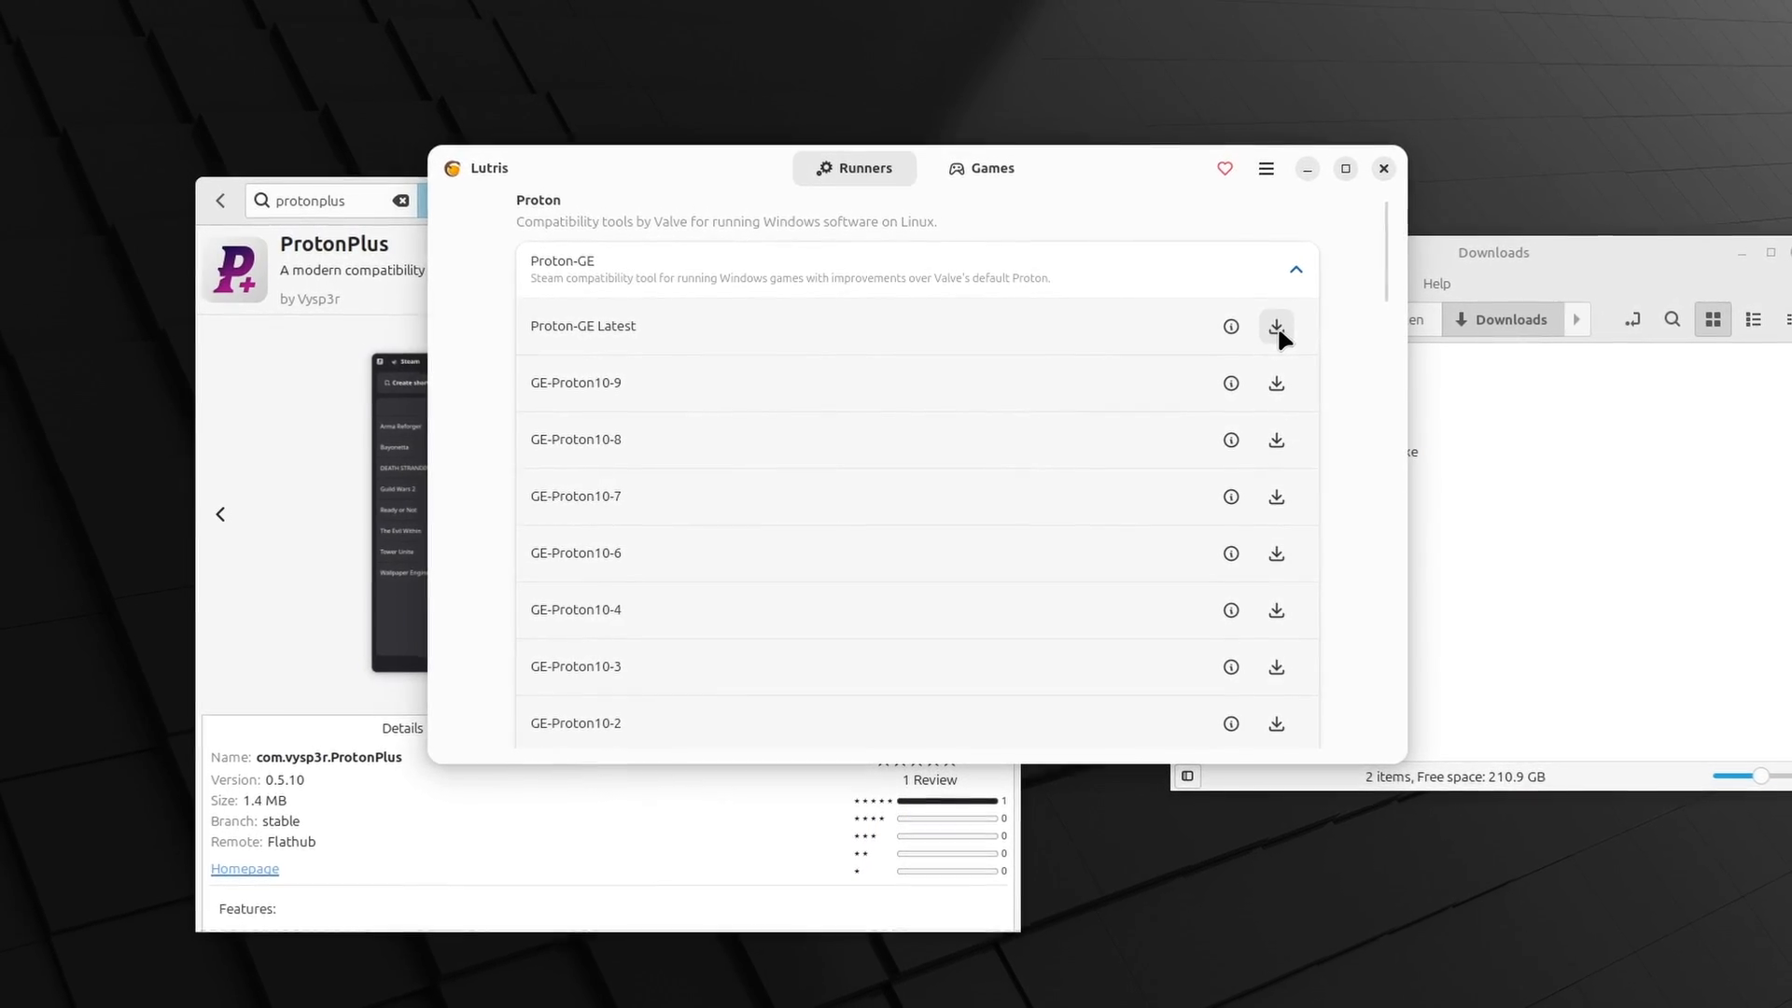
left_click(1277, 325)
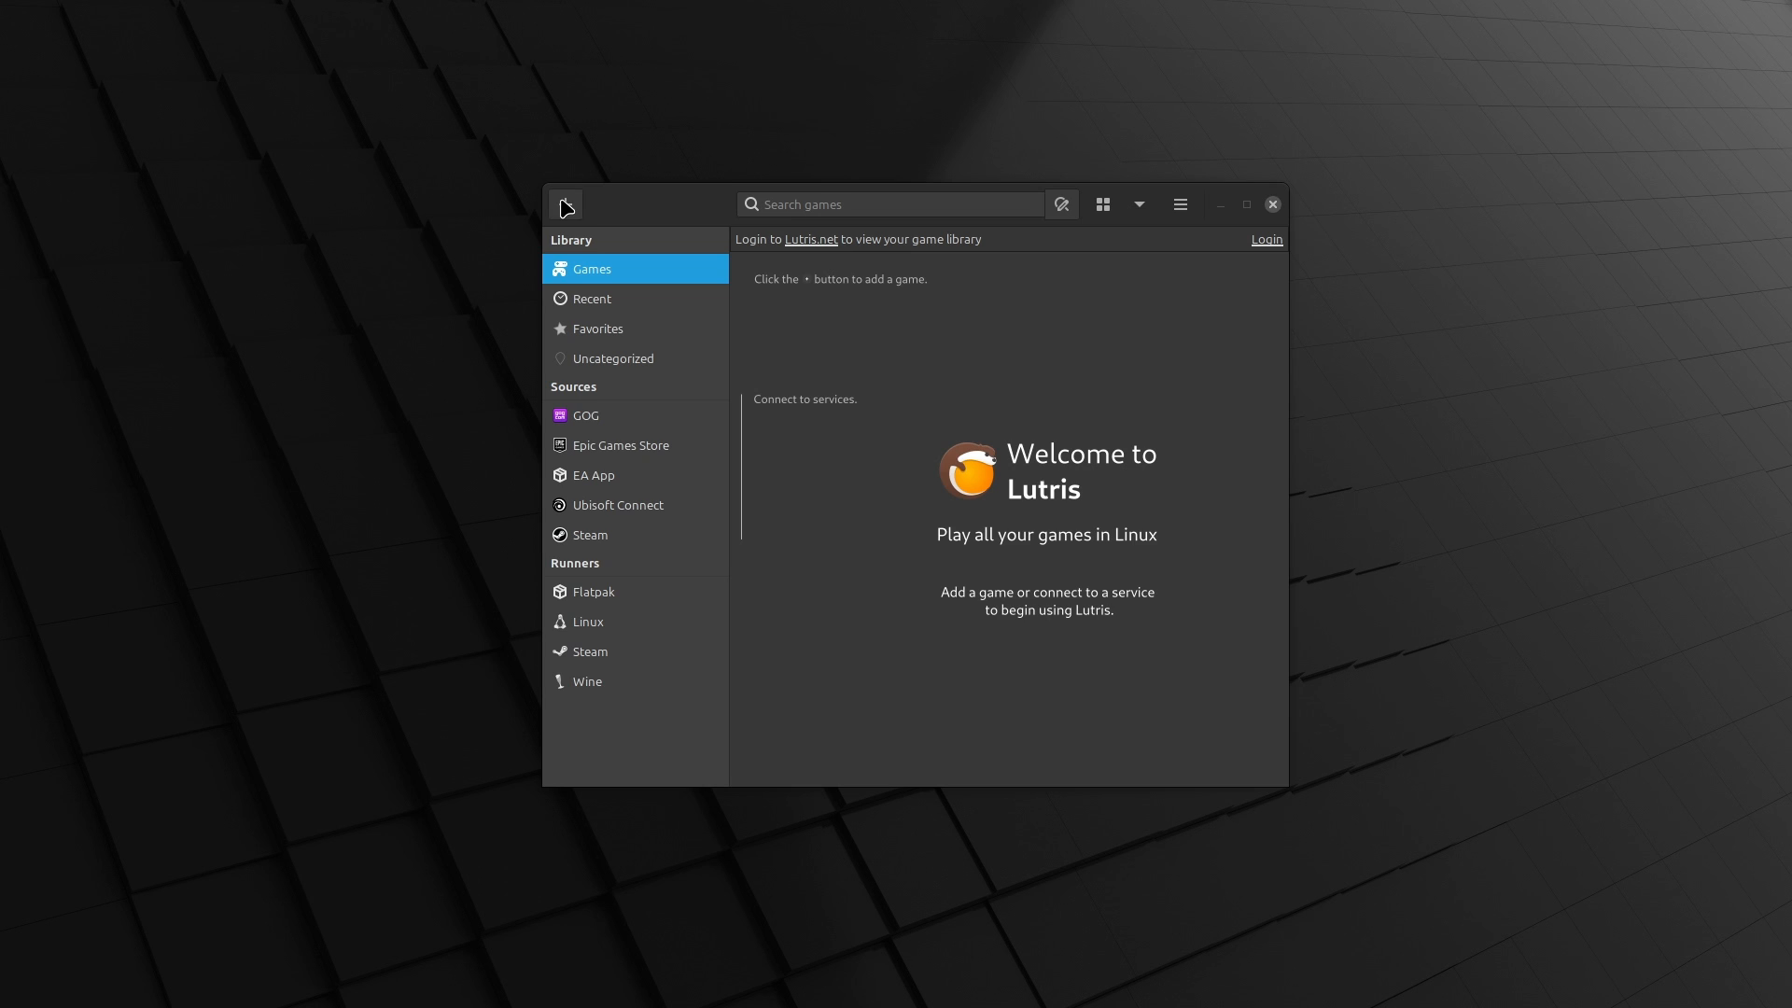
Add a locally installed game named Eve Online with Wine as its runner
left_click(564, 204)
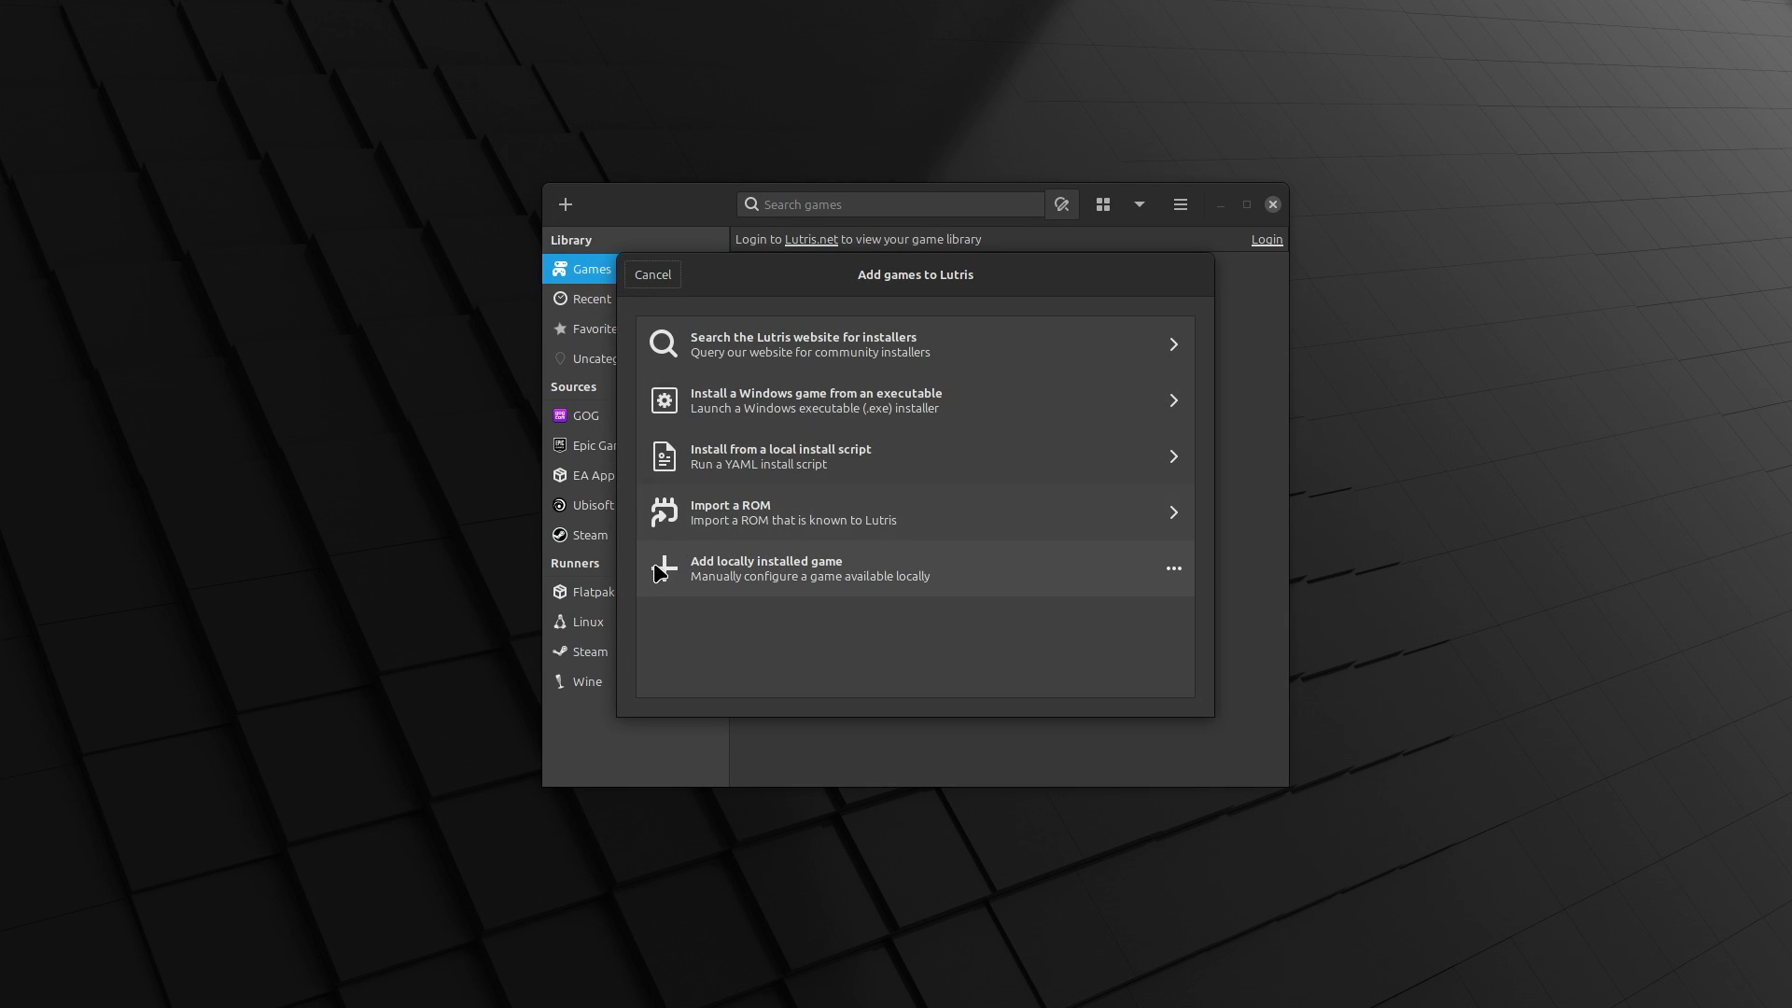
left_click(765, 568)
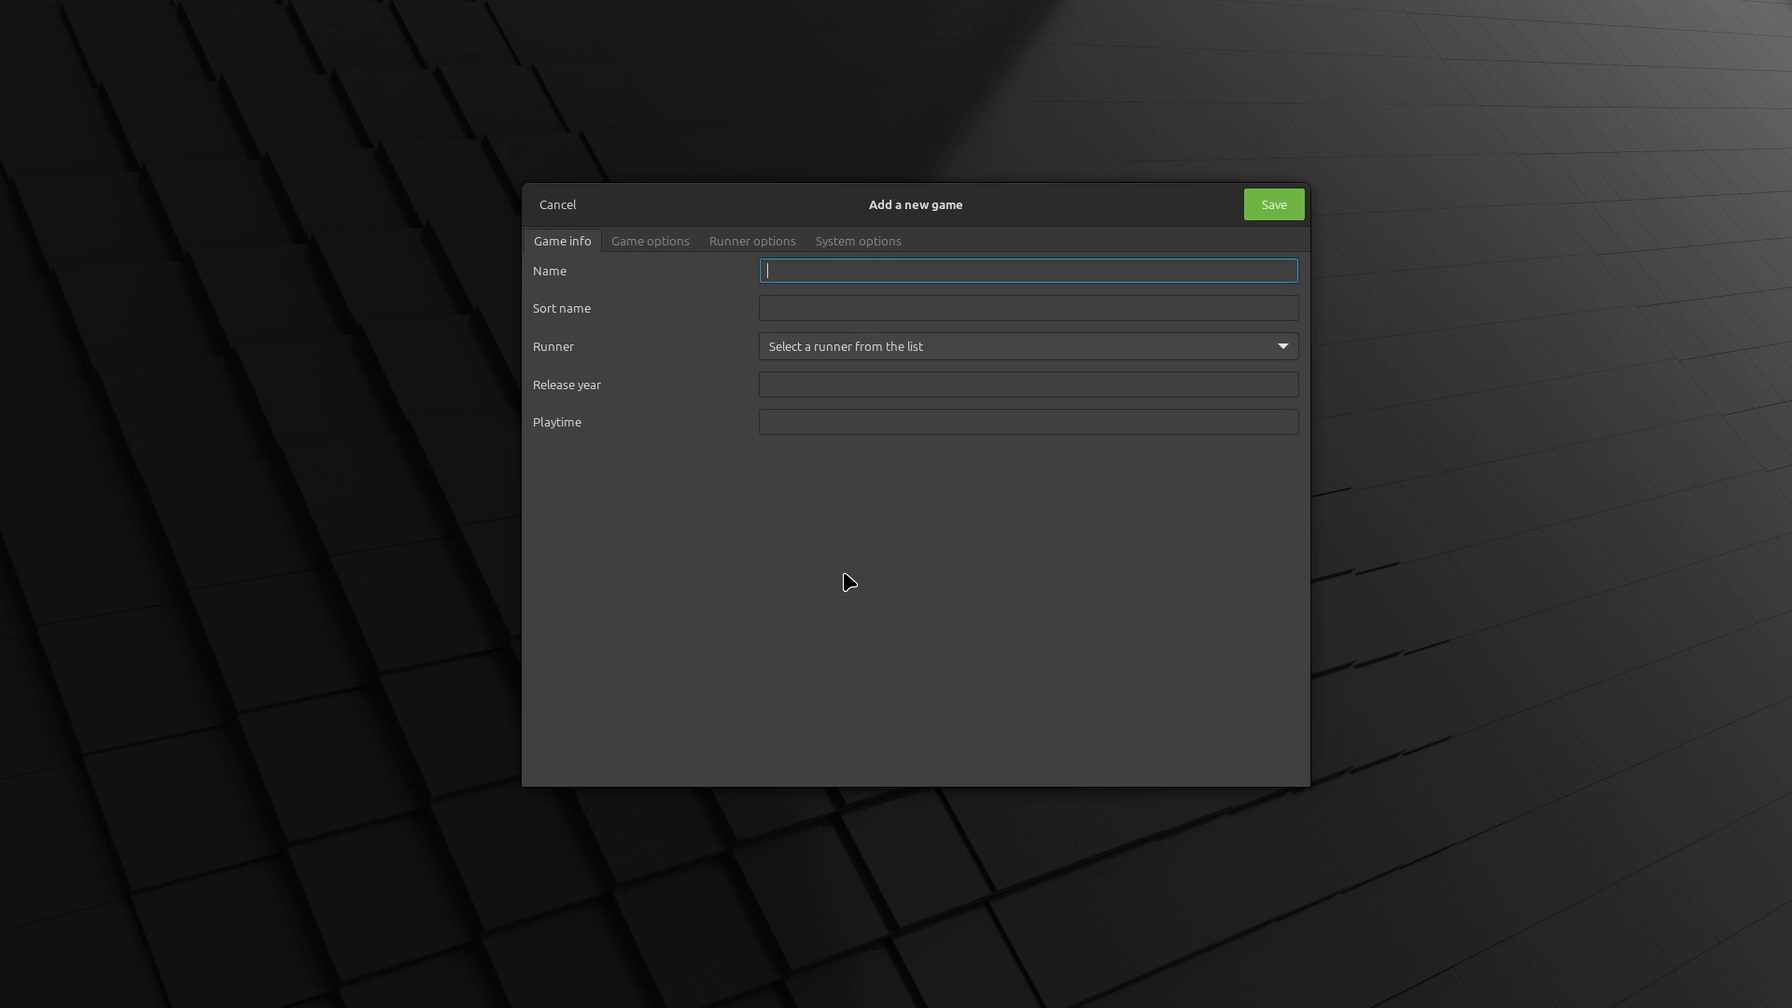
type("Eve Online")
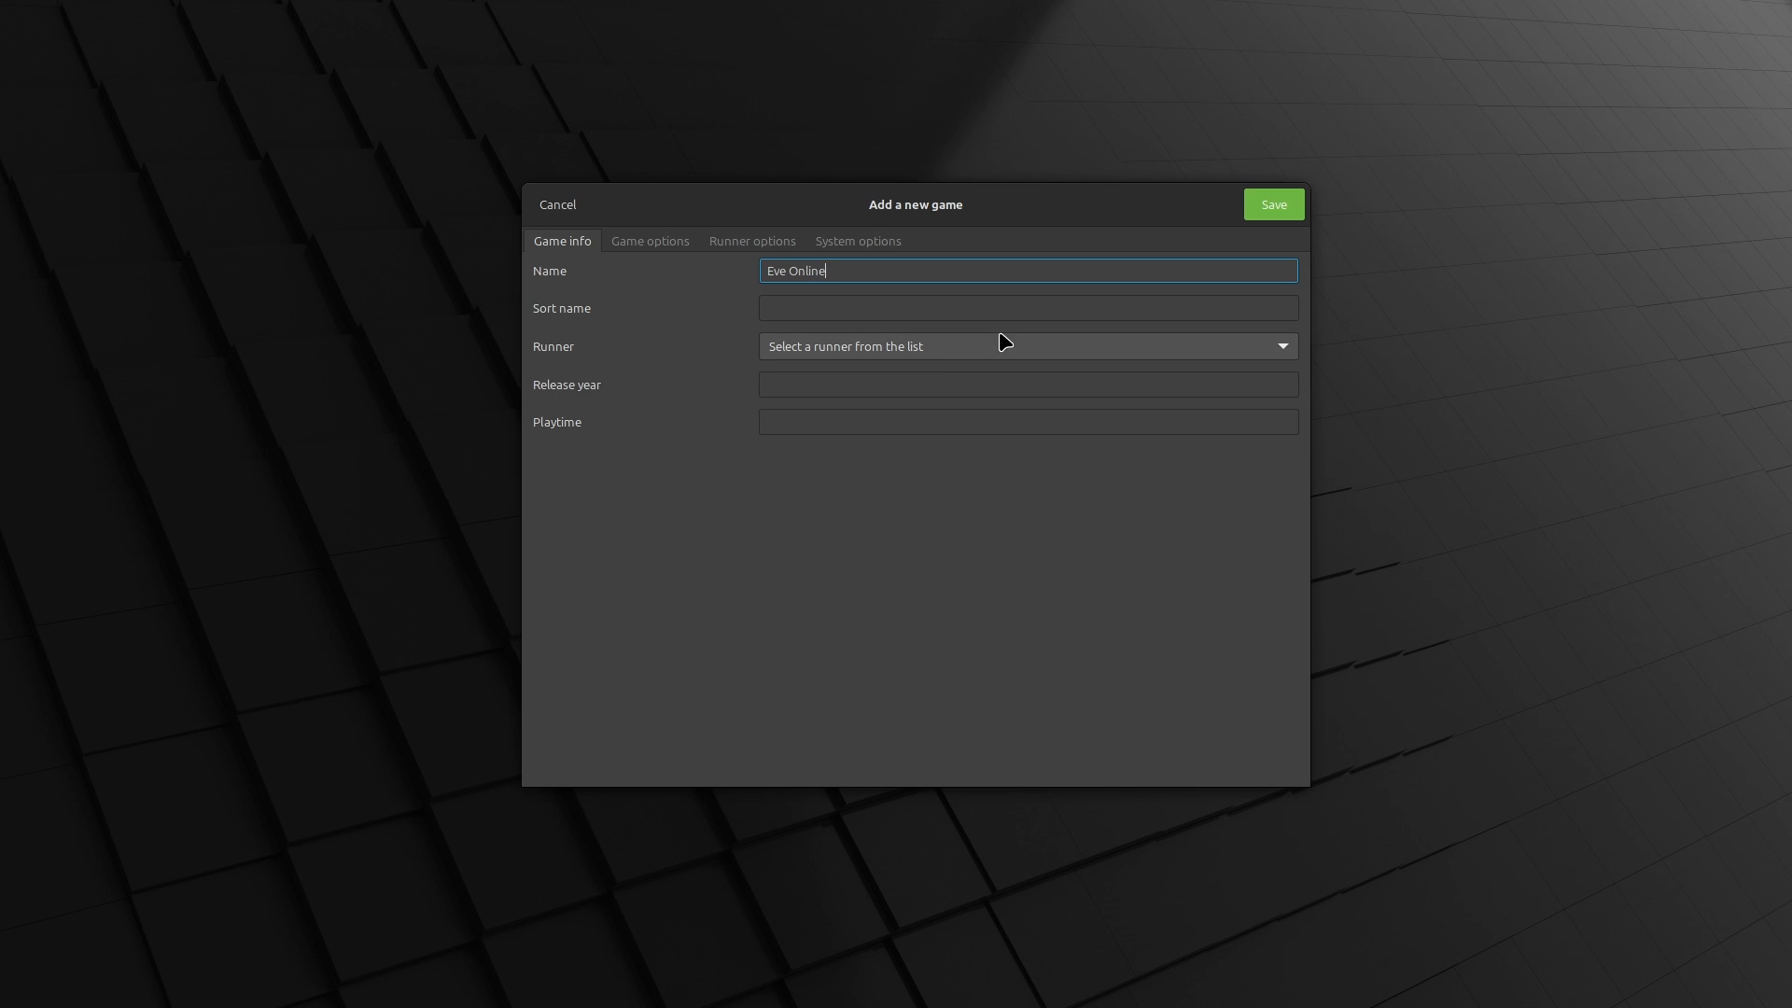
left_click(1027, 347)
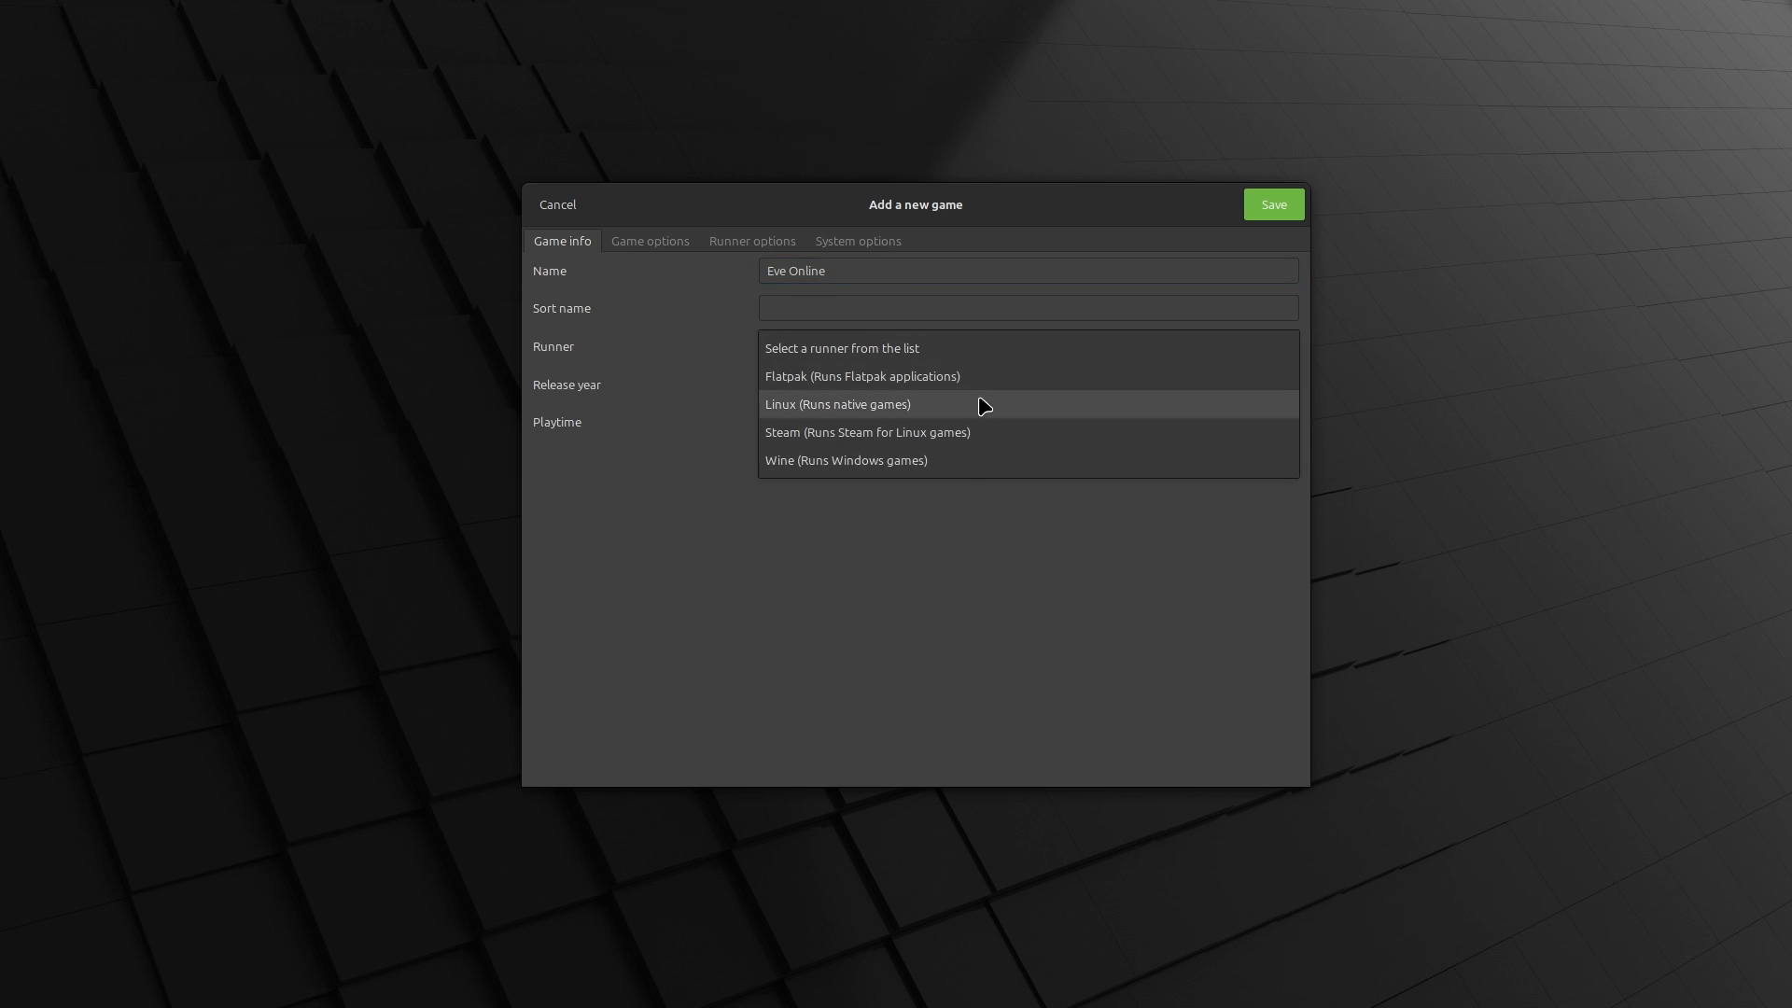
left_click(844, 461)
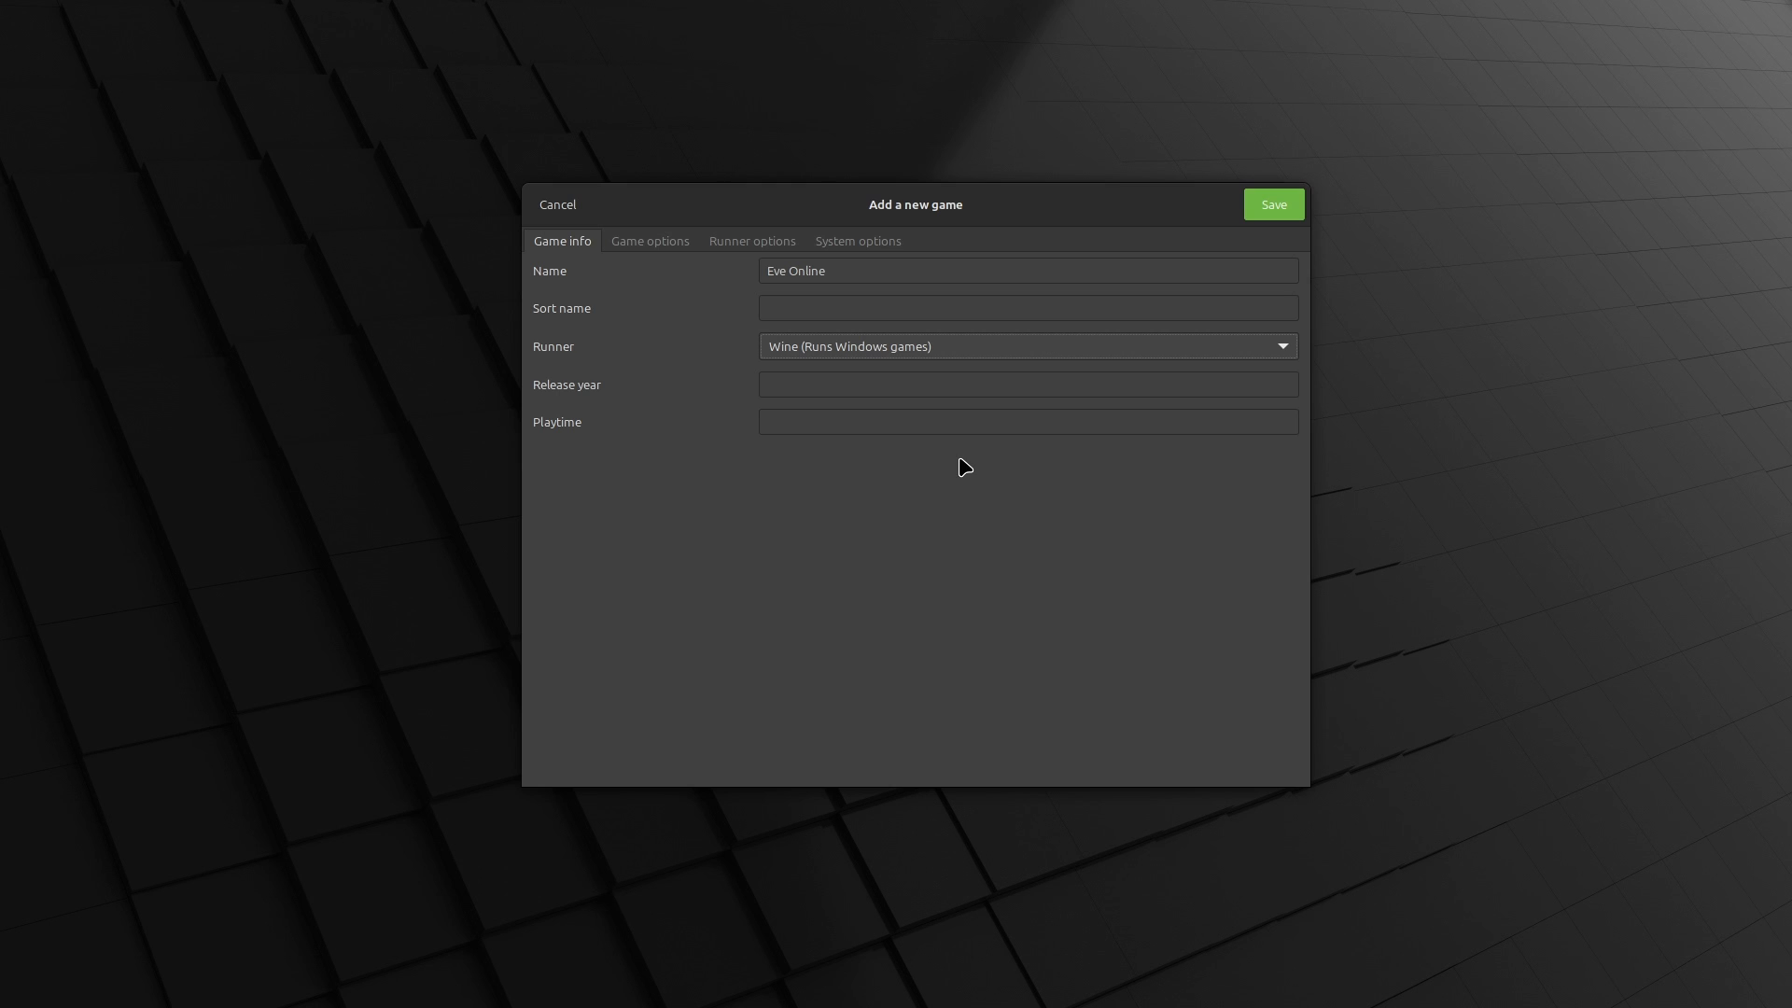
Point the executable at eve-online-1.9.4+Setup.exe from Downloads and start entering the Wine prefix path
left_click(650, 240)
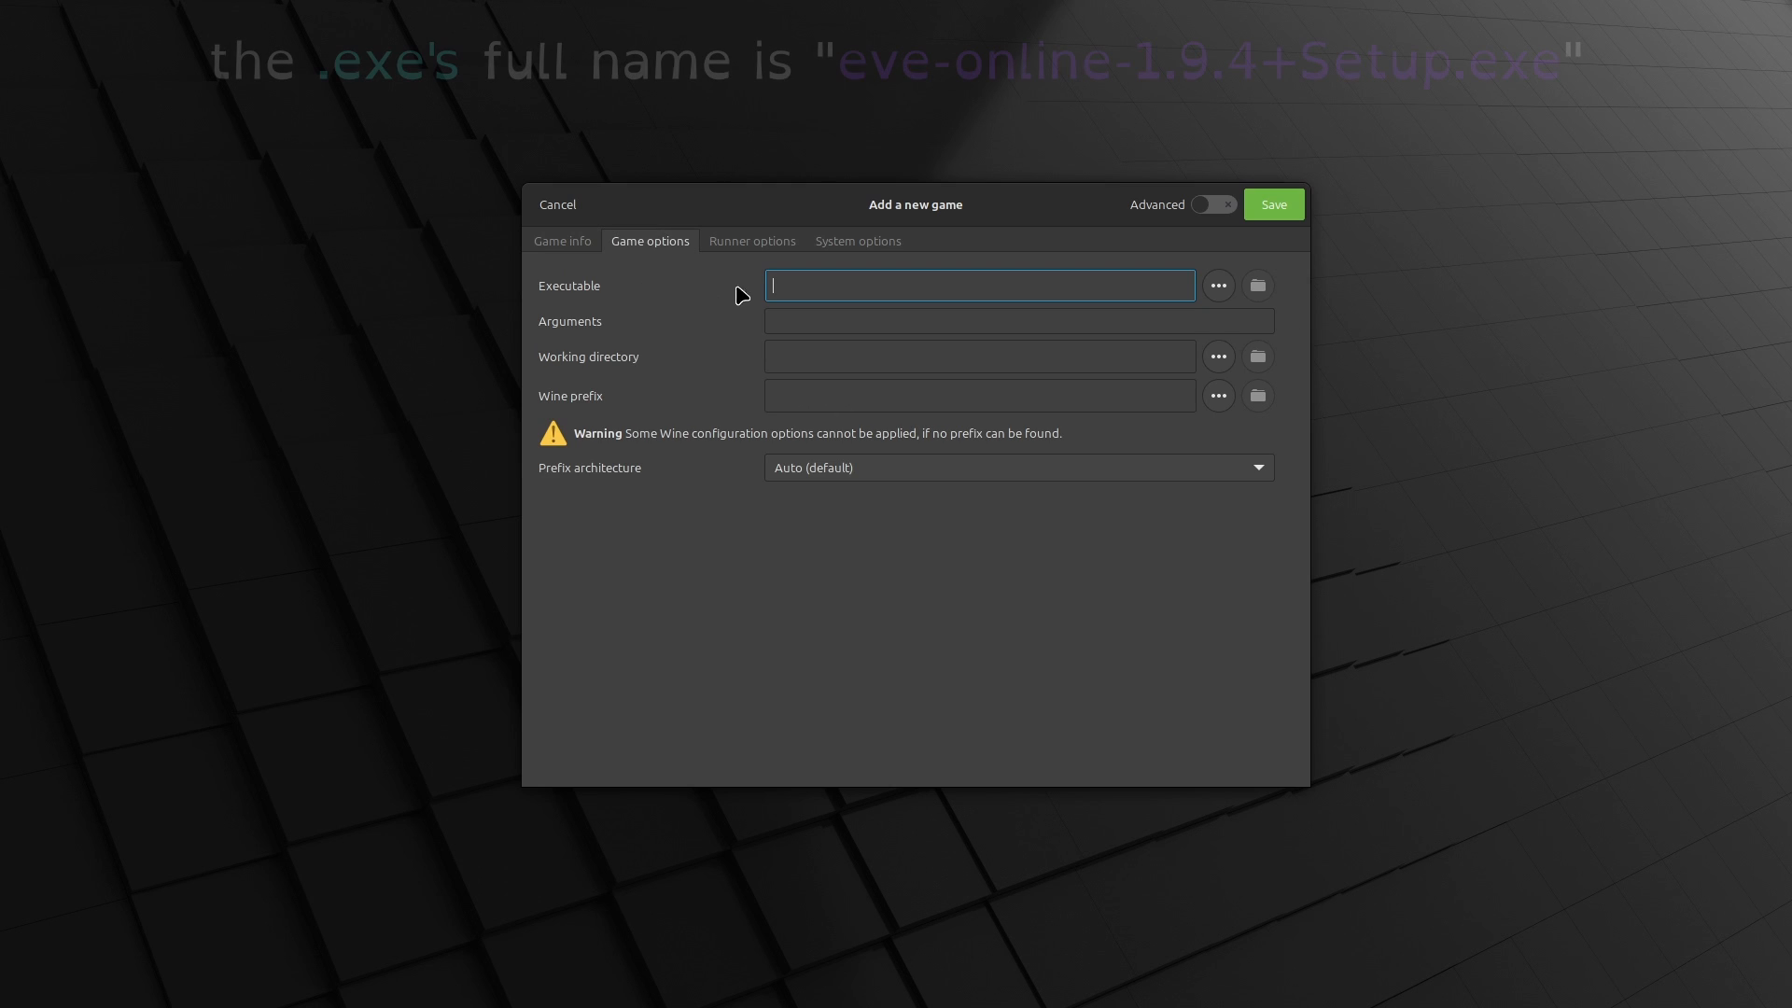
left_click(1256, 284)
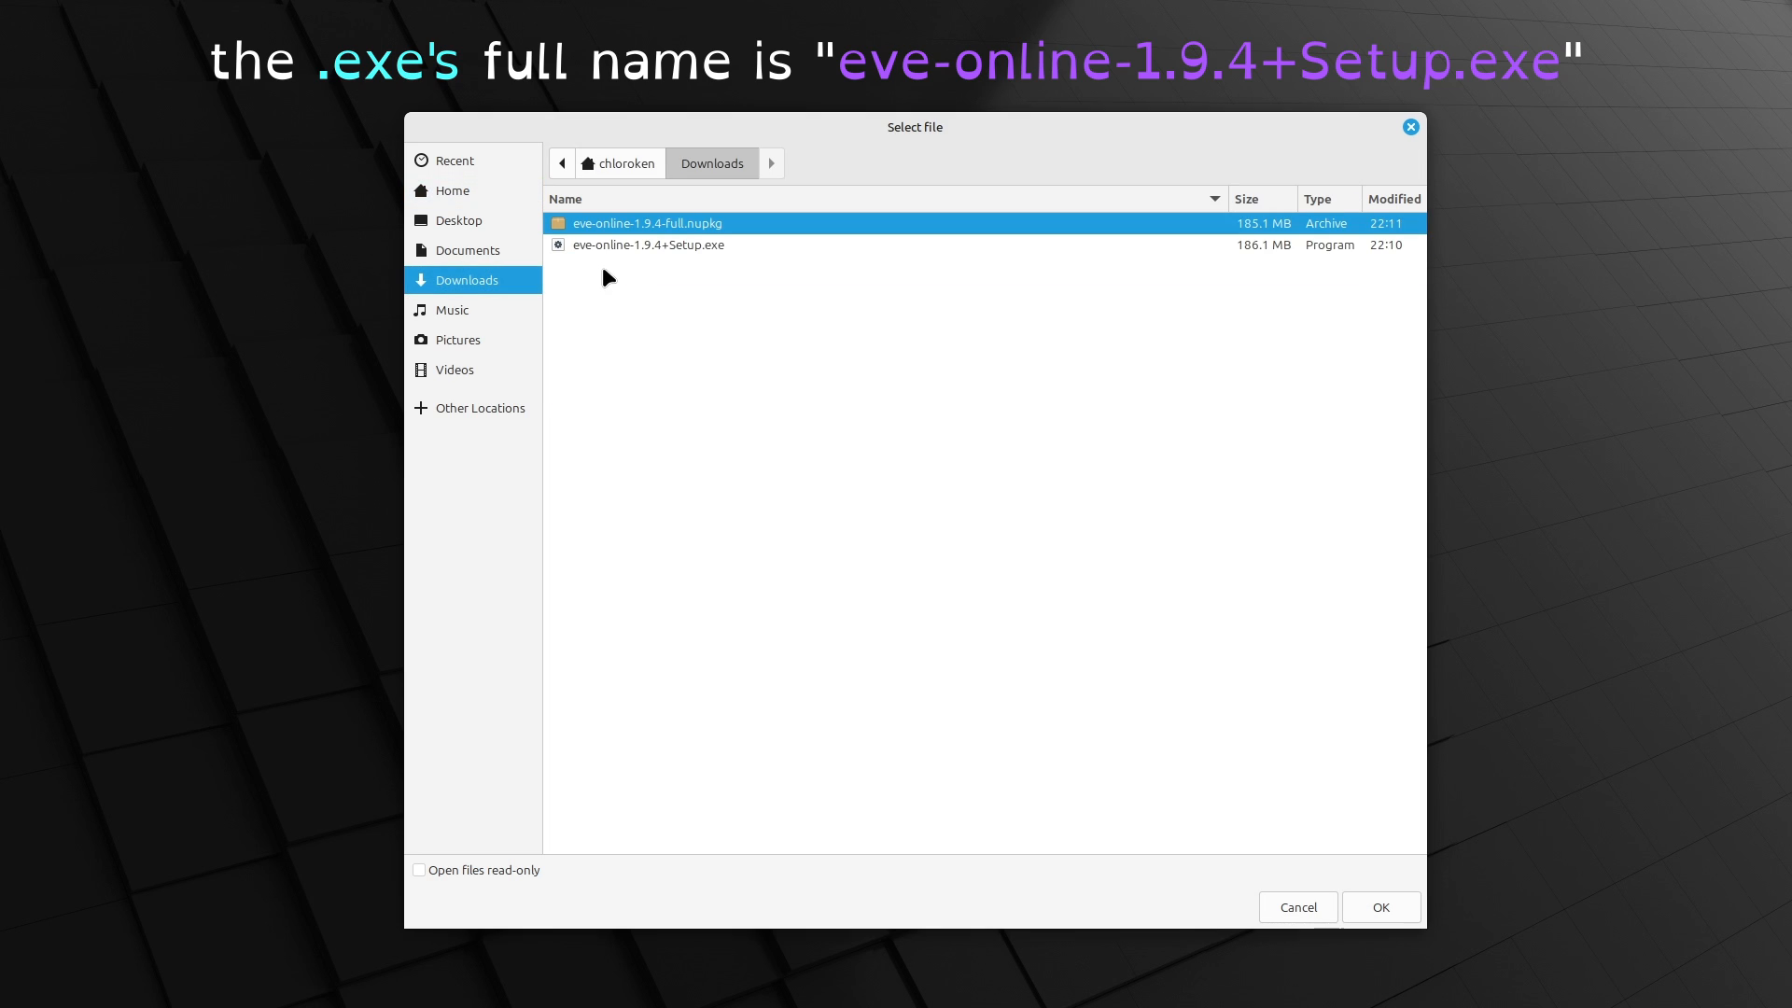
left_click(647, 245)
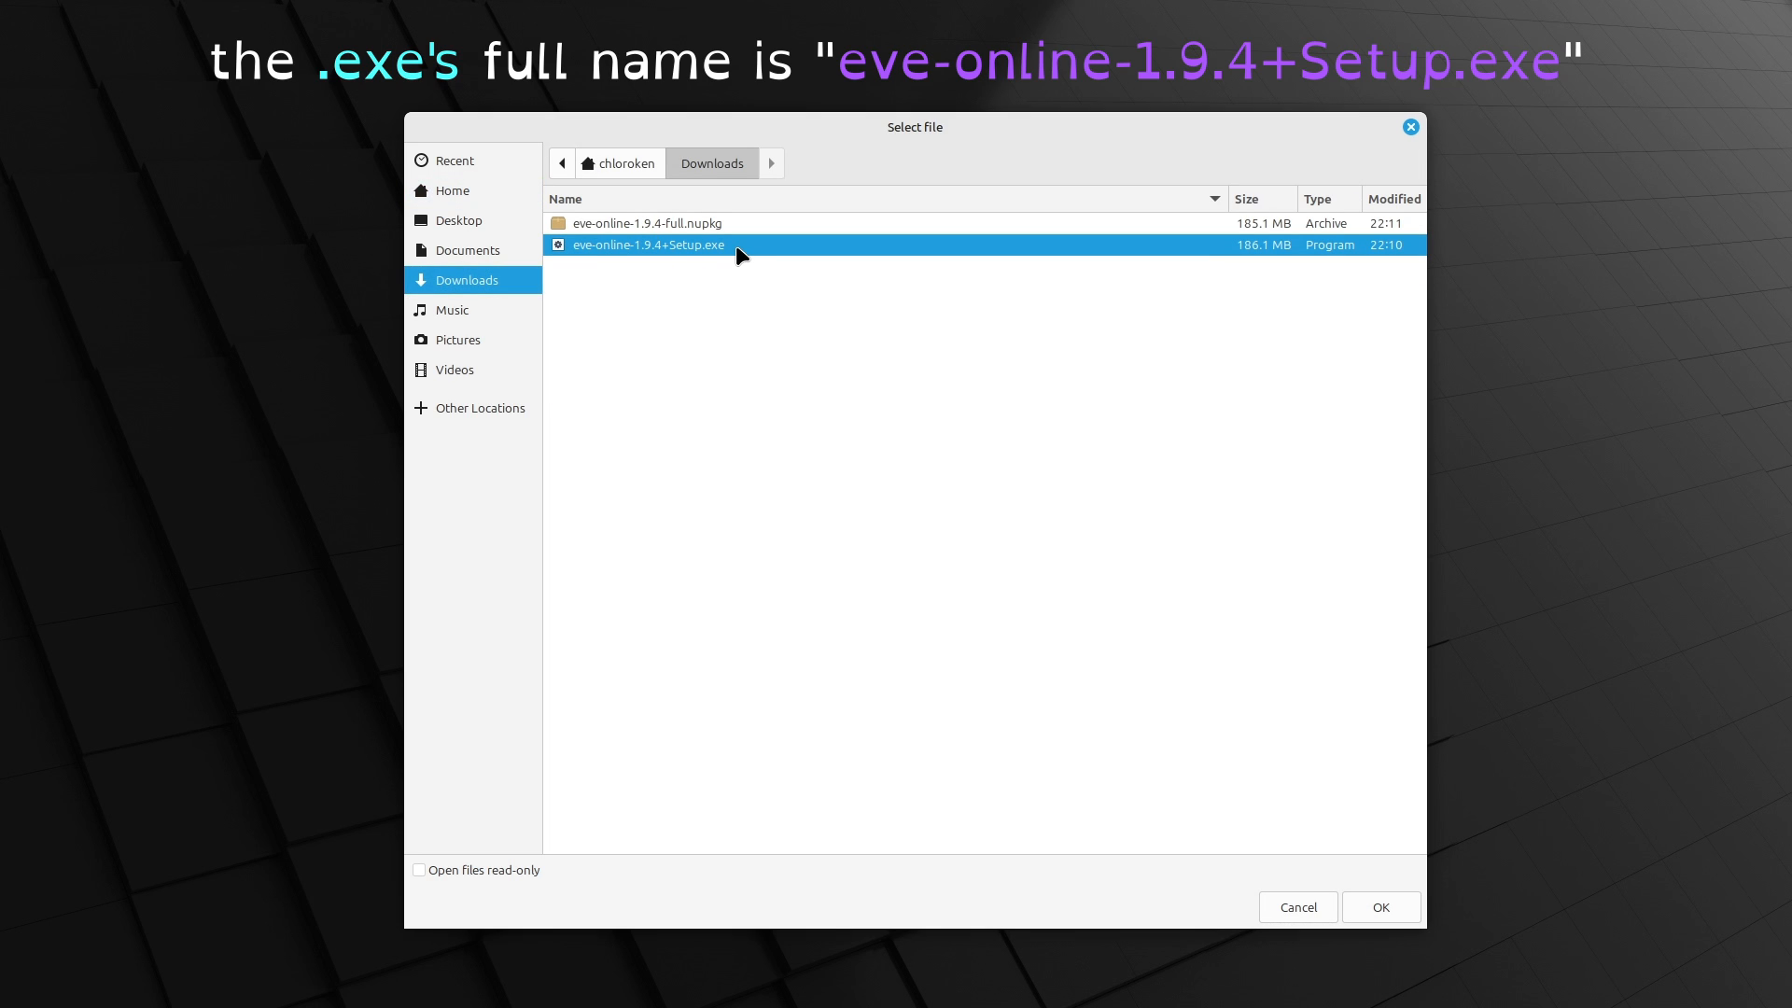
left_click(1380, 907)
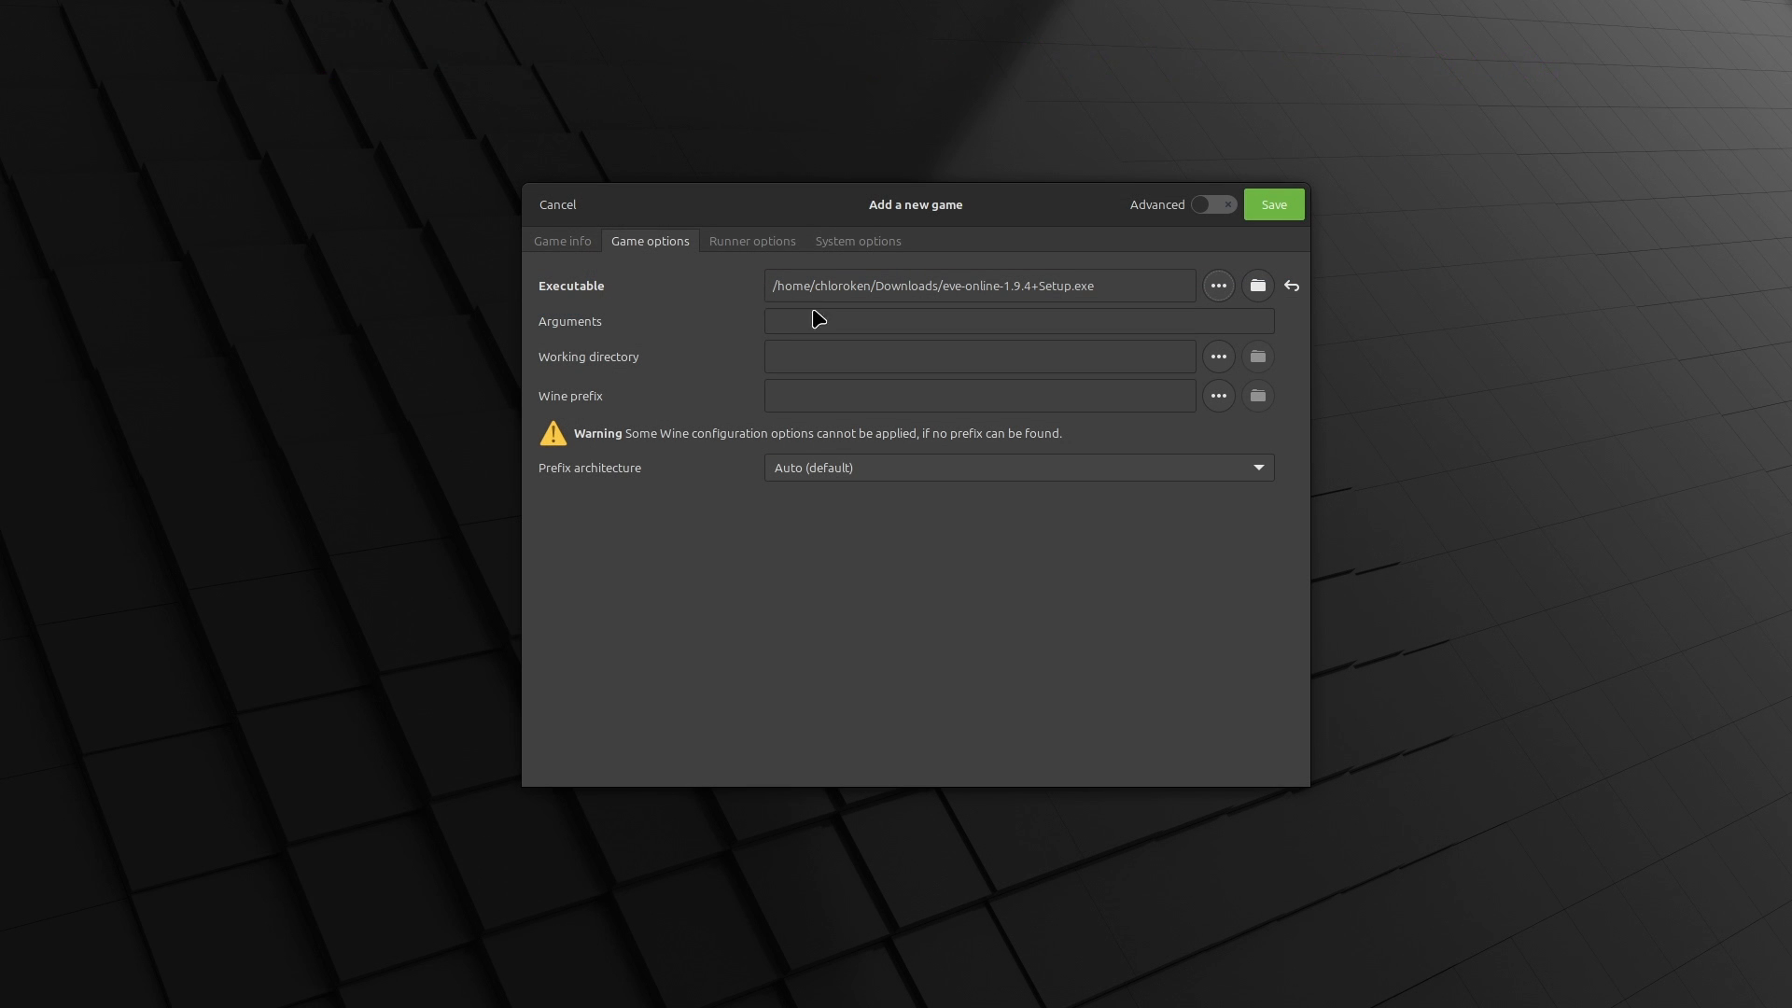
mouse_move(1148, 394)
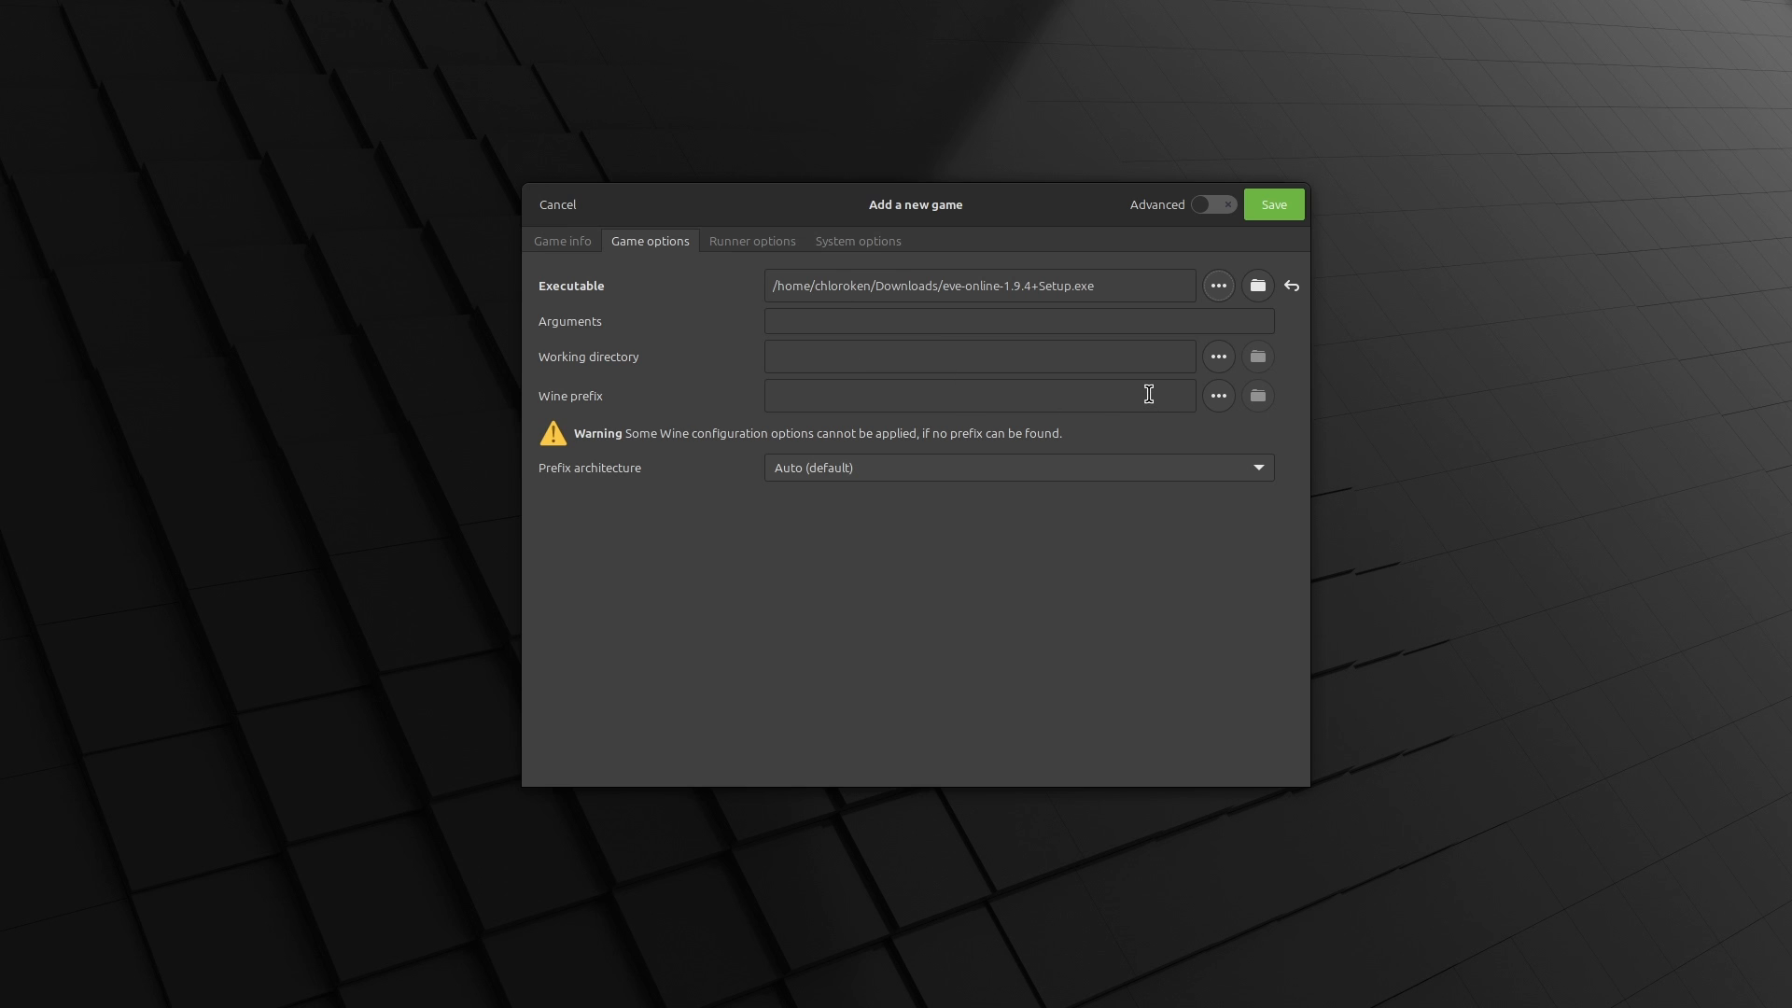
type("/home/chloroken/Games/eve-o")
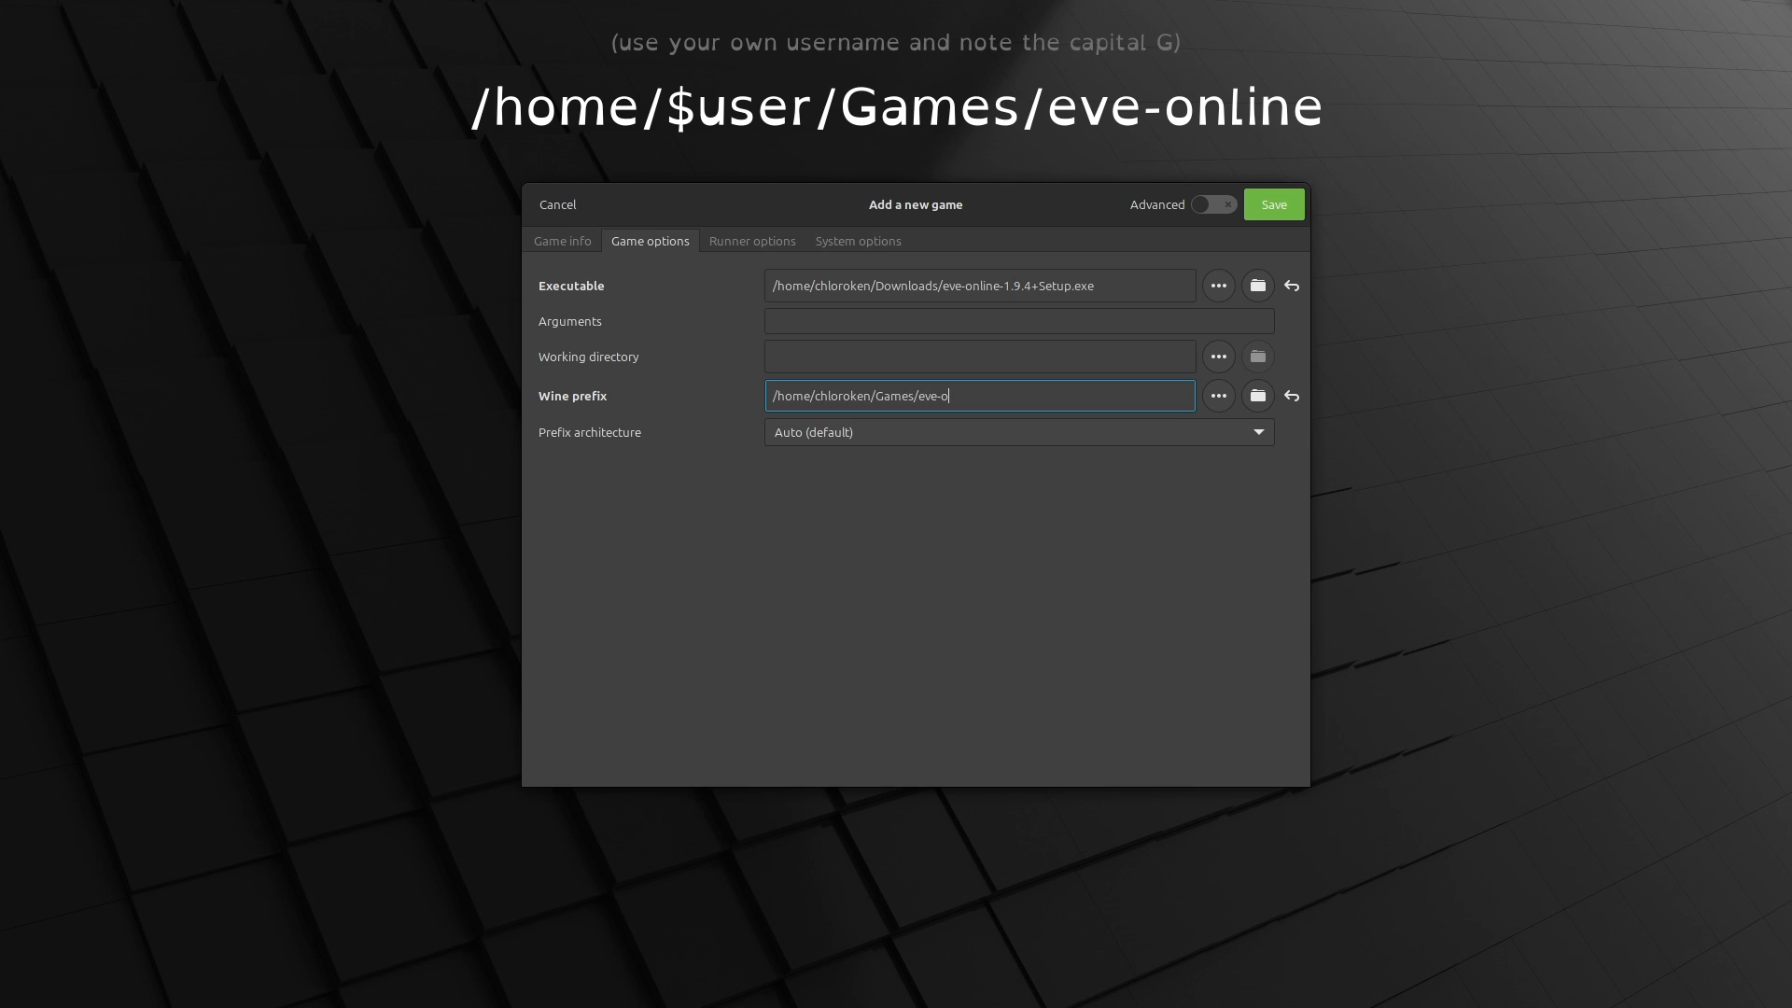
Finish the Games/eve-online prefix, set Wine version to Proton-GE Latest and disable Esync and Fsync
type("nline")
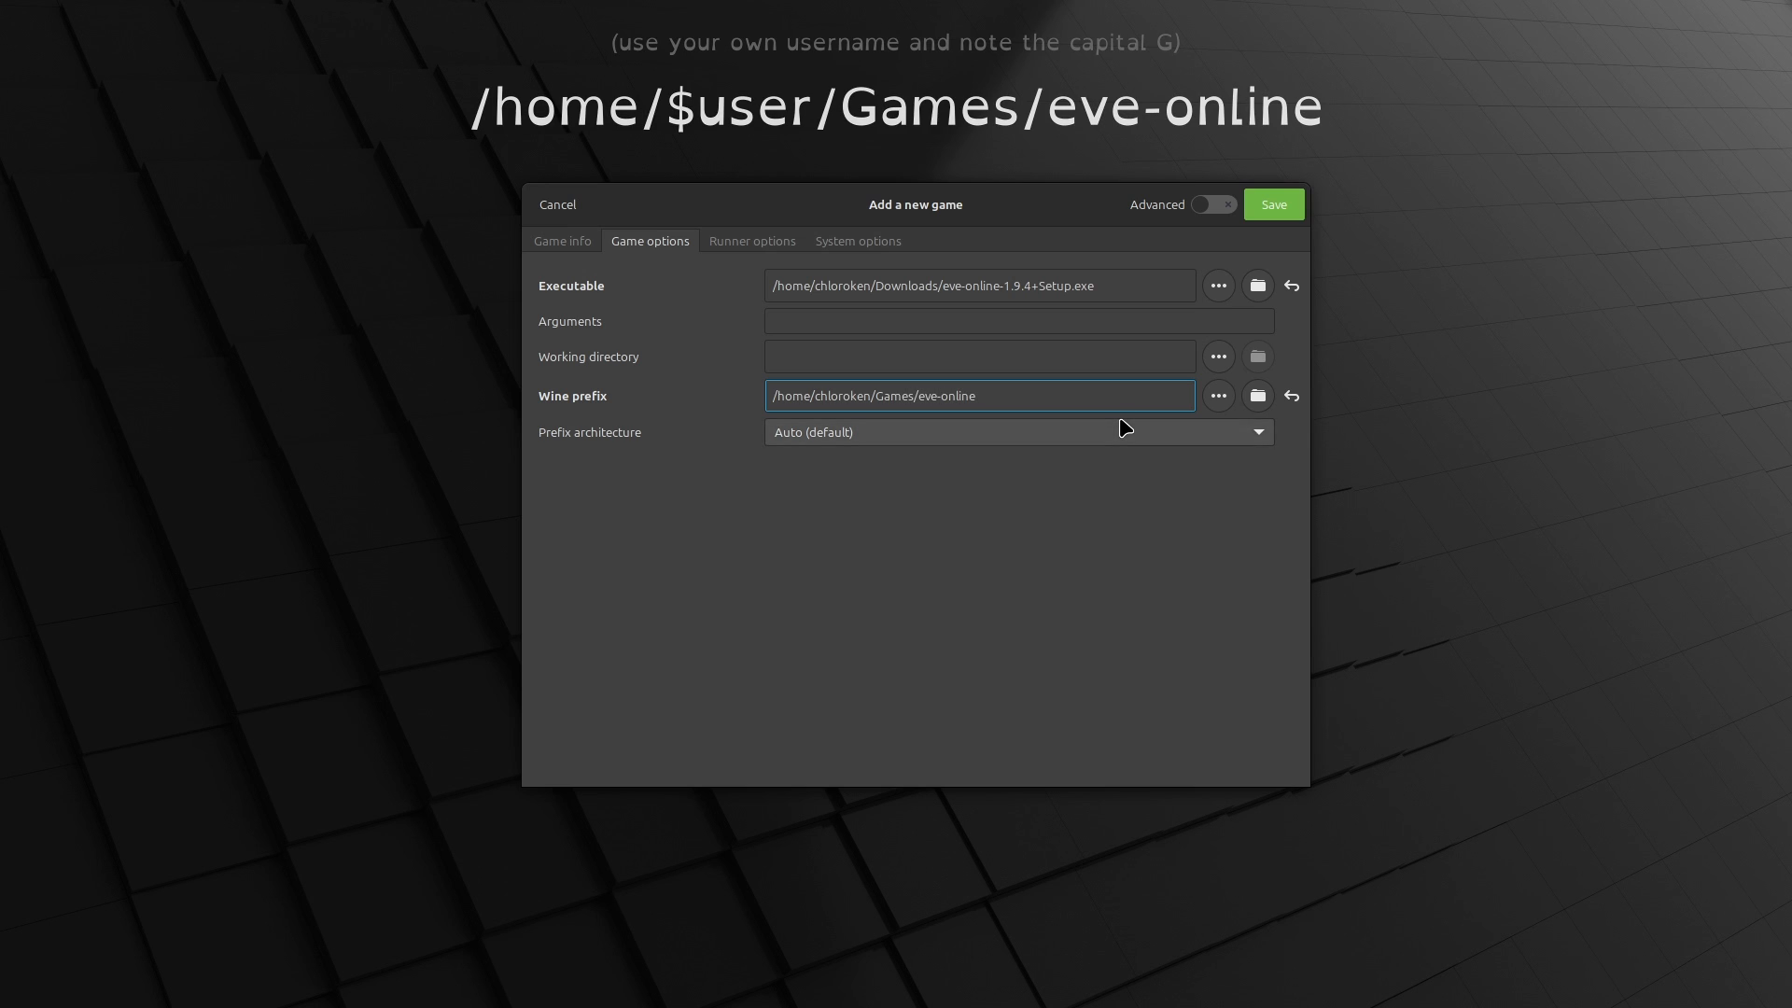
left_click(753, 240)
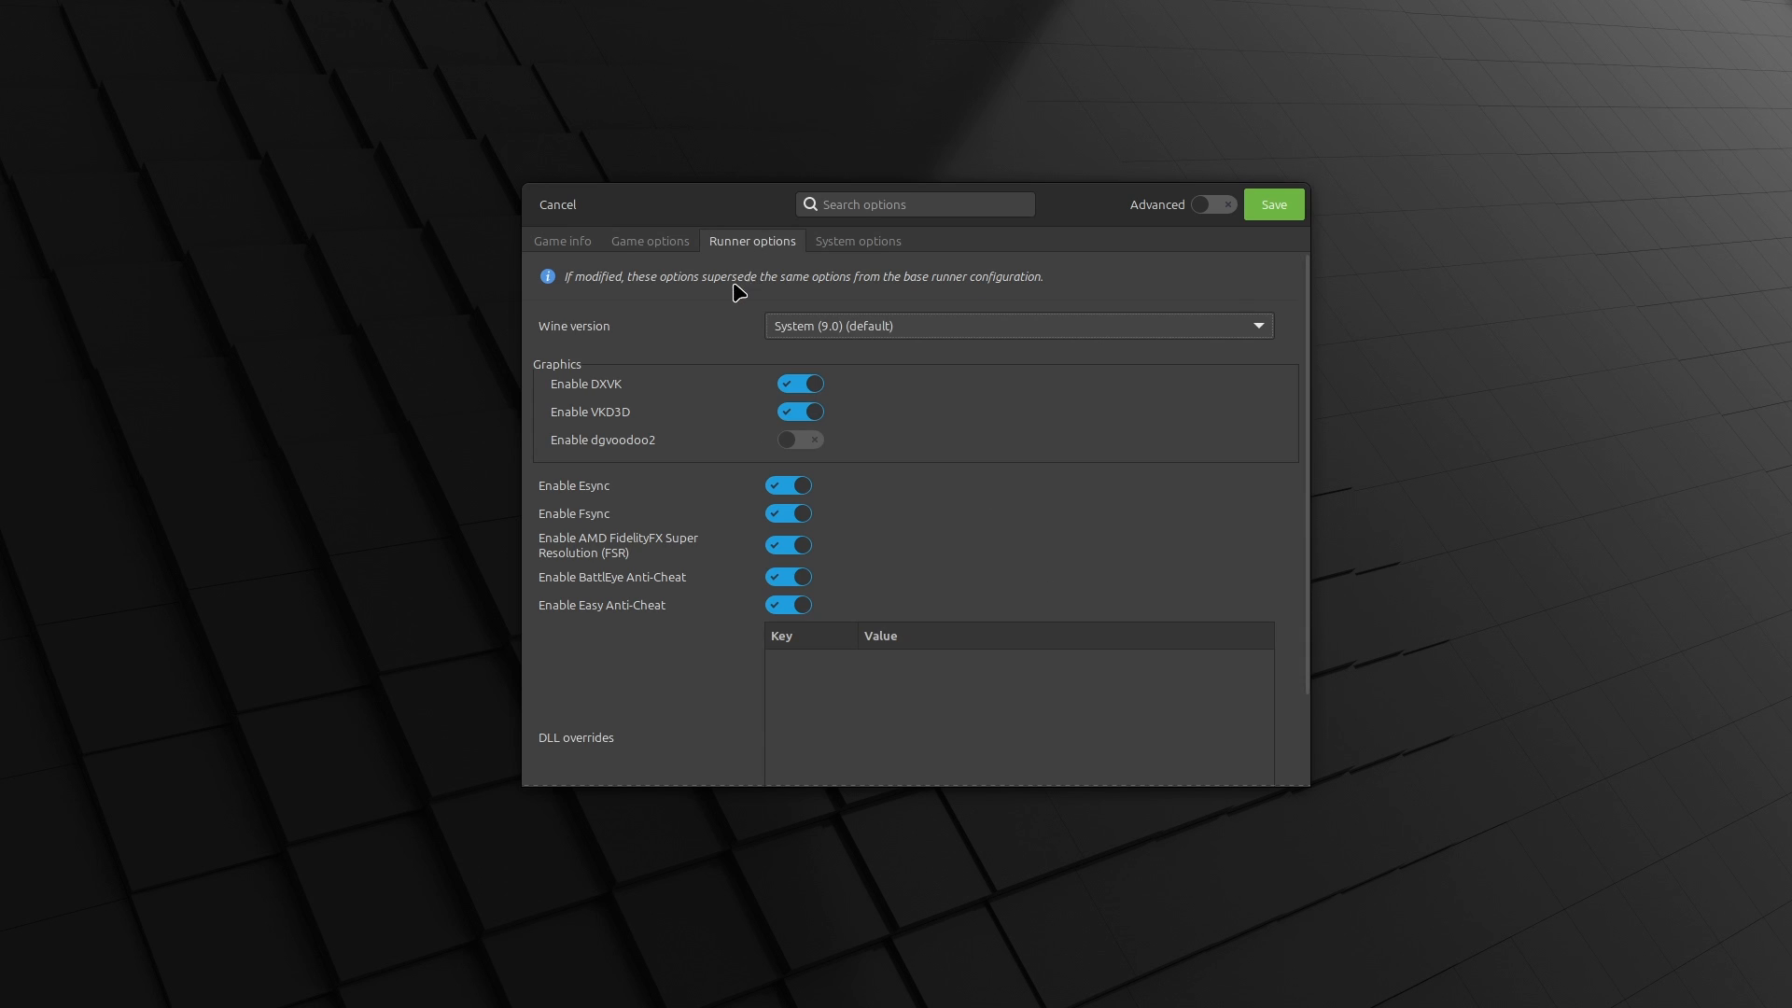
left_click(1015, 324)
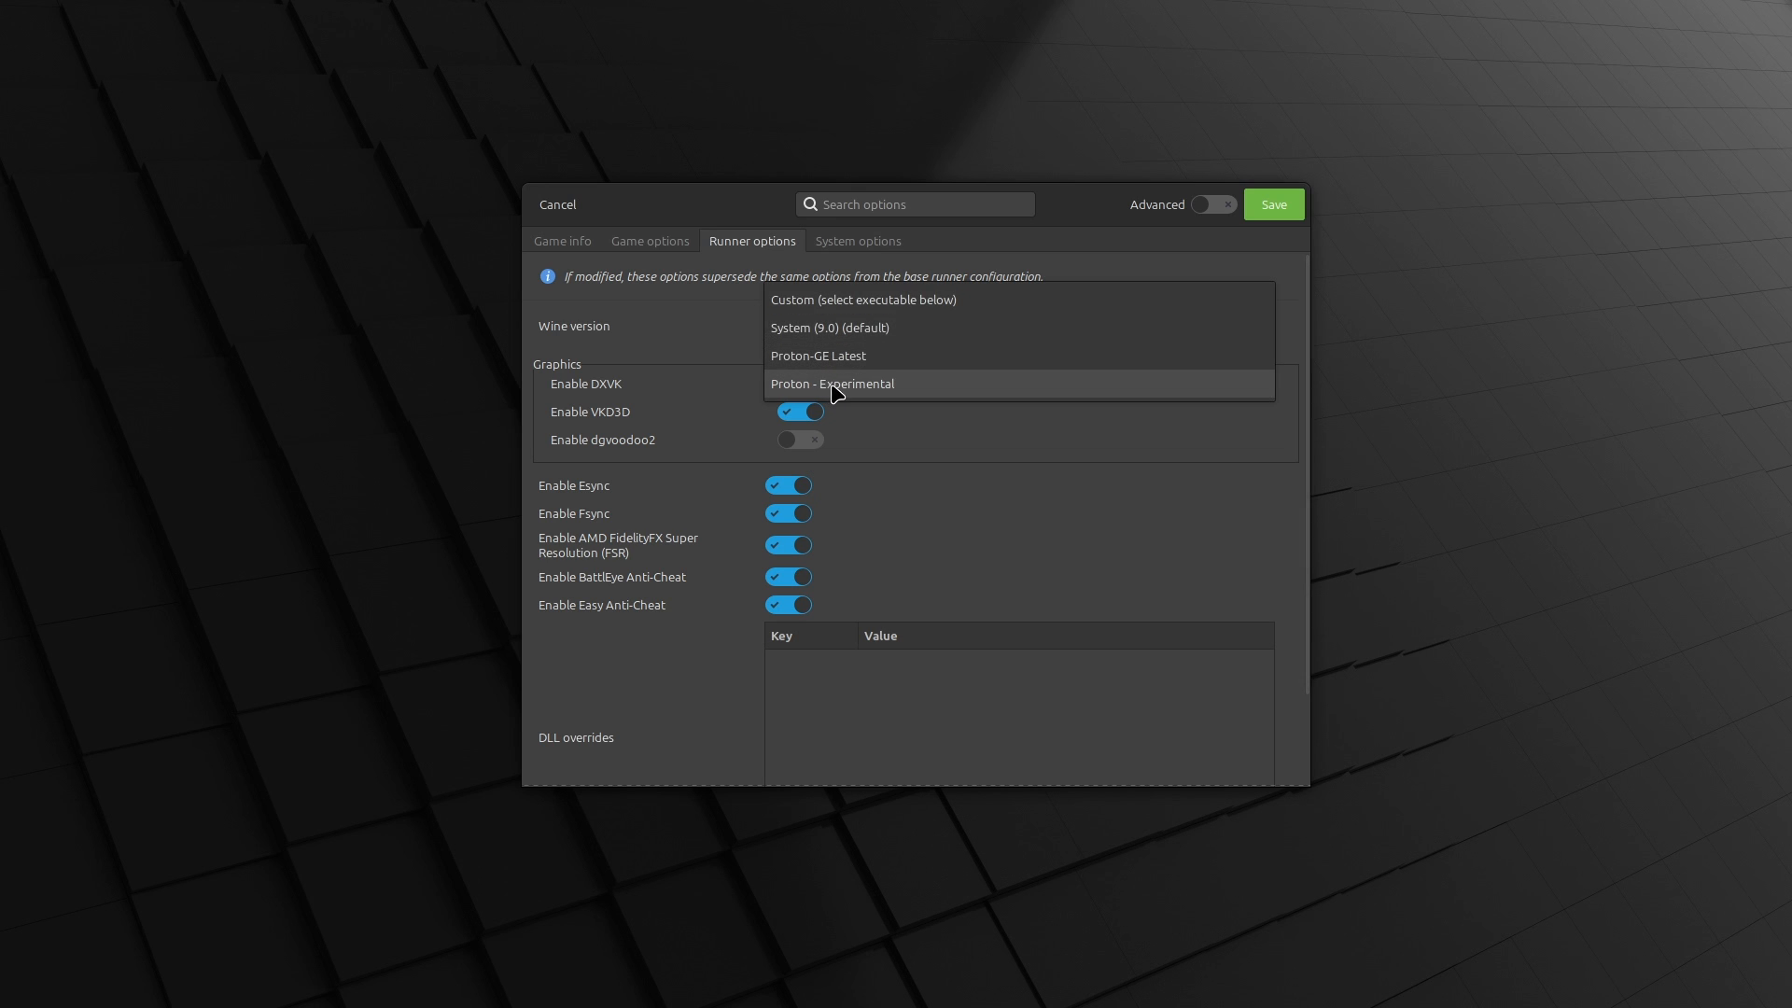
left_click(816, 354)
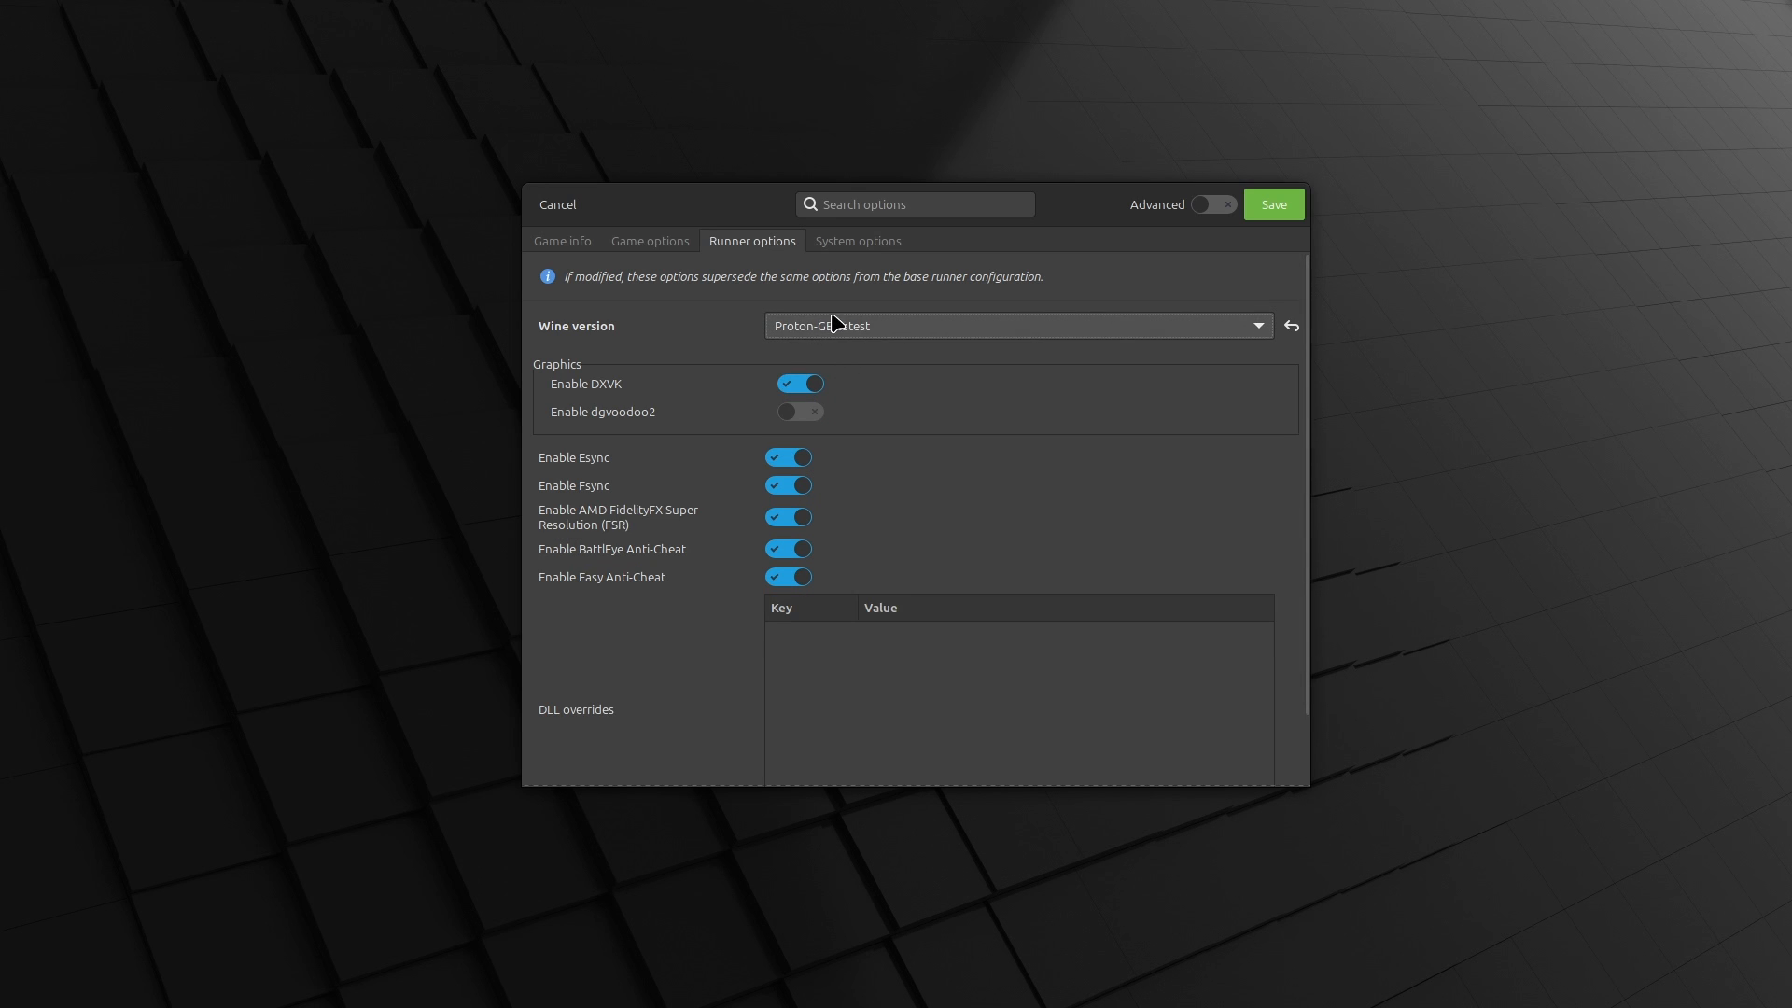
left_click(1015, 324)
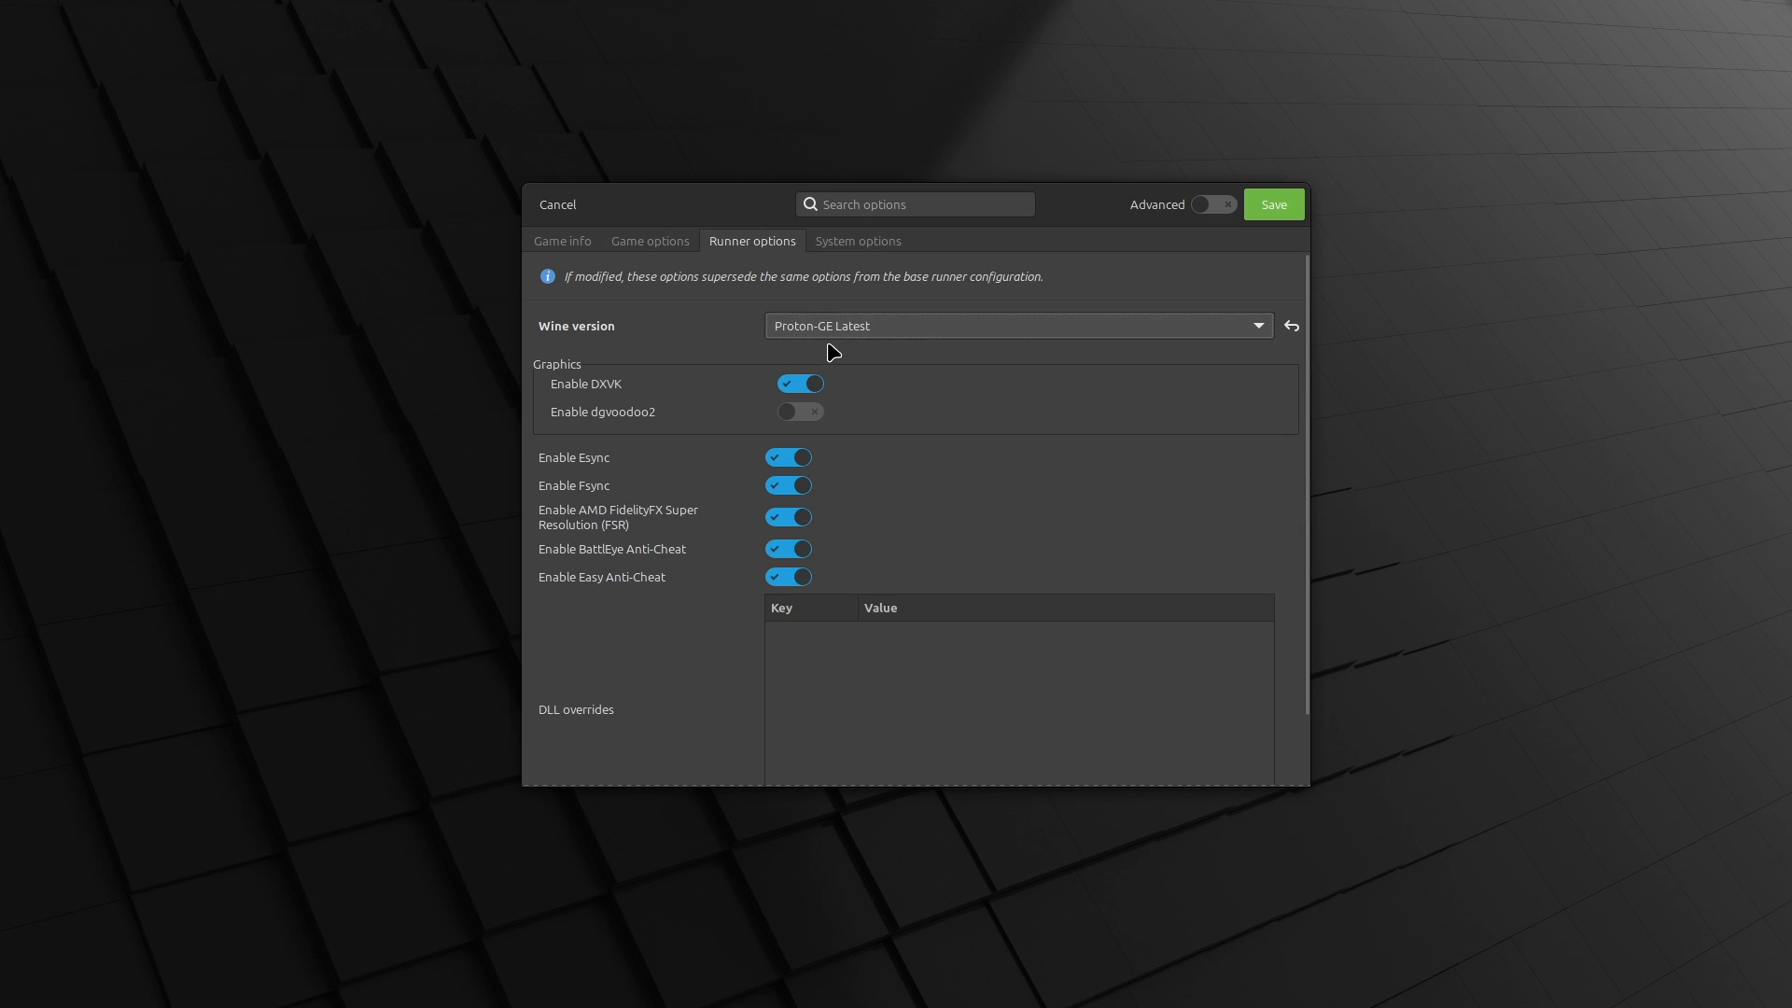
left_click(788, 457)
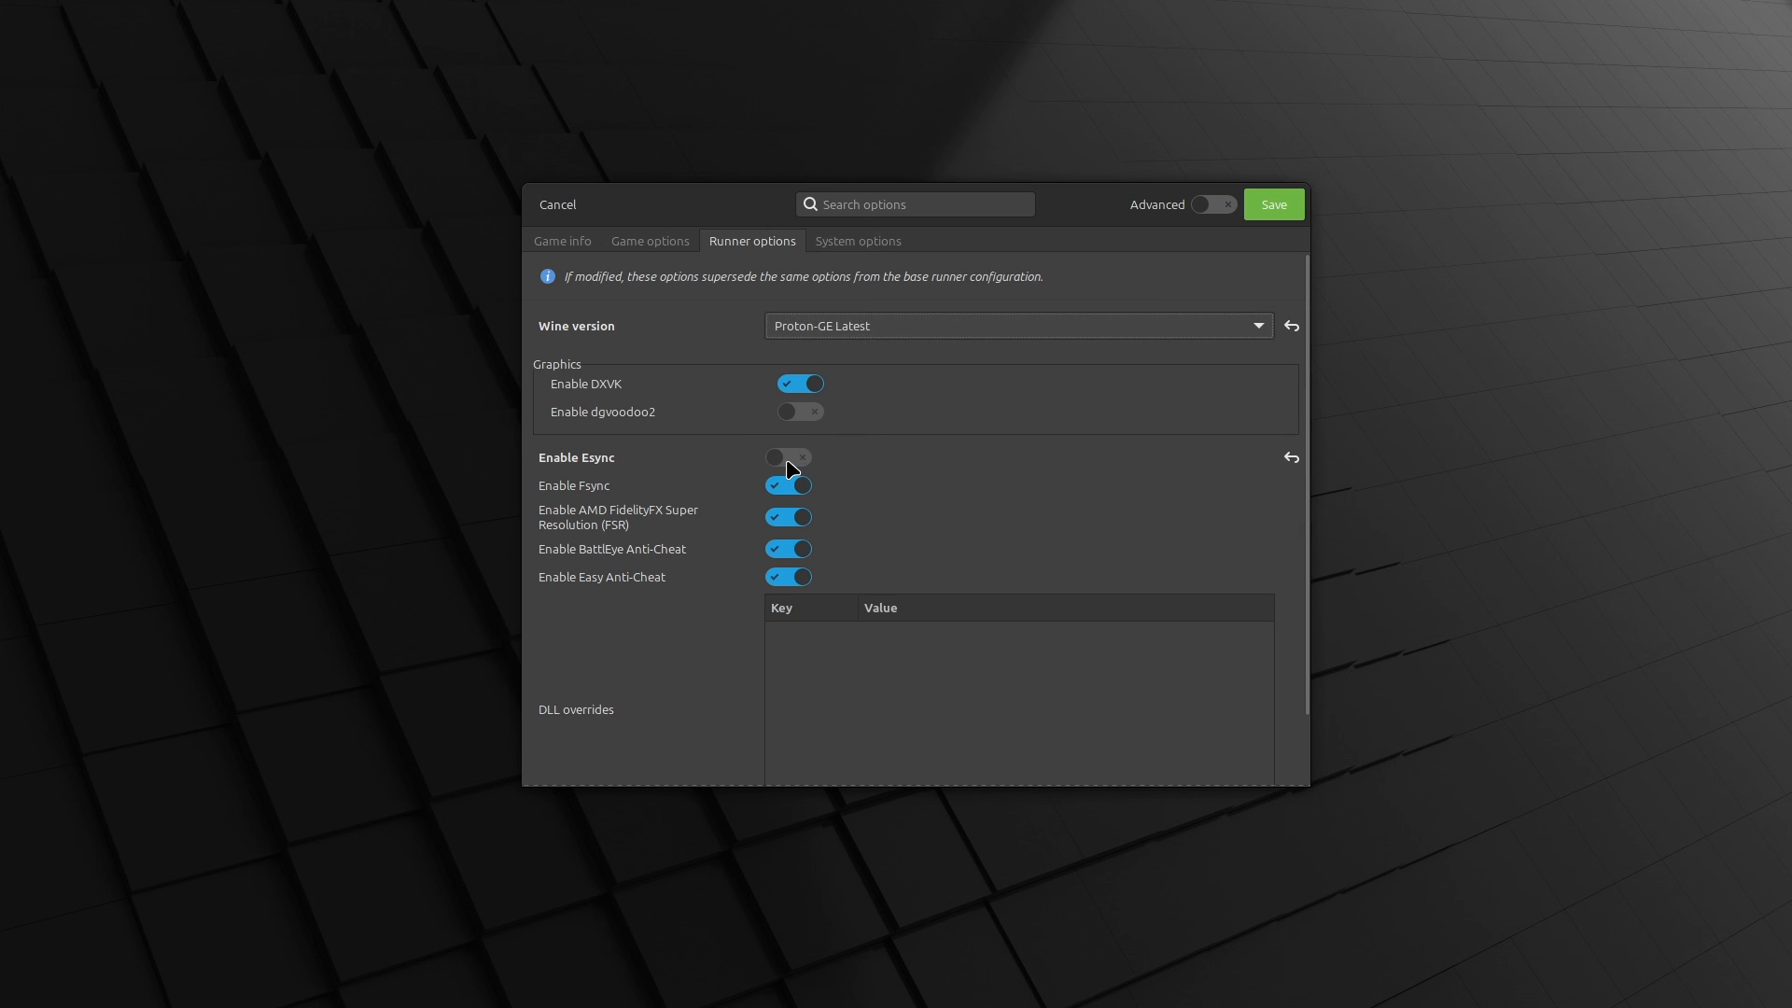
left_click(788, 485)
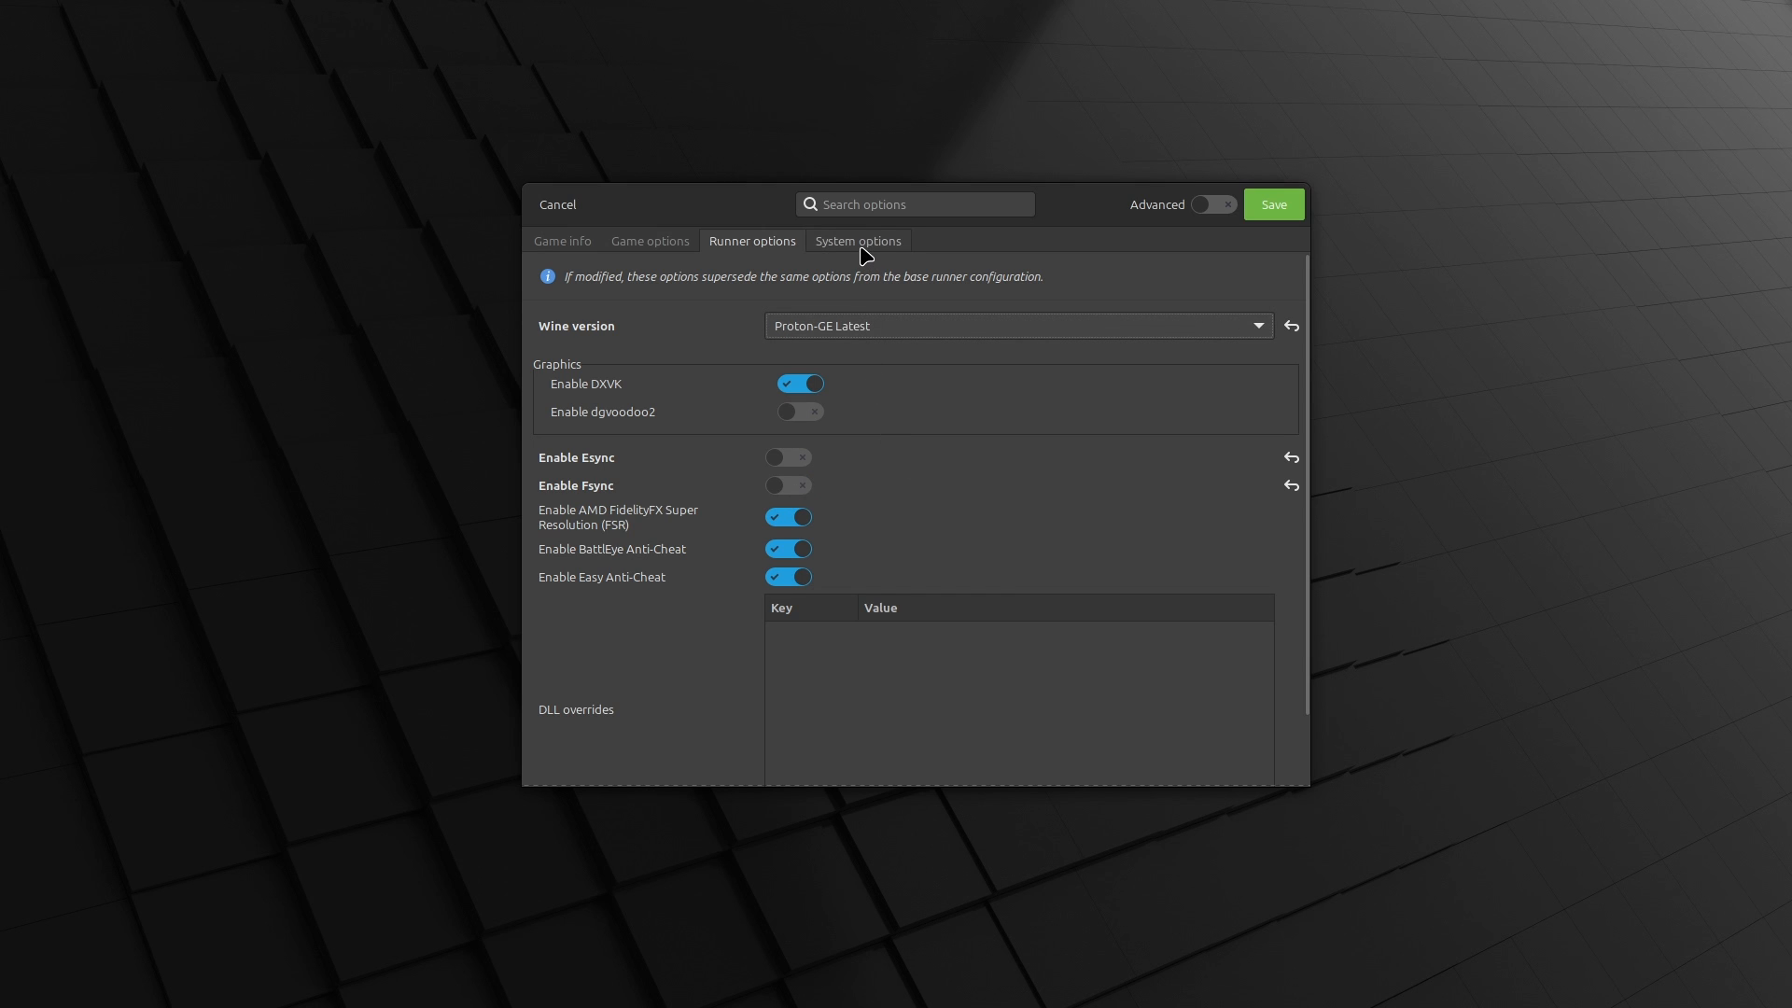
Add an LD_PRELOAD environment variable in System options and save Eve Online to the library
left_click(856, 241)
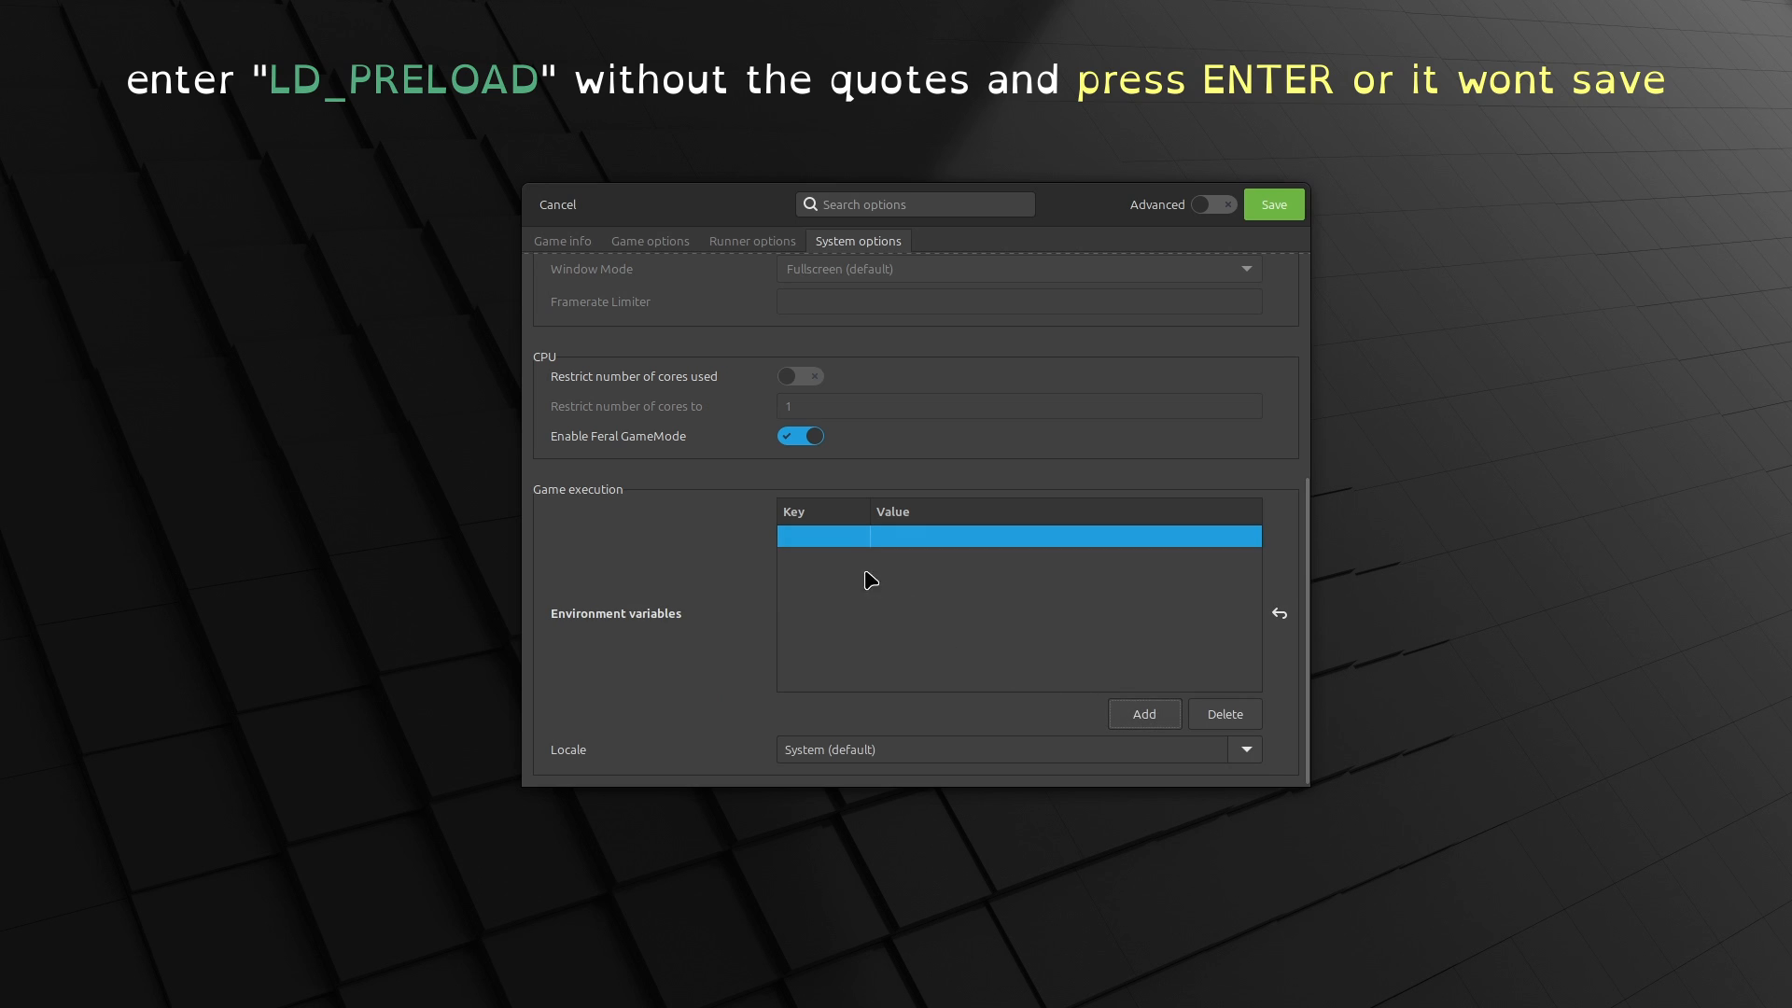
type("LD_PRELOAD")
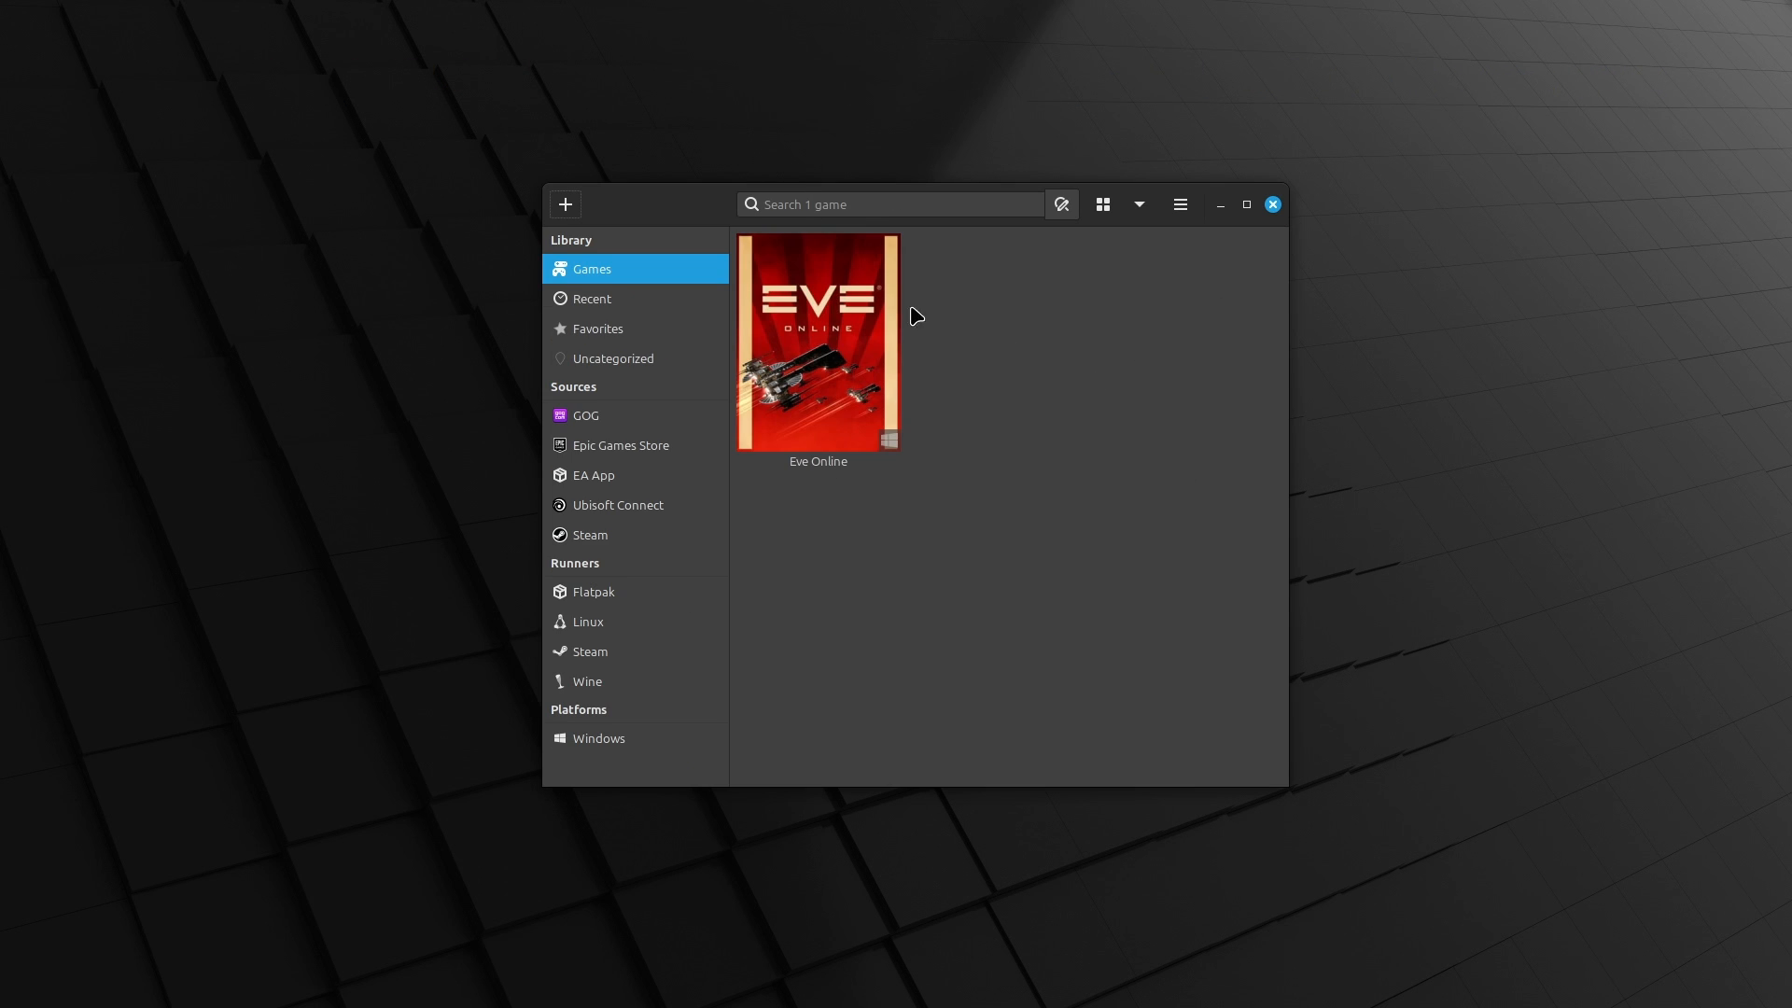
left_click(818, 340)
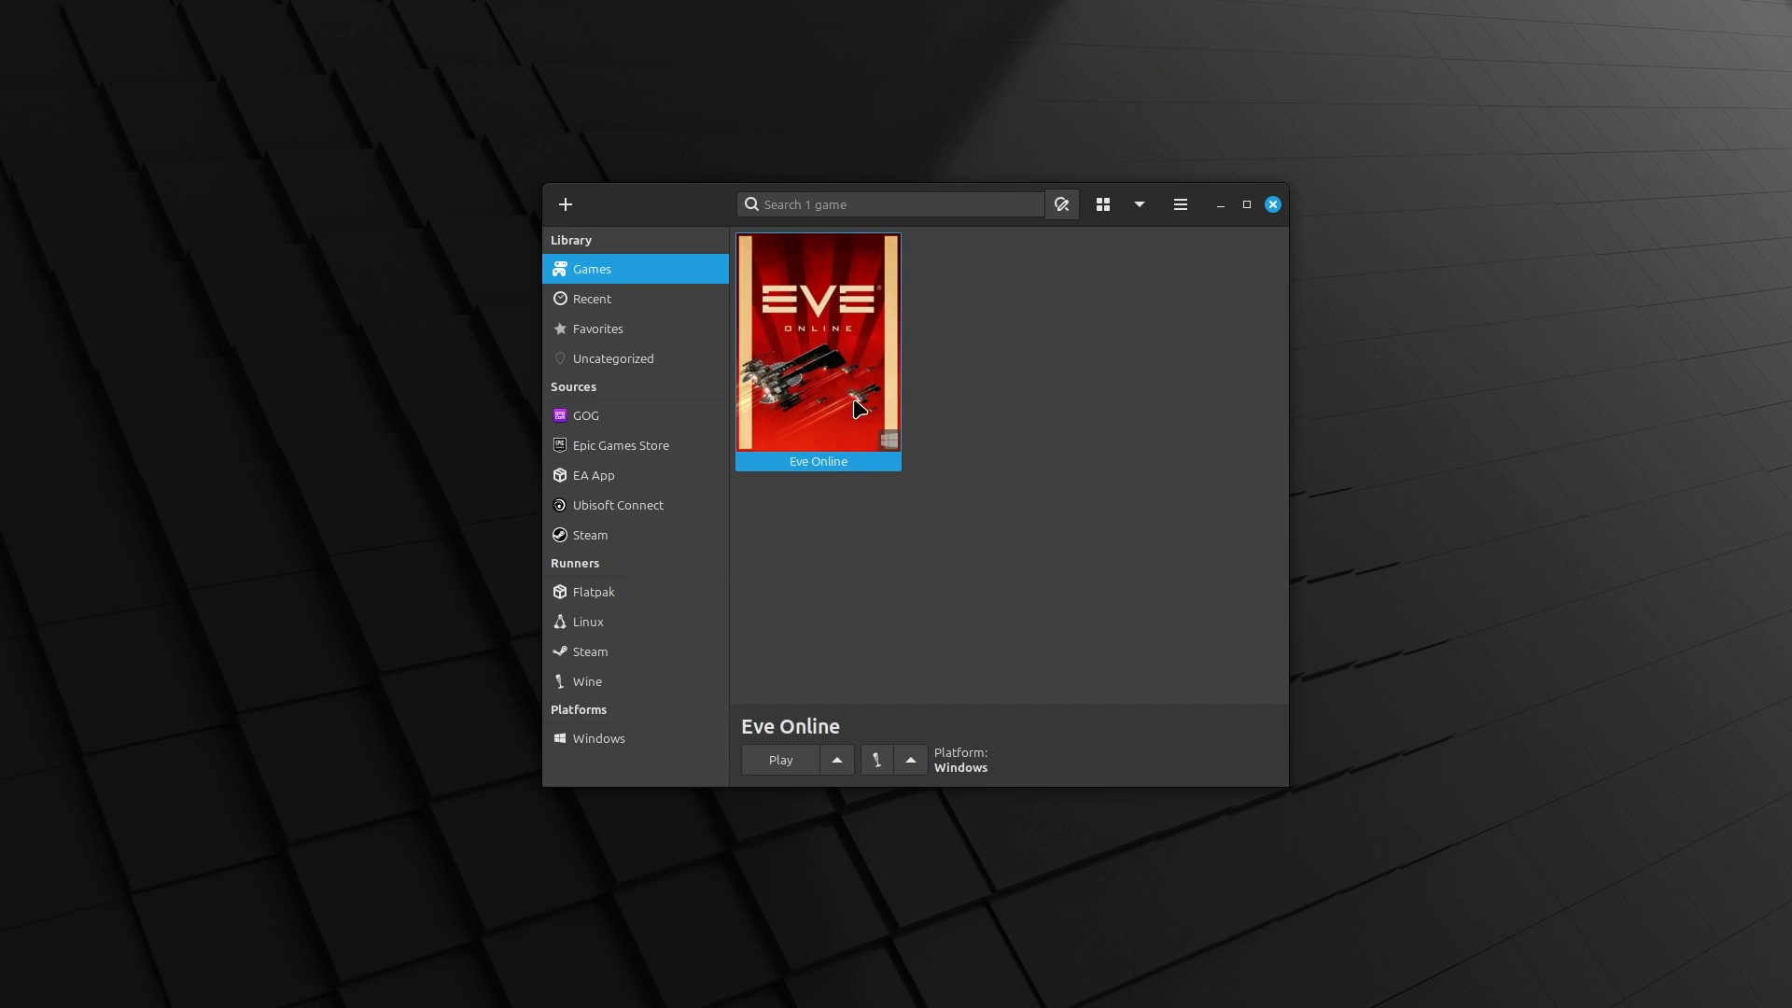
left_click(778, 760)
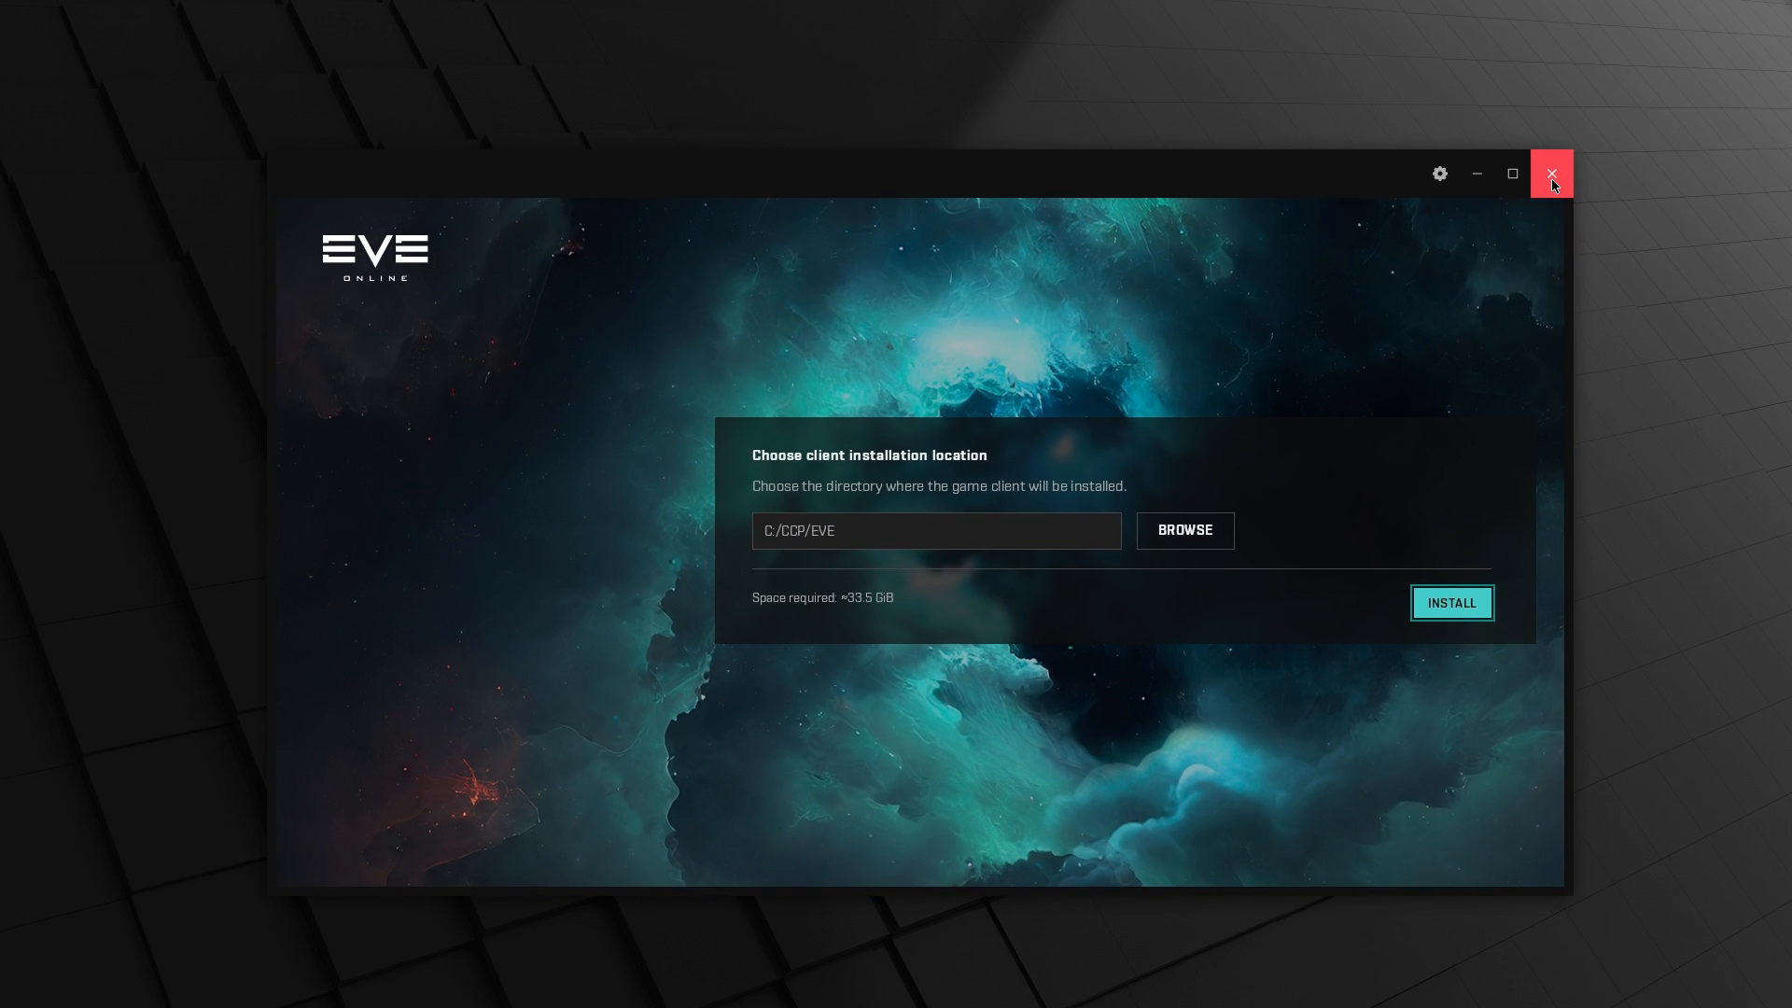
left_click(1551, 173)
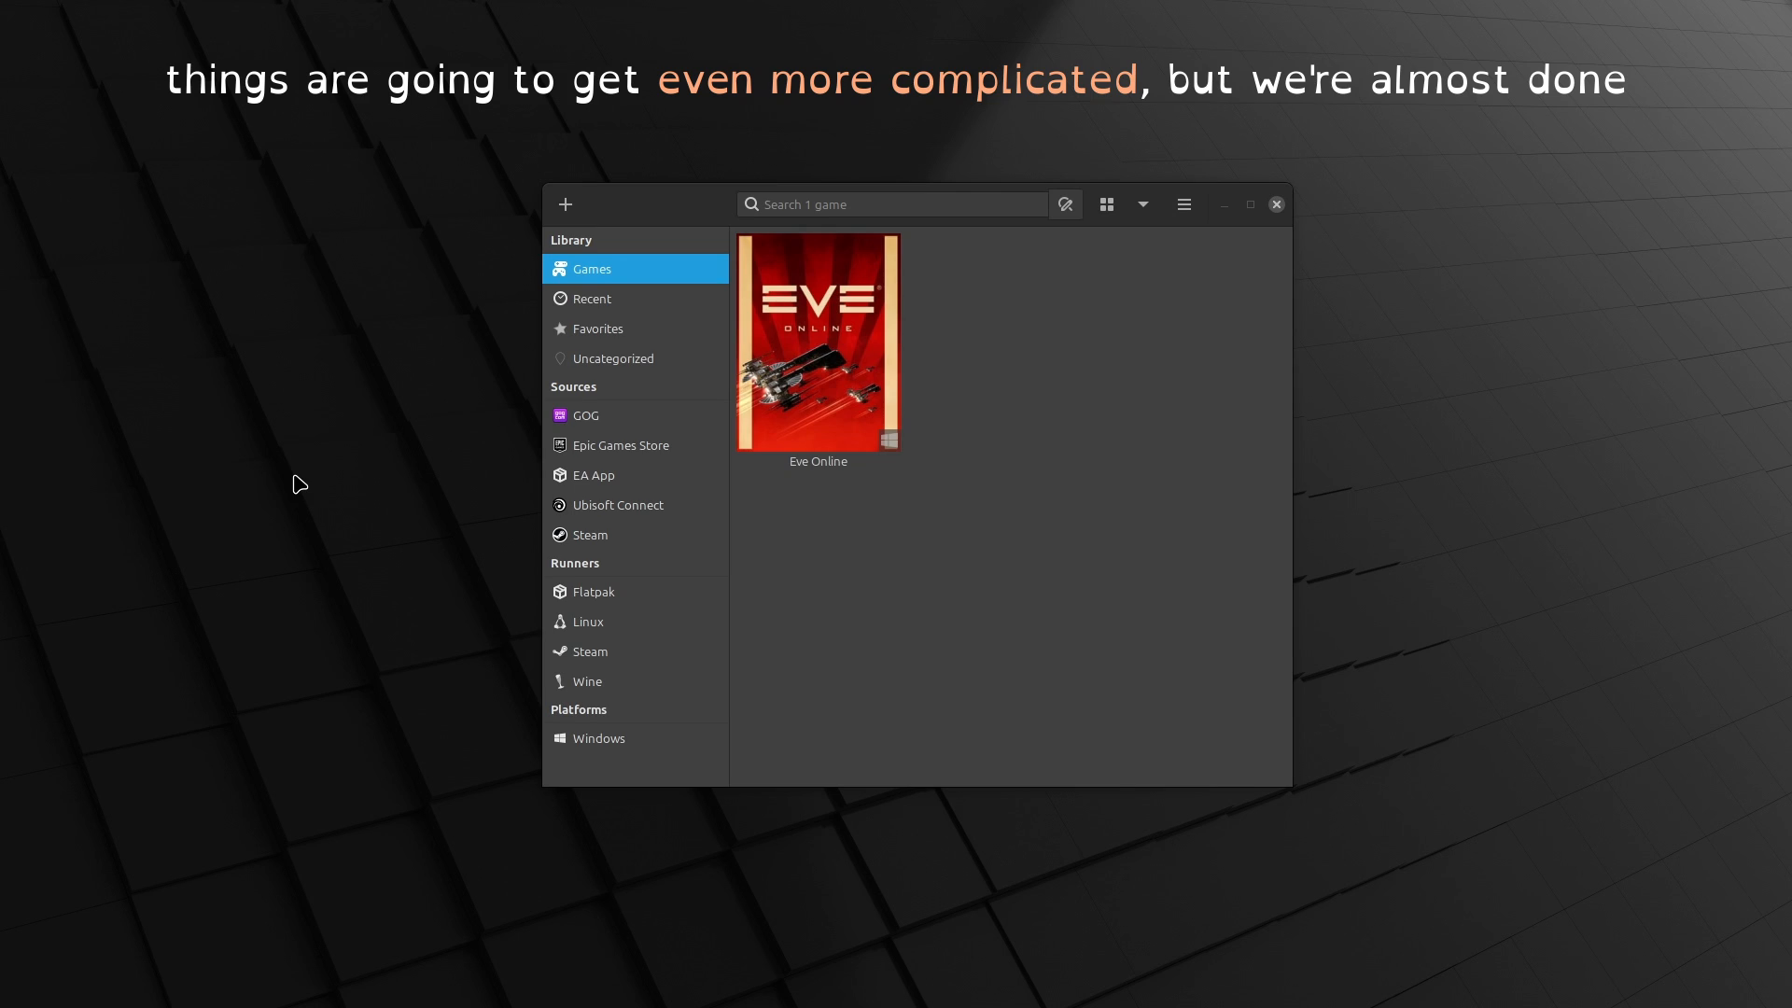
mouse_move(620, 535)
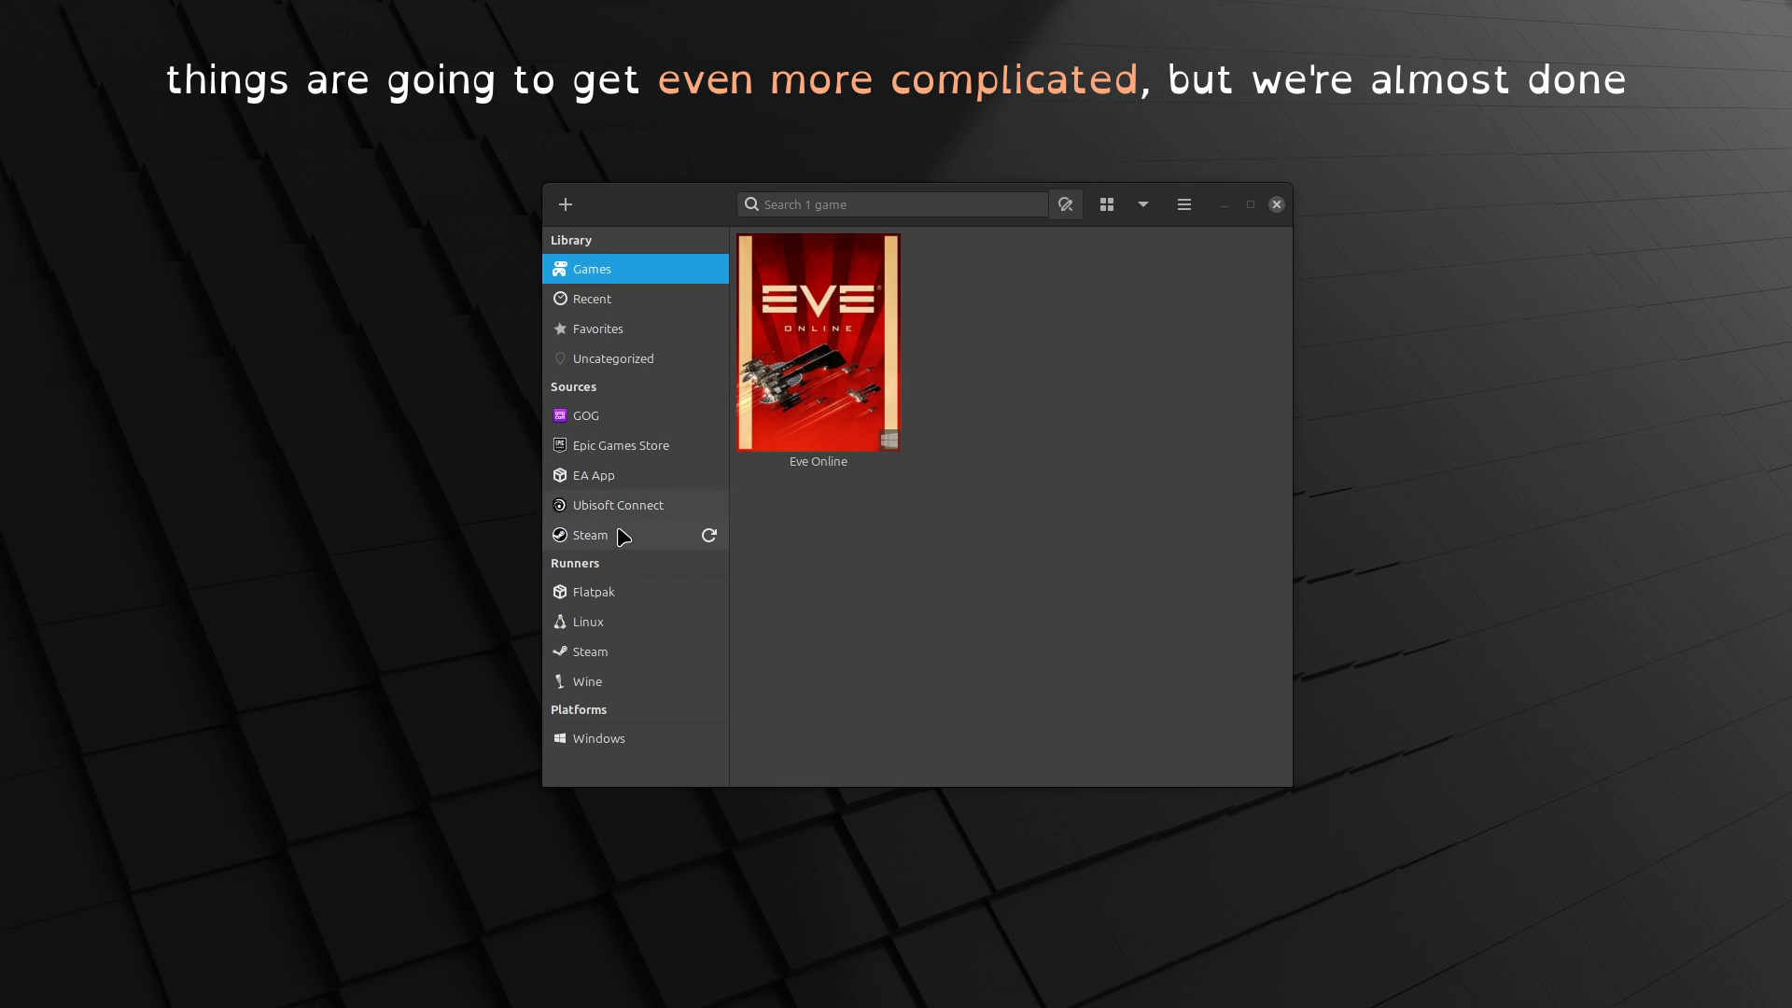
Reopen Eve Online's Game options from its Configure menu and browse for a new executable
right_click(816, 340)
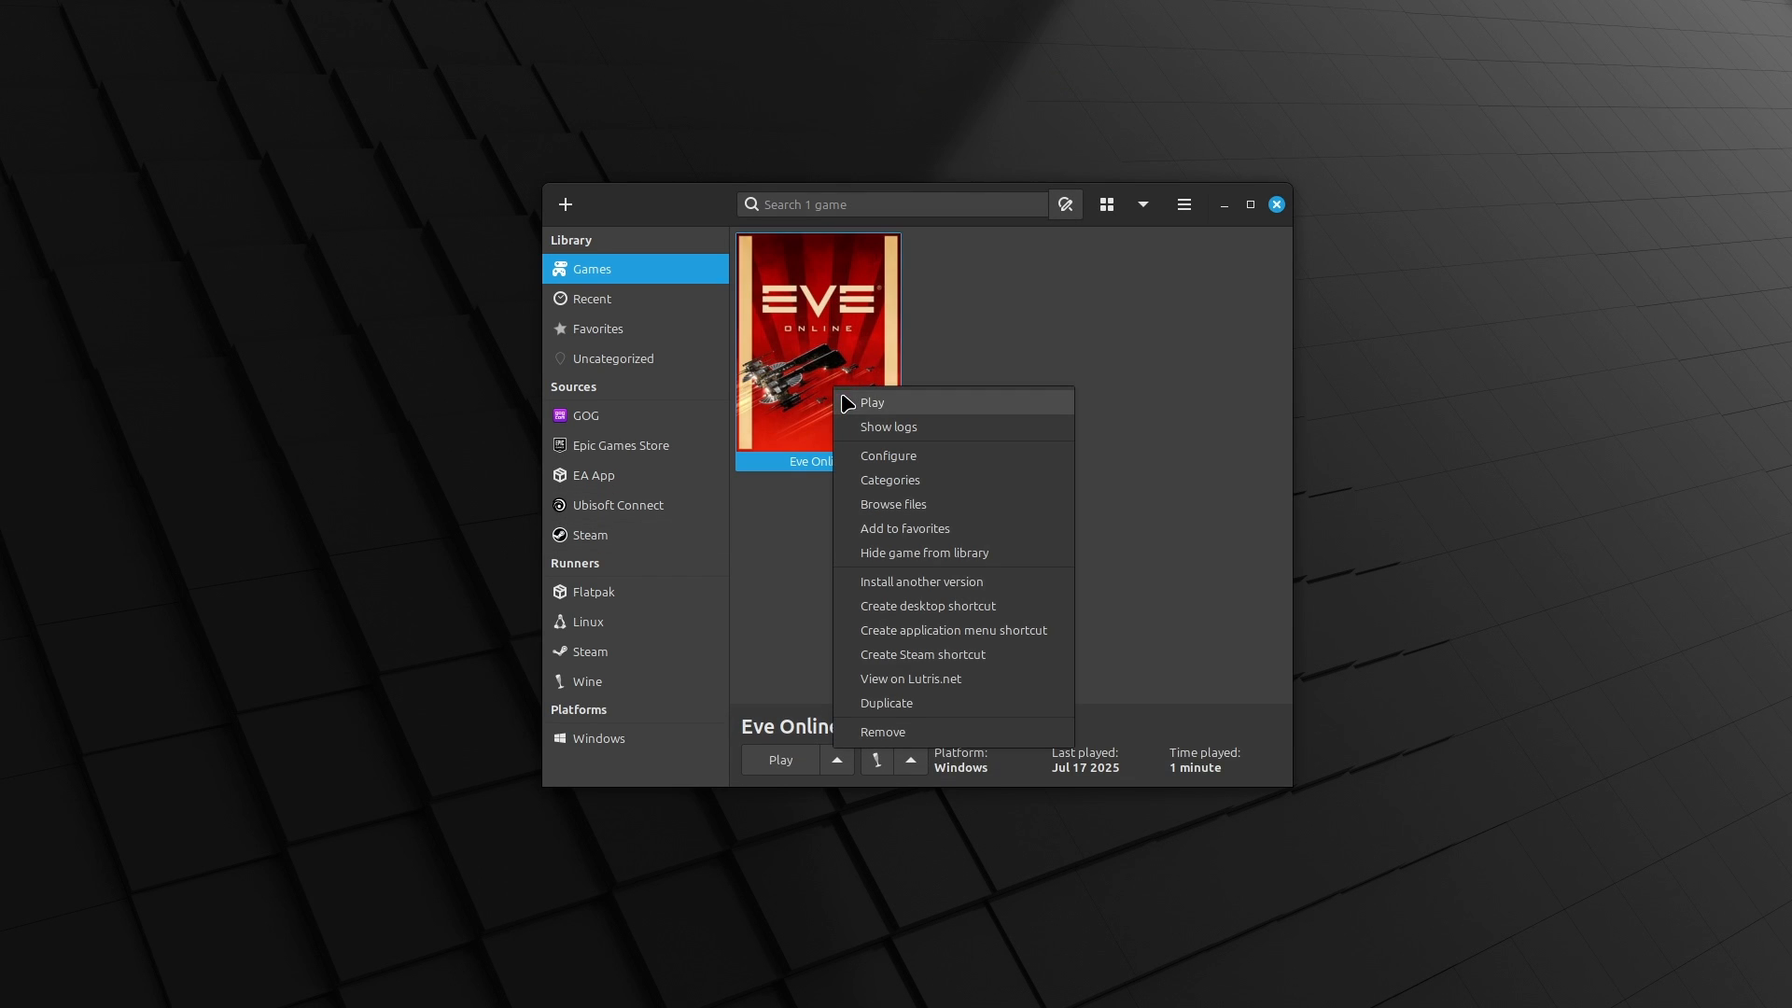
mouse_move(912, 465)
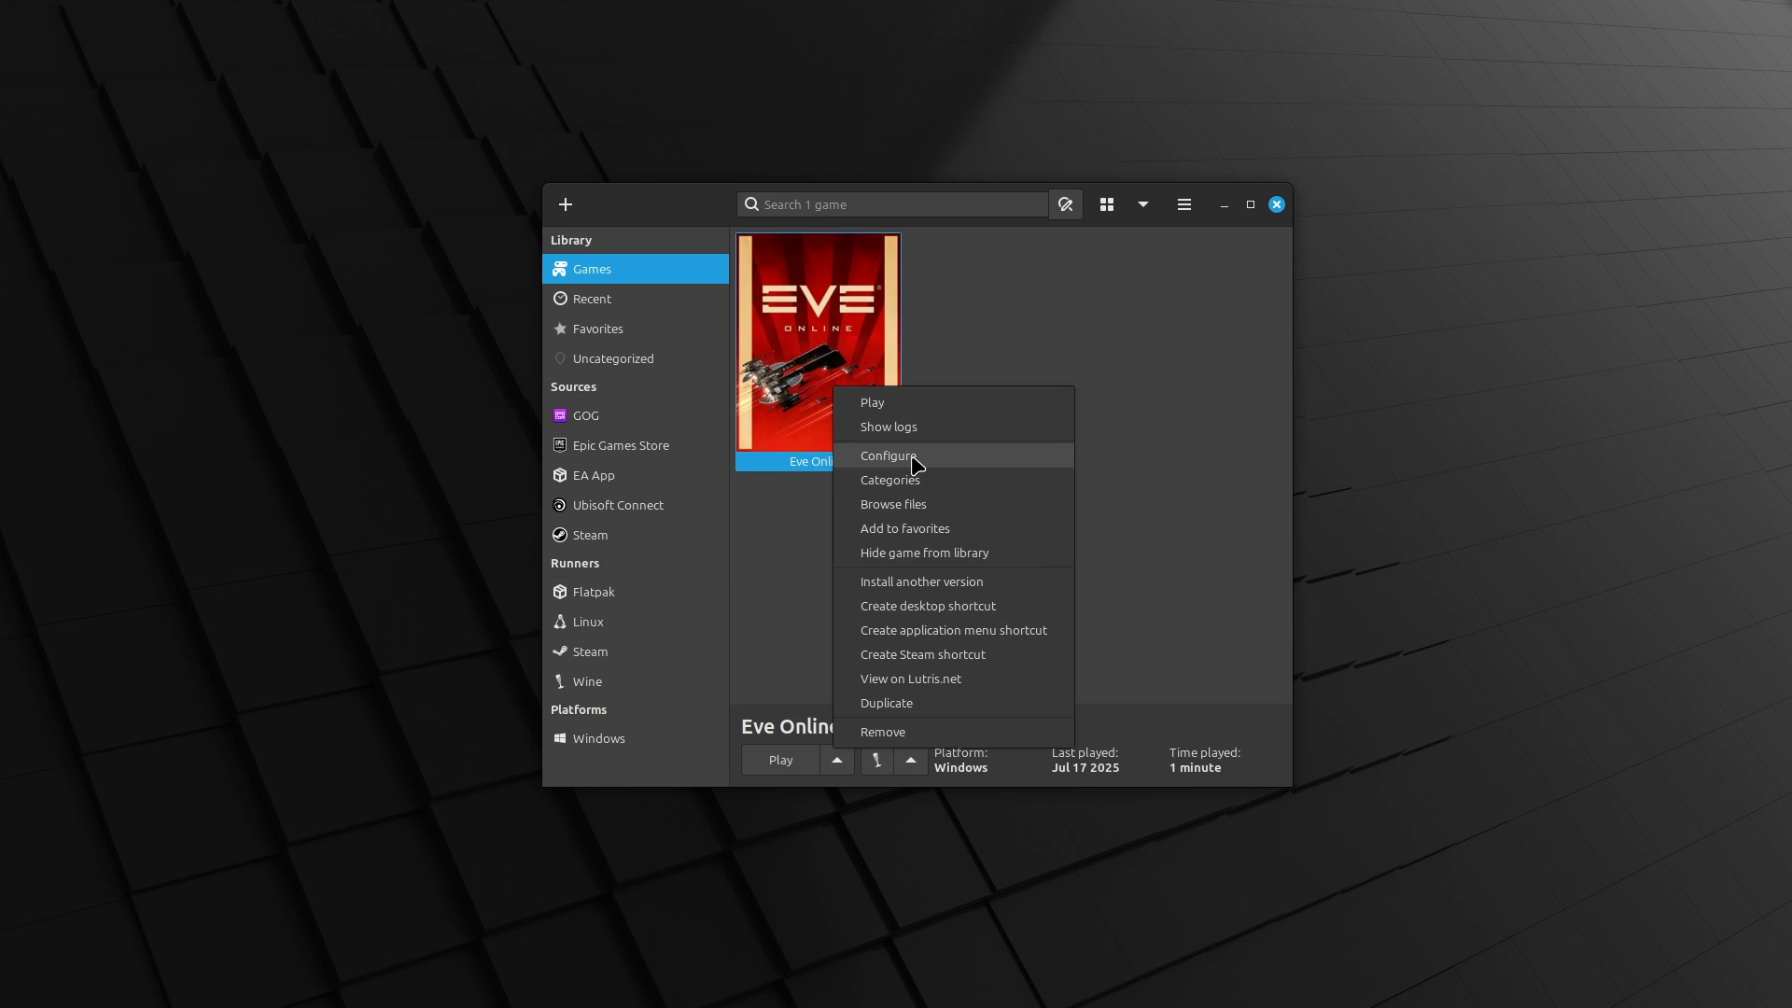
left_click(887, 456)
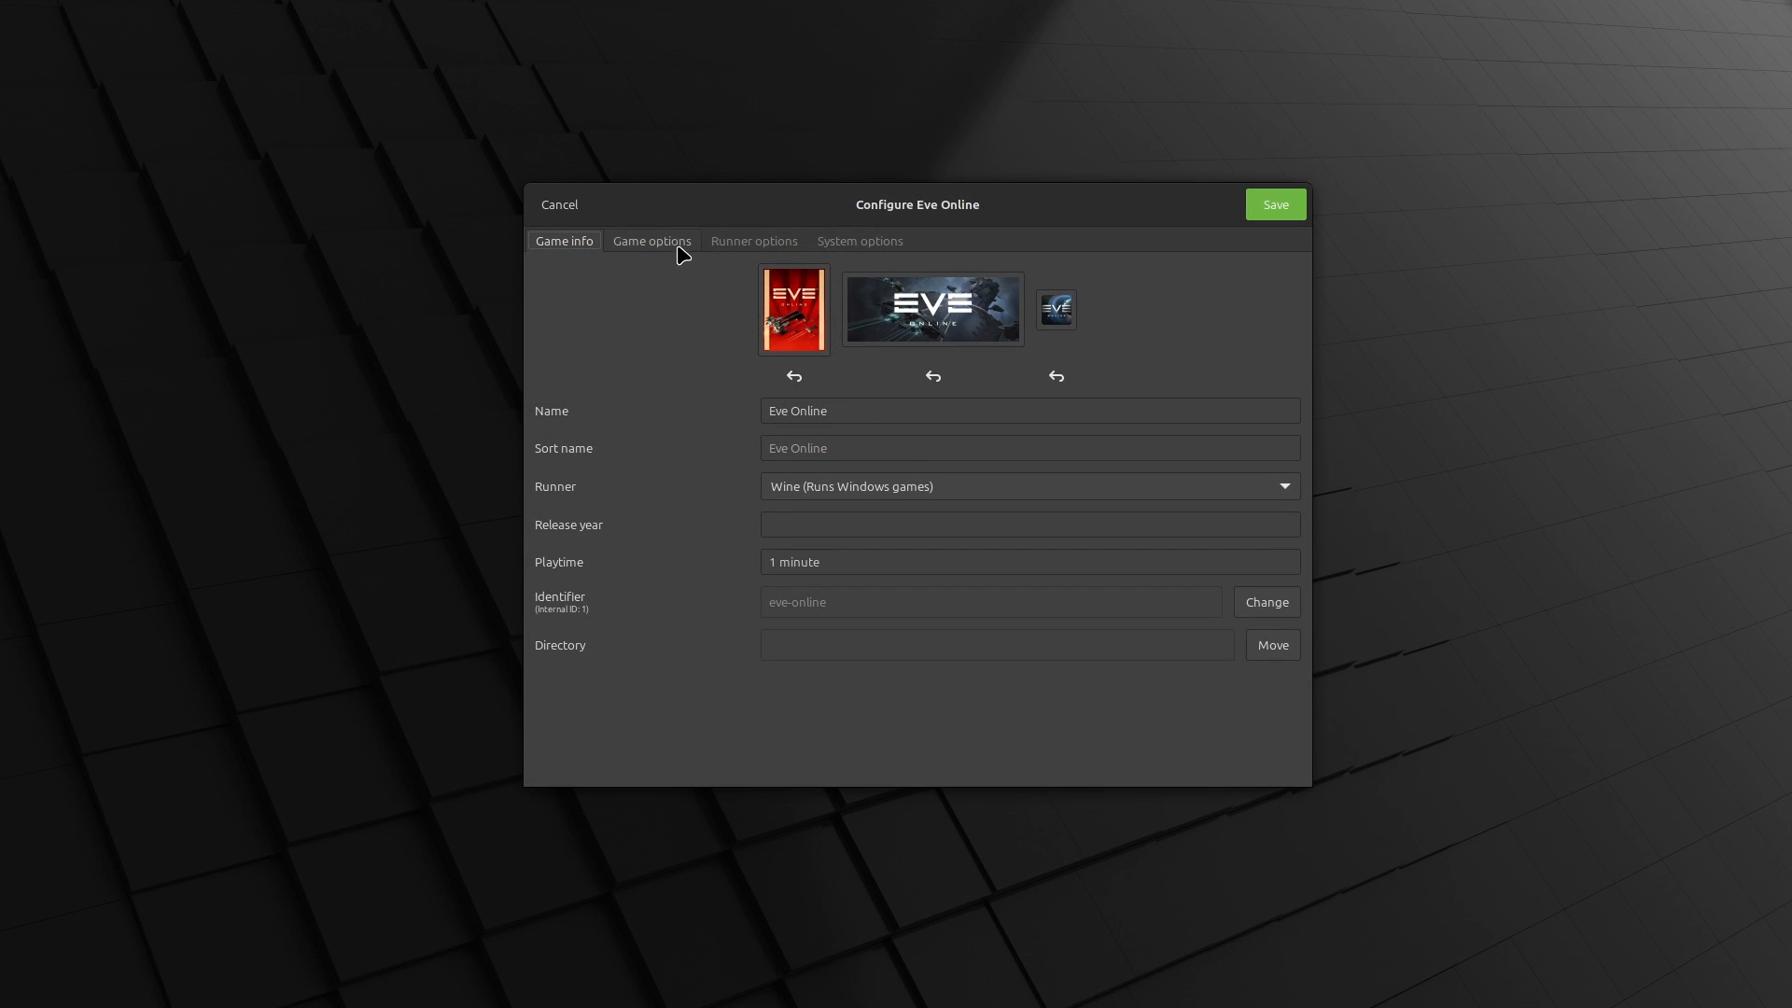
left_click(649, 241)
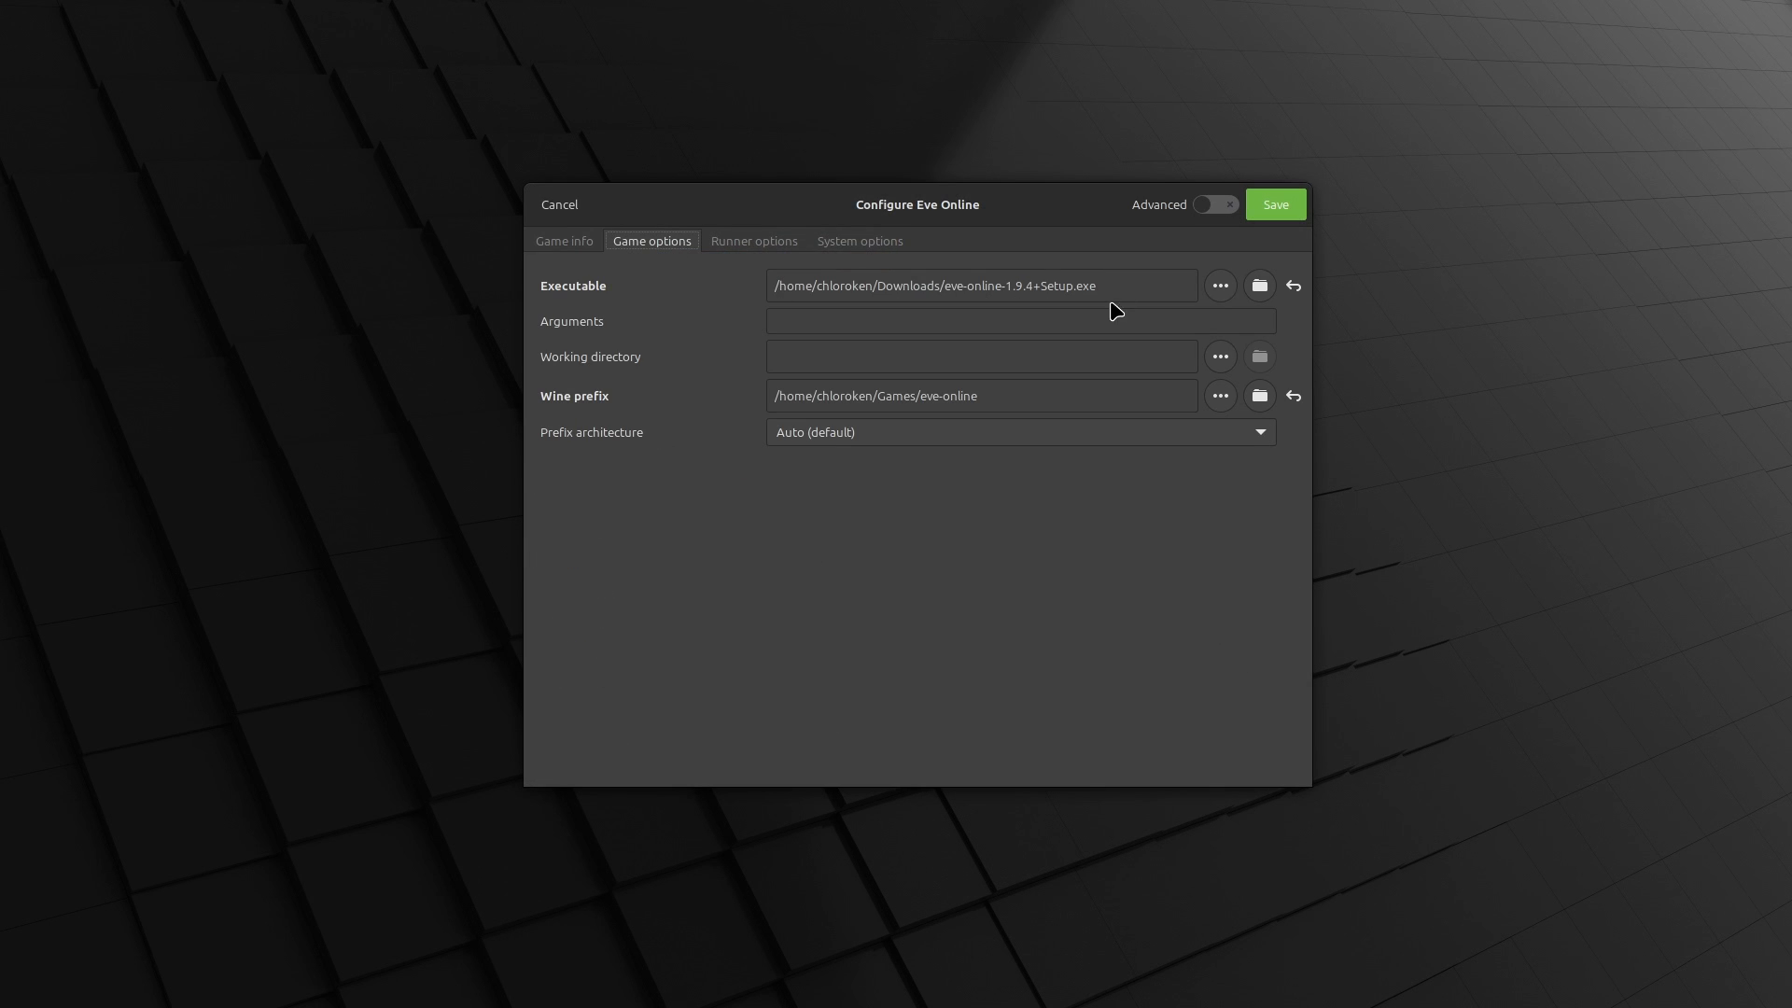
left_click(1258, 284)
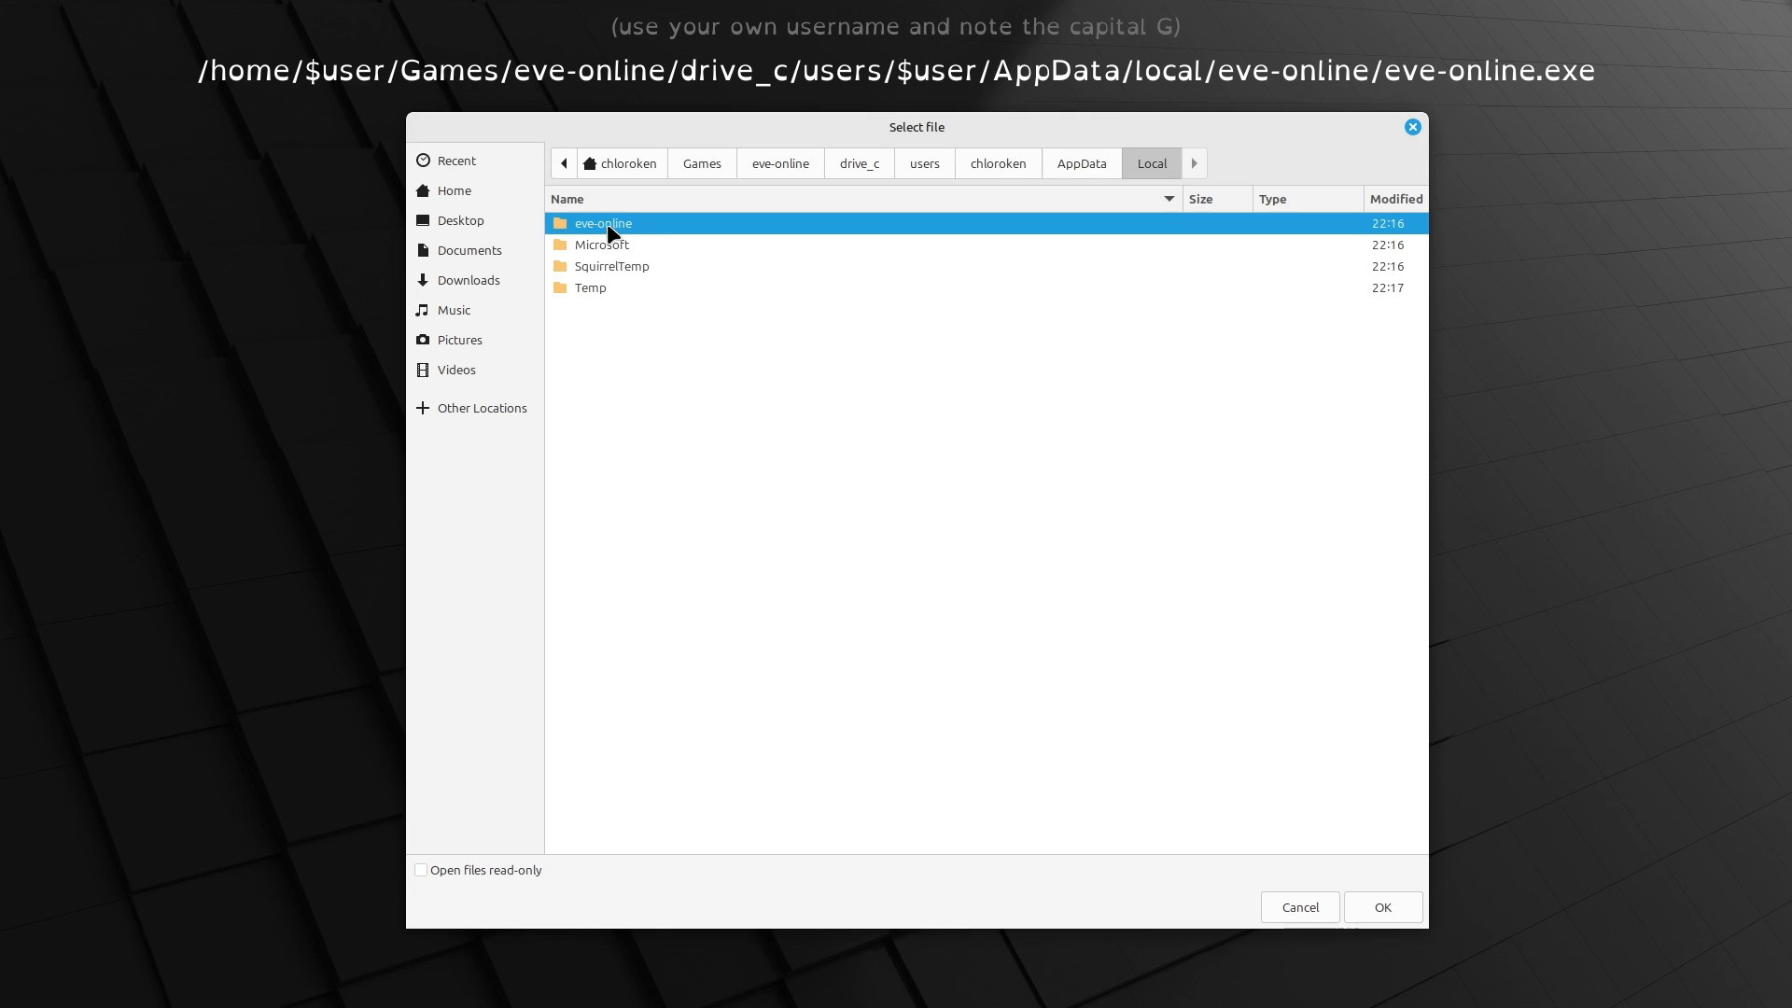
Choose drive_c/users/<user>/AppData/Local/eve-online/eve-online.exe as the executable and select the username in its path
double_click(602, 222)
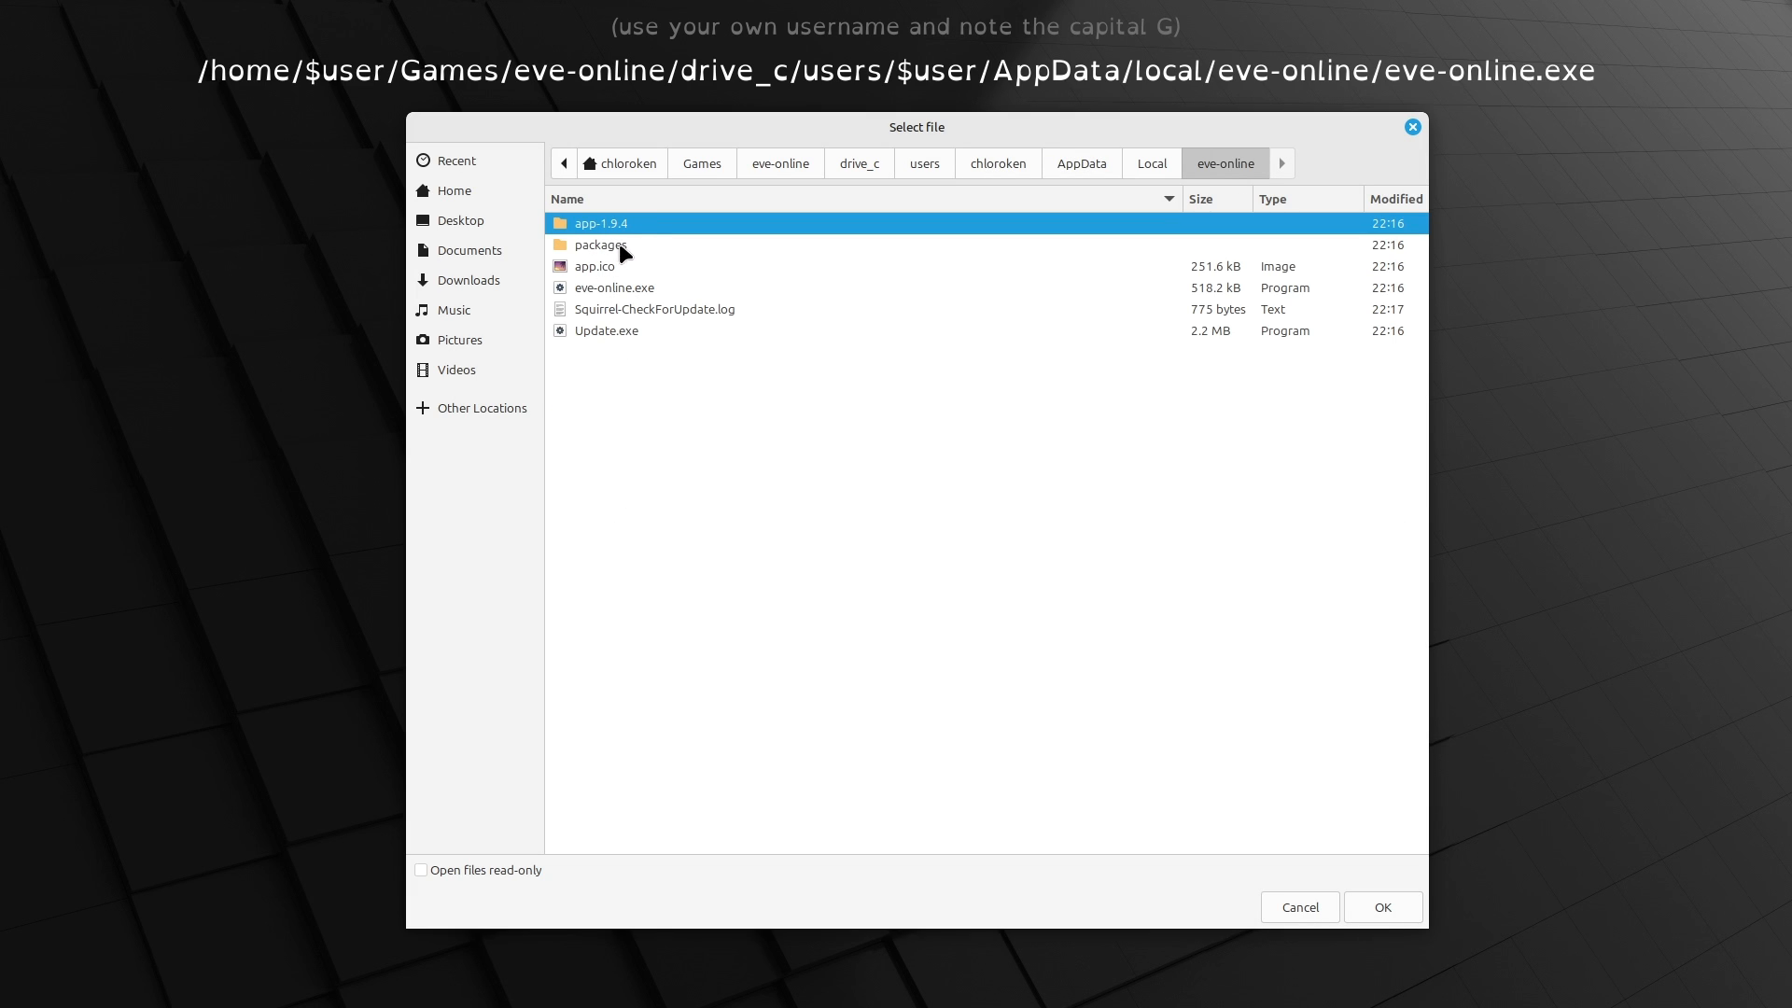
mouse_move(624, 310)
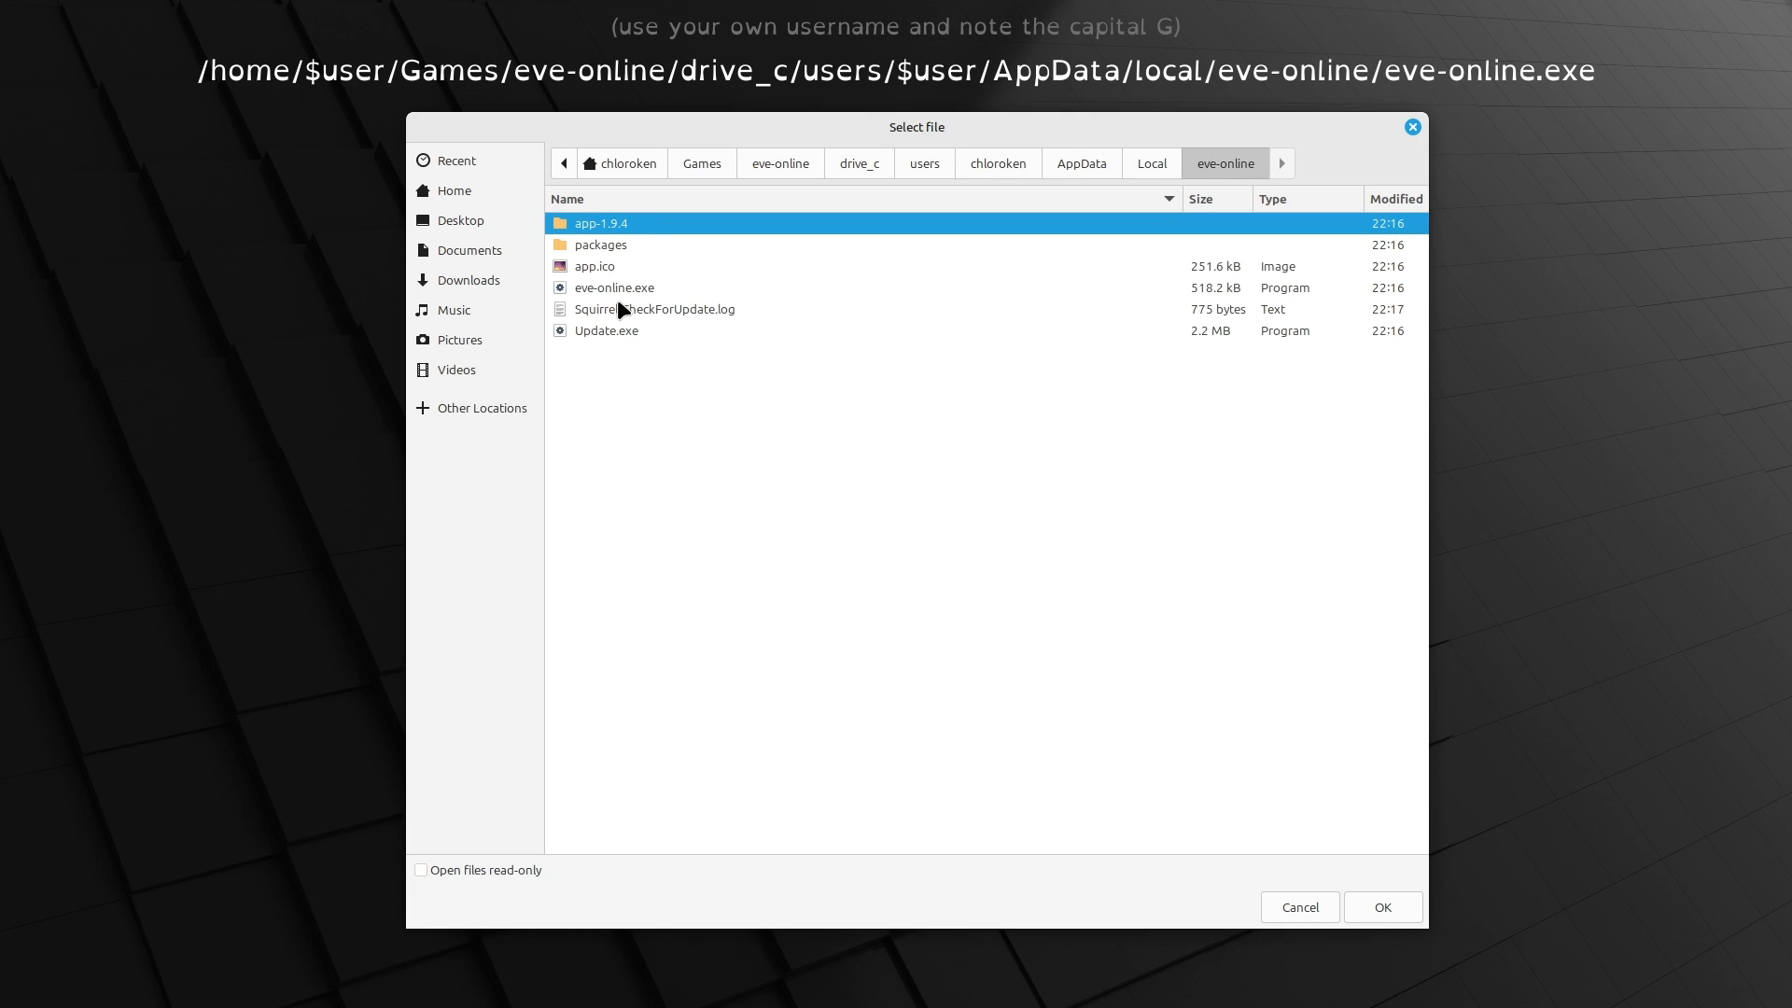
left_click(1381, 908)
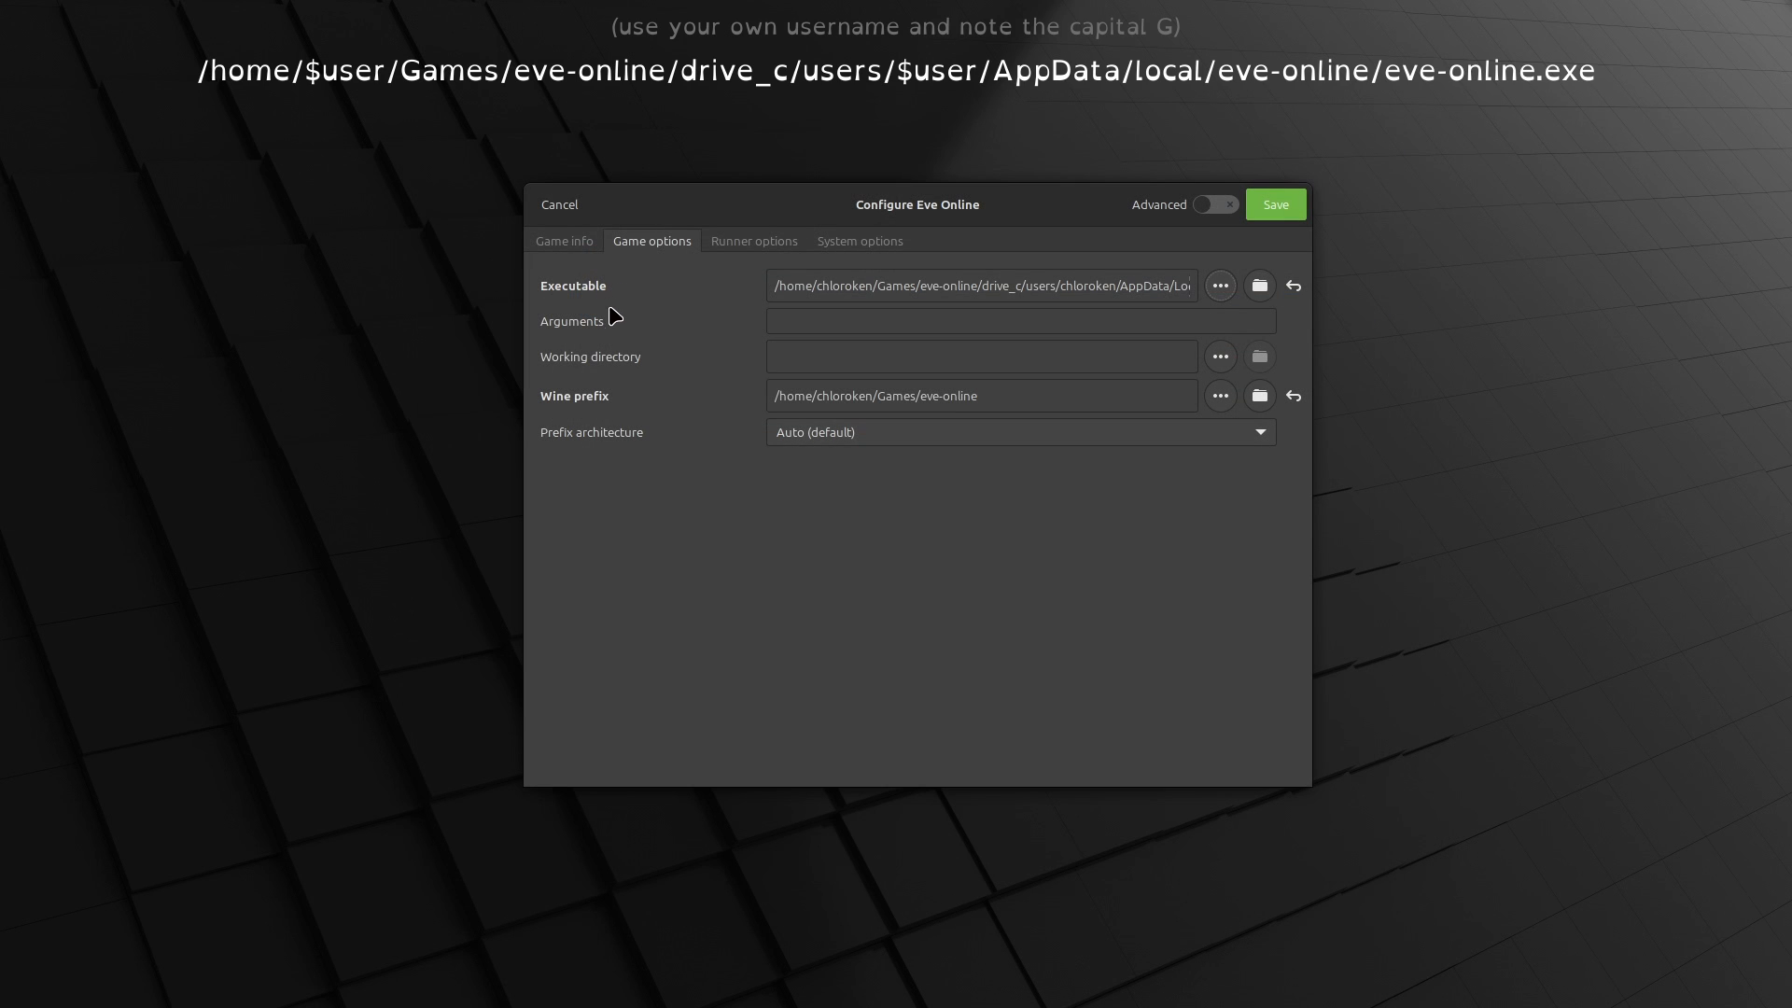
mouse_move(1273, 336)
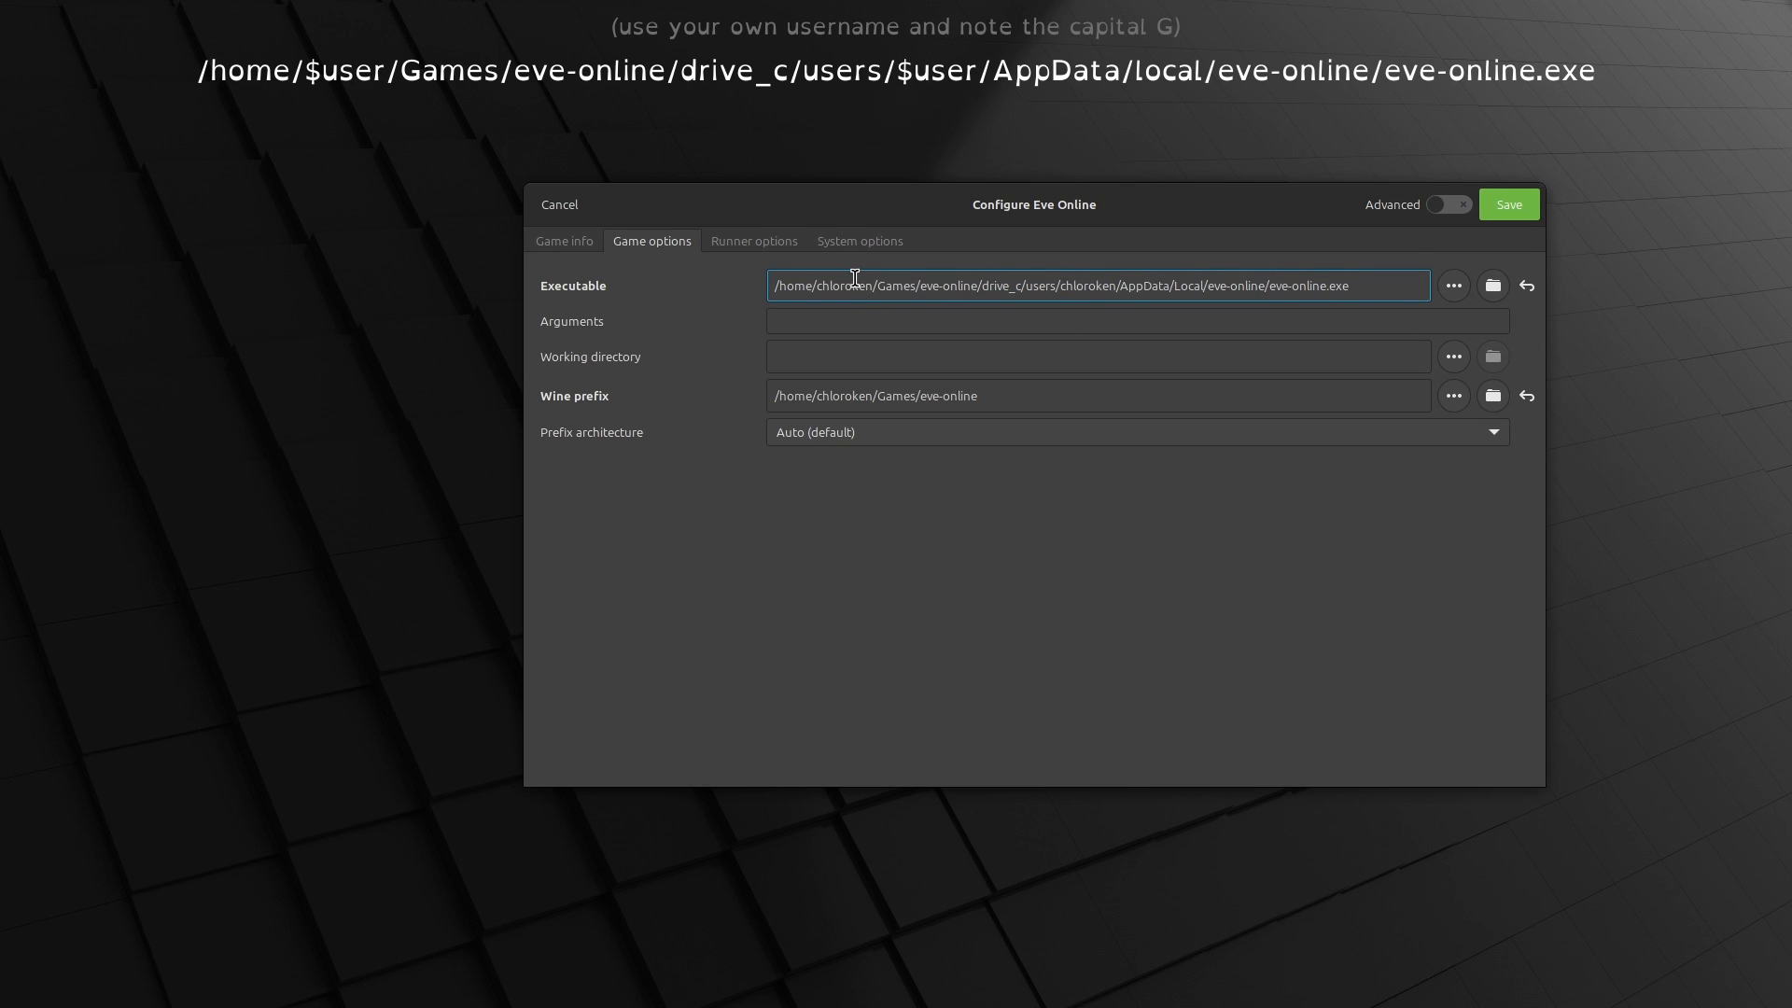
double_click(1086, 285)
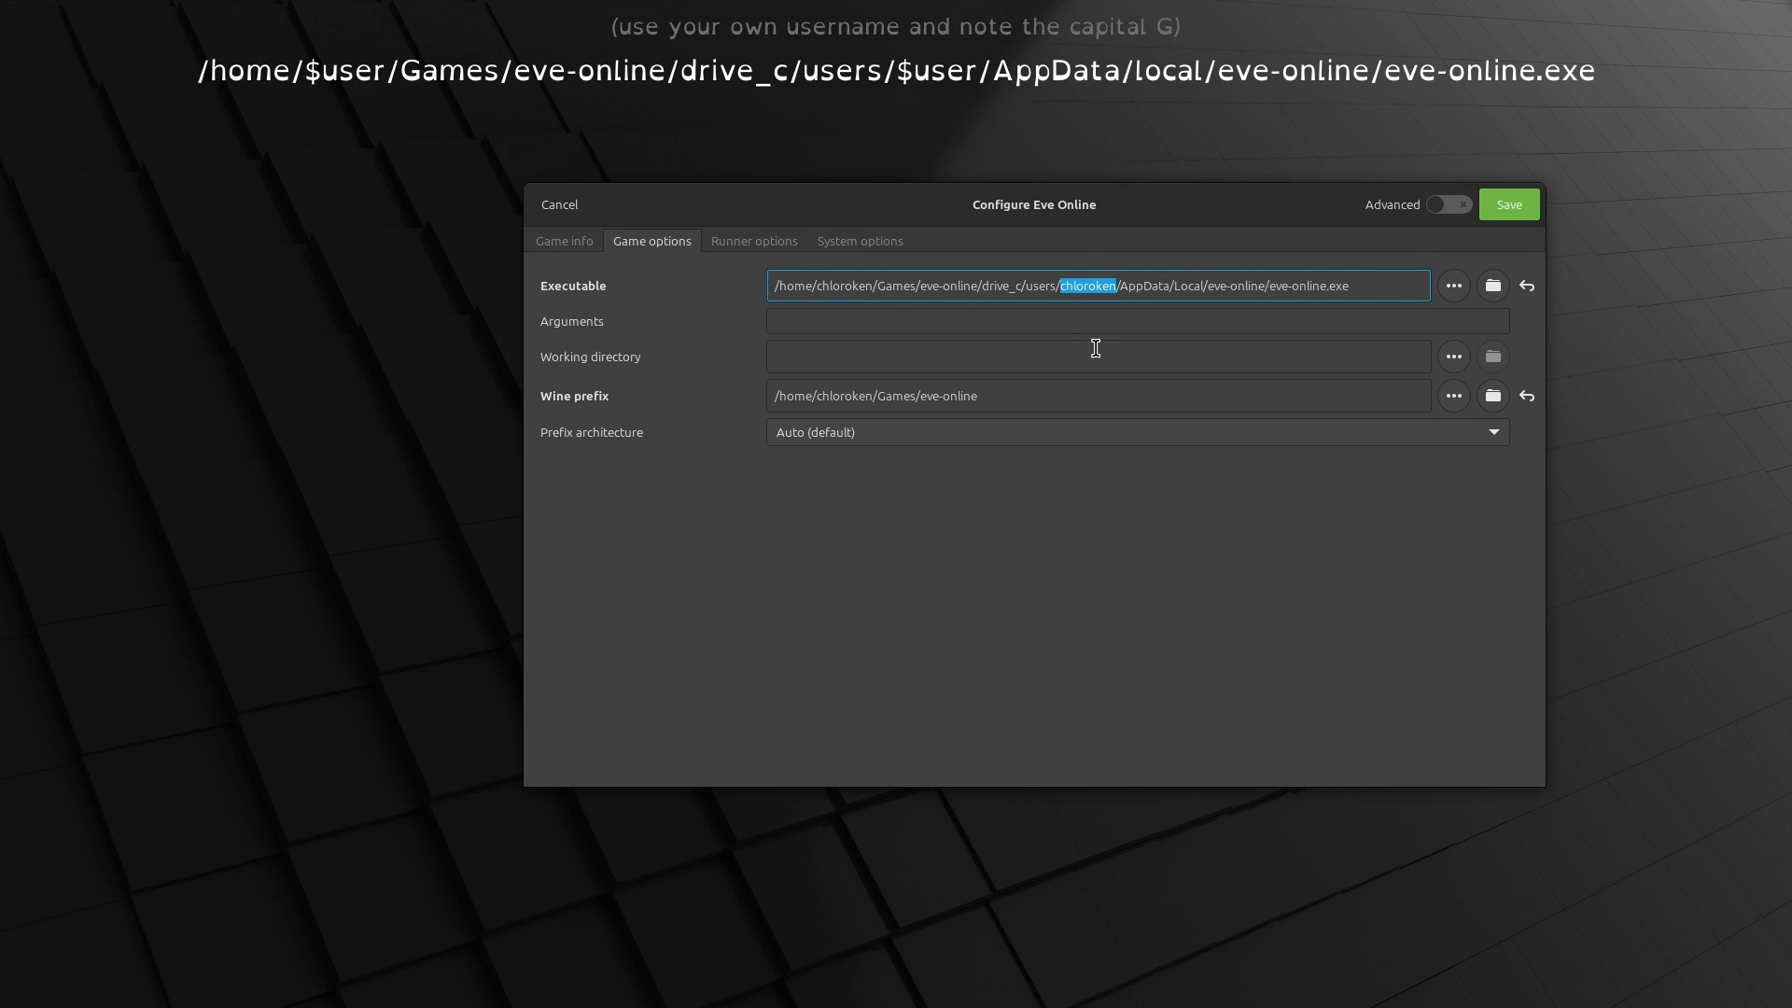
mouse_move(1536, 226)
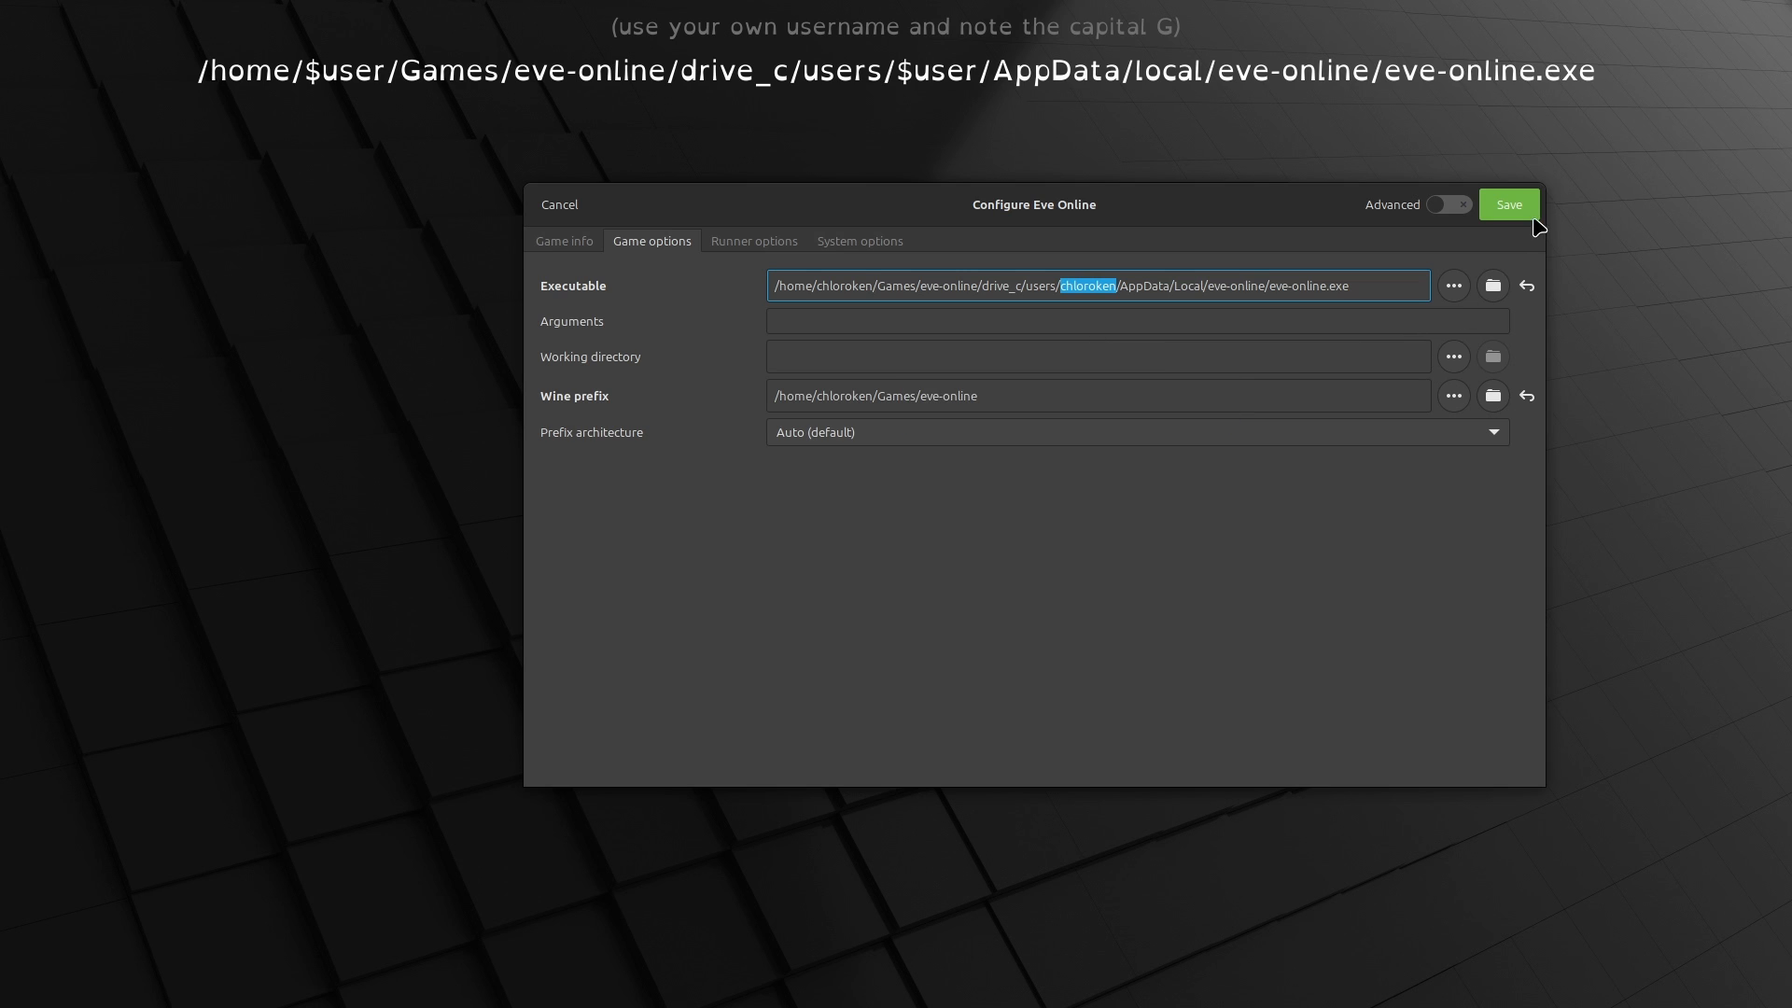
Save the game, extract the .nupkg package in Downloads and copy all files from its lib/net45 folder
left_click(1508, 205)
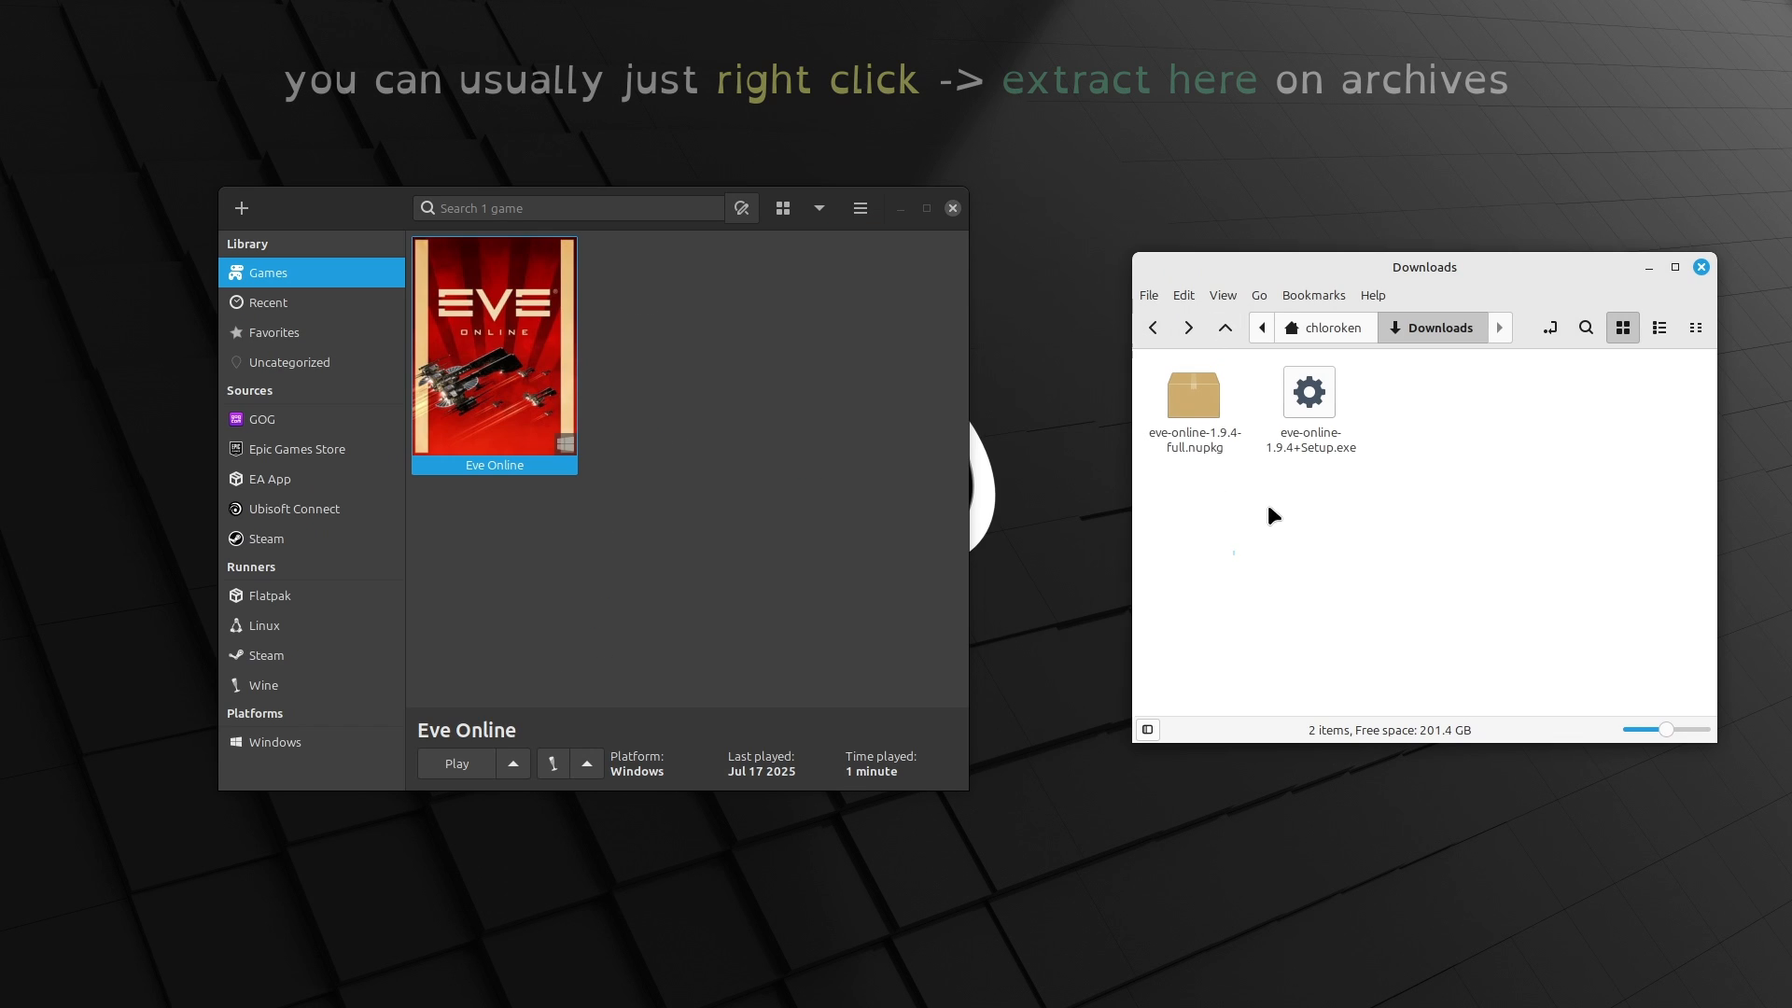
right_click(1193, 392)
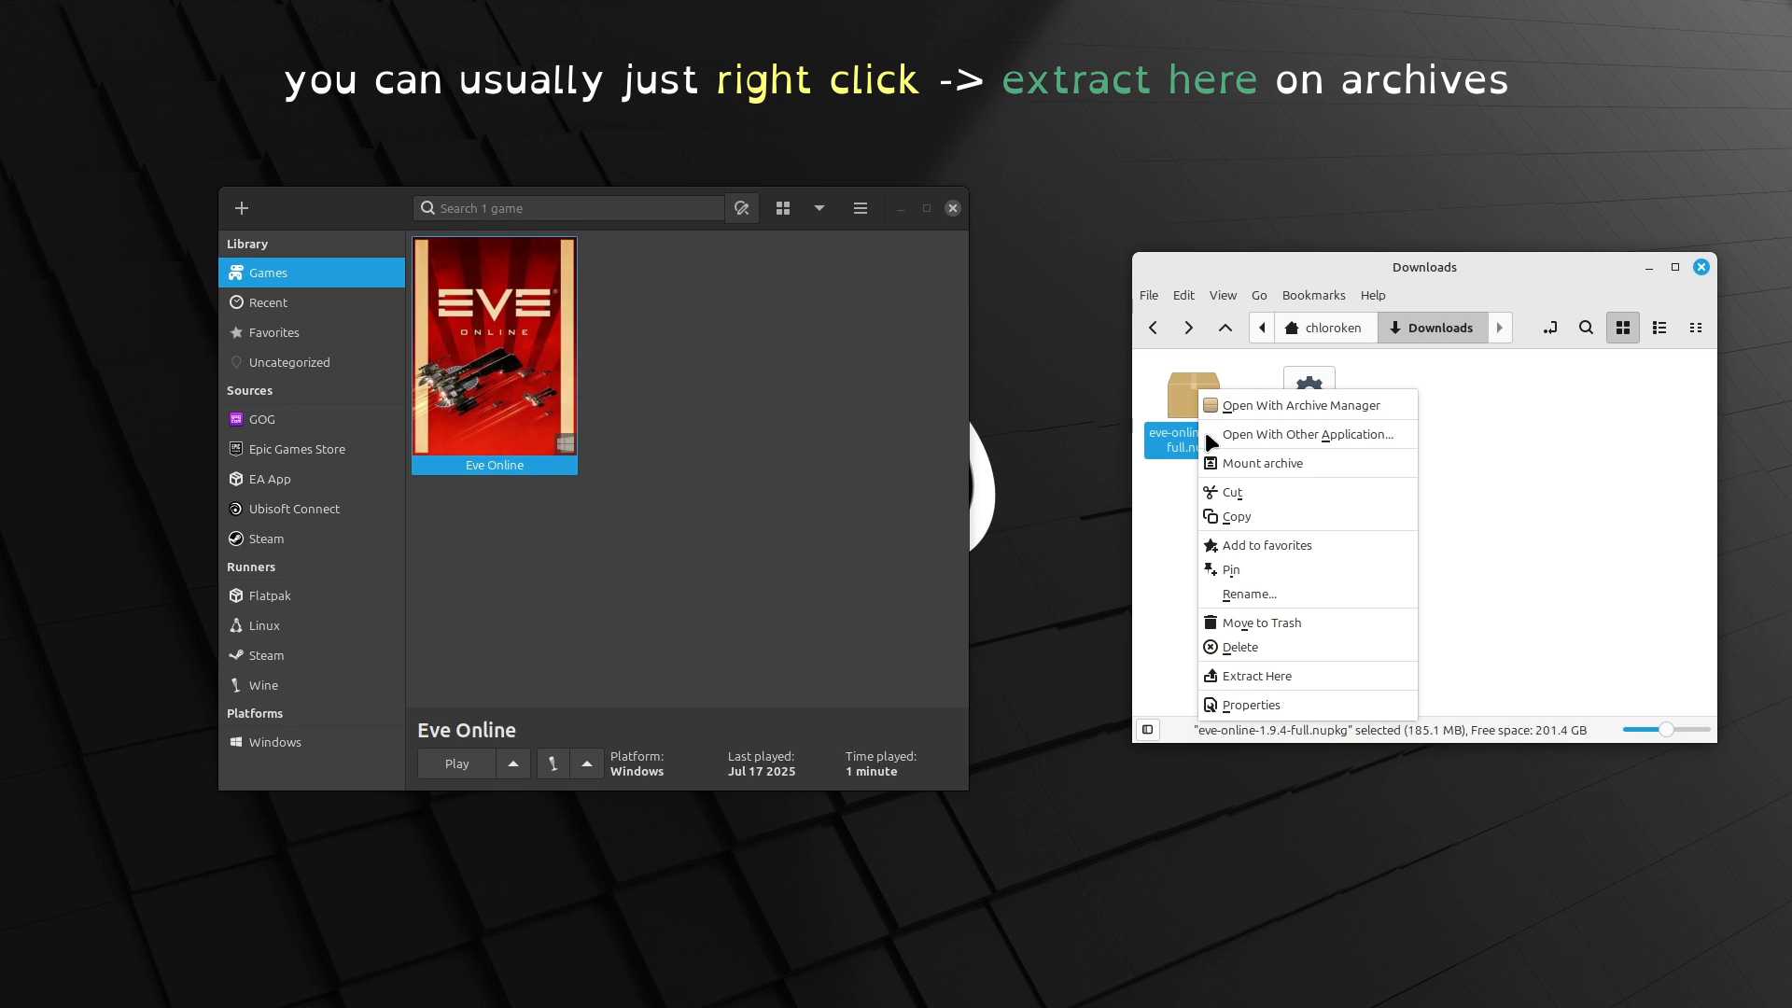
left_click(1254, 676)
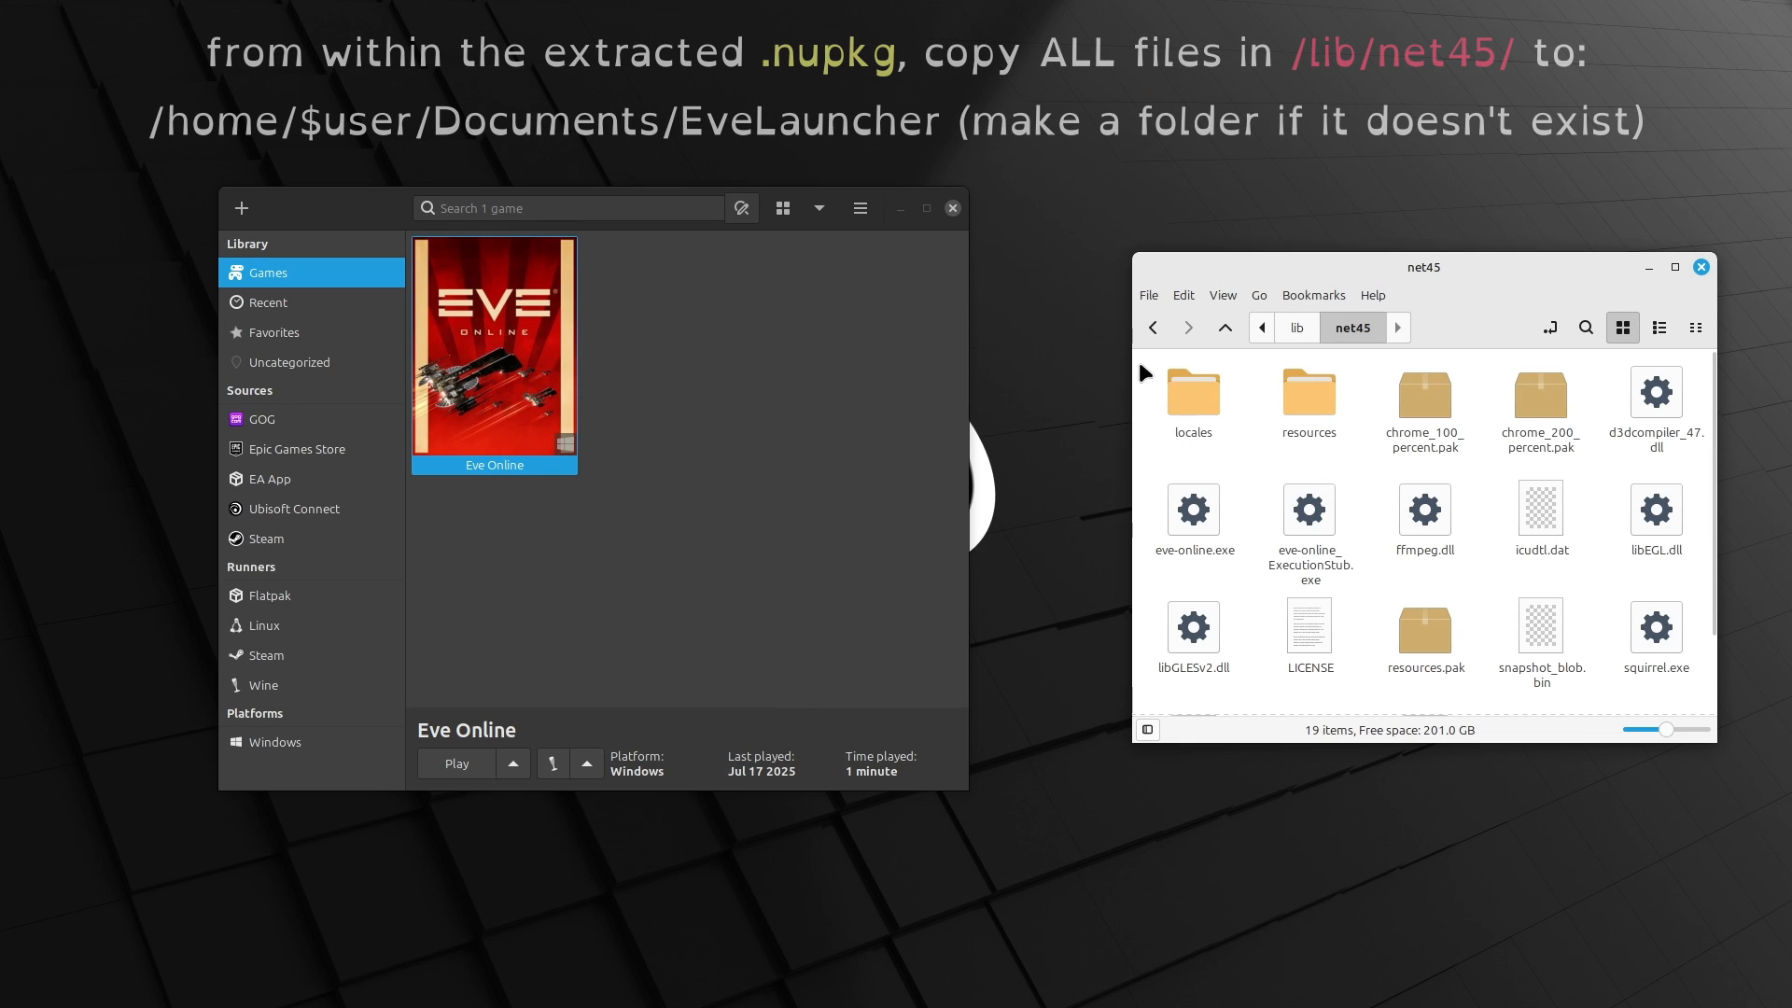
key("ctrl+a")
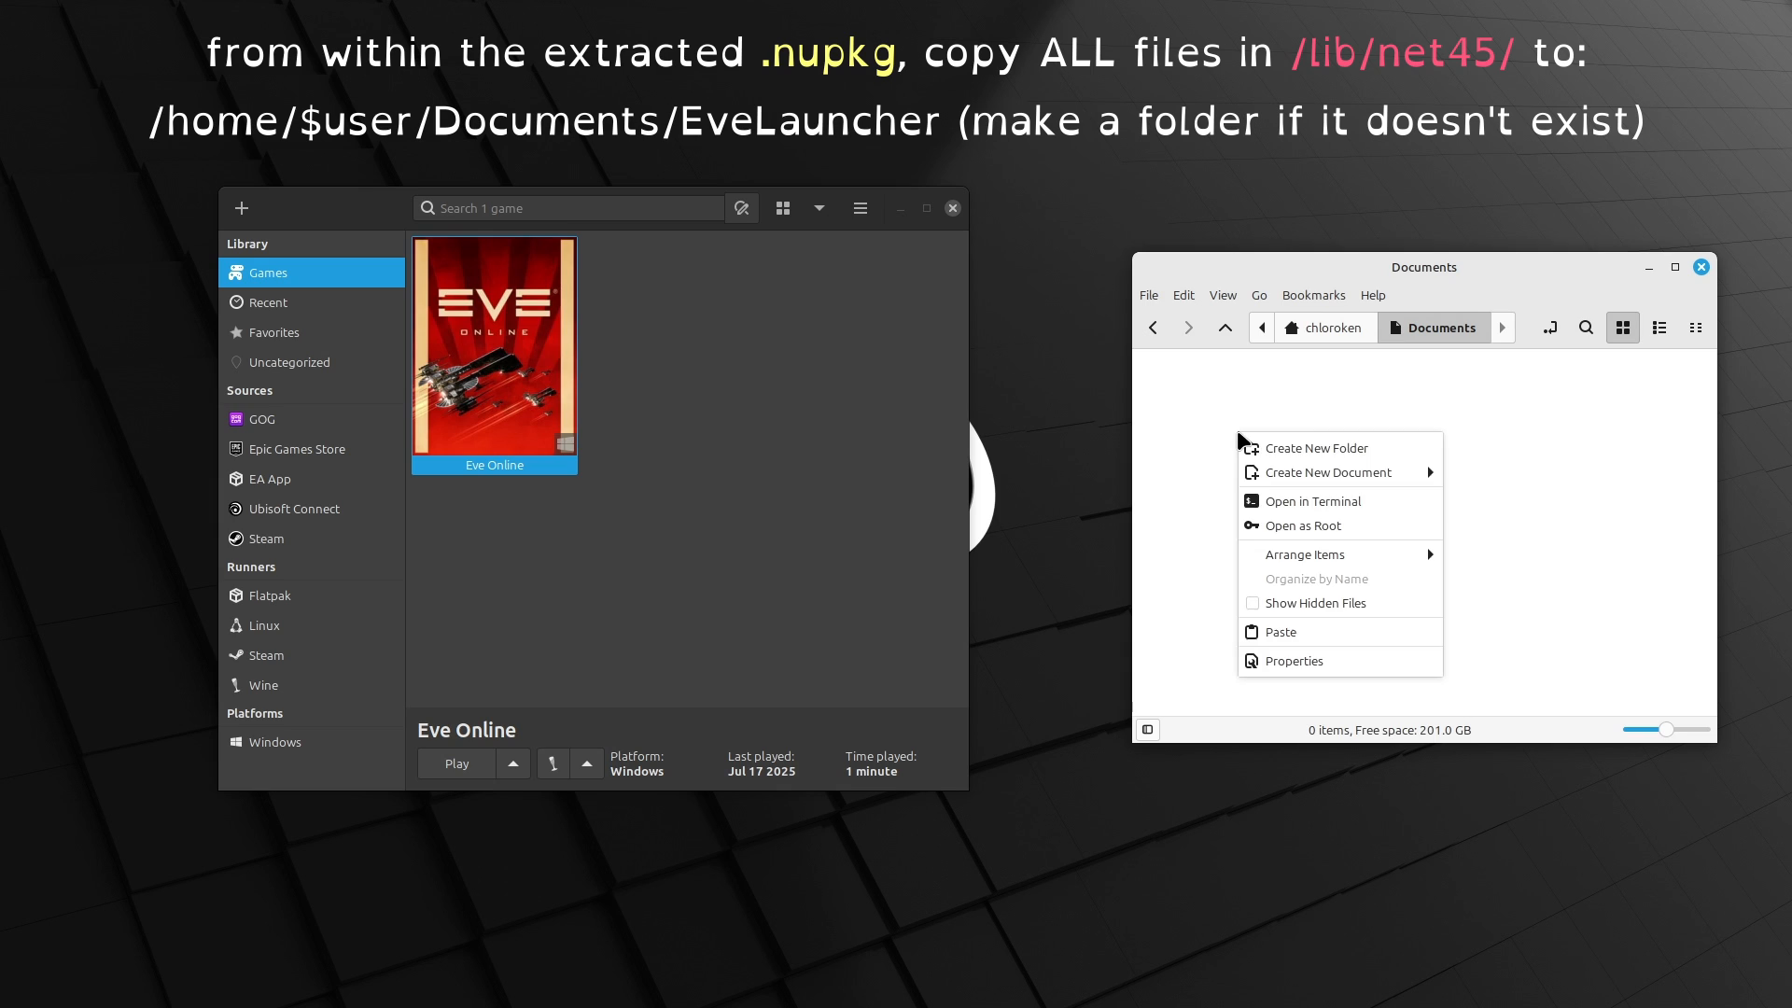
Create a new folder named EveLauncher in Documents
left_click(1316, 446)
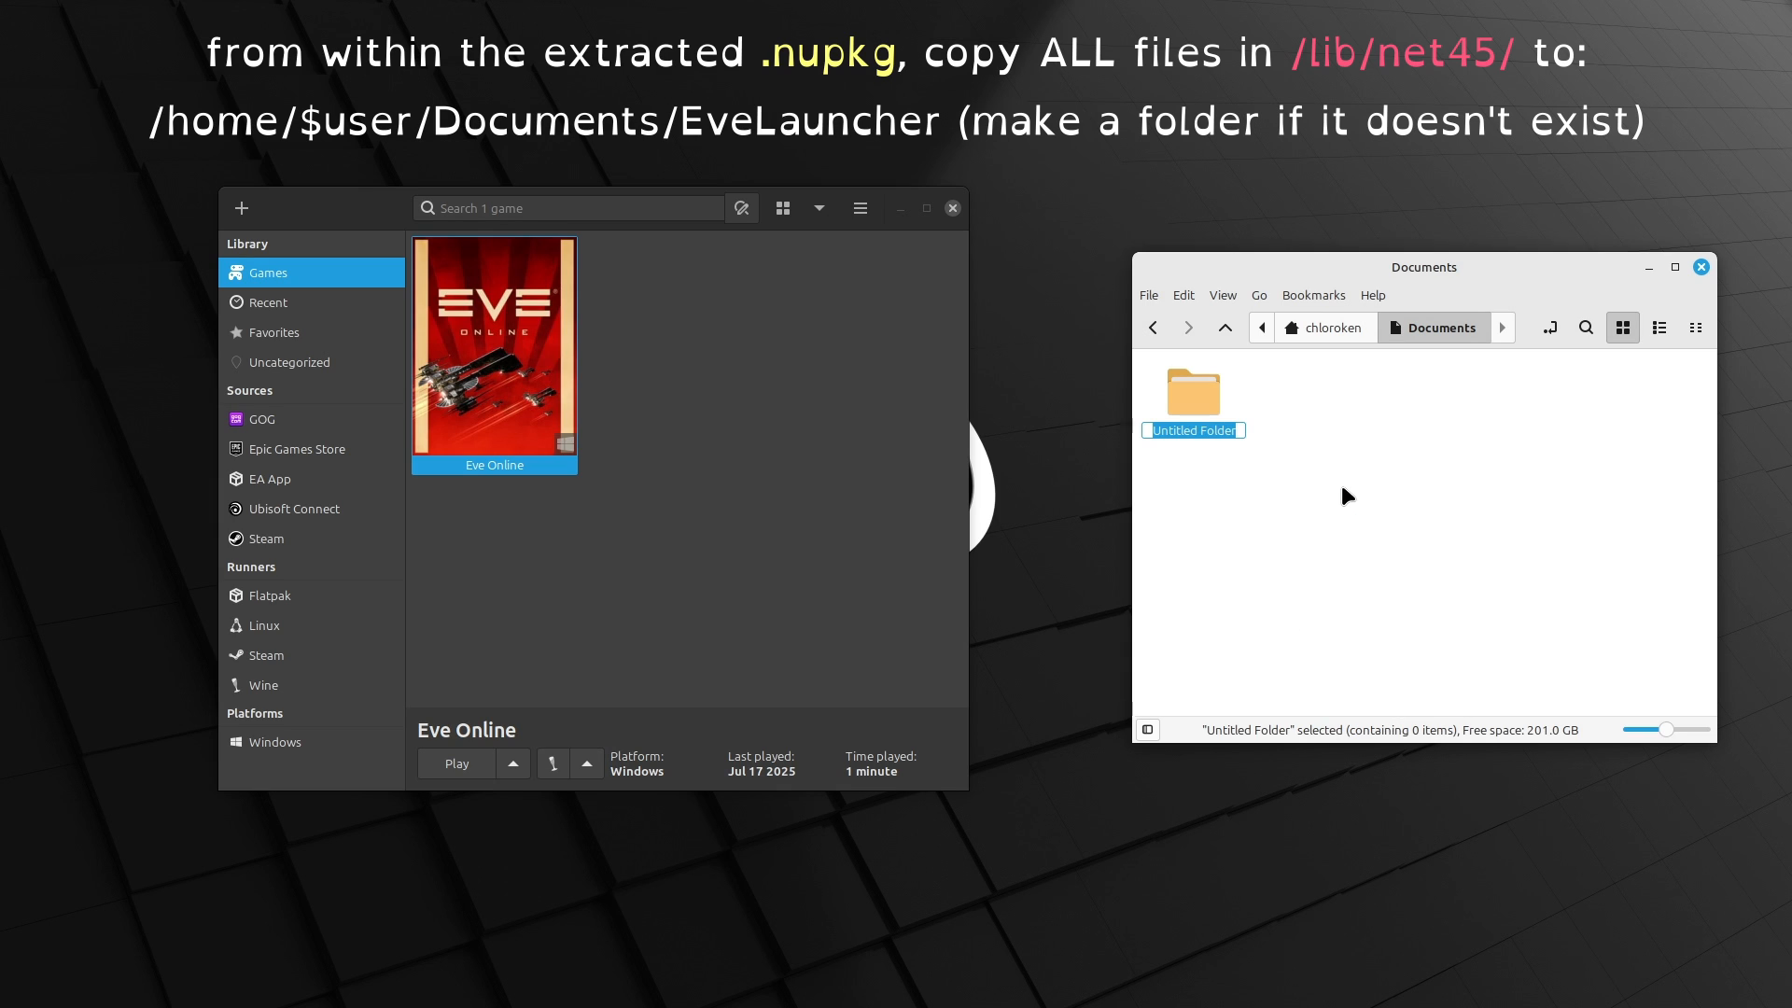
type("EveLauncher")
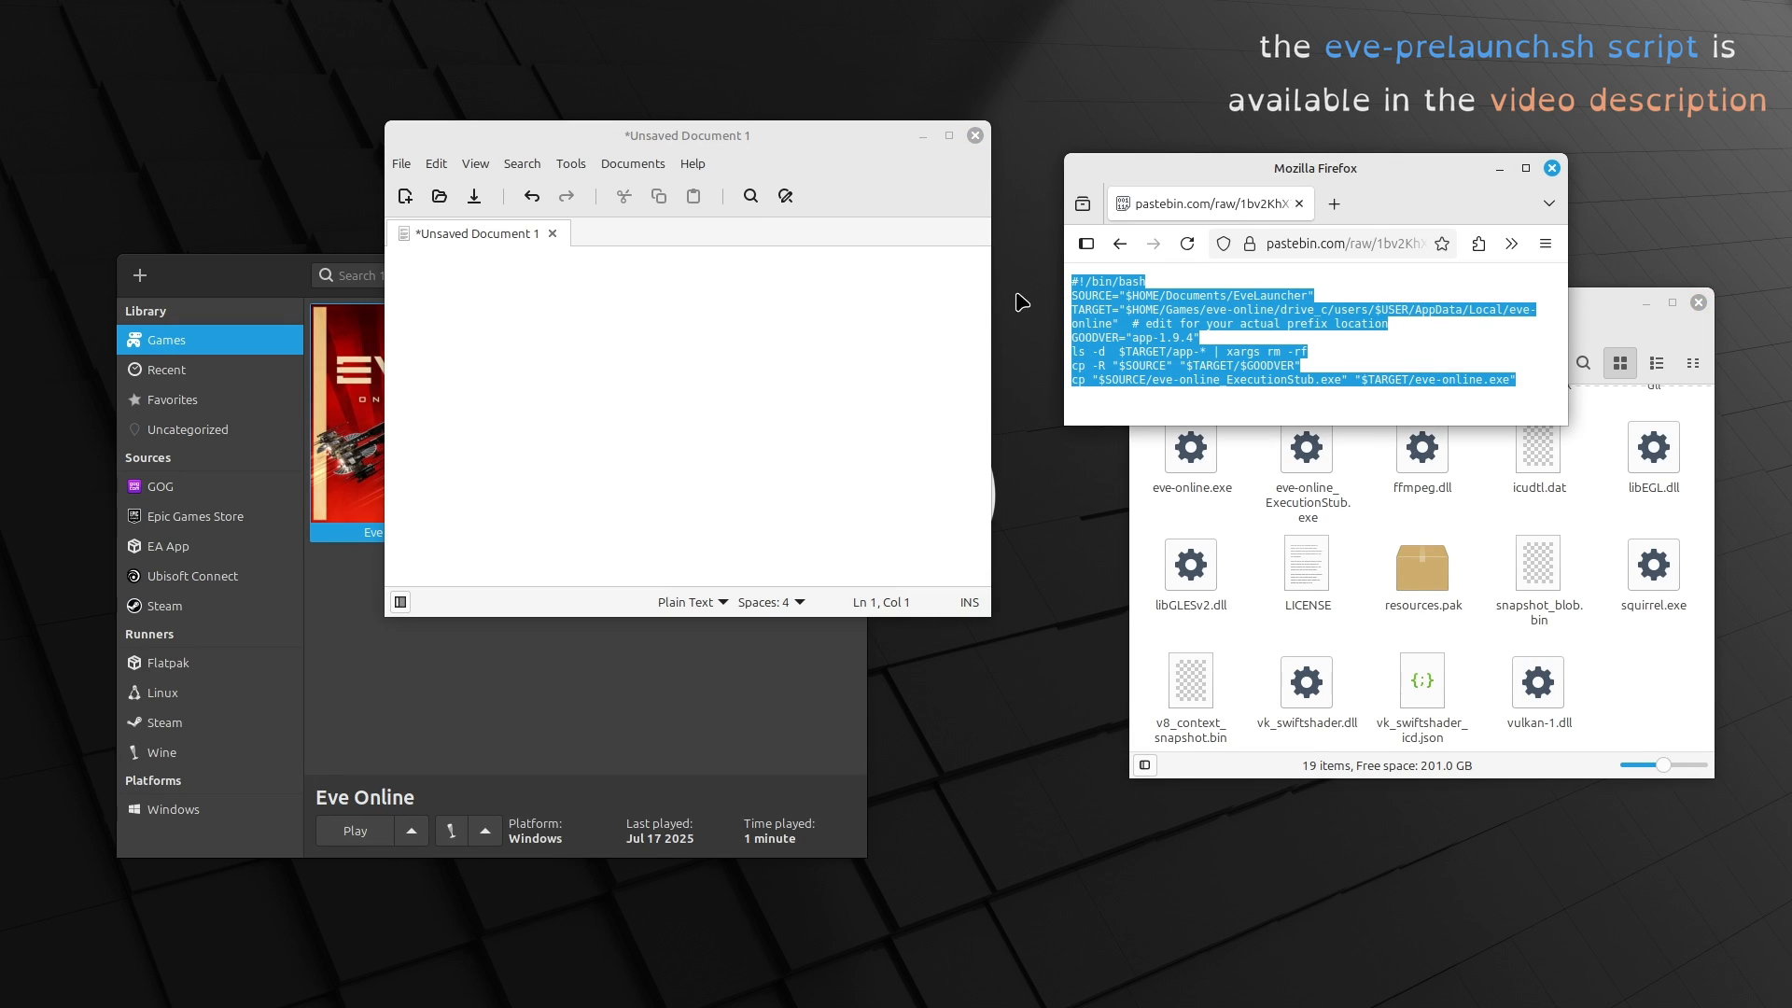
Paste the pre-launch script into Xed and save it as eve-prelaunch.sh in Documents
key("ctrl+v")
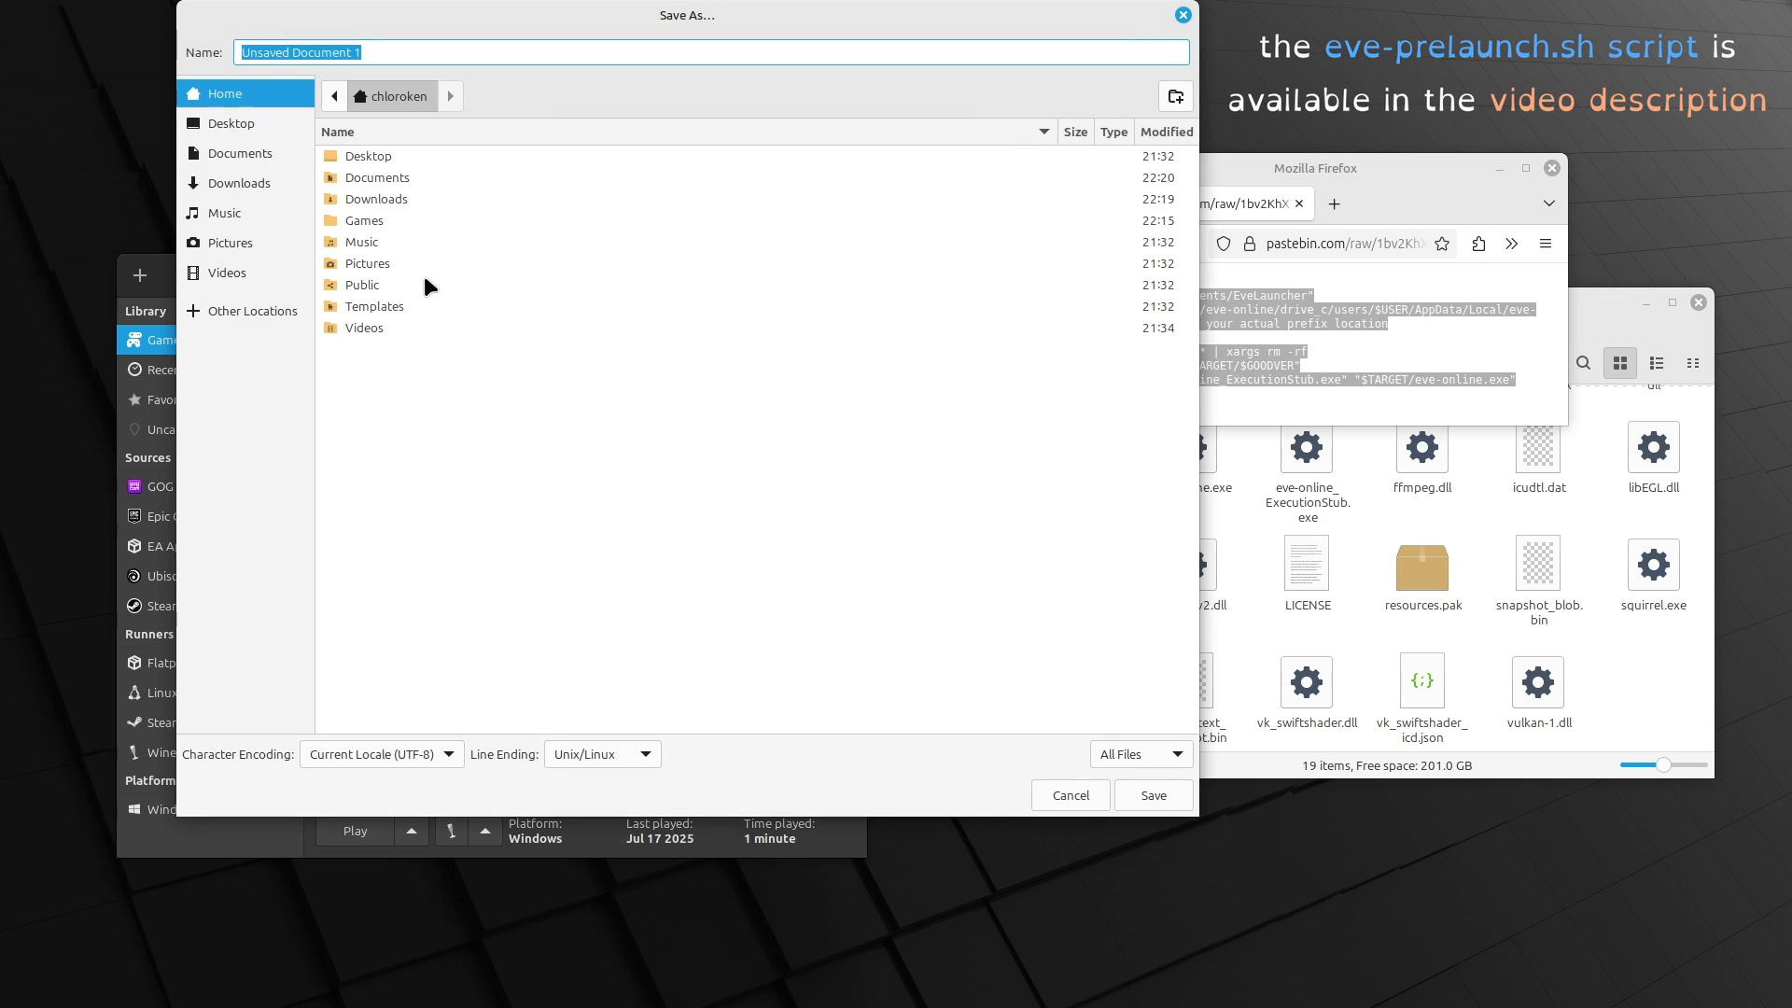
double_click(374, 177)
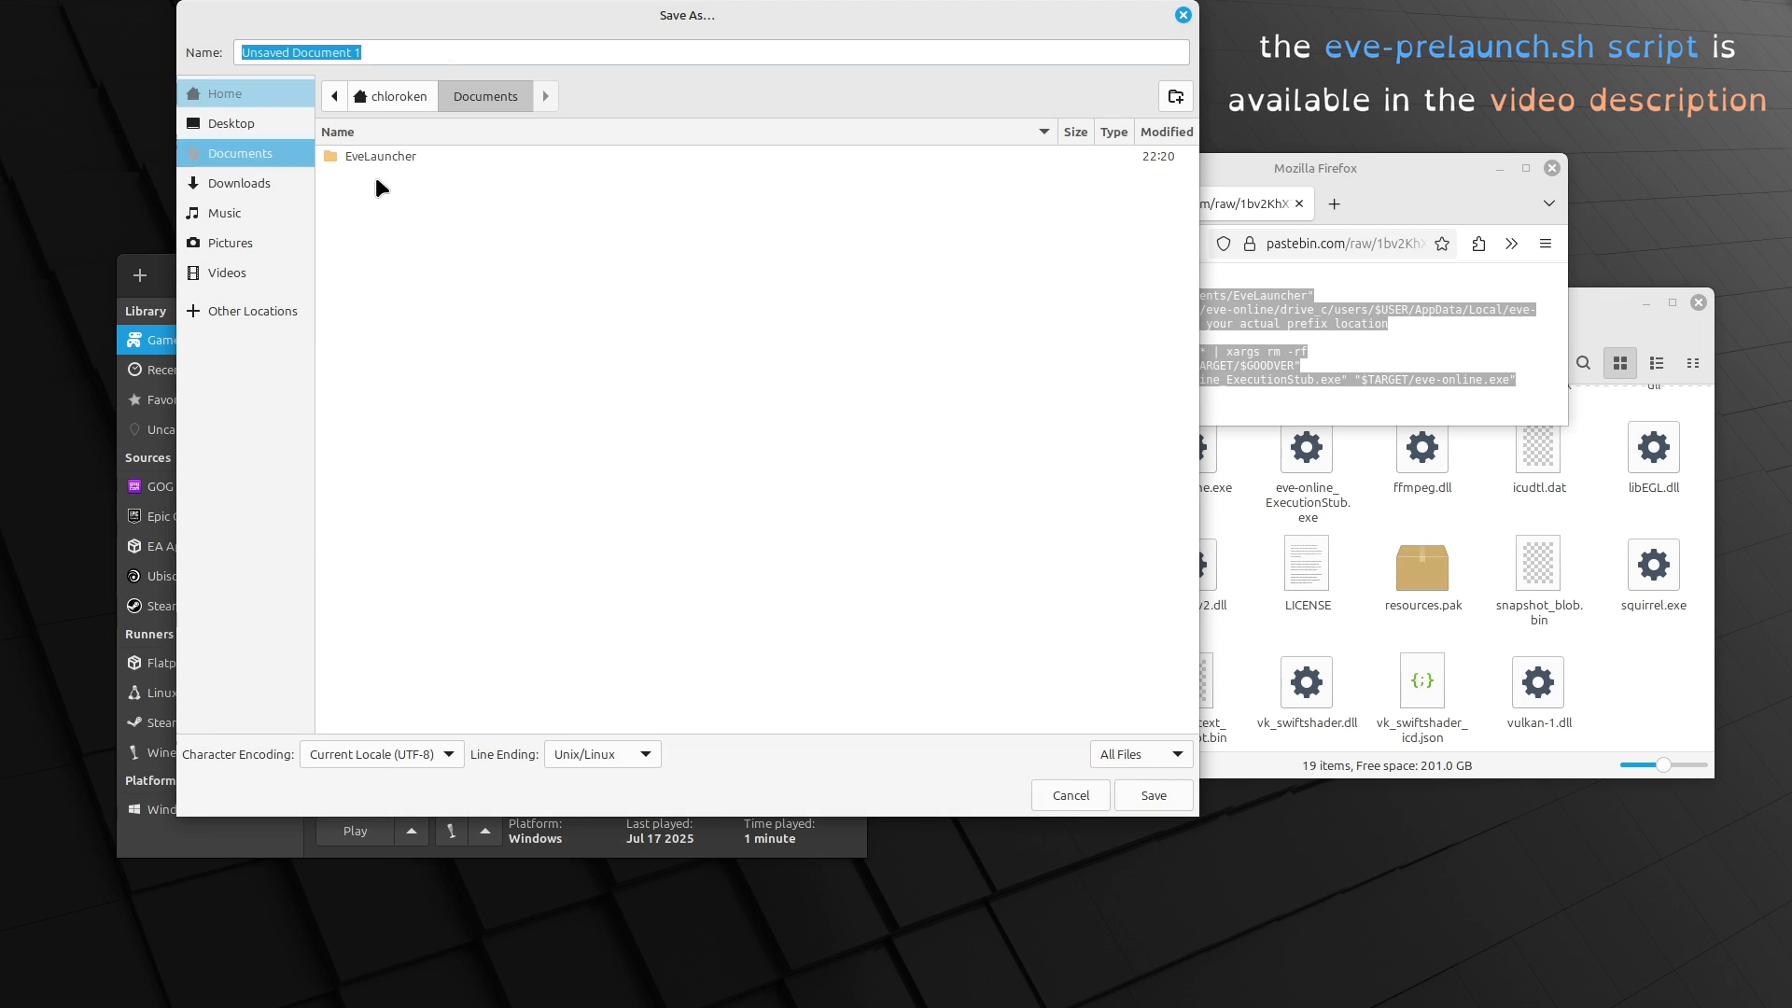
type("eve-prelaunch")
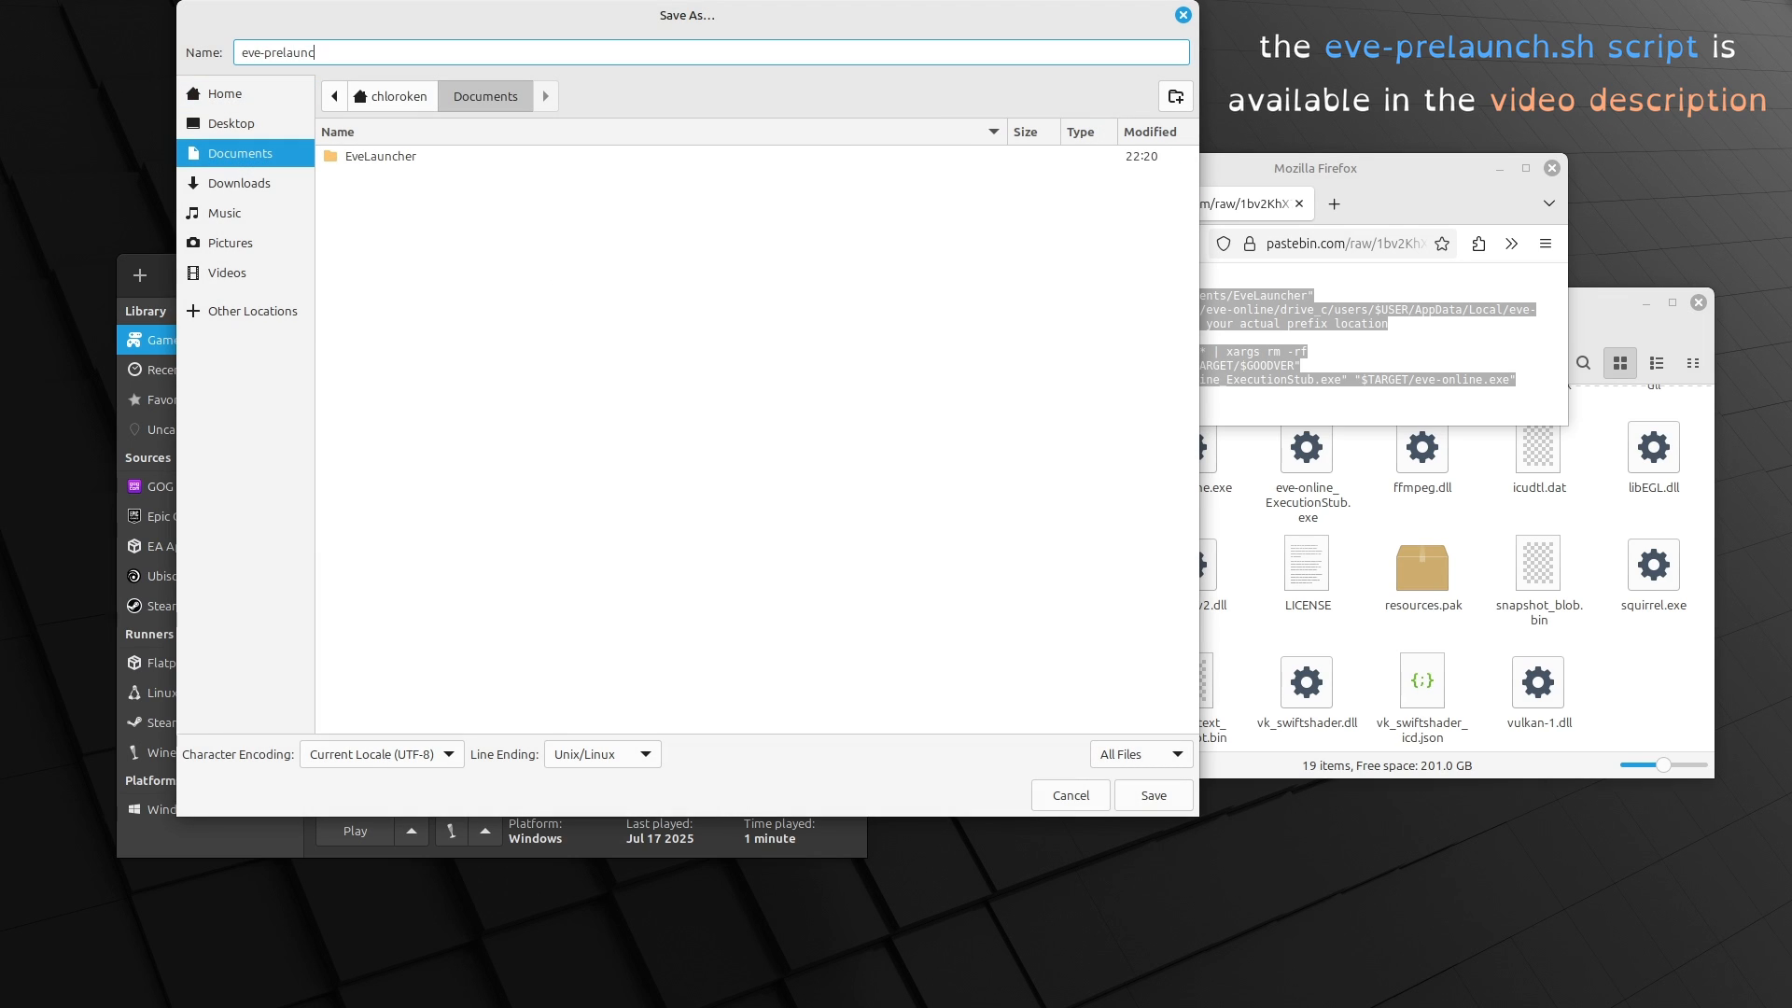
left_click(1152, 795)
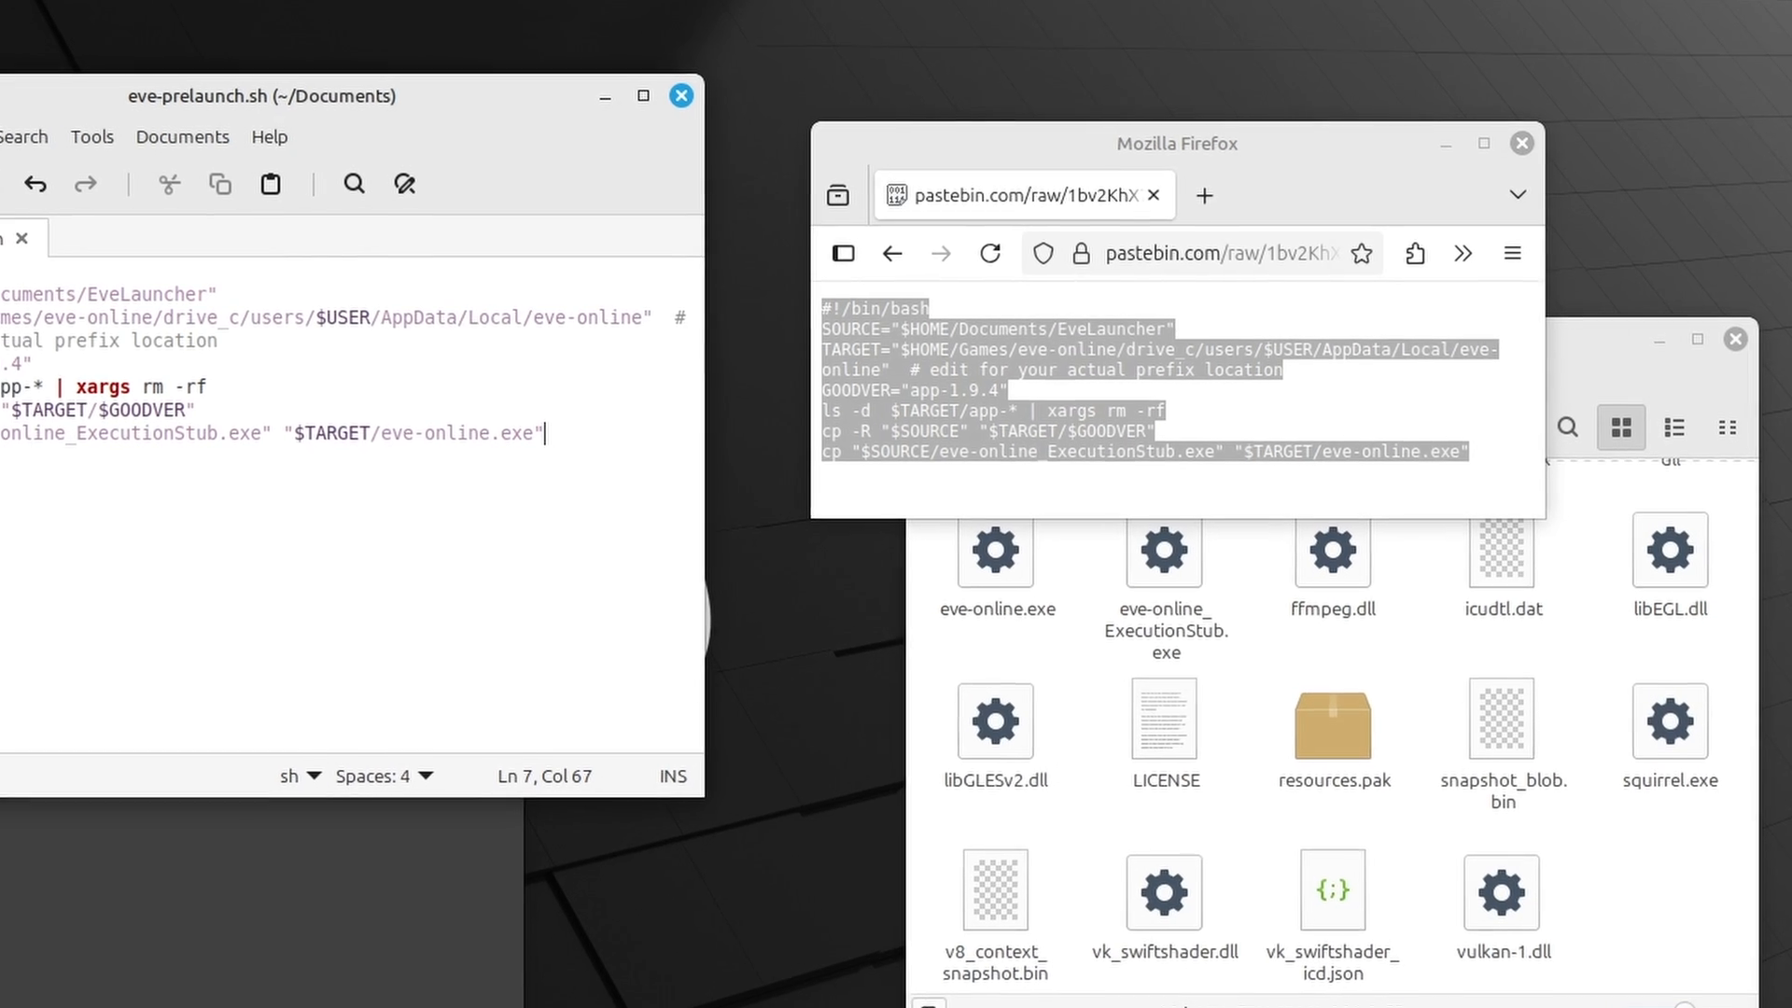
In eve-prelaunch.sh's Properties > Permissions, allow executing the file as a program
right_click(1304, 429)
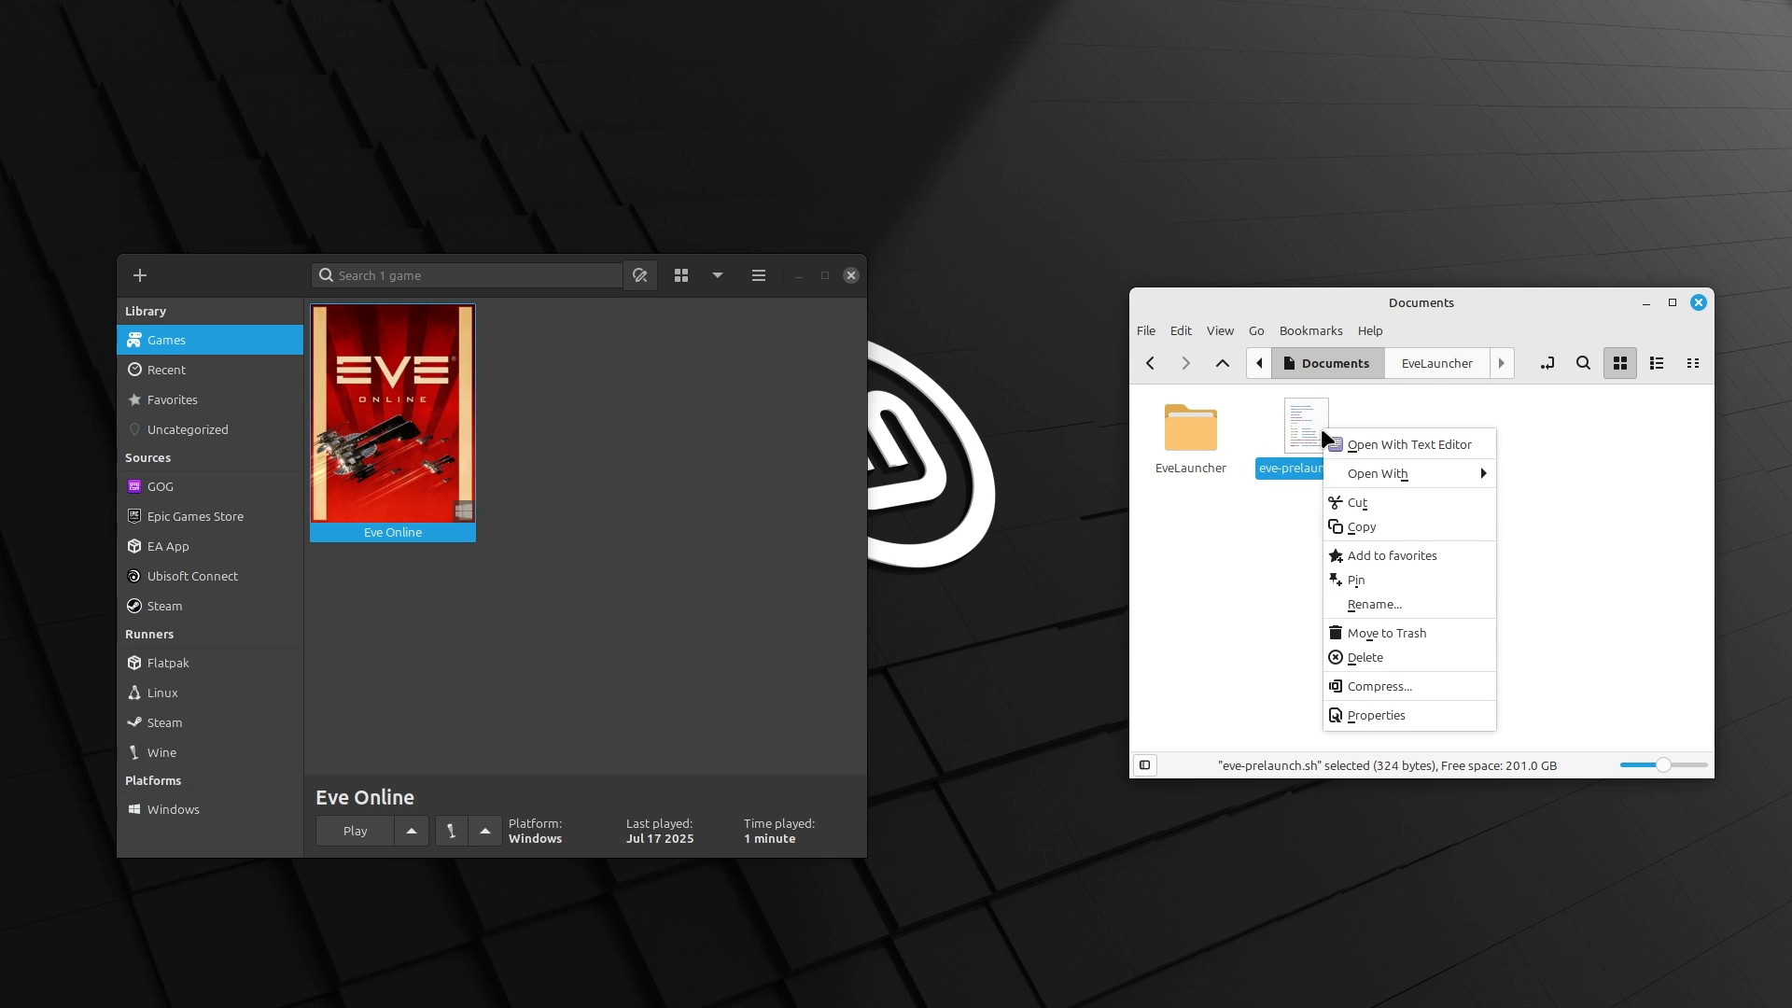
left_click(1375, 715)
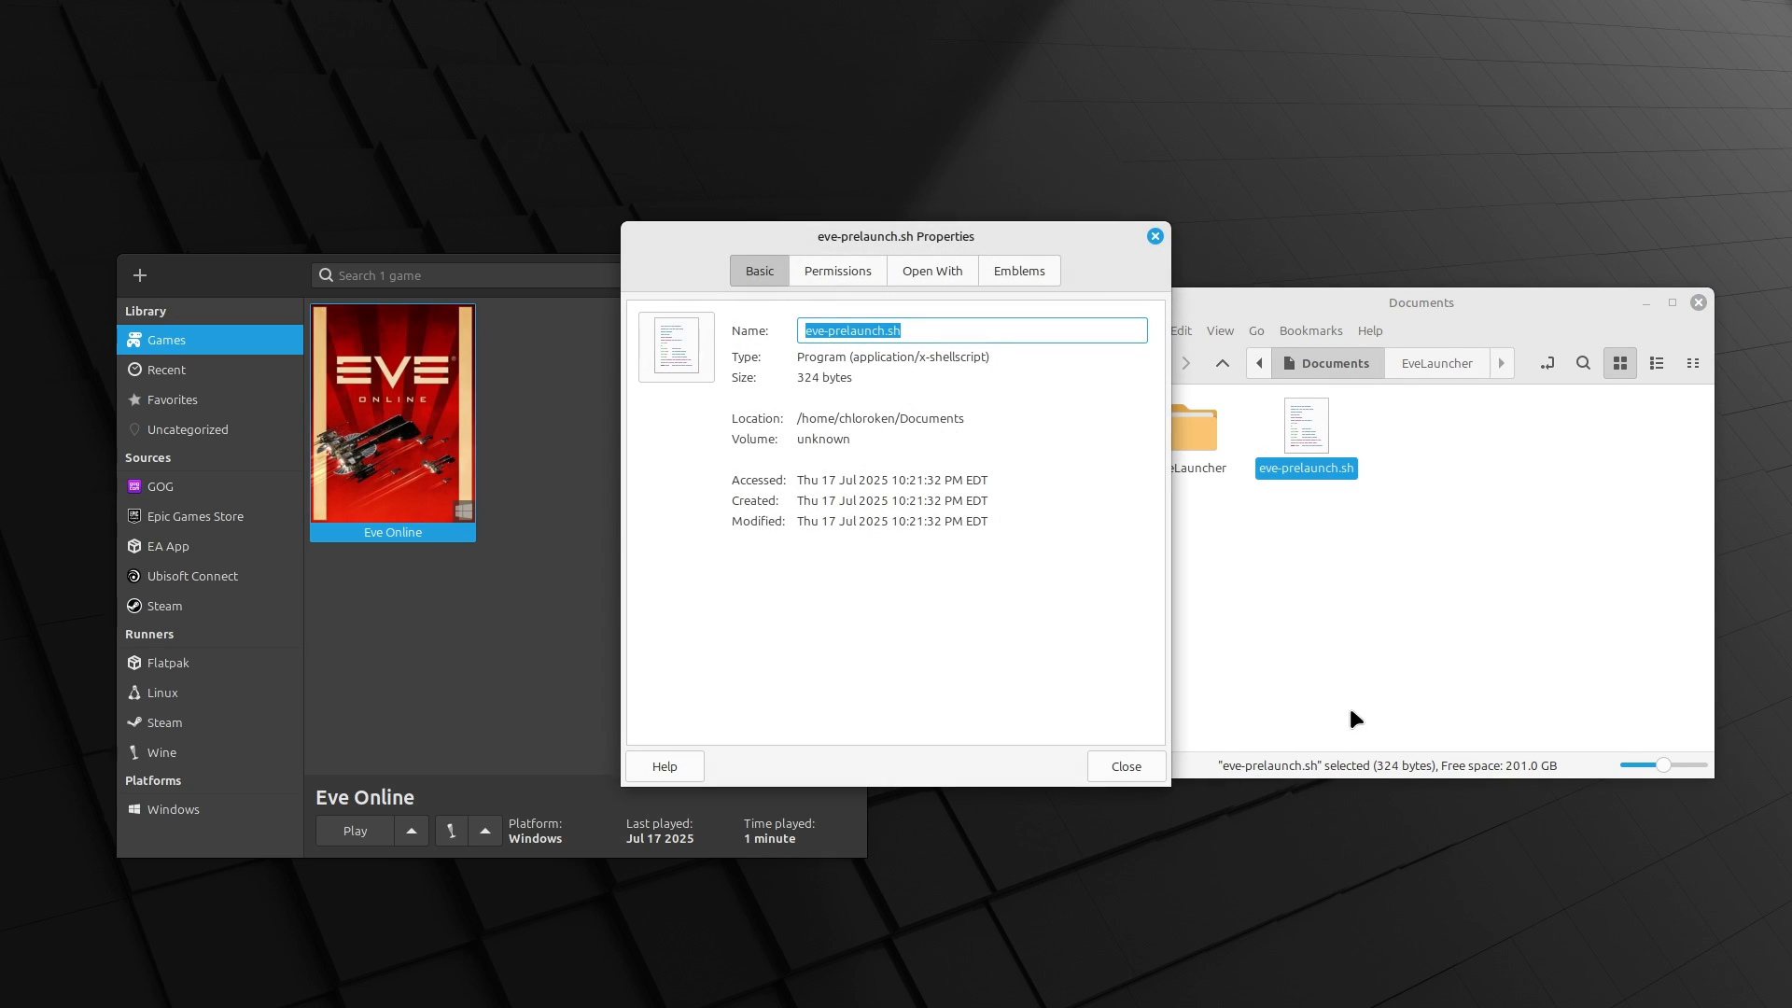
left_click(836, 271)
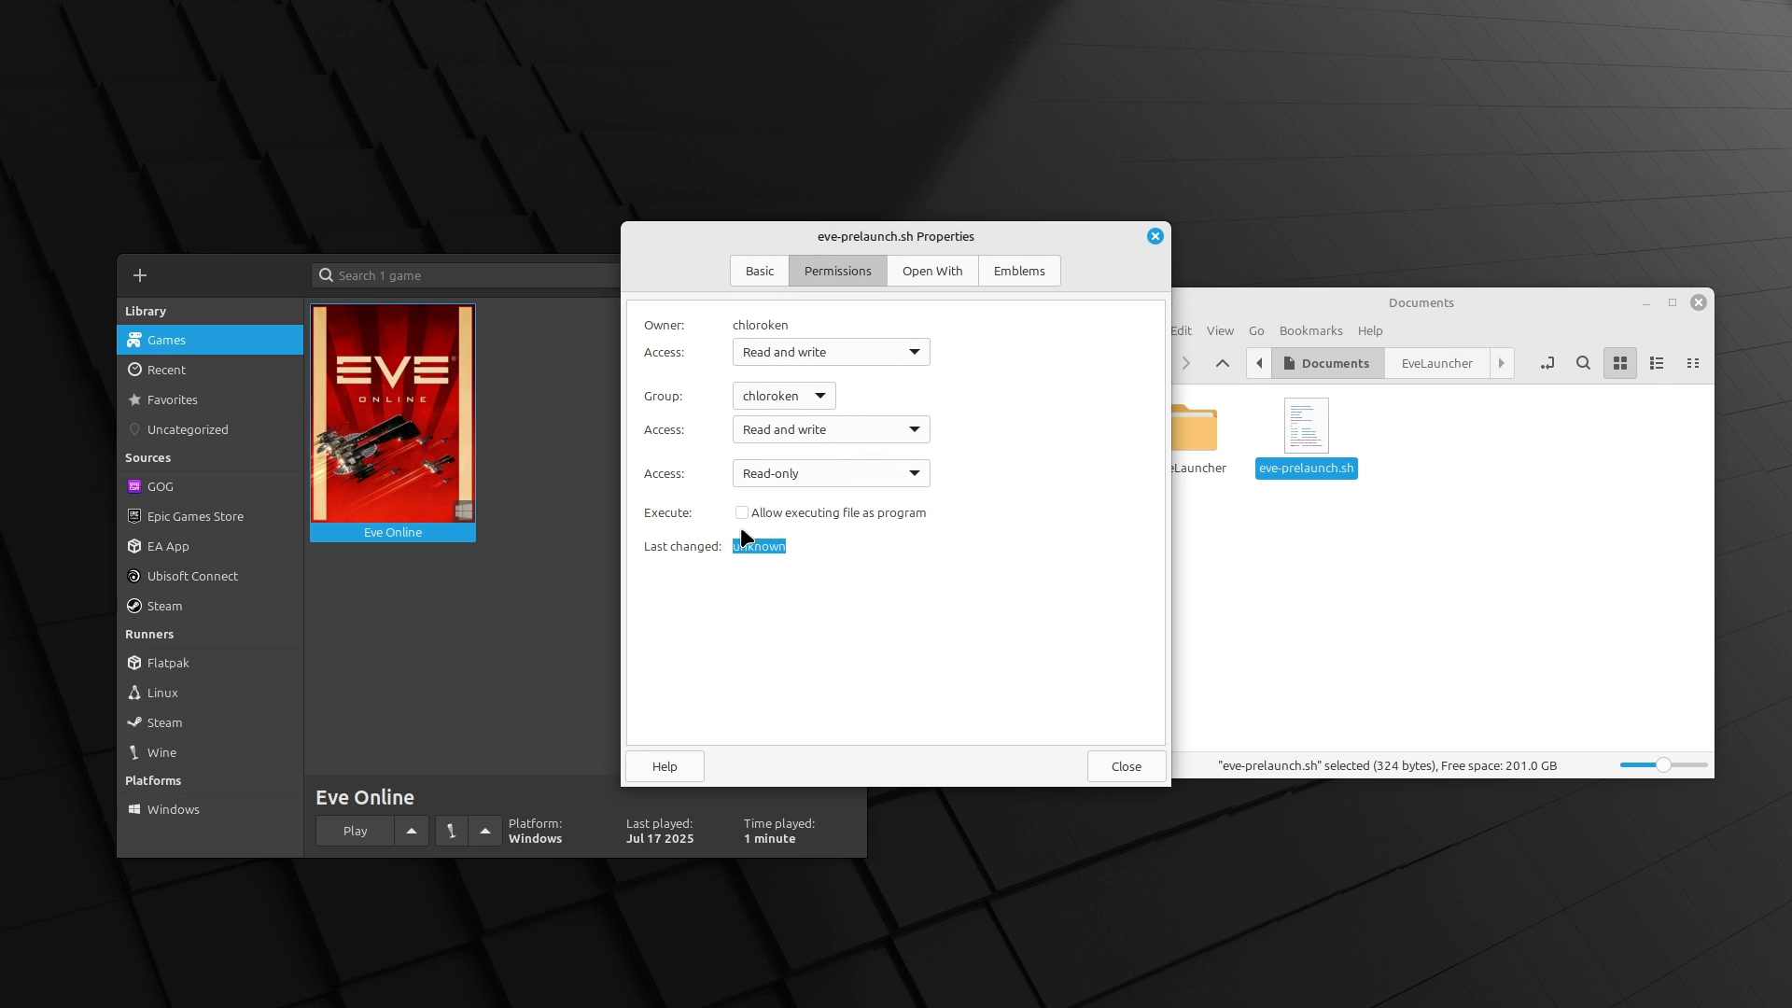
left_click(741, 512)
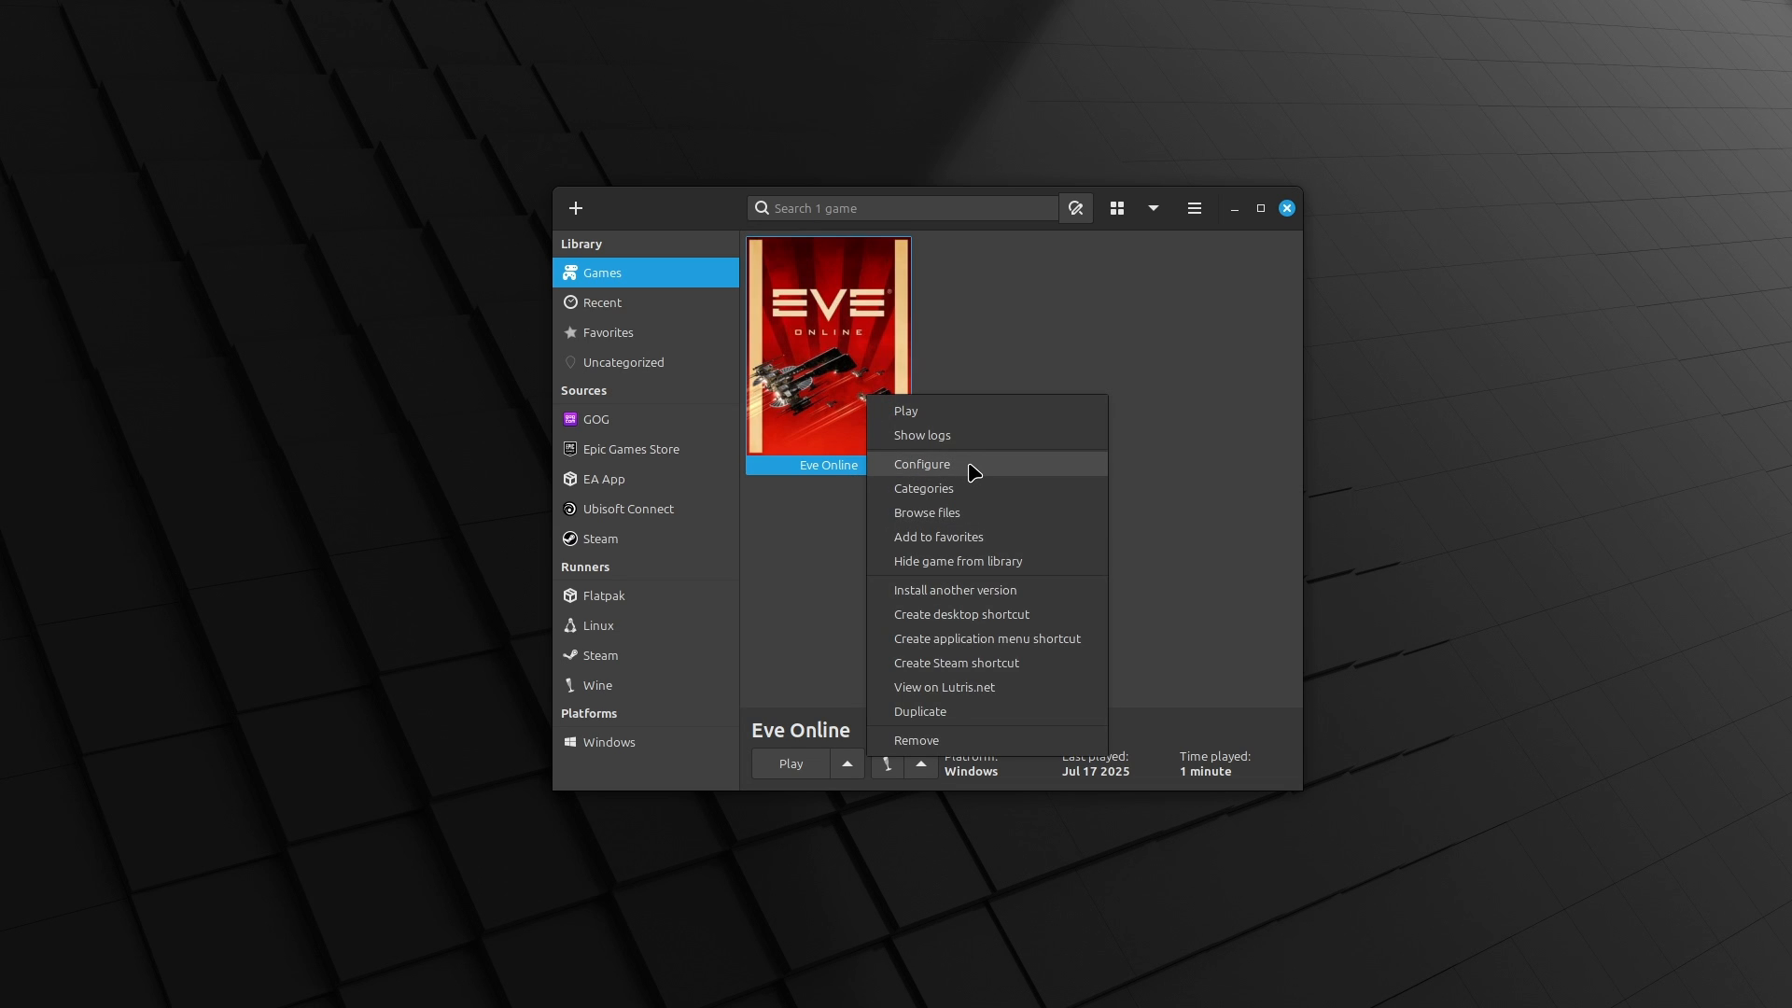
Open Eve Online's advanced System options and browse for a pre-launch script
left_click(921, 465)
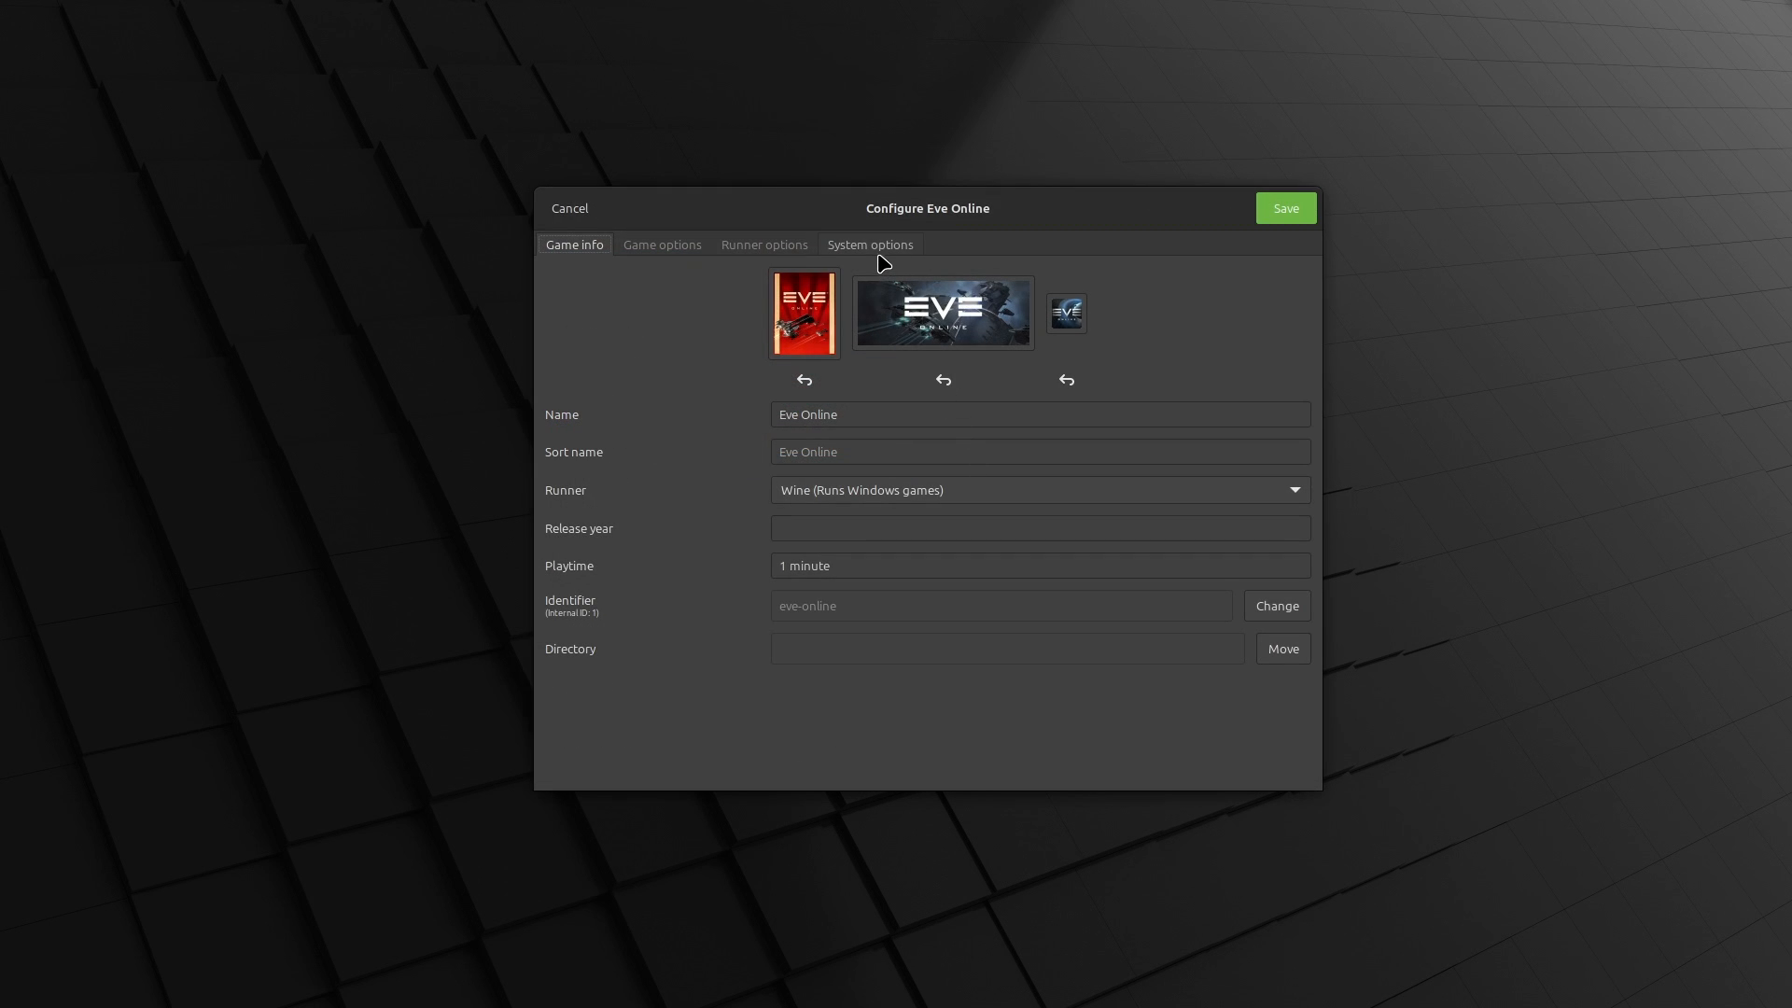
left_click(868, 245)
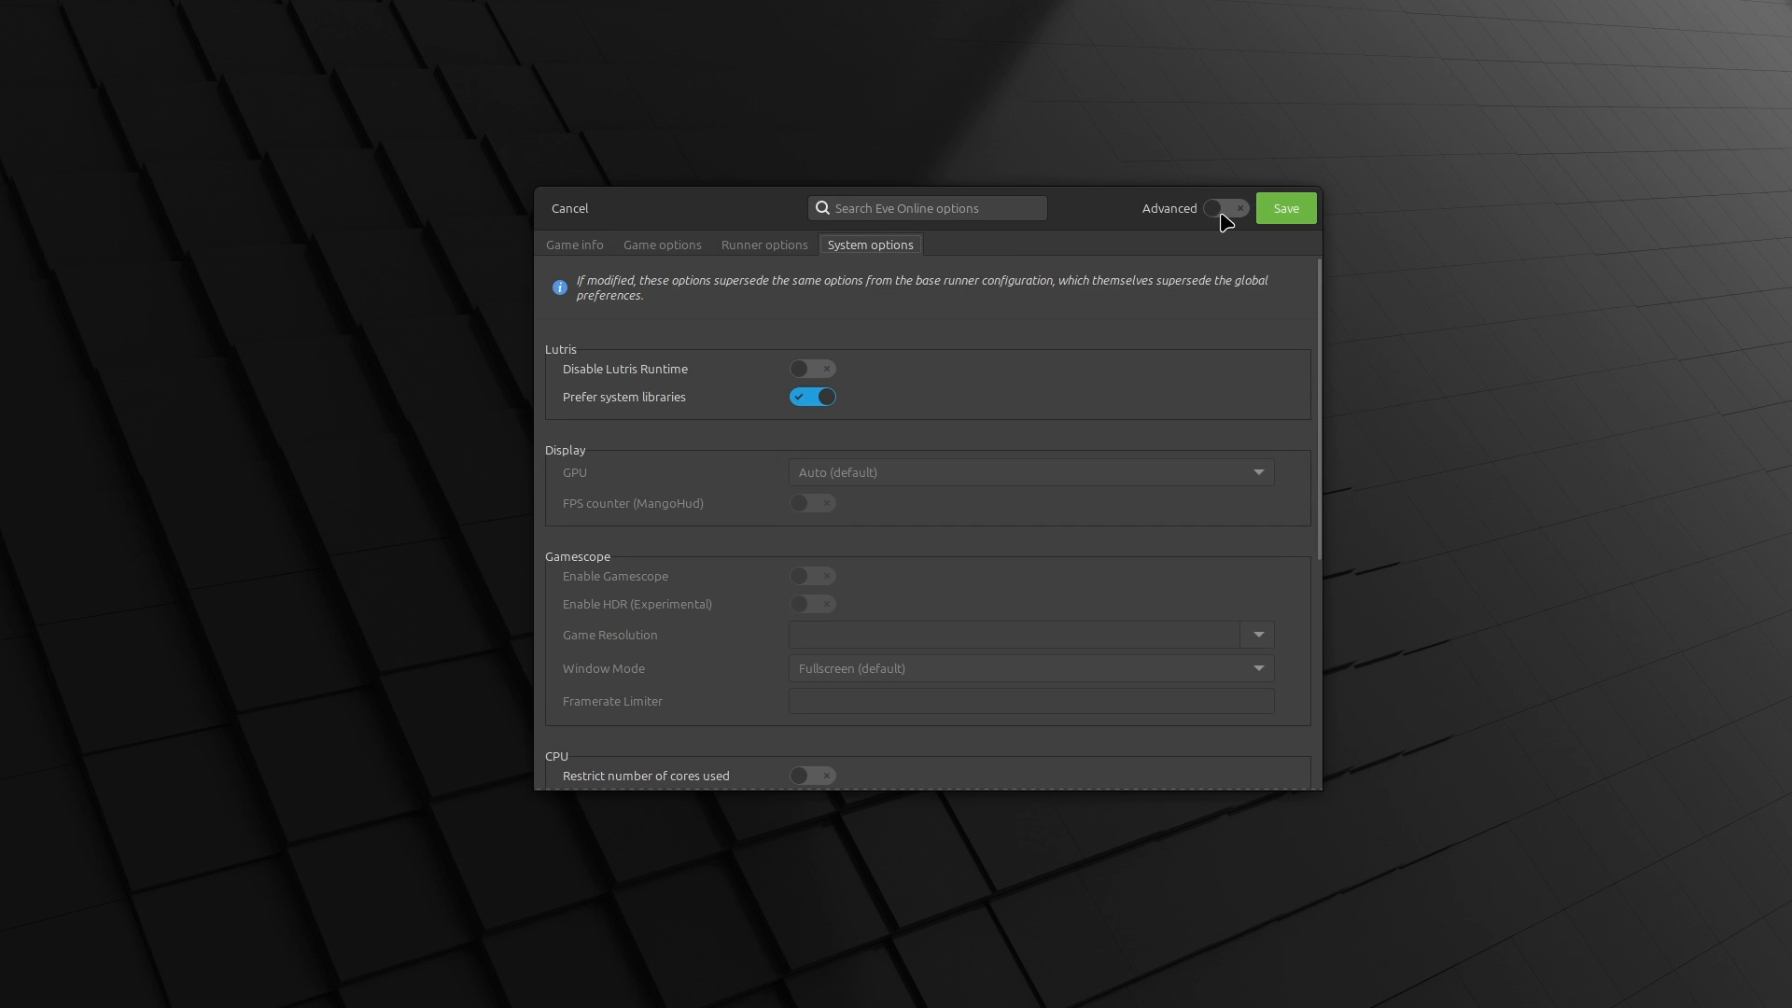
left_click(1227, 207)
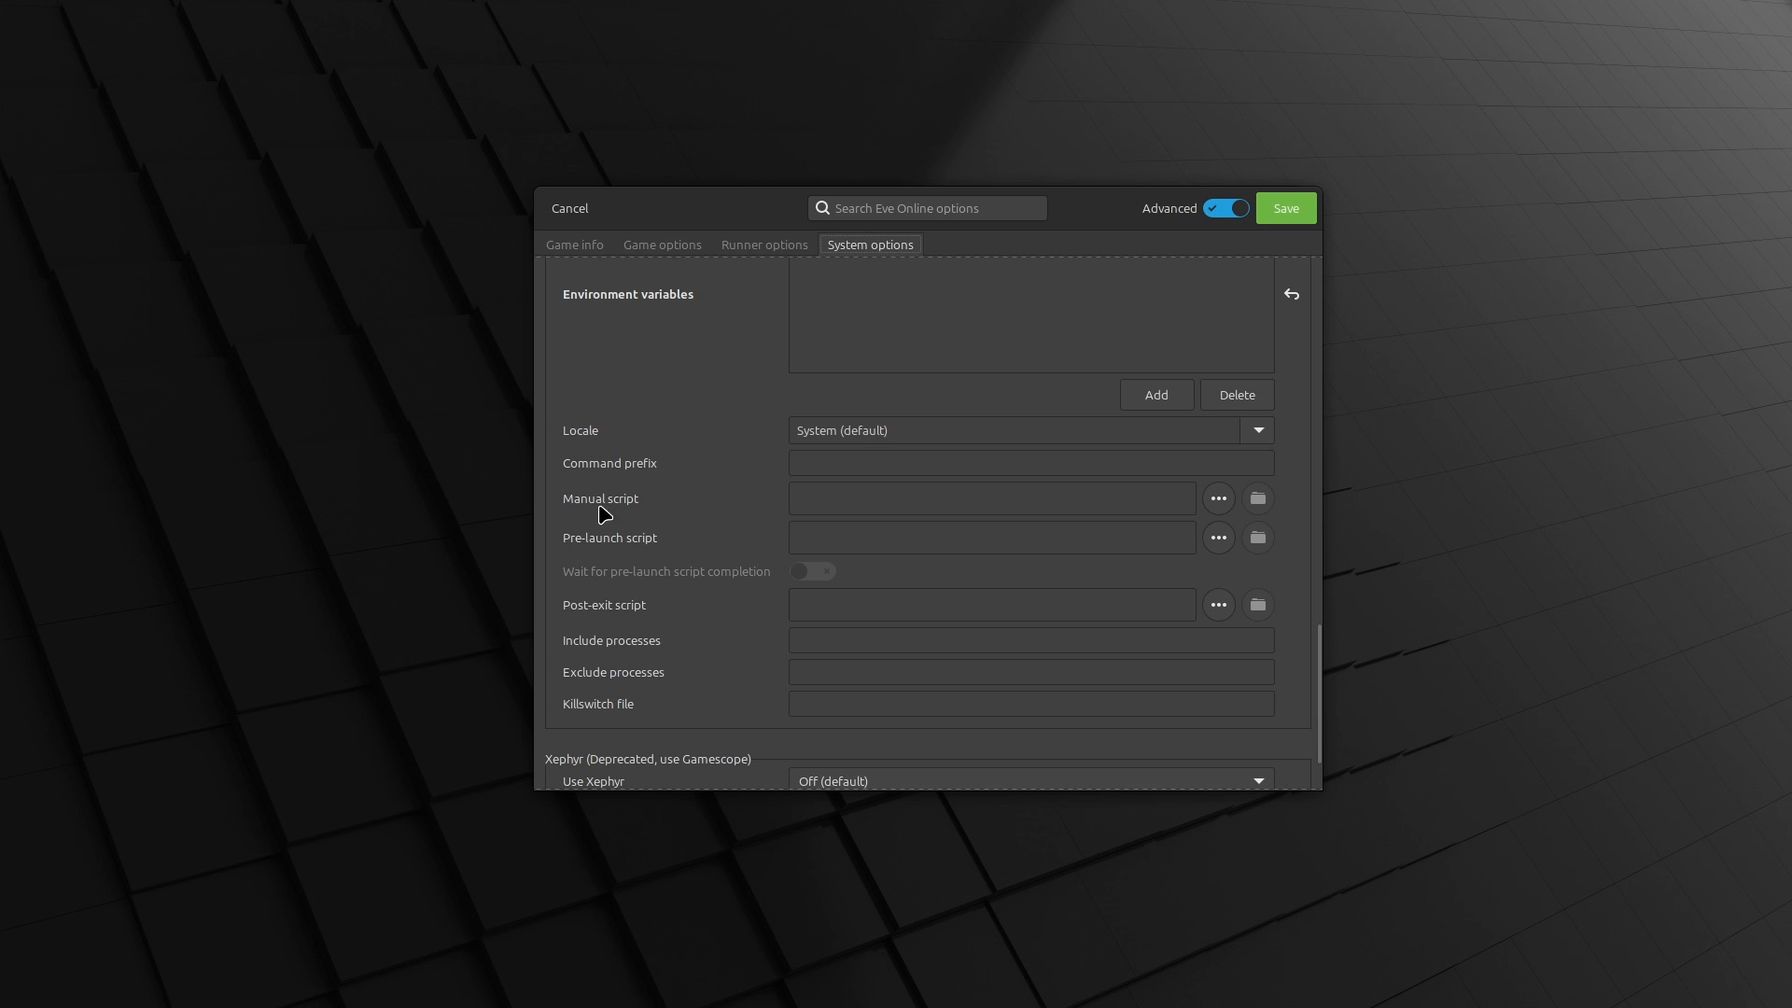
left_click(1256, 497)
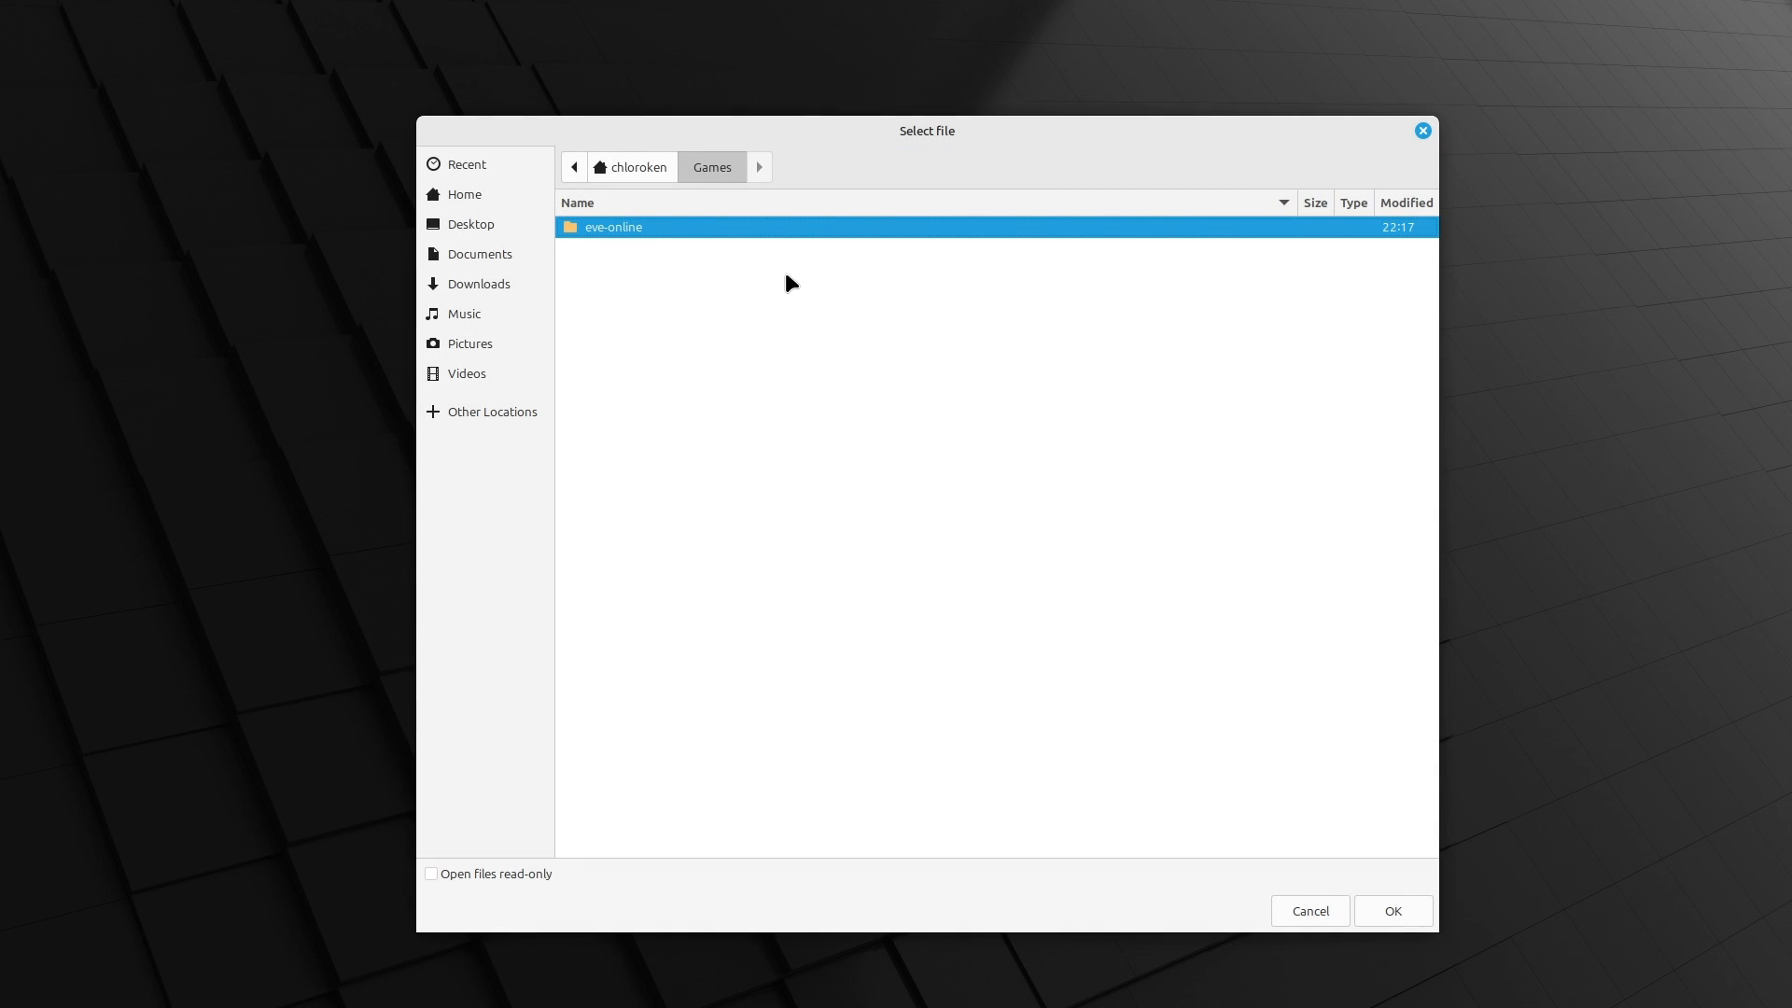
Pick Documents/eve-prelaunch.sh as the pre-launch script and enable waiting for its completion
left_click(464, 194)
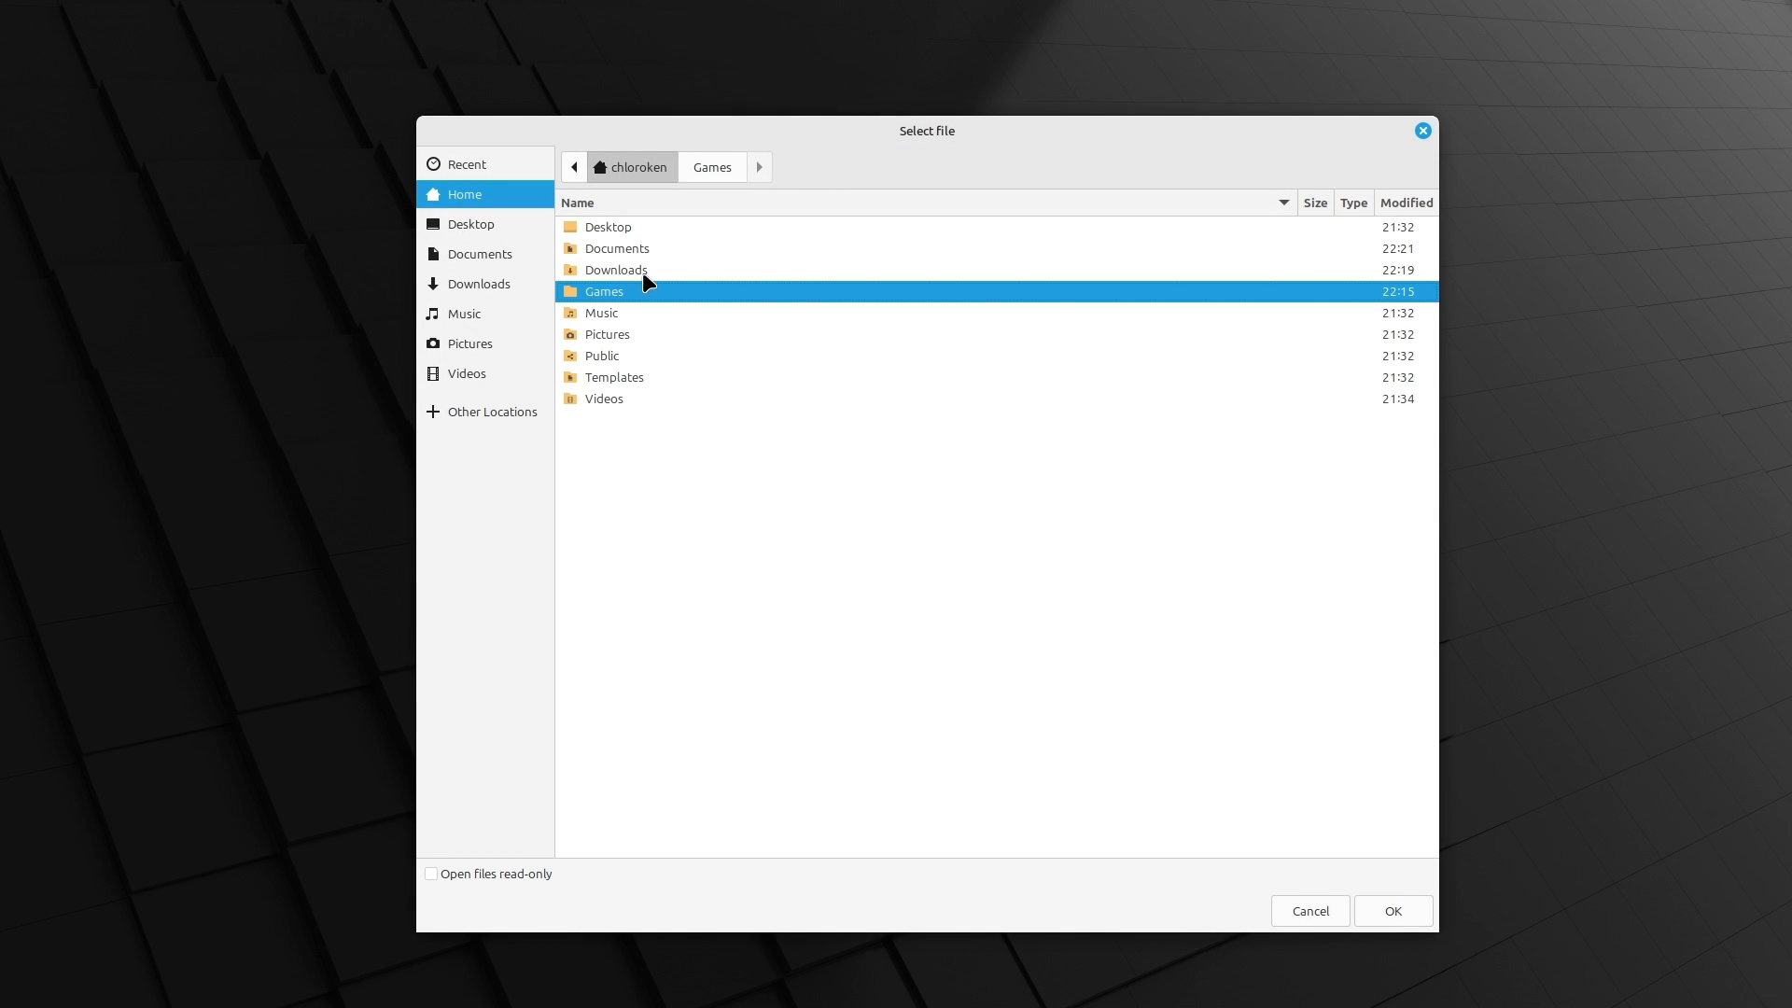
left_click(480, 254)
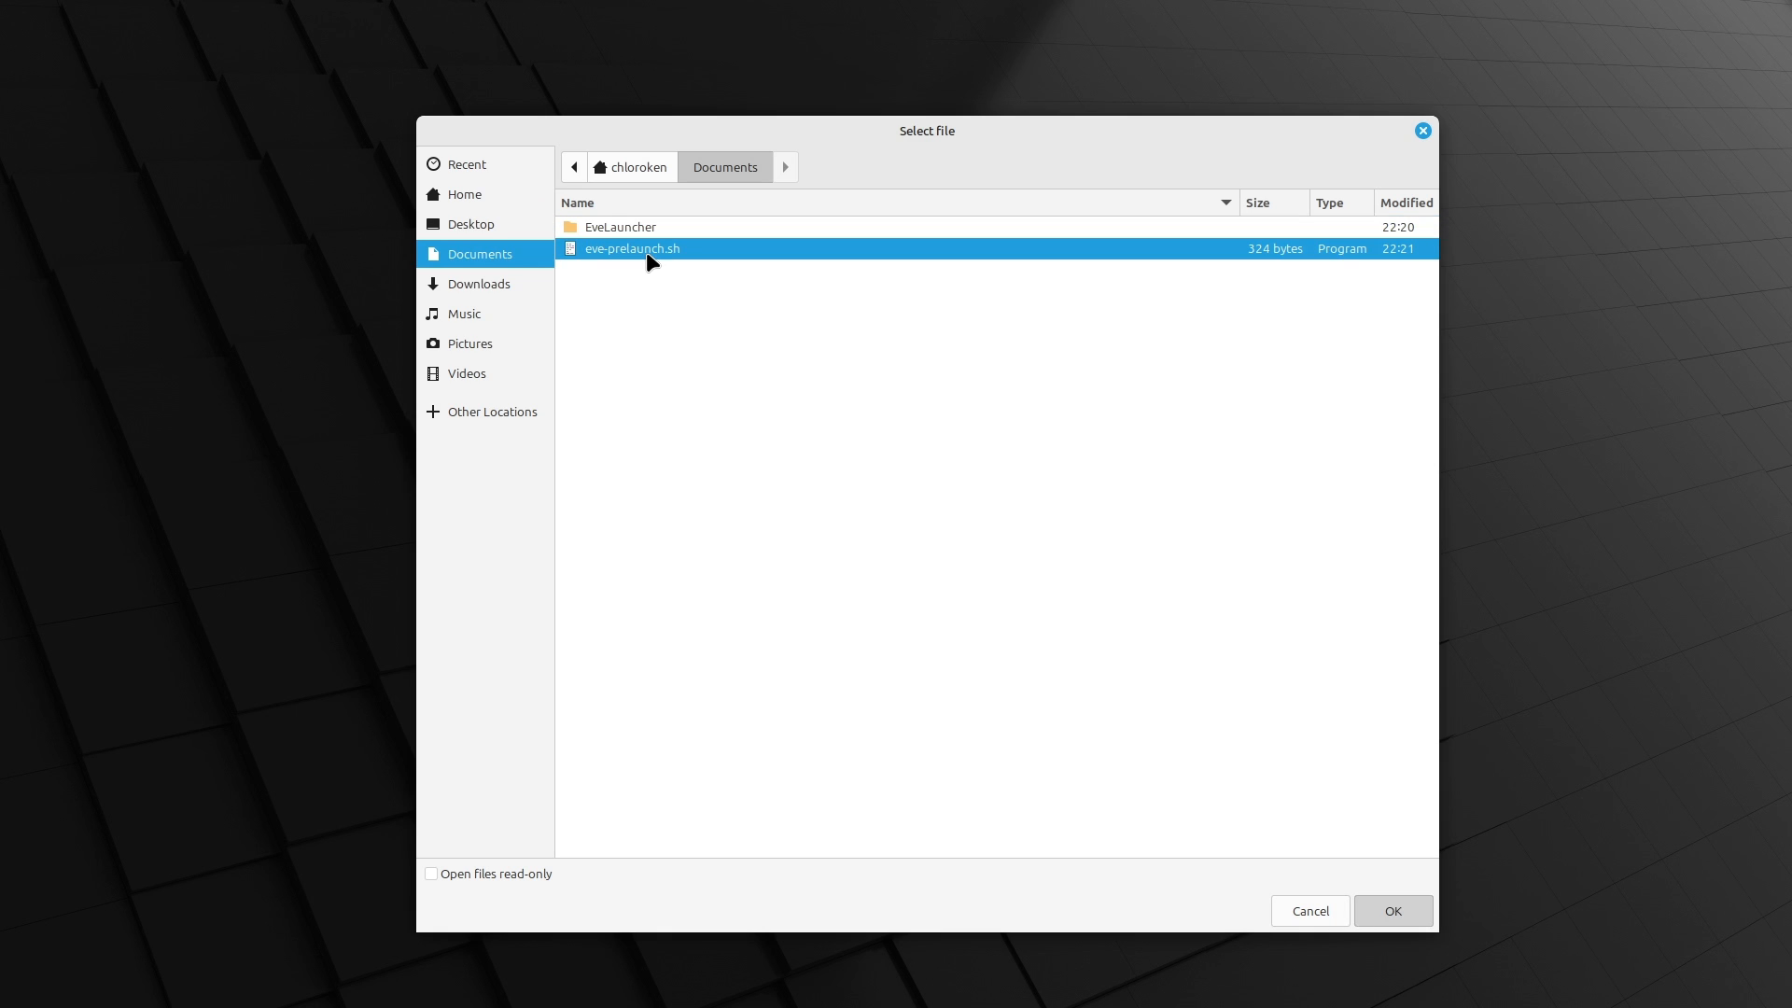
left_click(1391, 909)
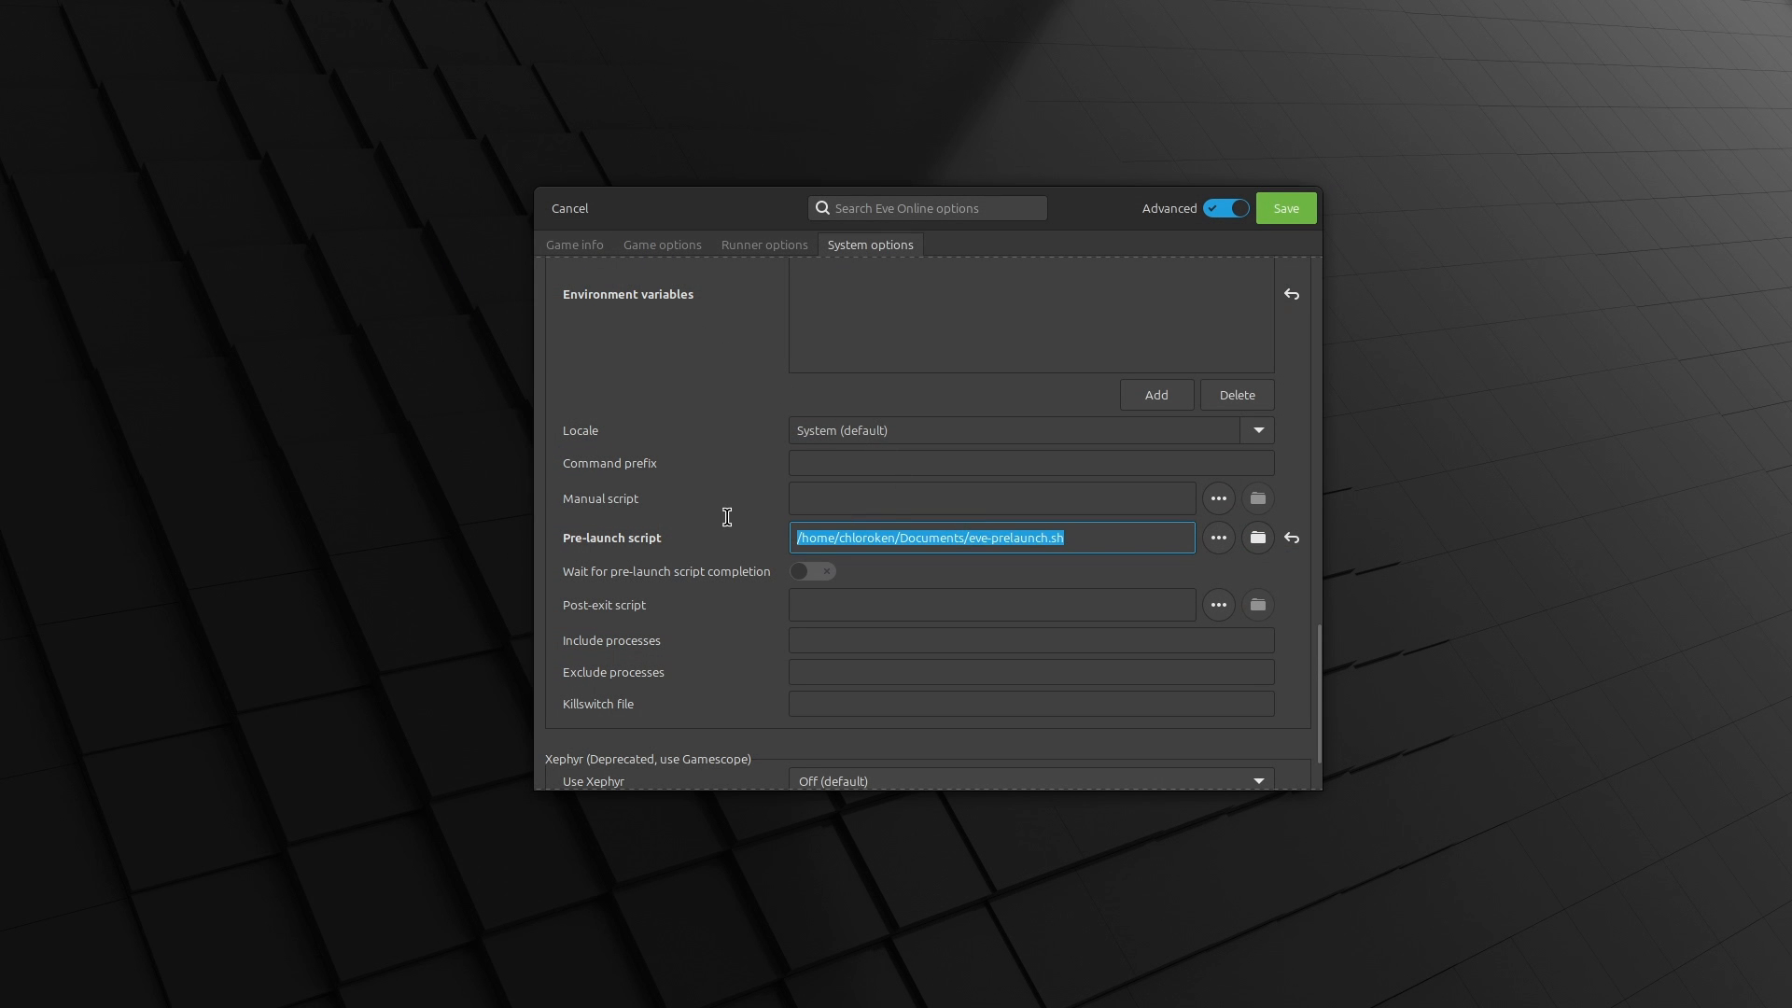
left_click(811, 573)
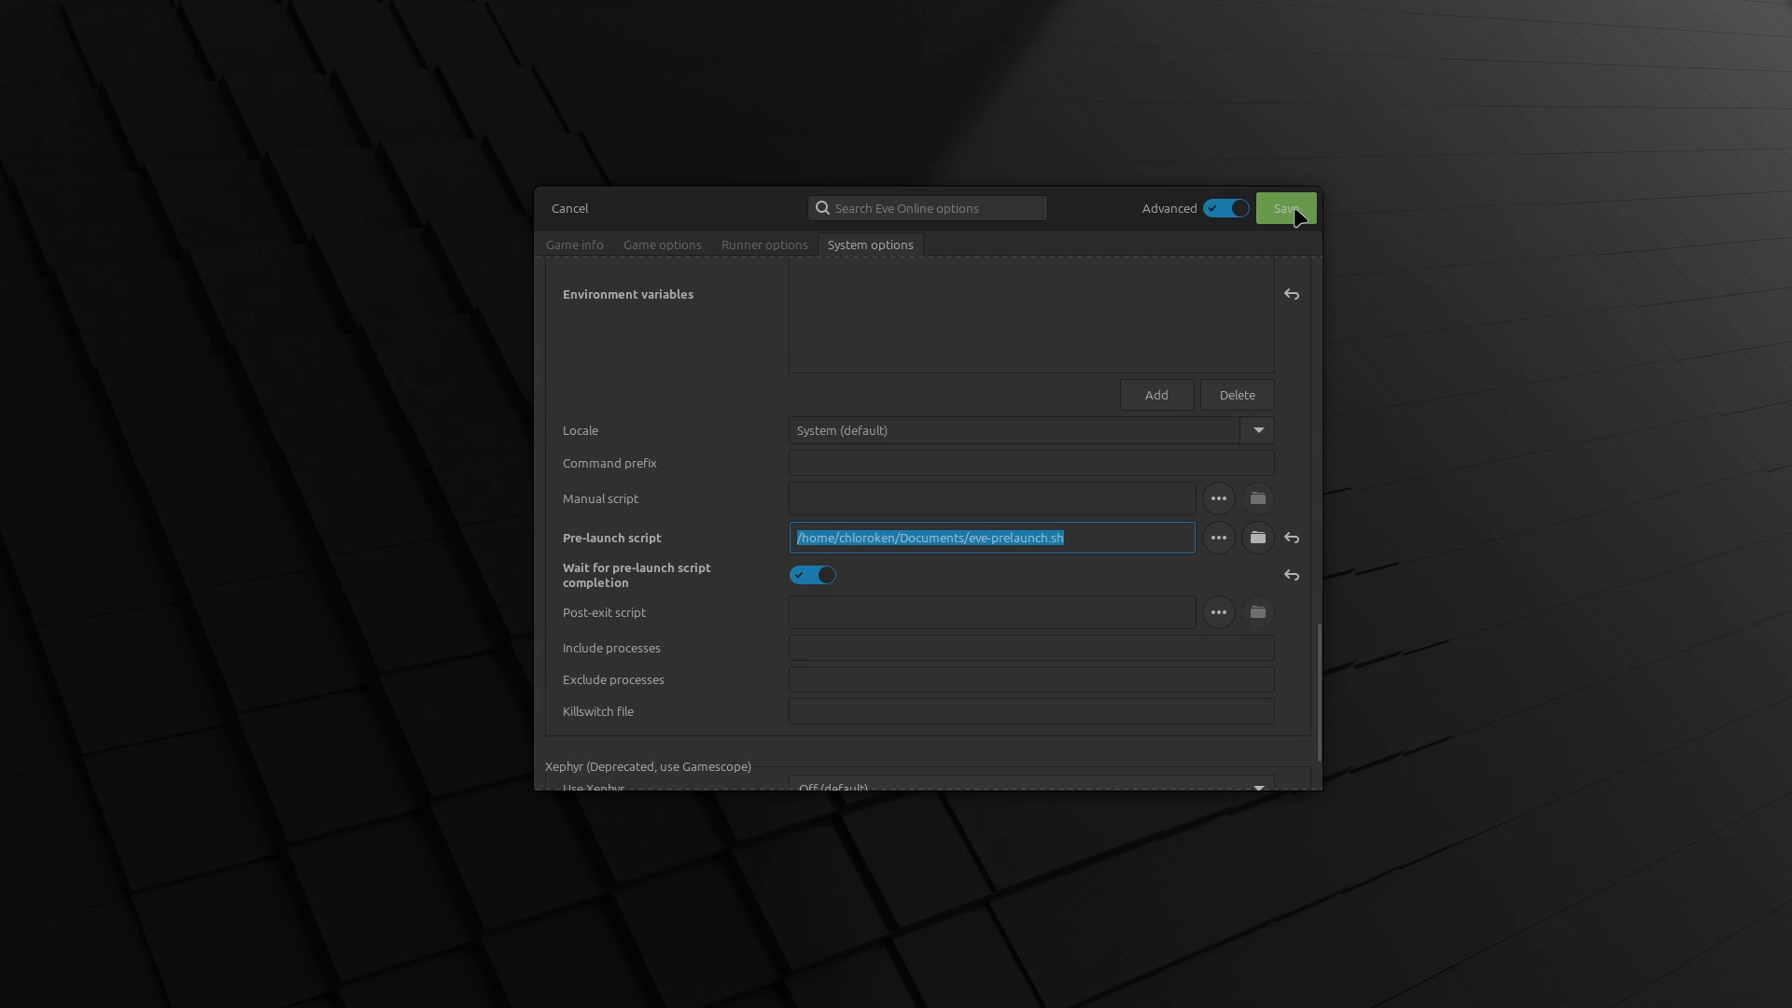
Save the game options, then in EVE Launcher settings enable 'Download the full EVE game client'
left_click(1284, 208)
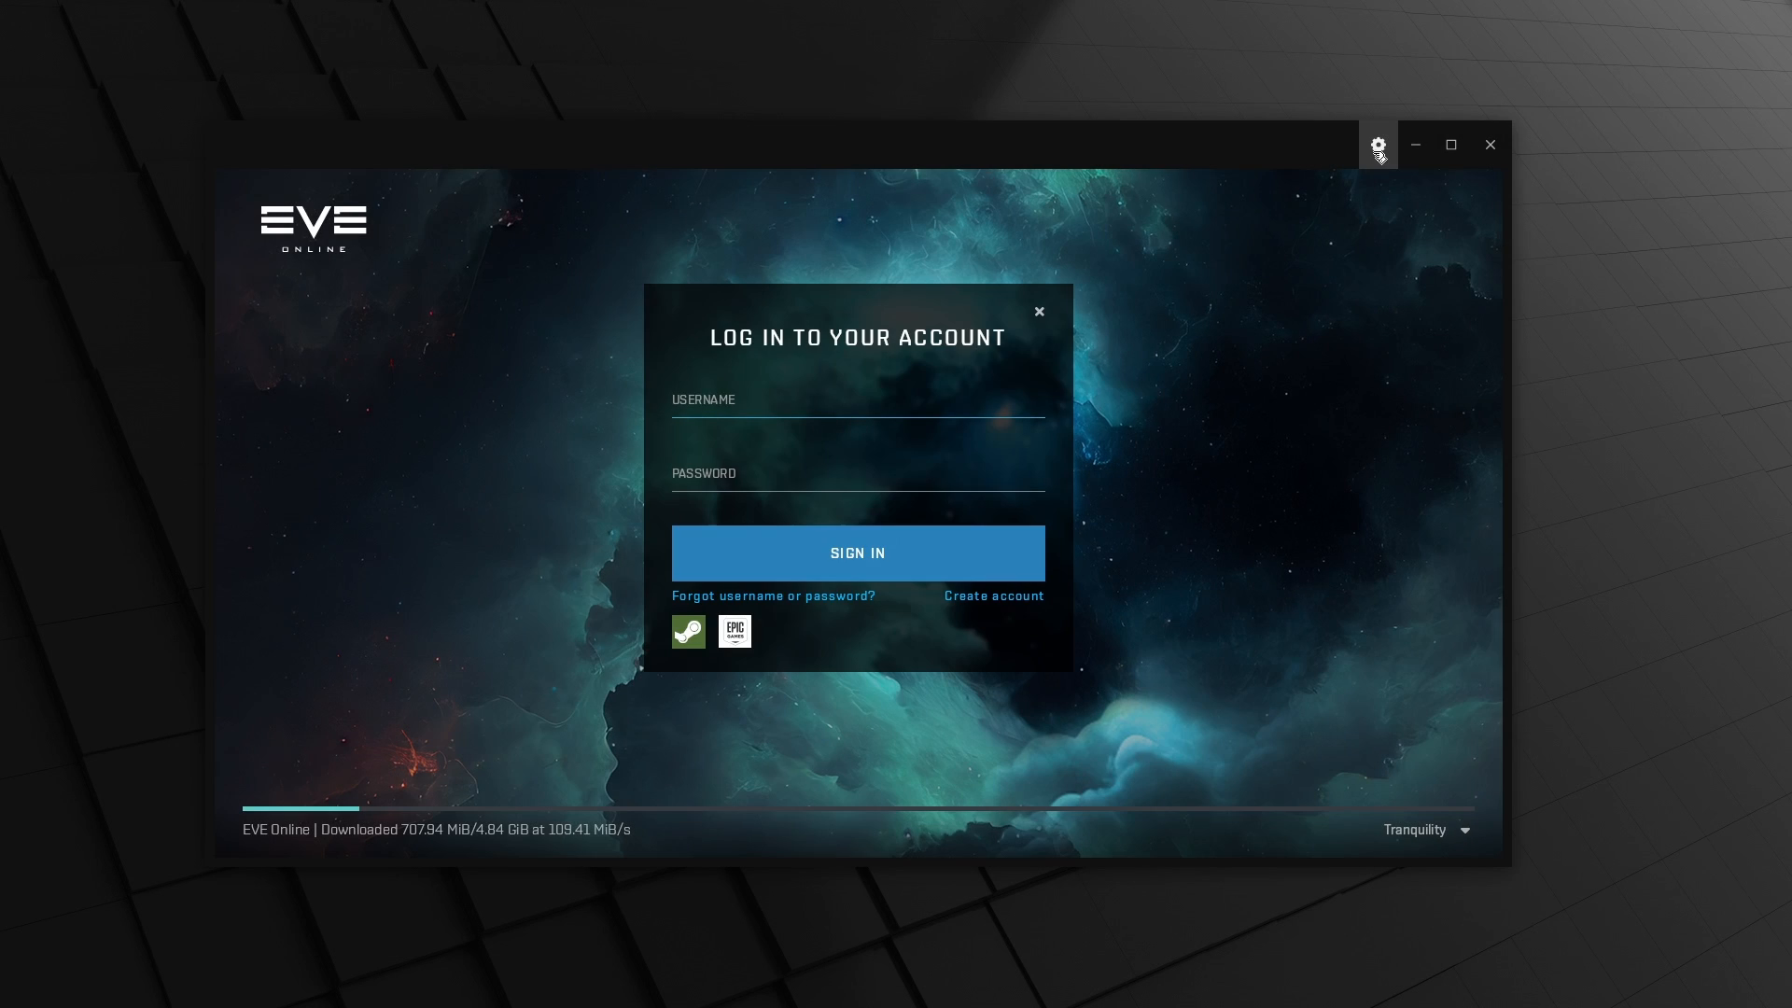
left_click(1377, 145)
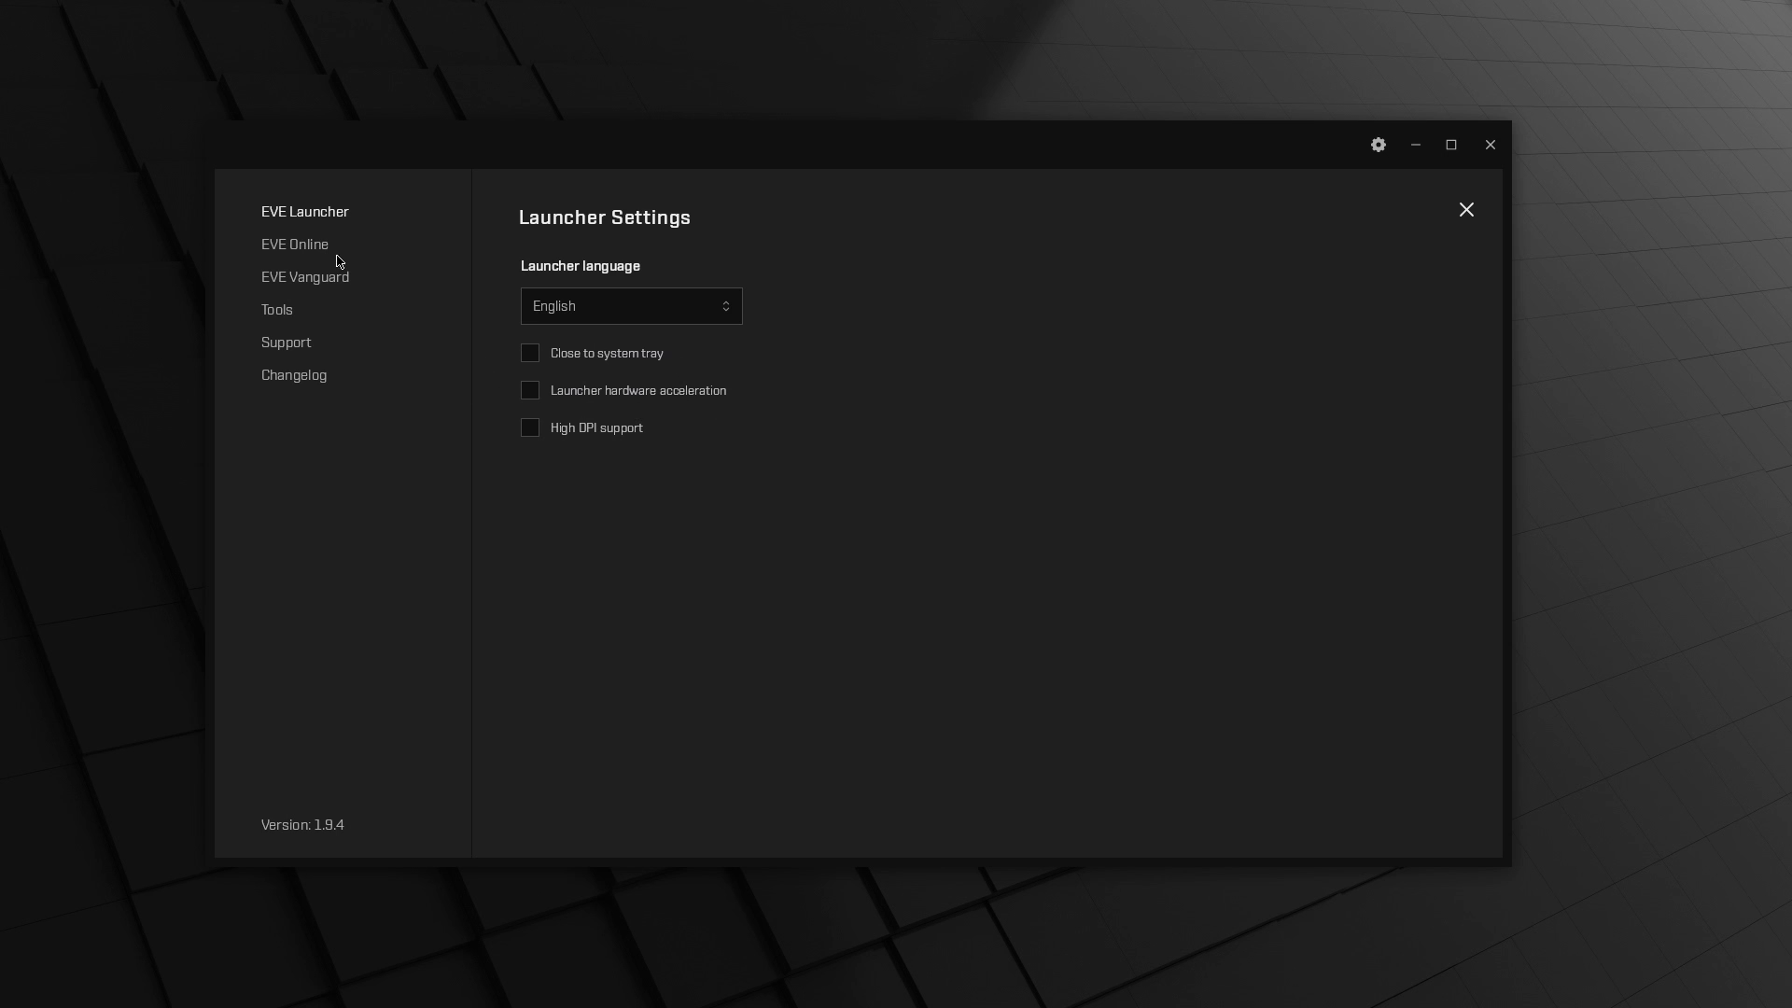
left_click(295, 243)
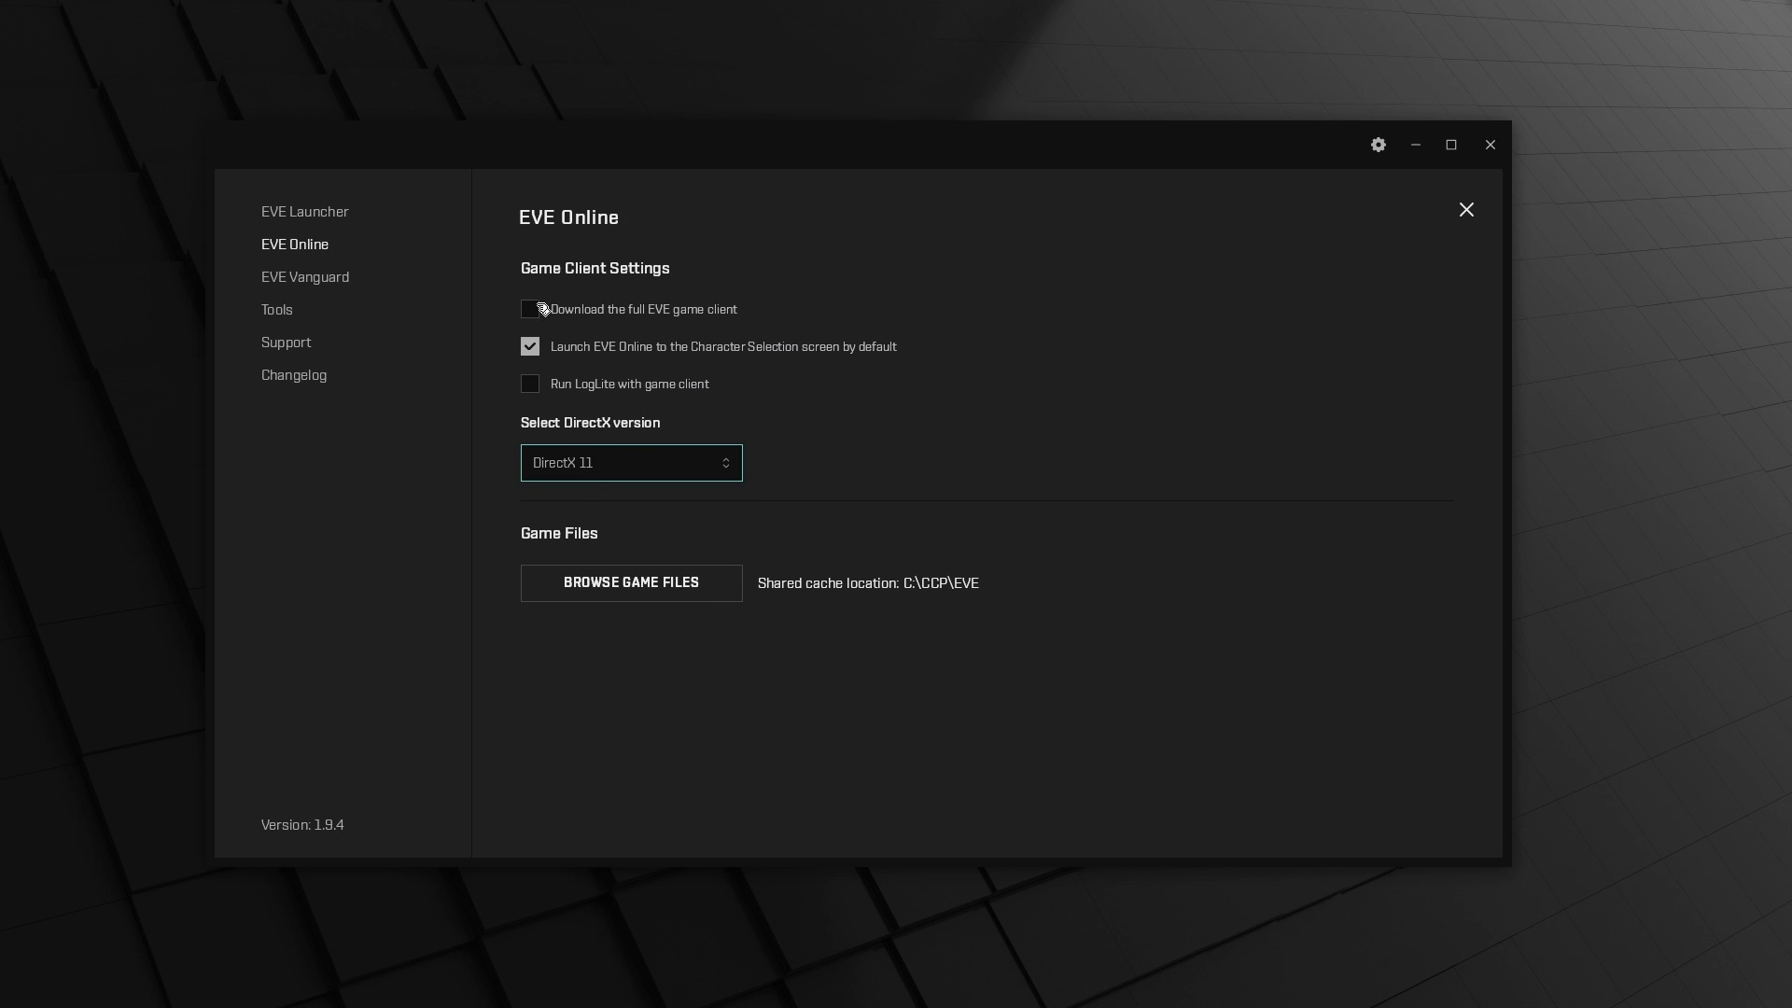
left_click(528, 308)
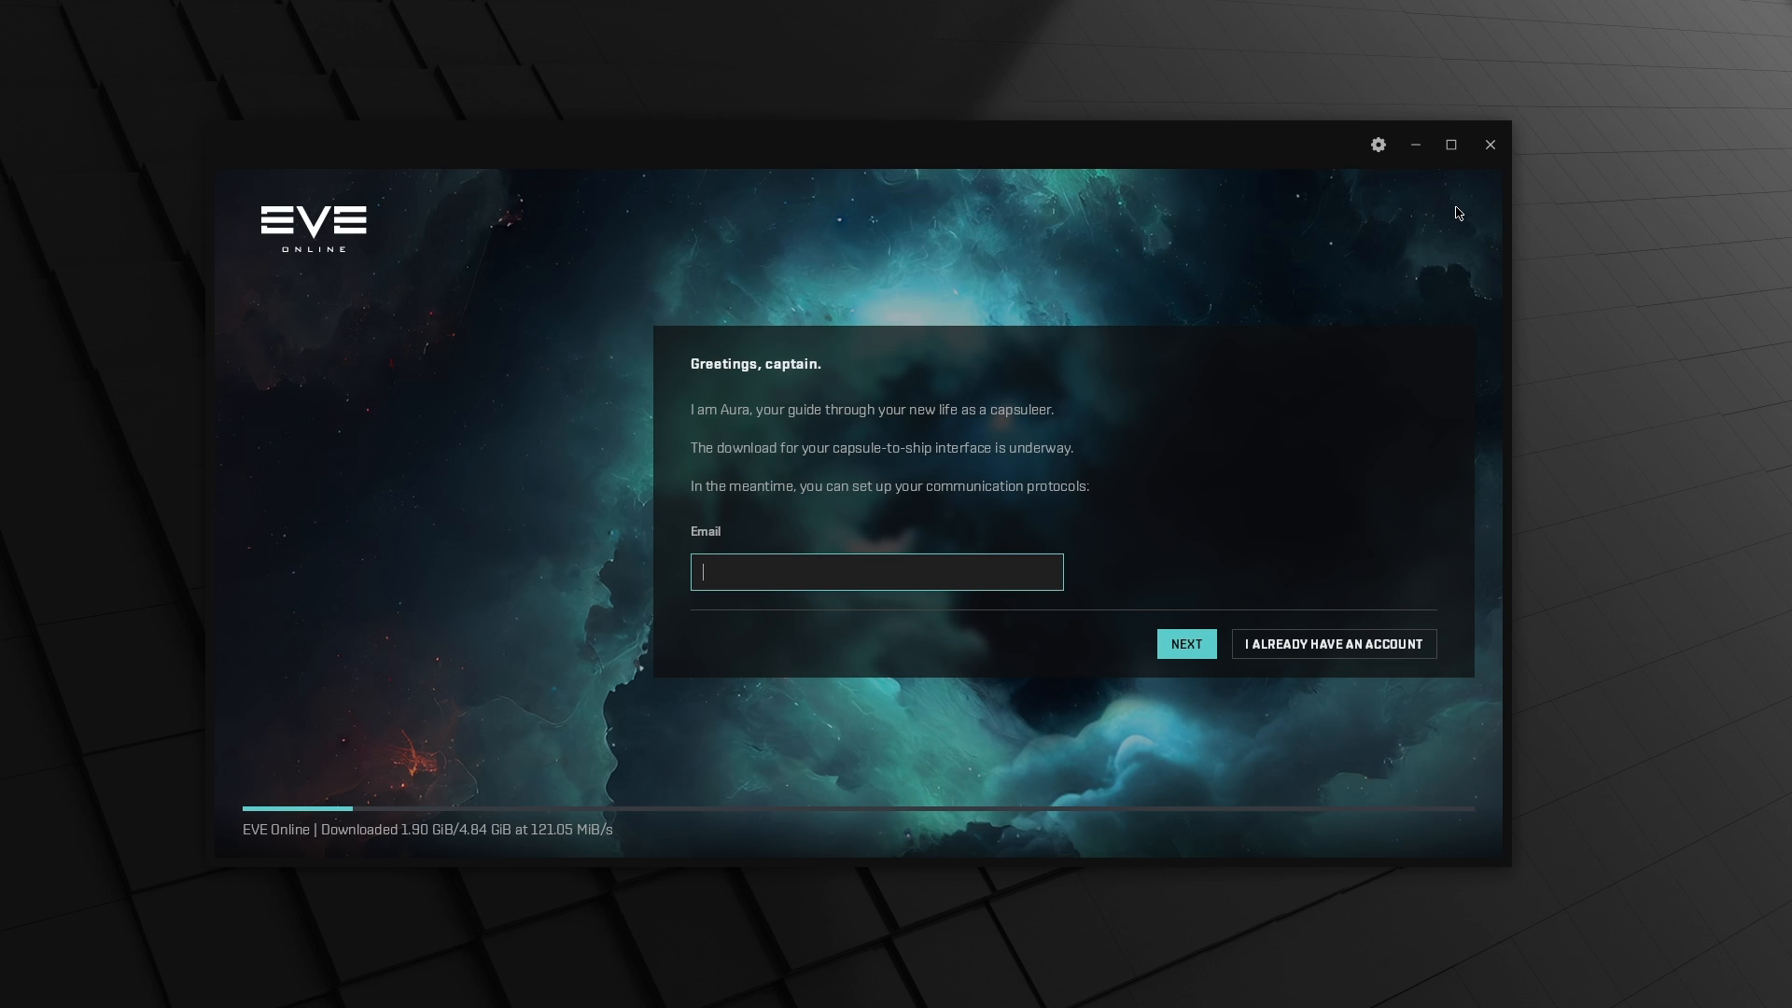
left_click(1378, 144)
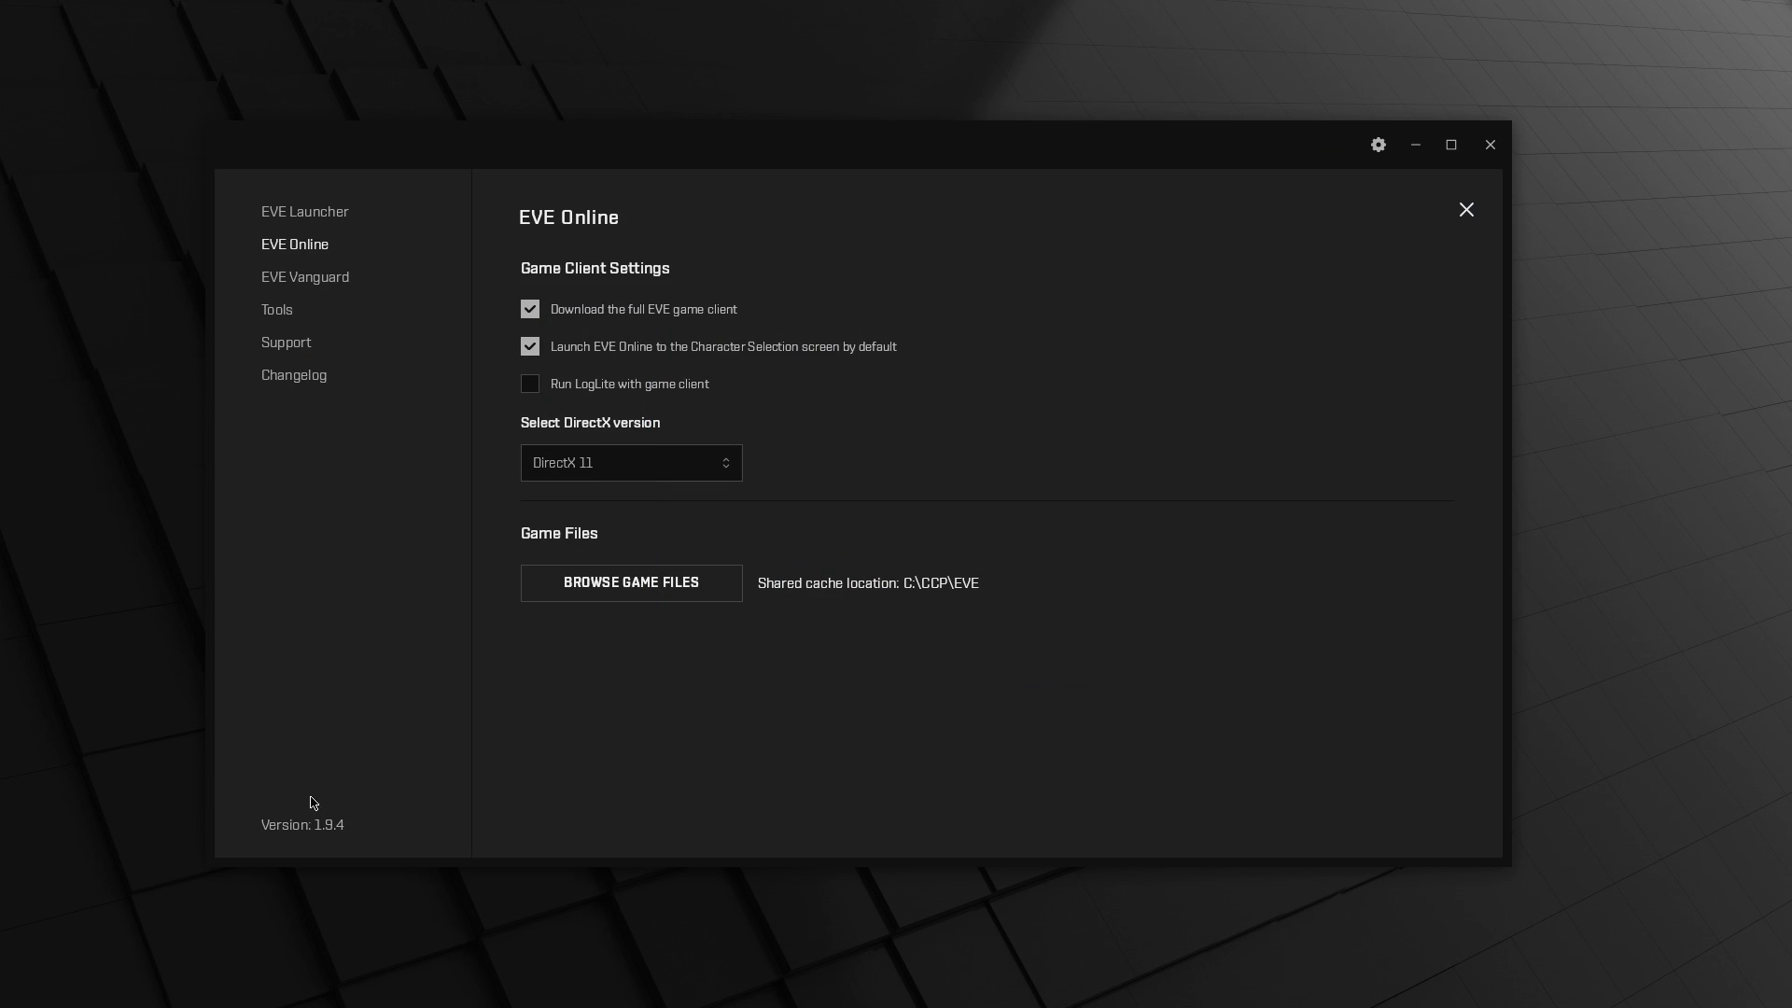
mouse_move(364, 801)
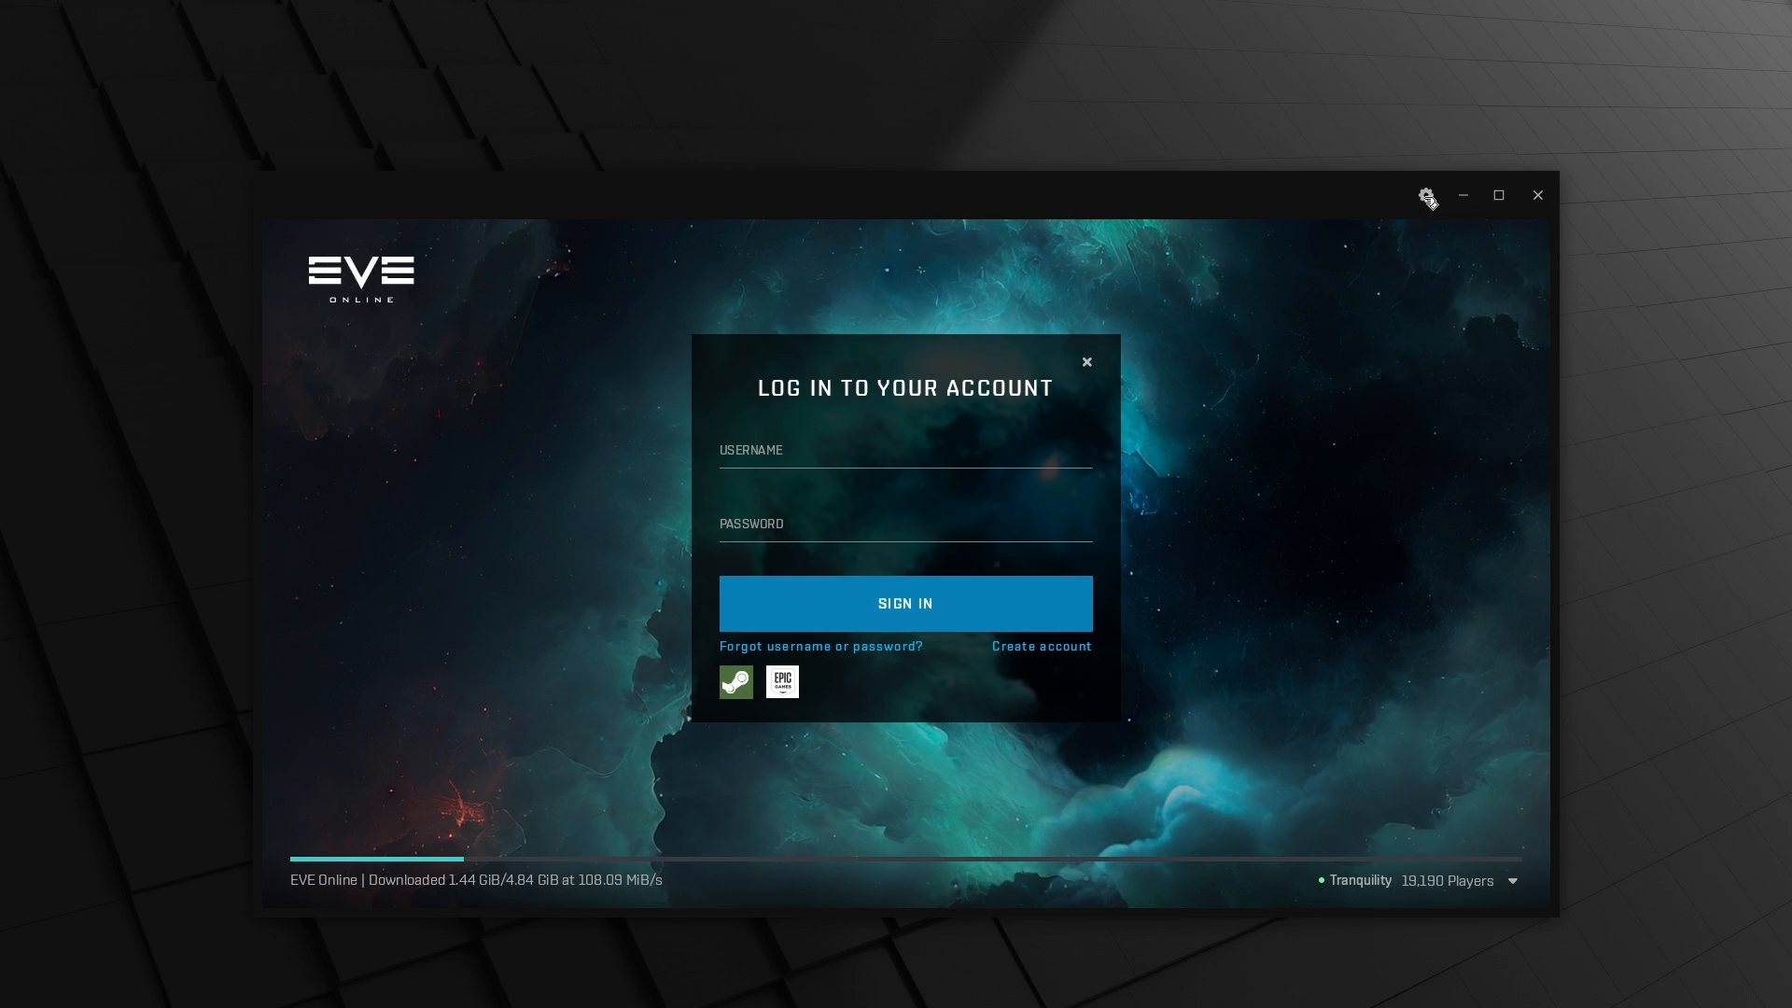
Turn off Launcher hardware acceleration in settings and restart the launcher
left_click(1424, 194)
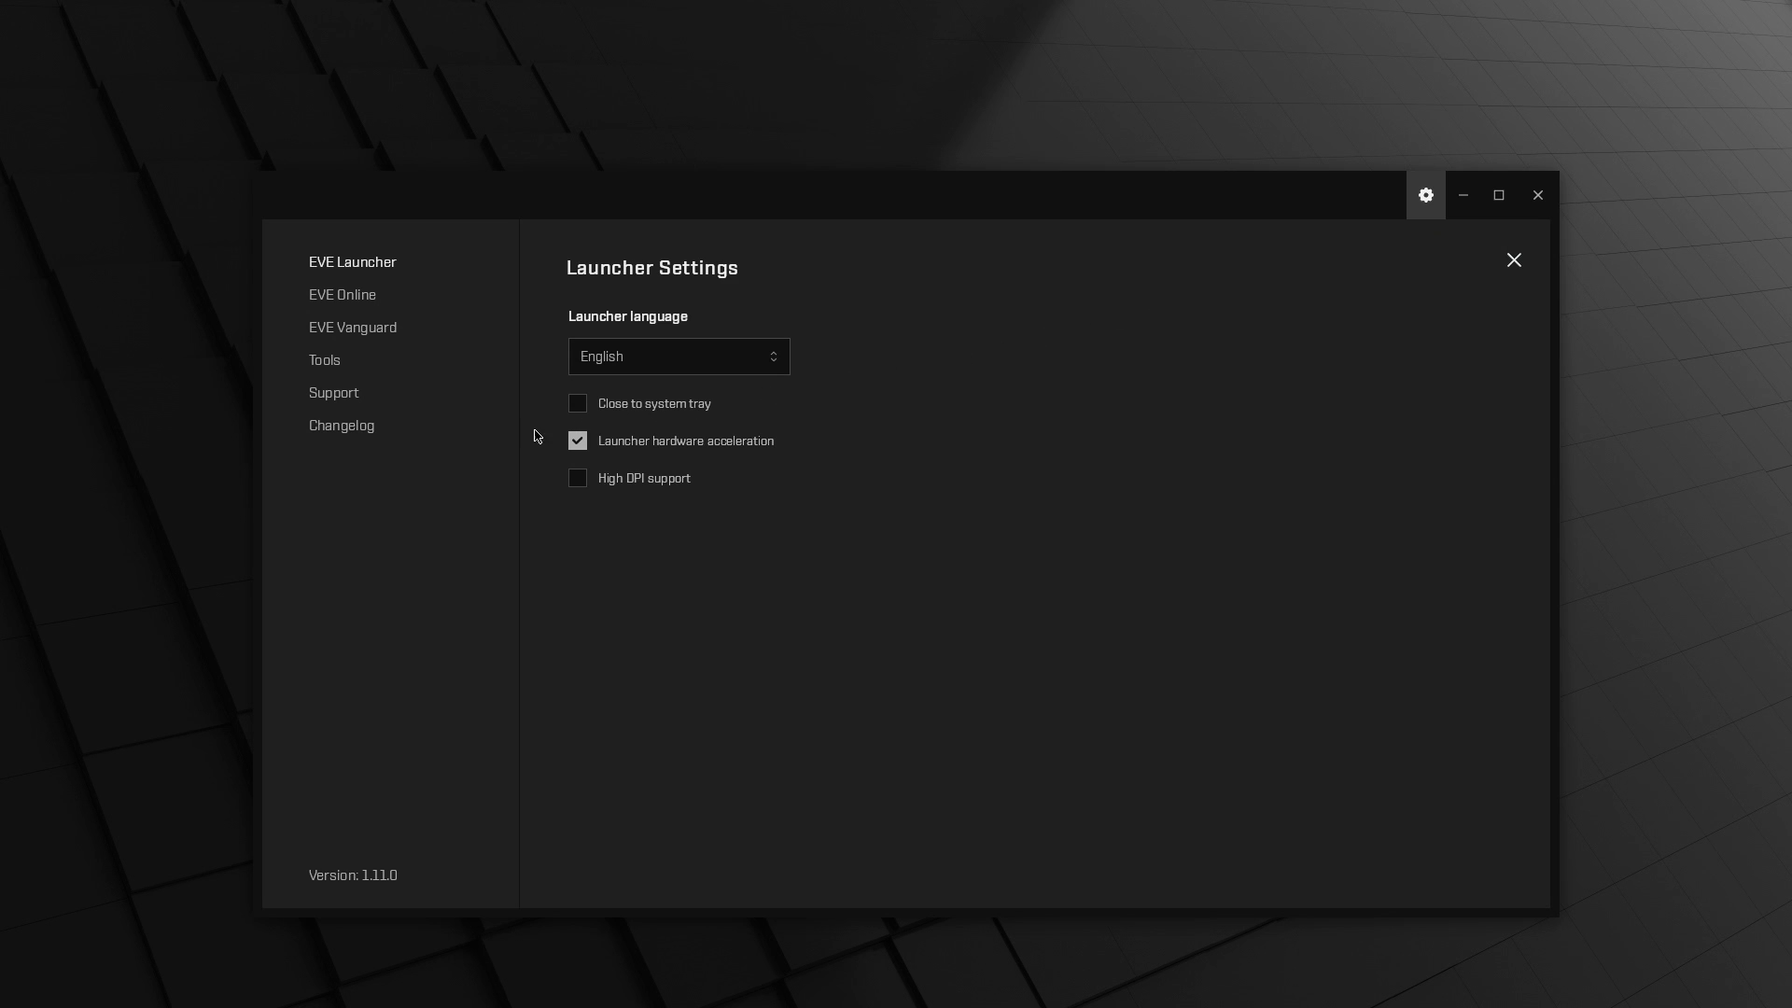
left_click(579, 441)
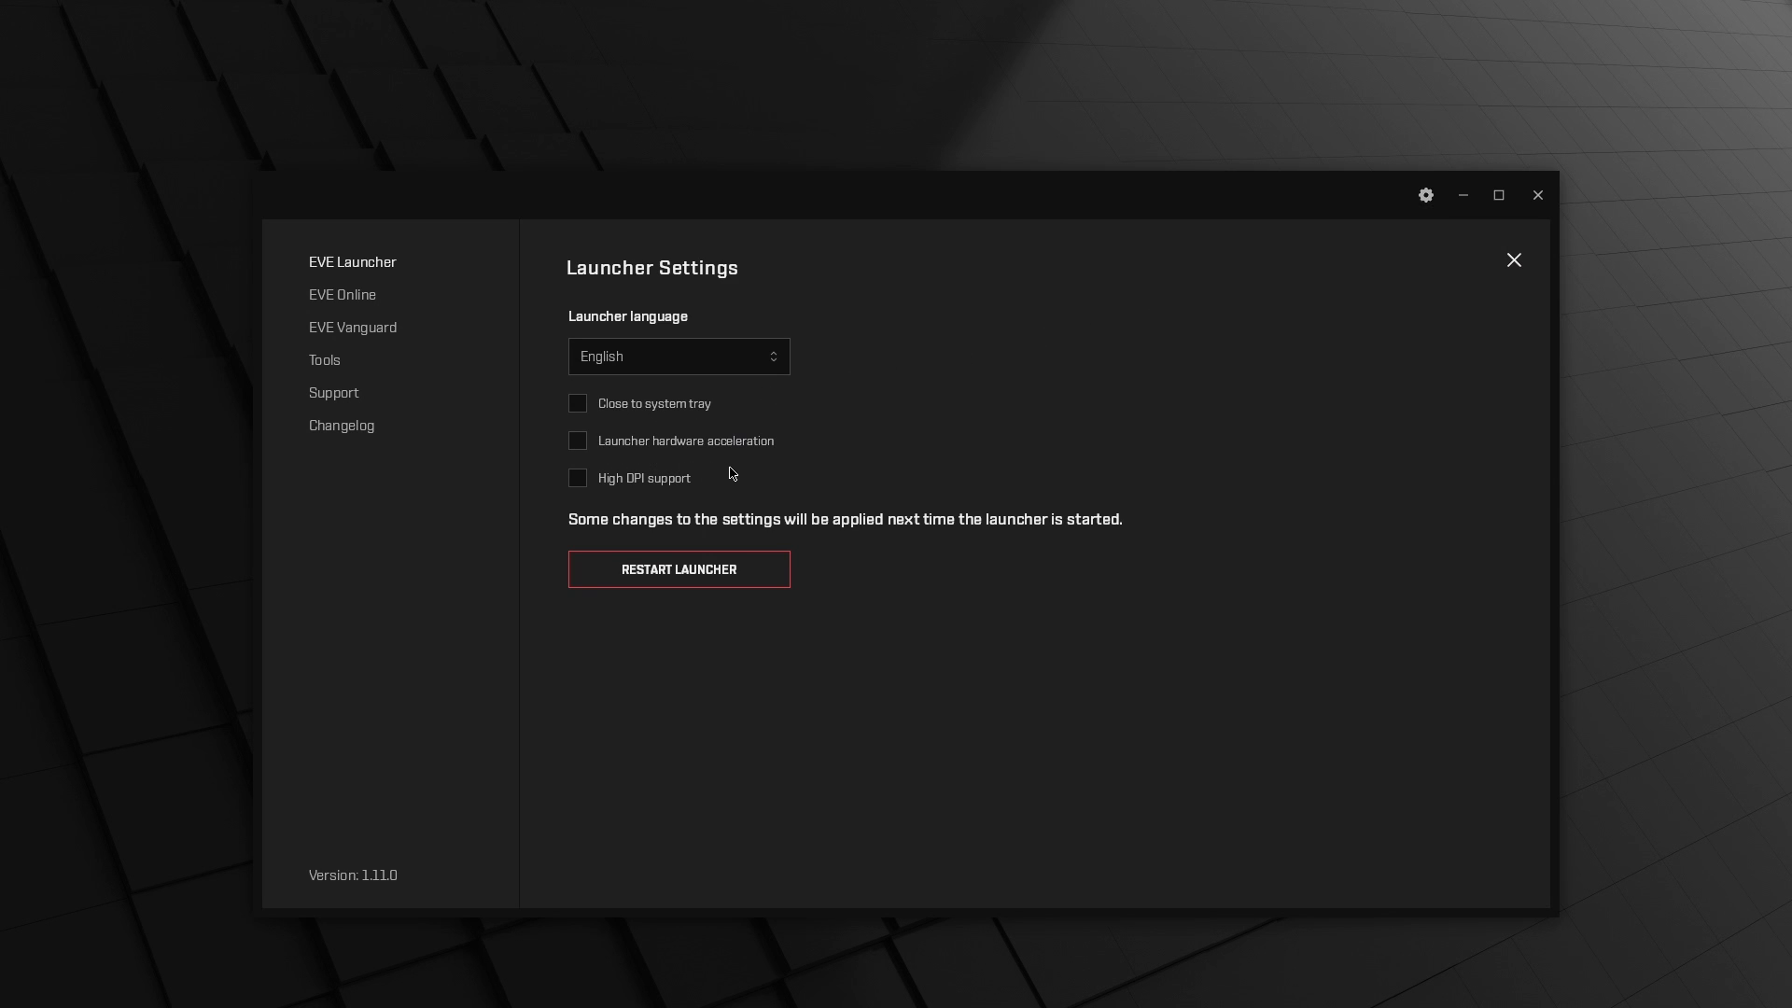
mouse_move(746, 476)
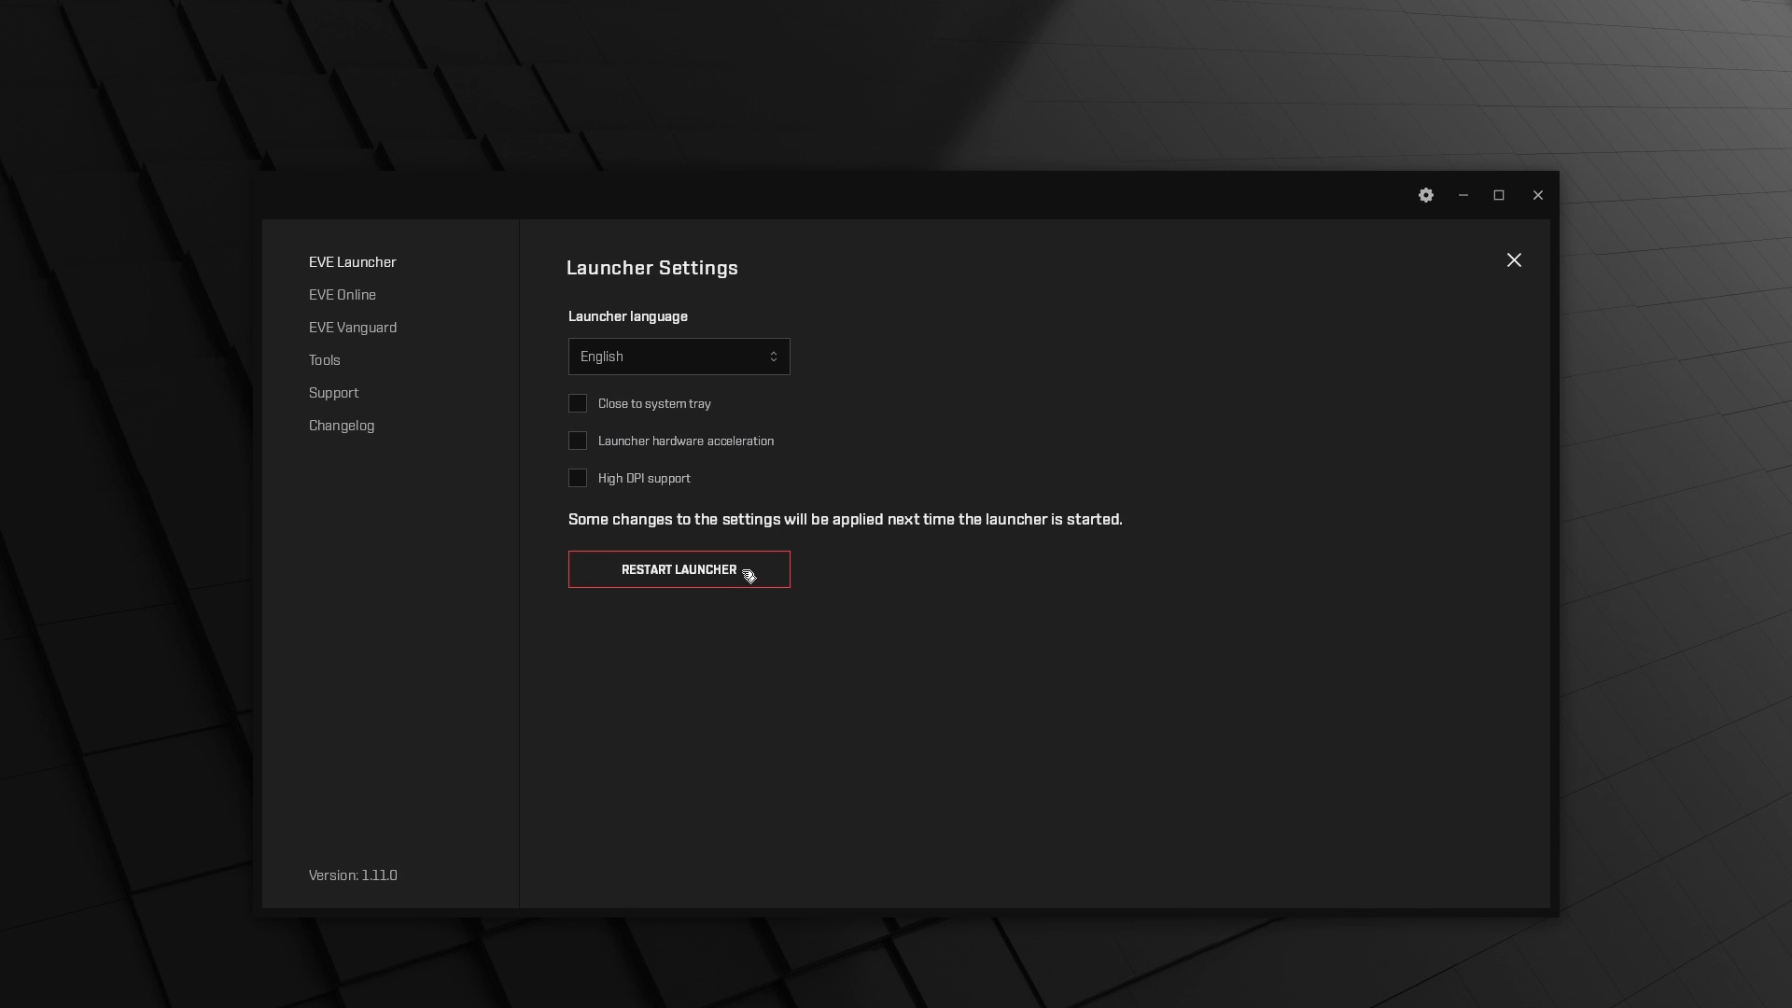
left_click(678, 570)
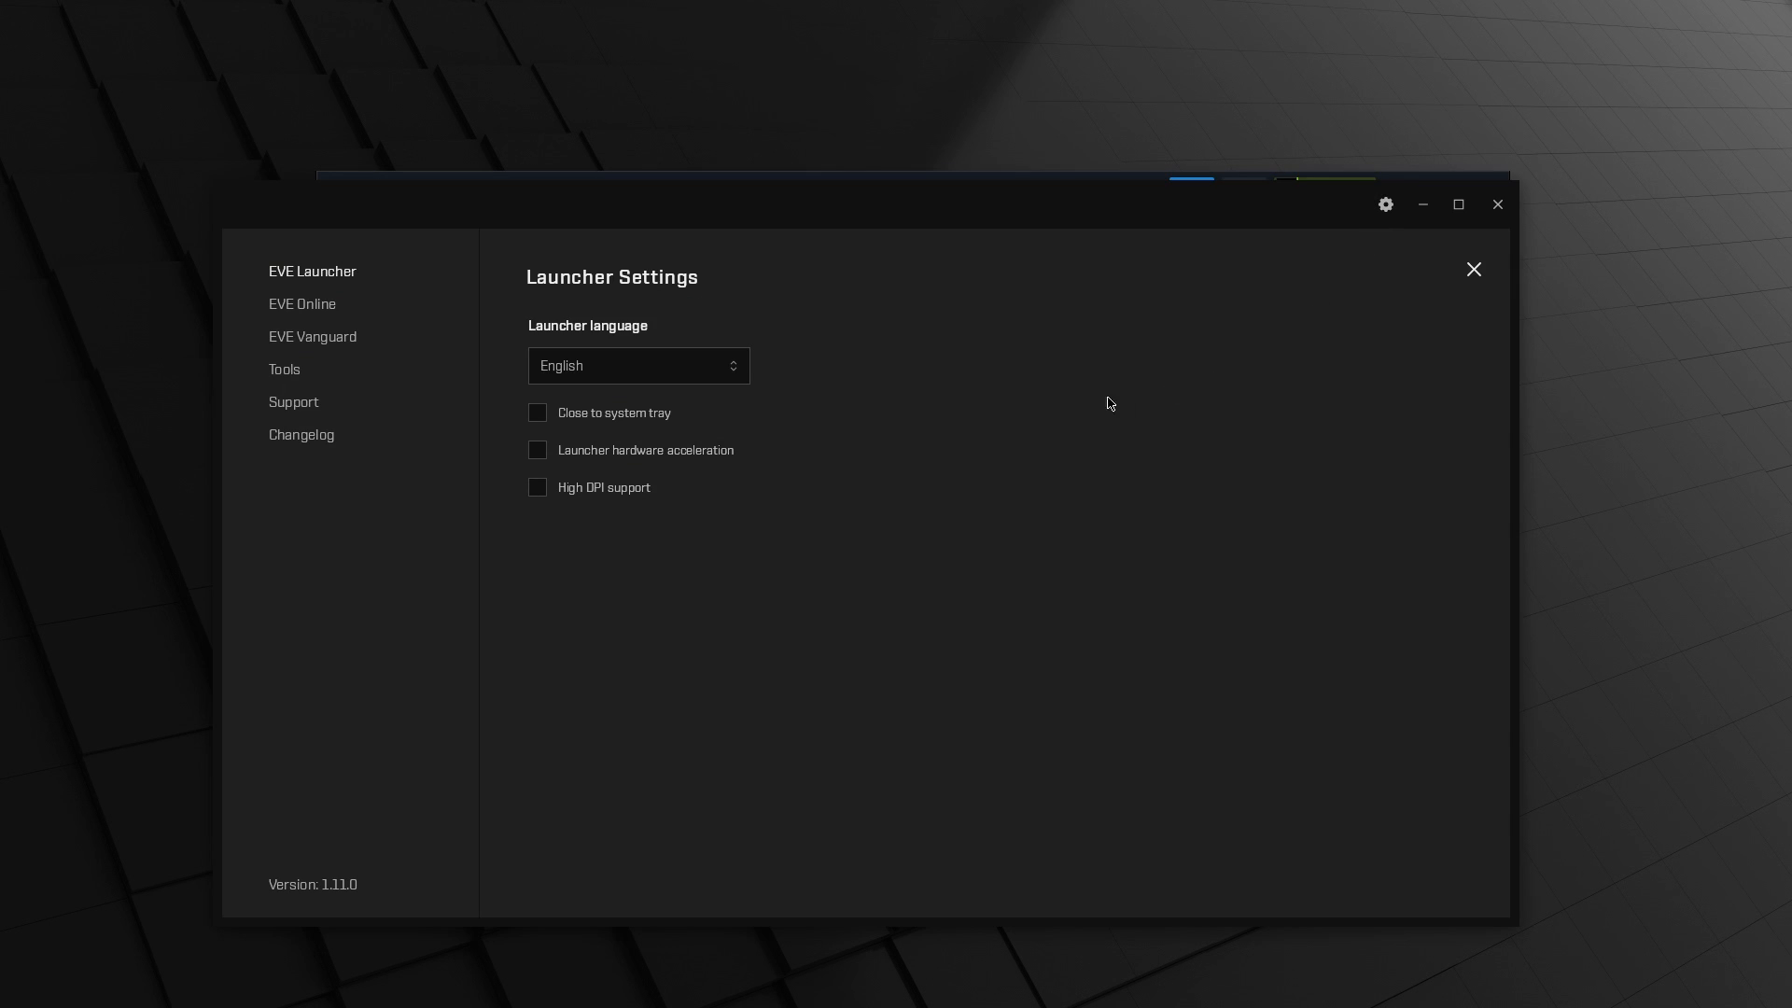
mouse_move(523, 409)
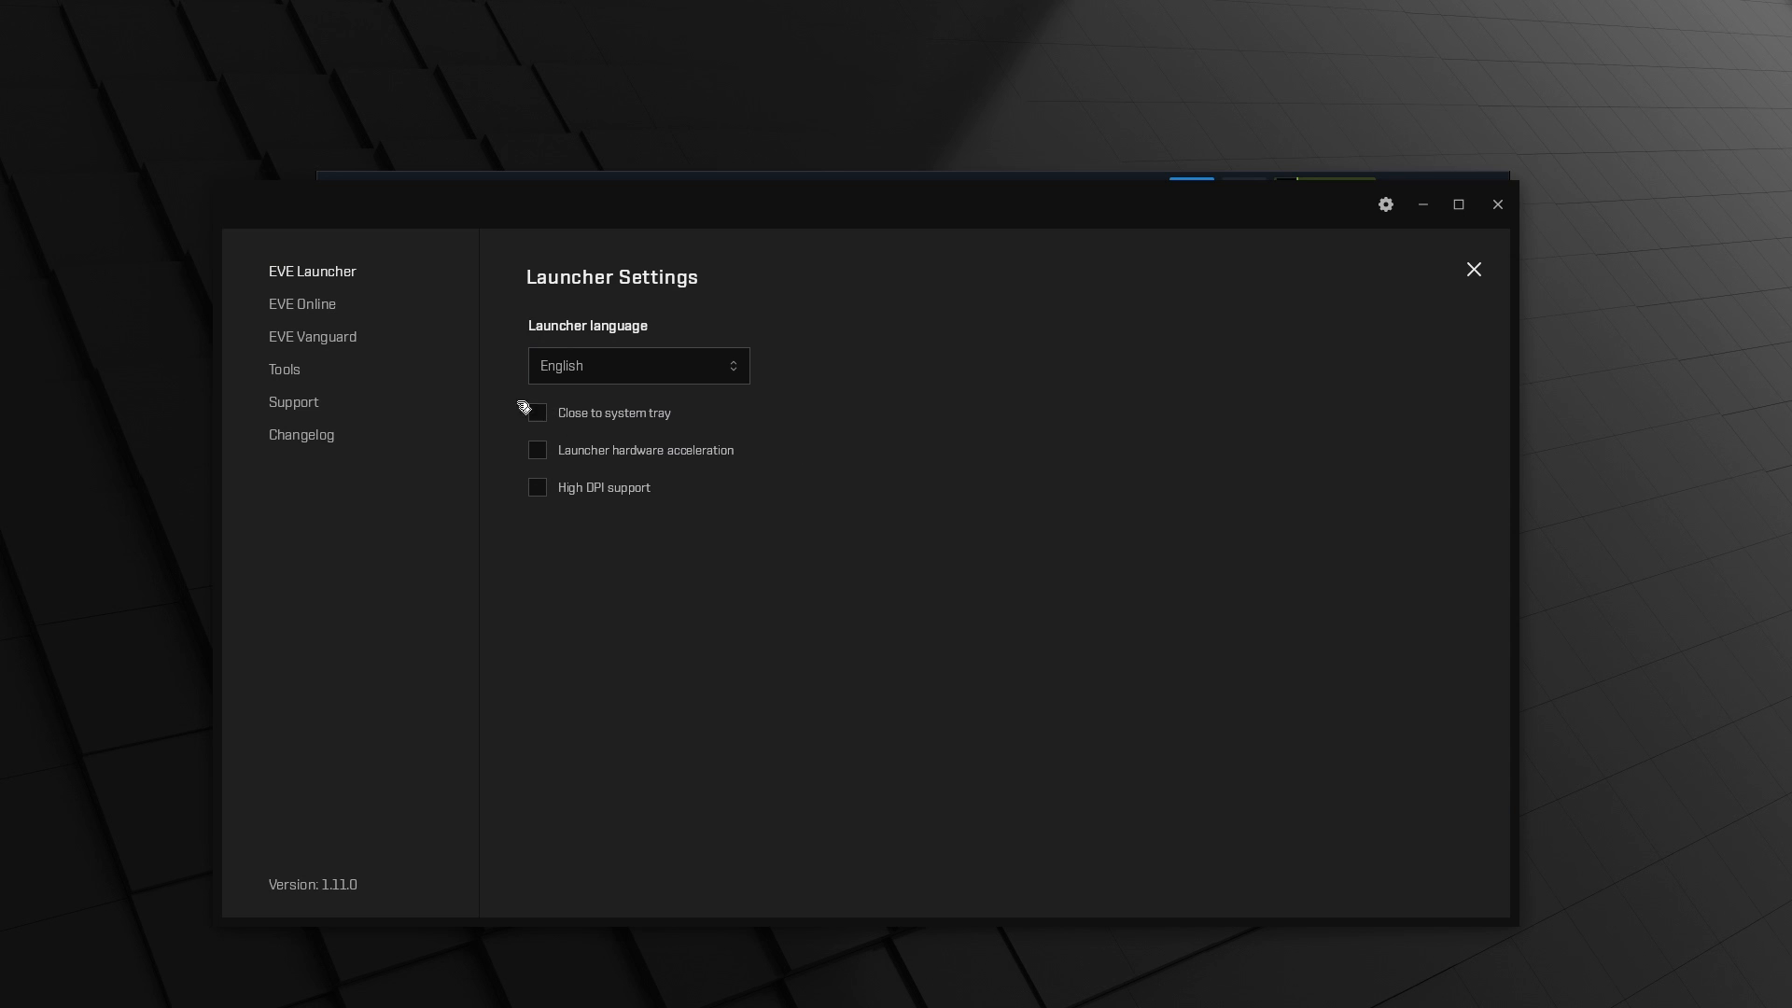
Enable Close to system tray, return to general settings and close the settings panel
left_click(302, 304)
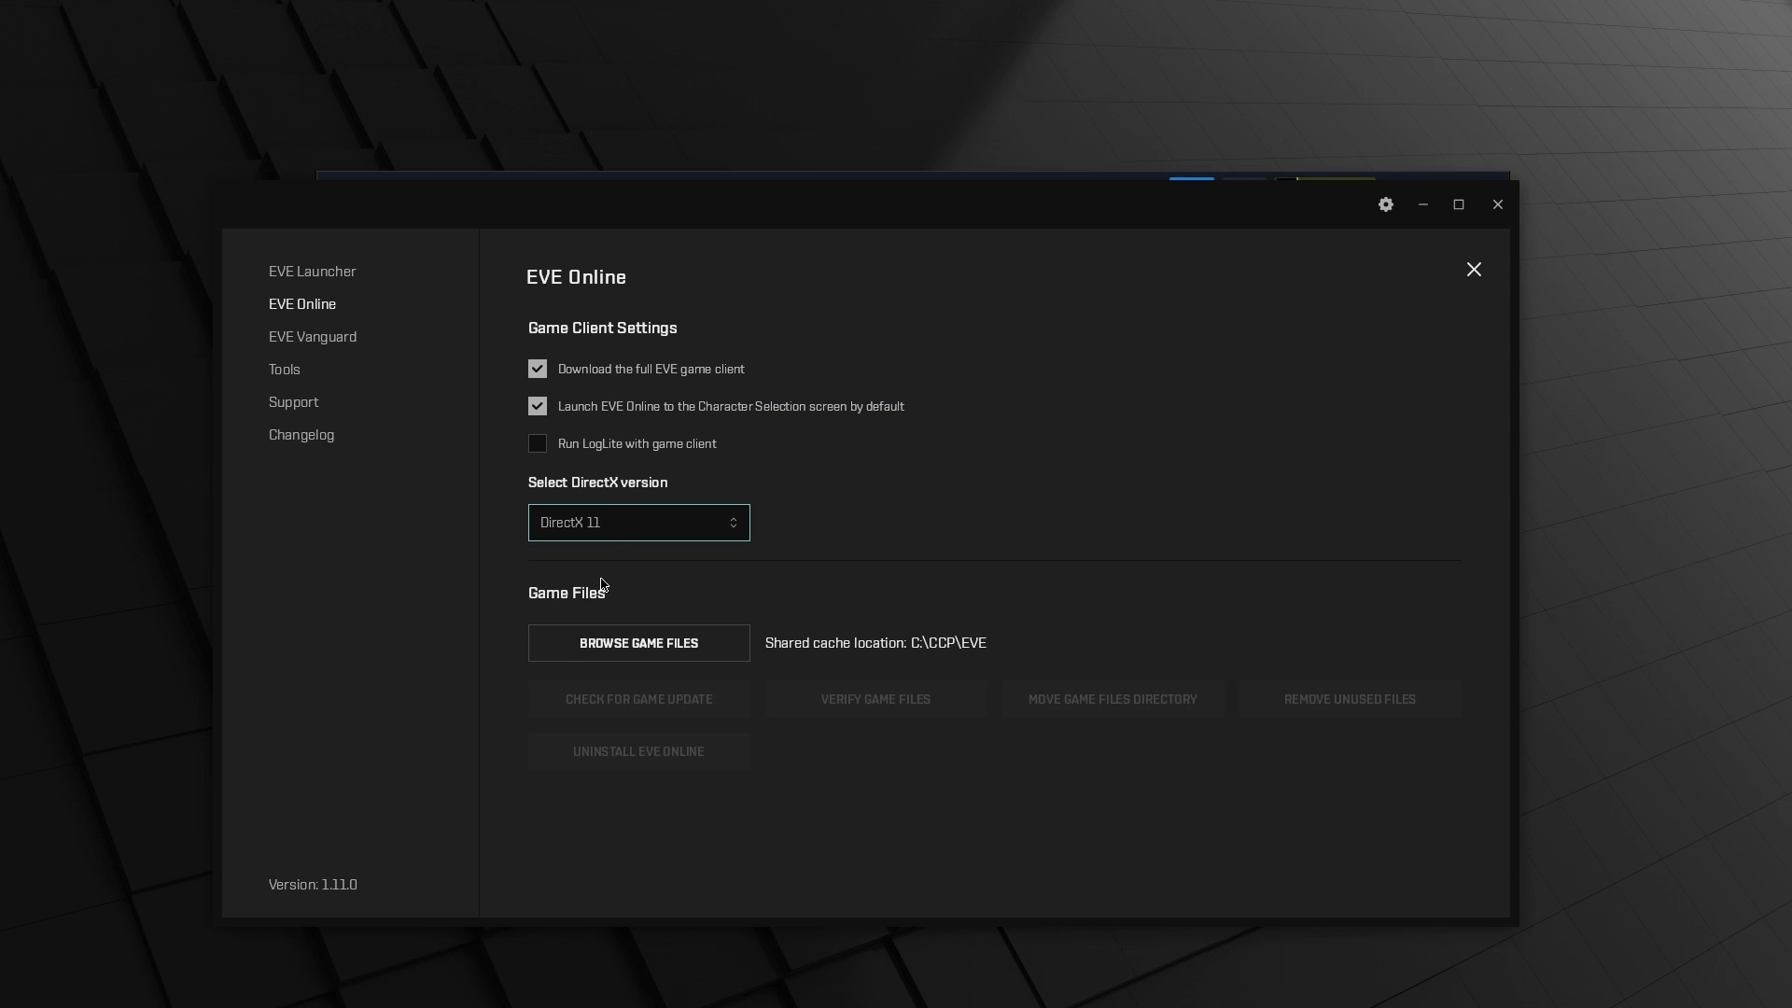
mouse_move(523, 351)
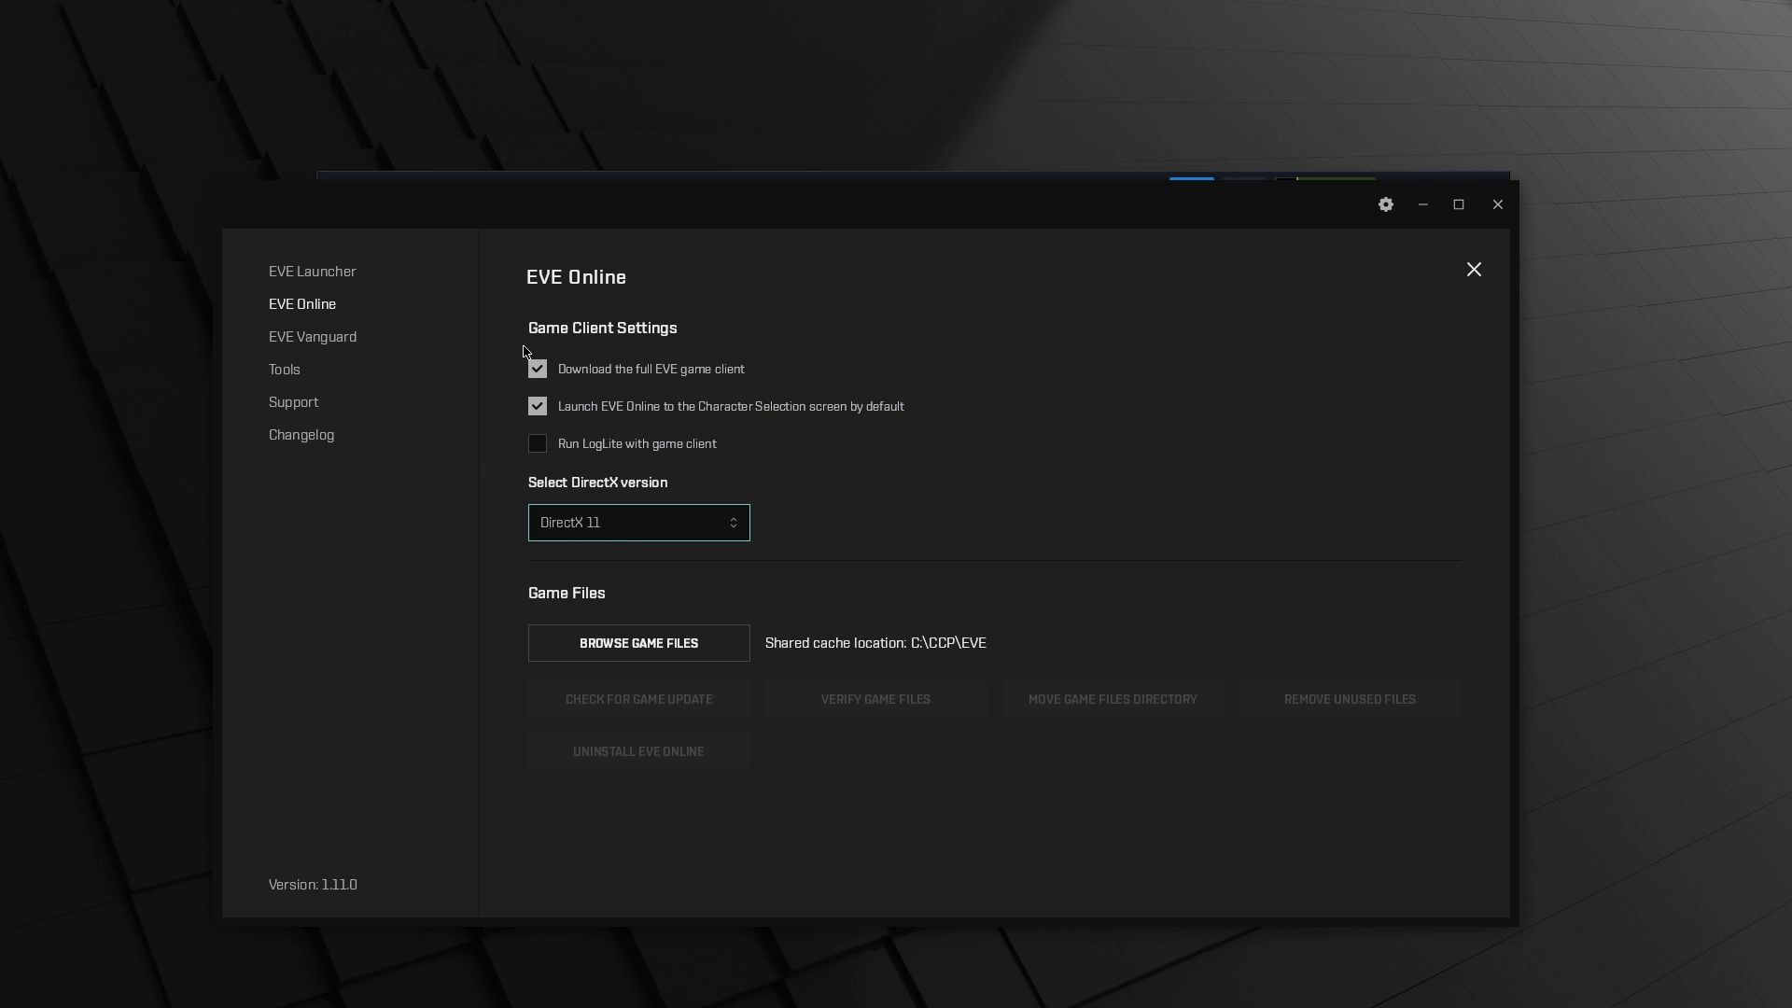
left_click(312, 271)
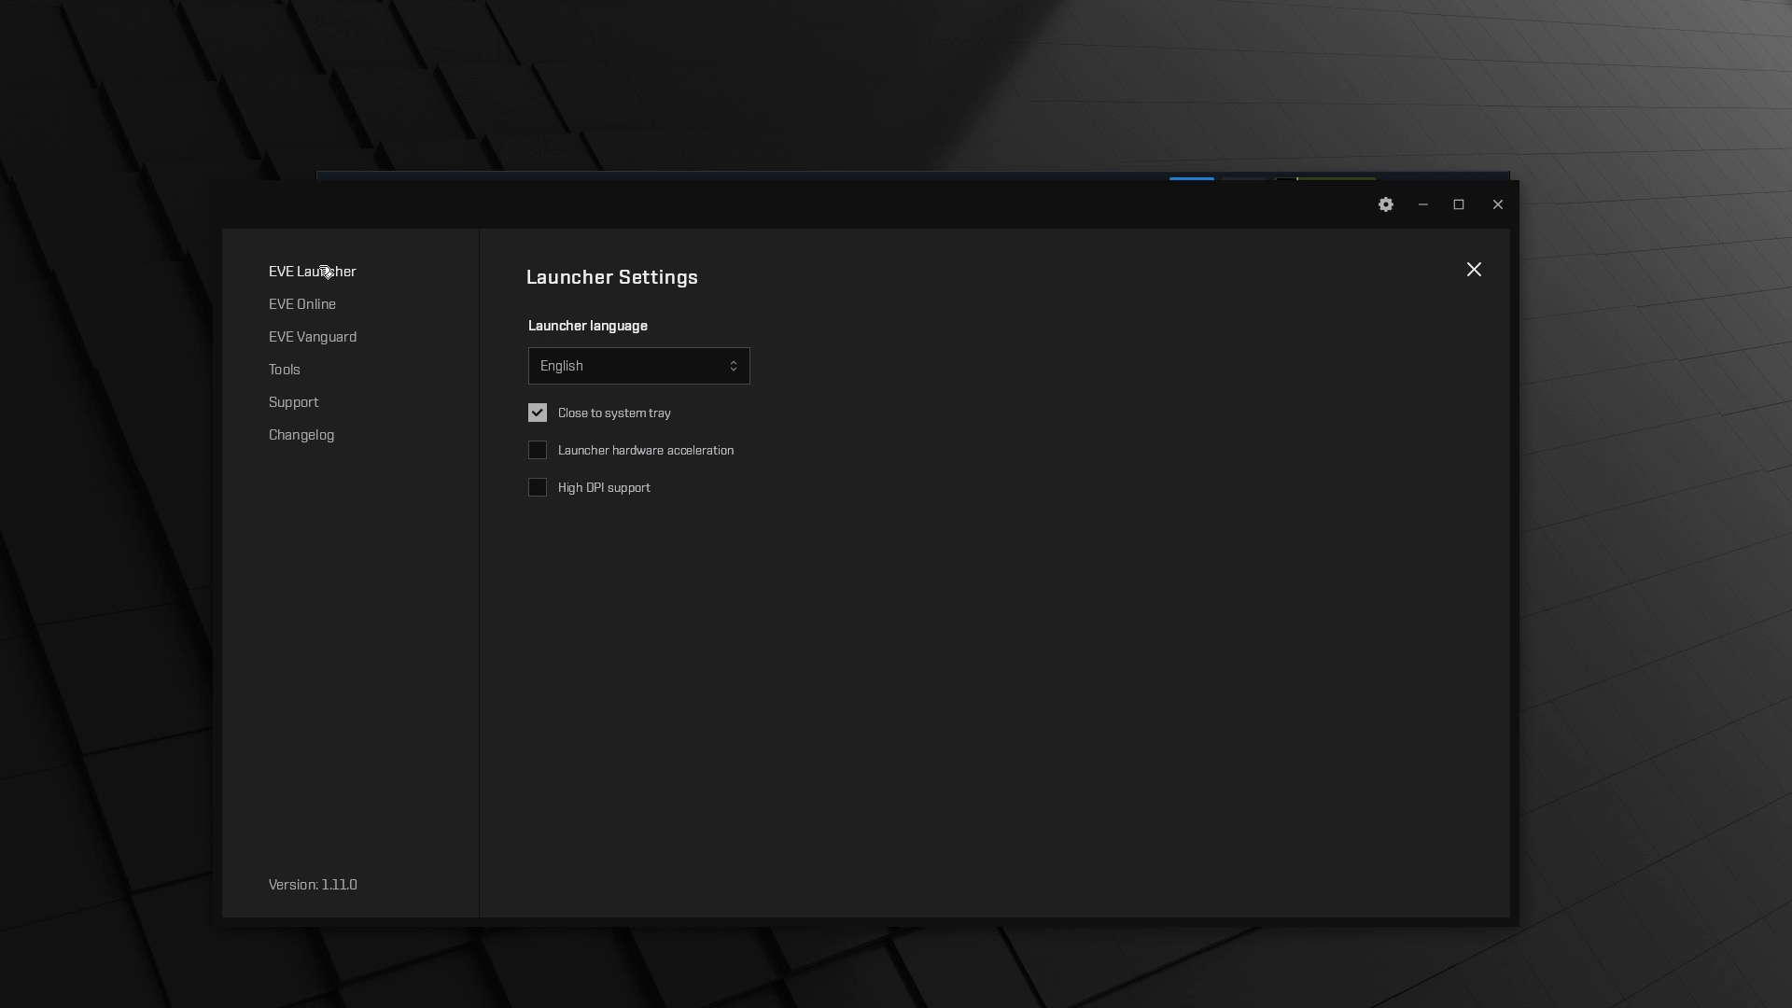
mouse_move(1474, 276)
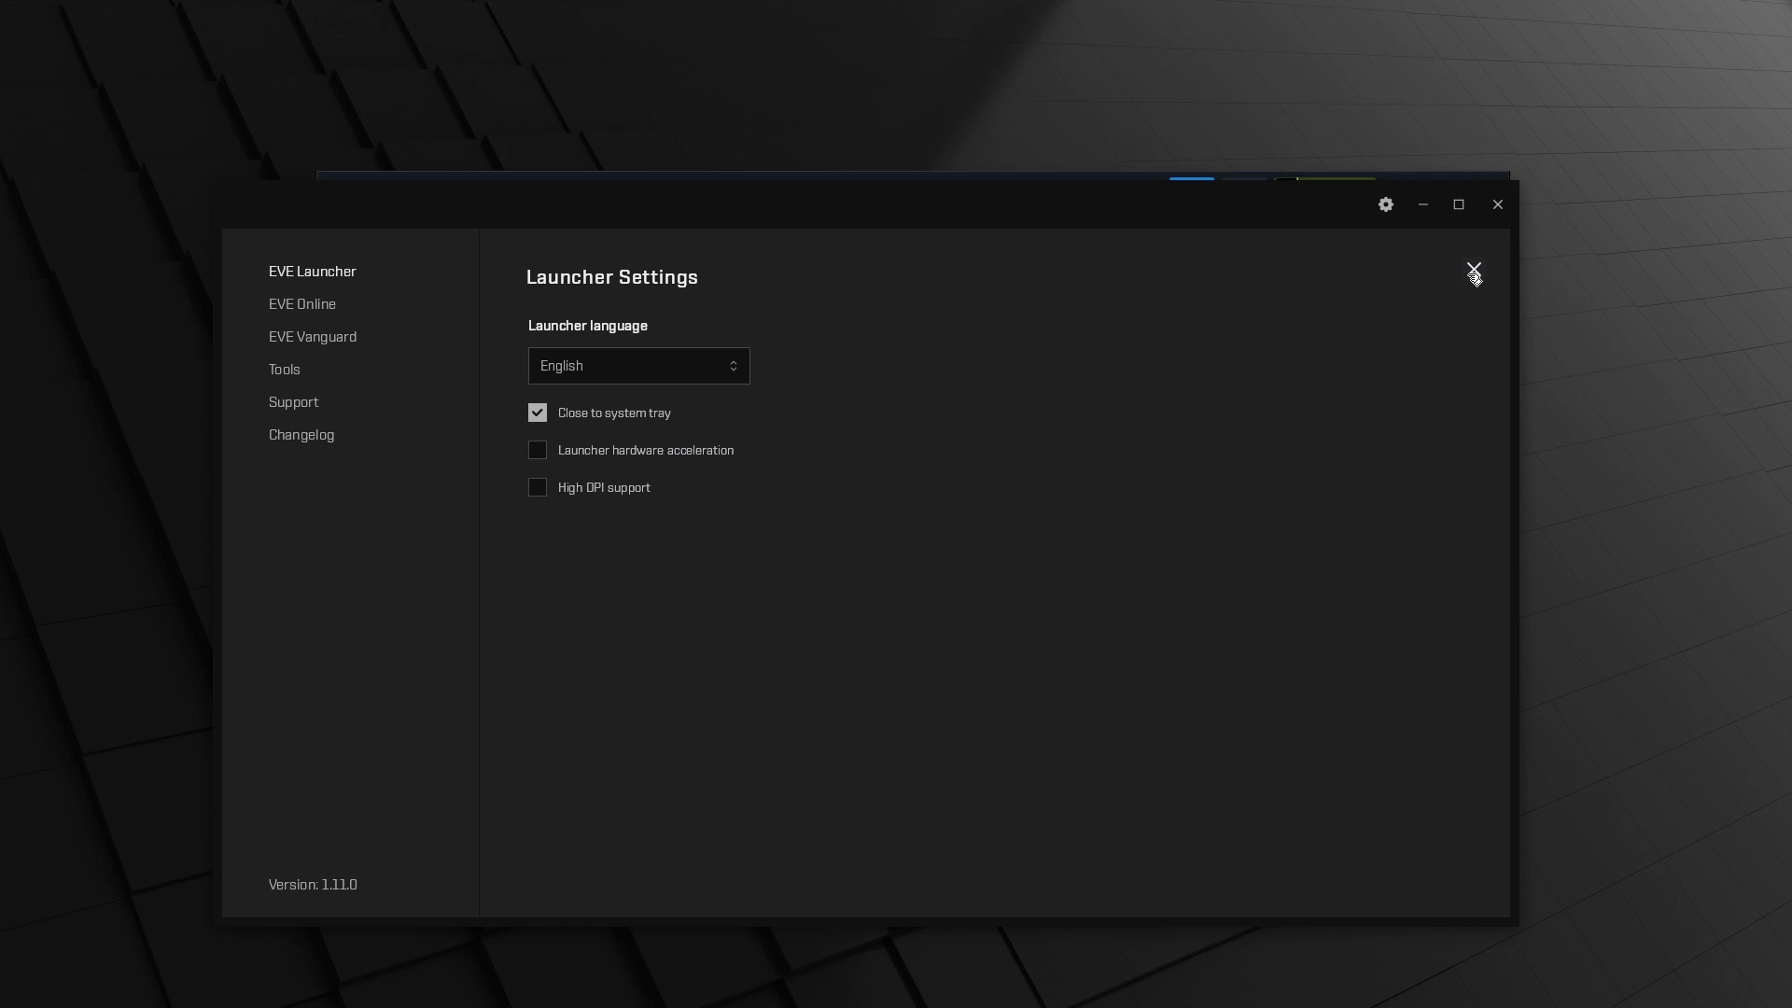
left_click(1472, 274)
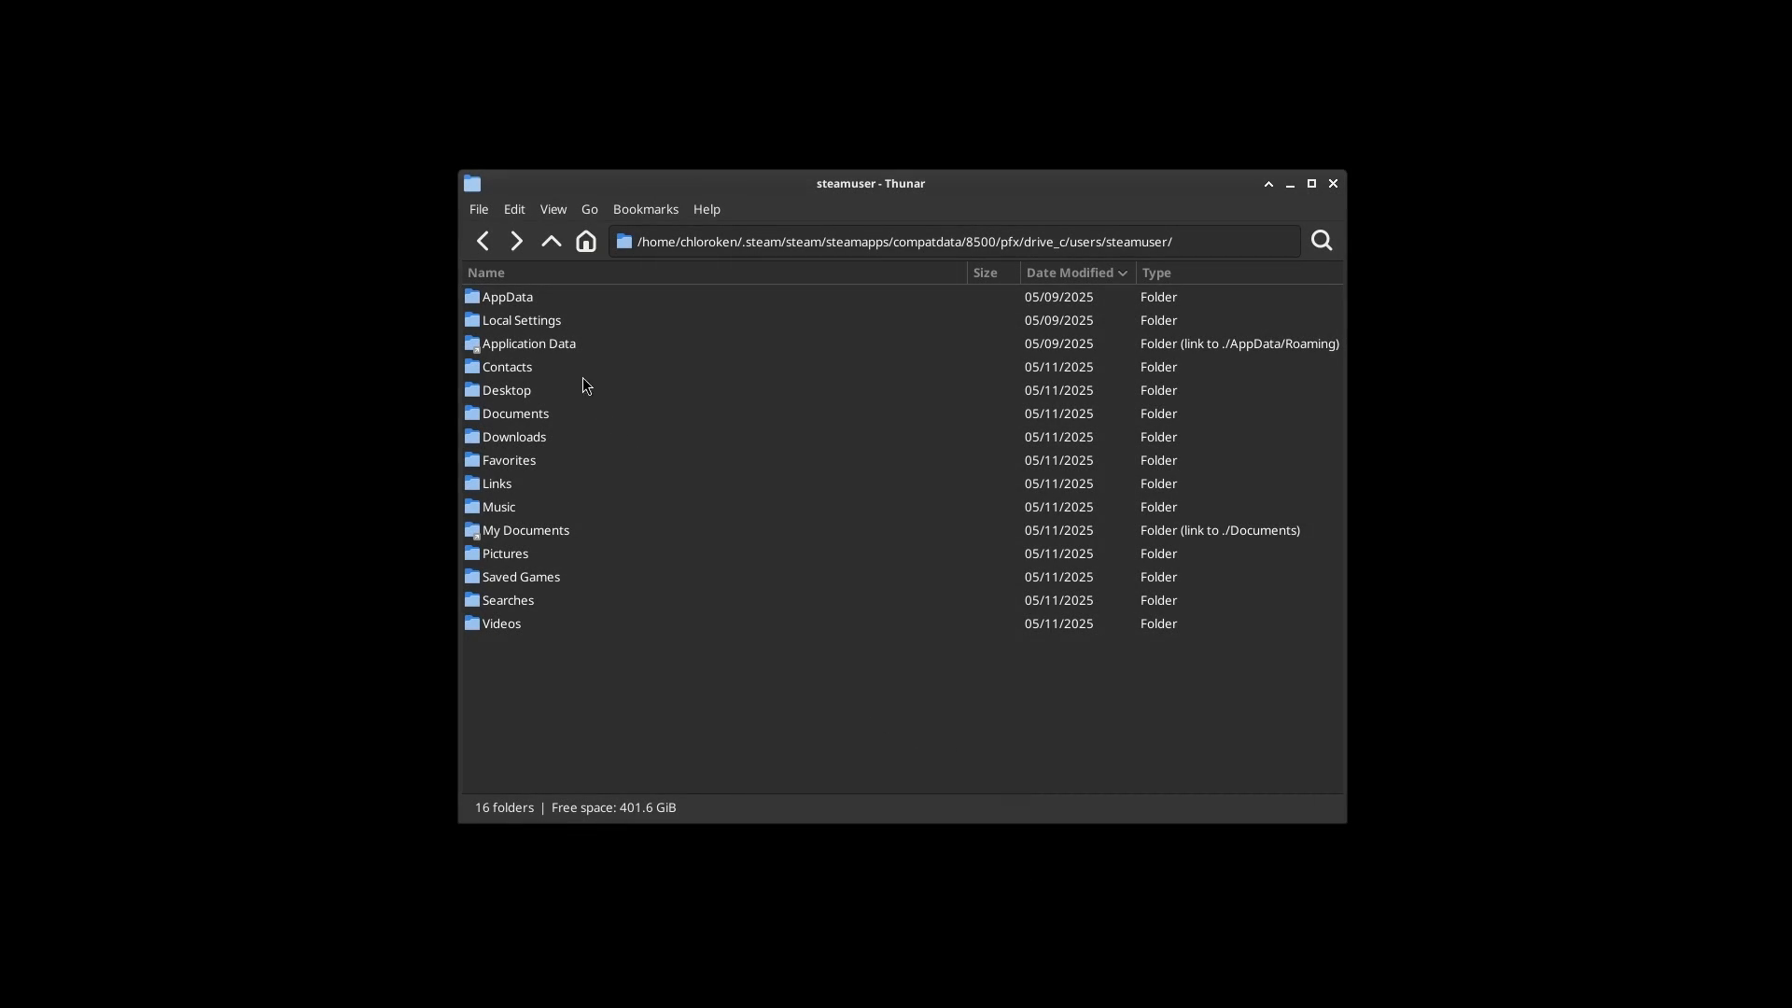
Browse down AppData > Local > CCP > EVE to the c_ccp_eve_tq_tranquility folder and select its path
double_click(508, 297)
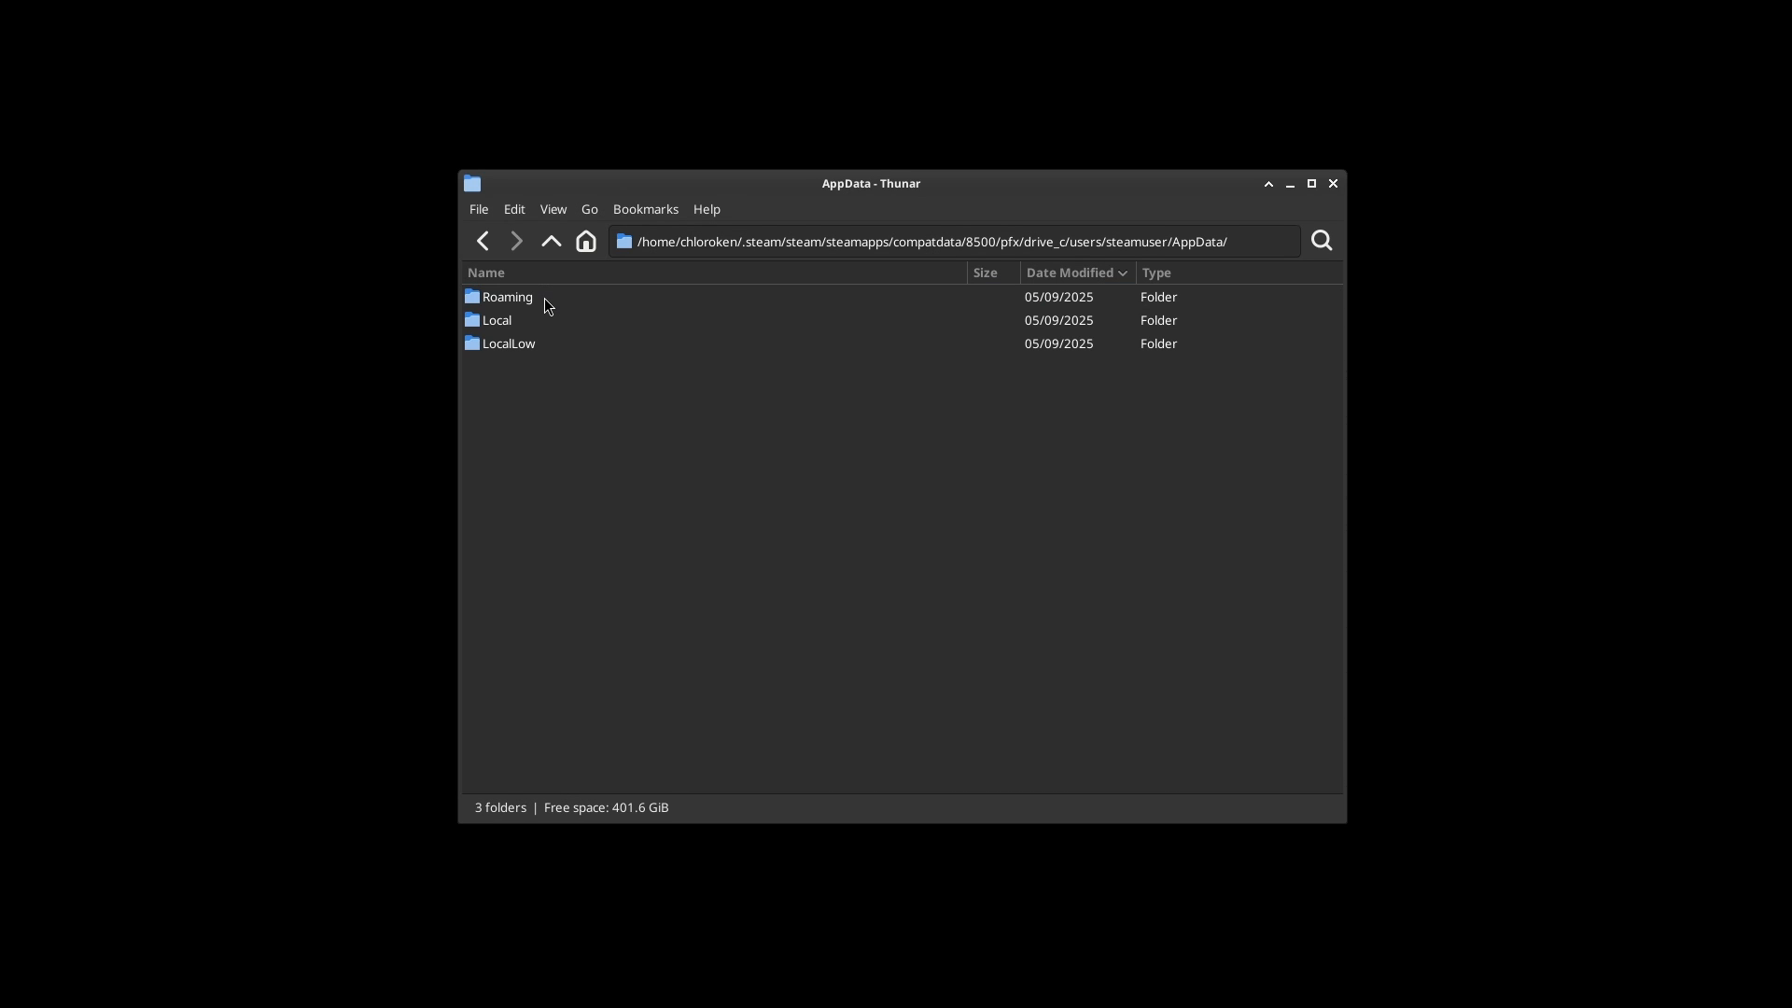
double_click(497, 319)
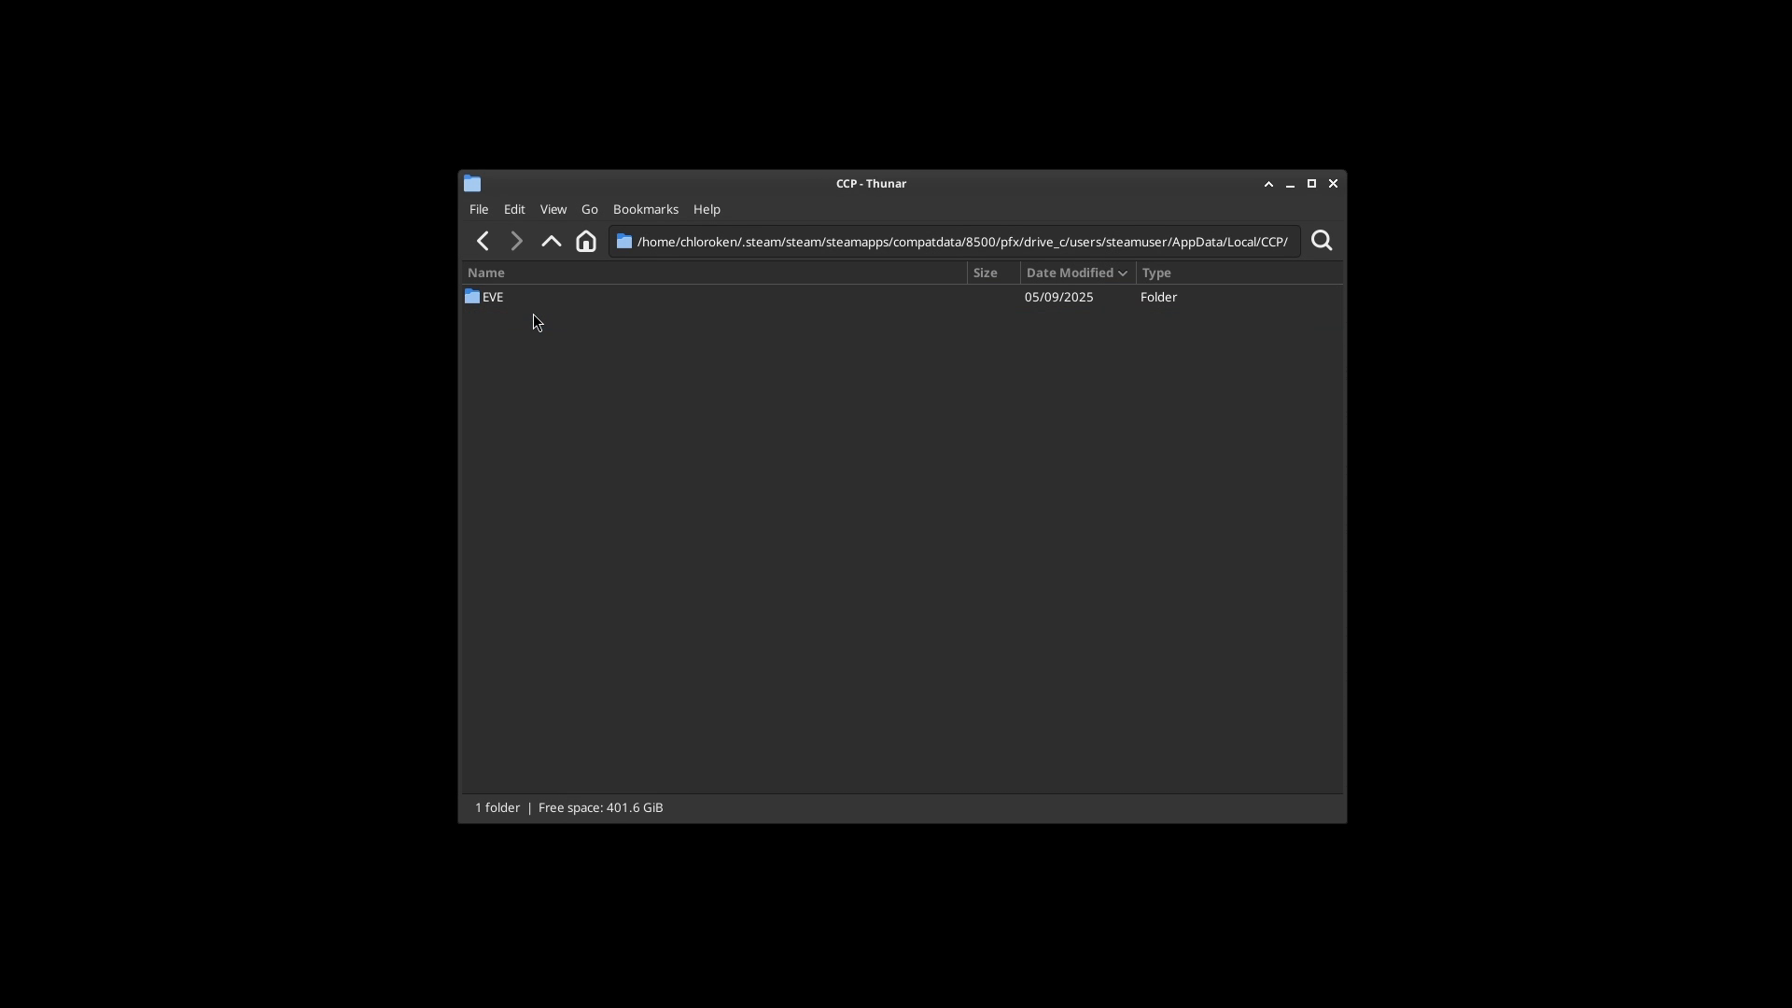
double_click(491, 296)
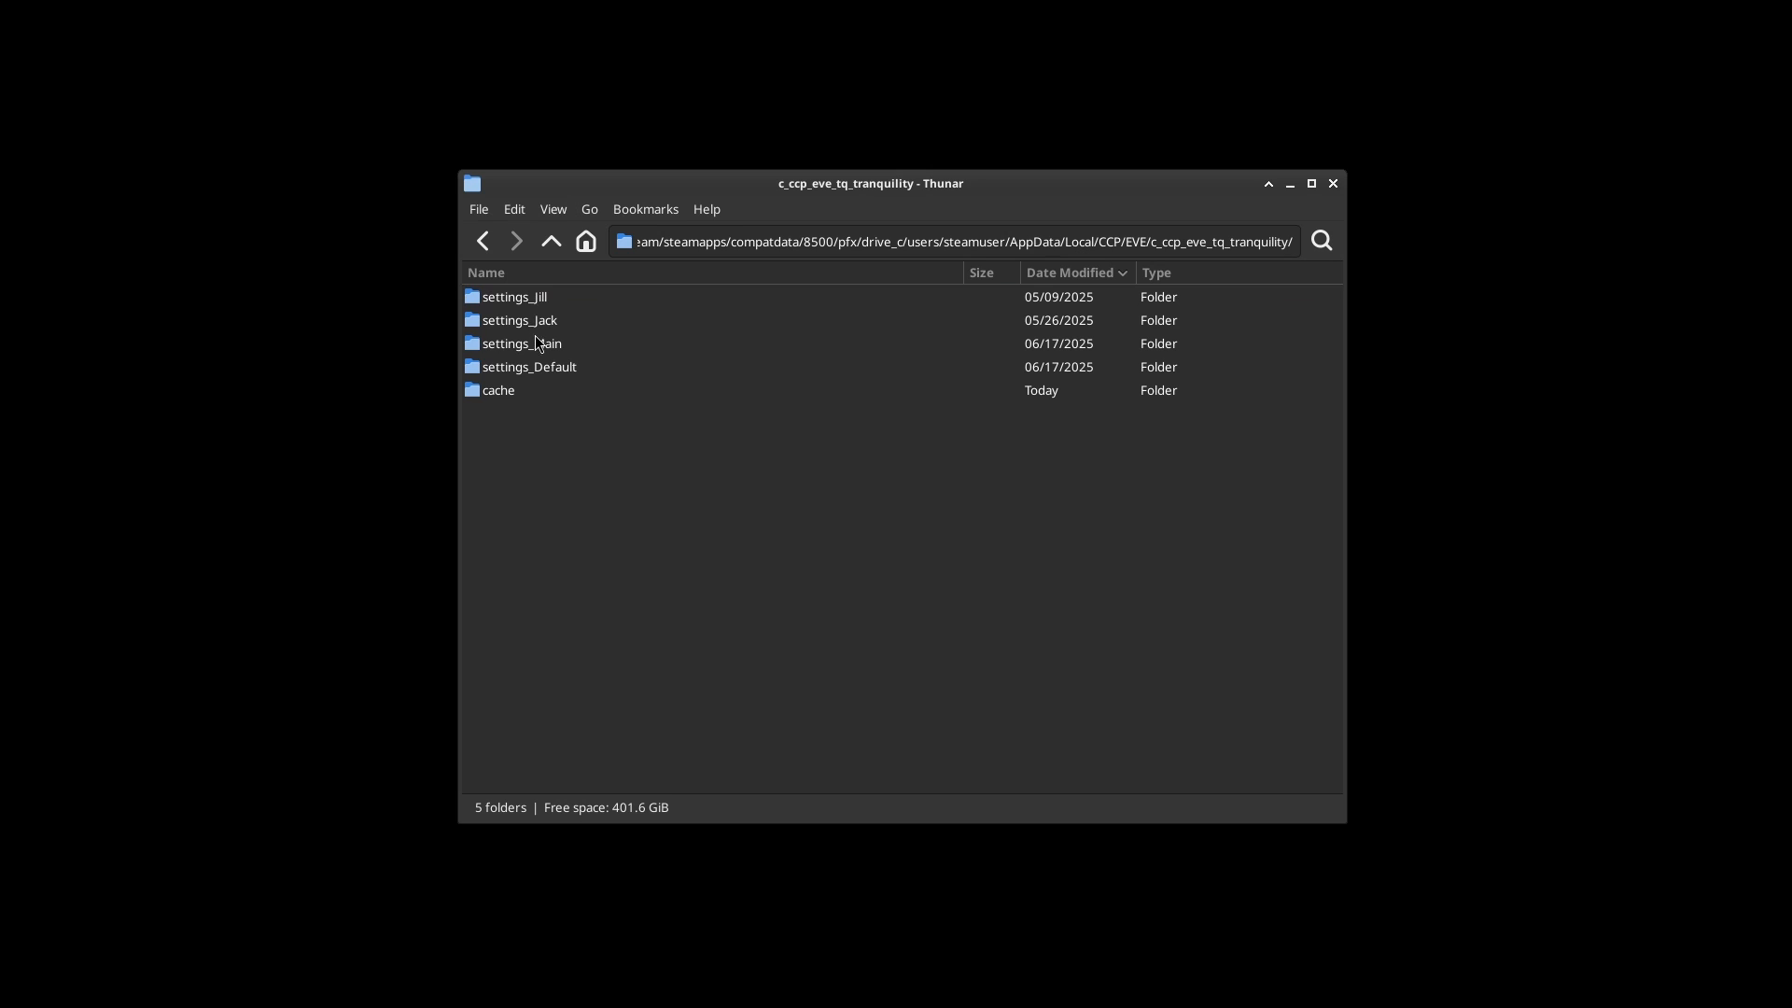
left_click(518, 320)
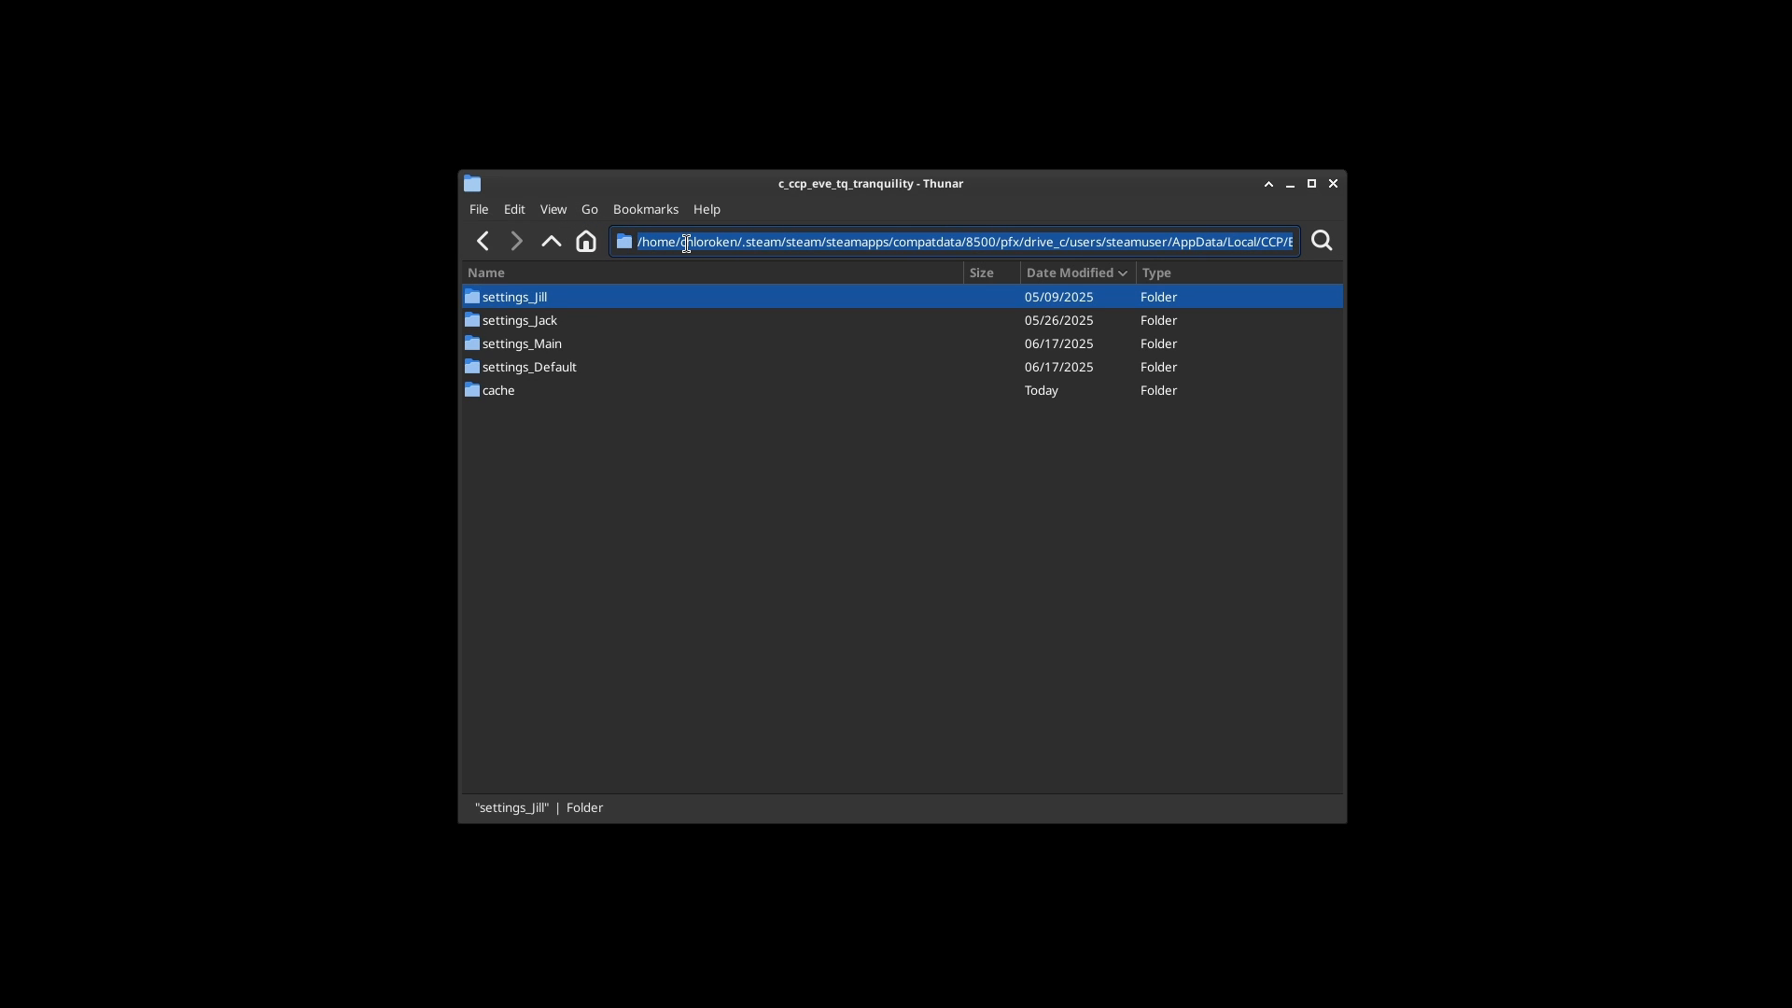
Navigate back up three parent levels to return to the AppData folder
left_click(549, 240)
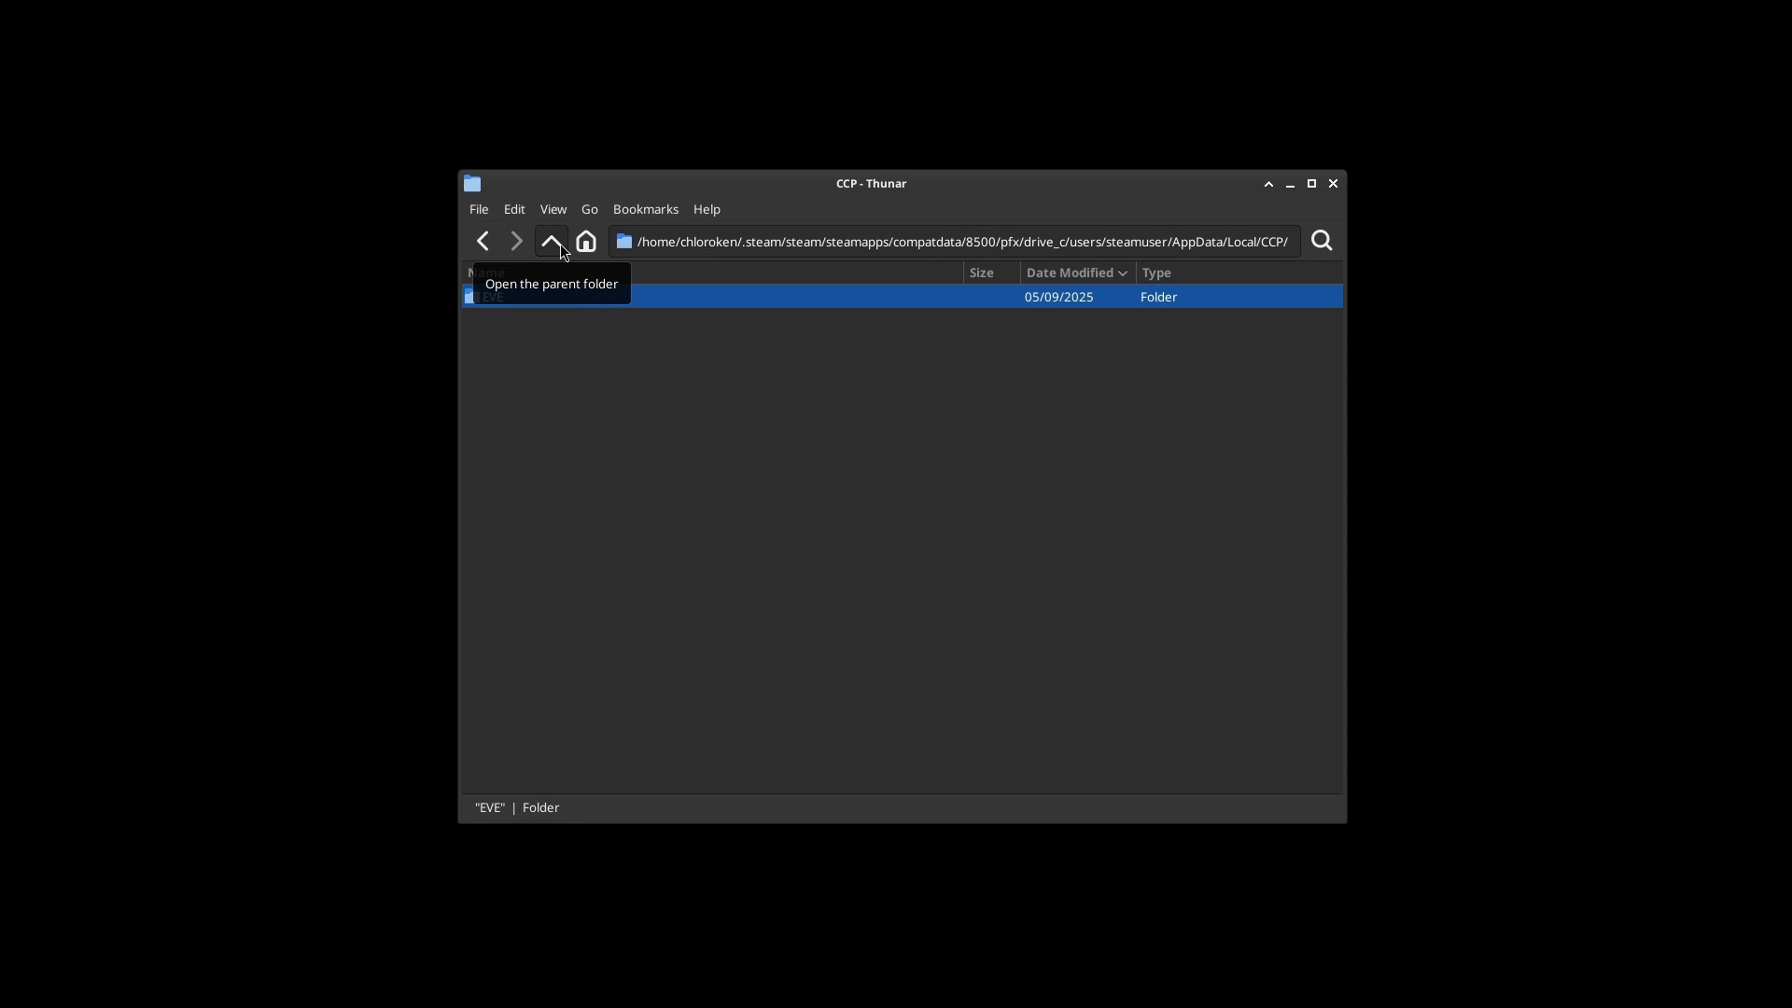
left_click(551, 241)
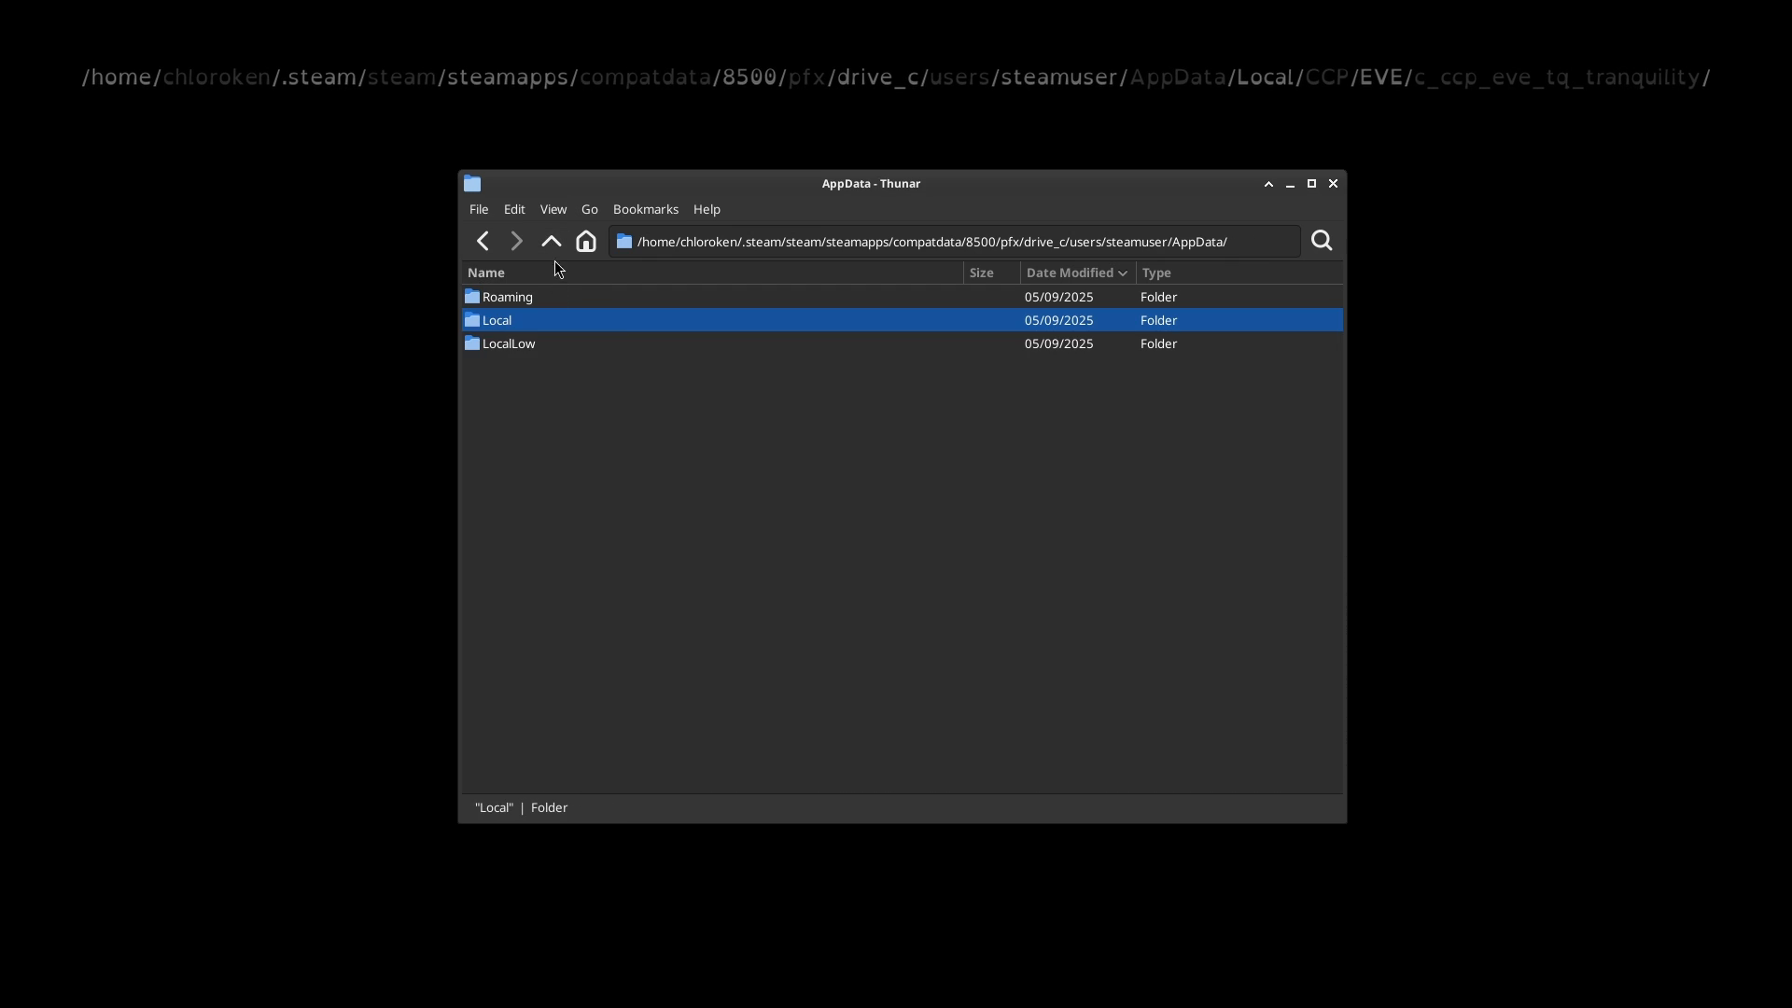
left_click(551, 241)
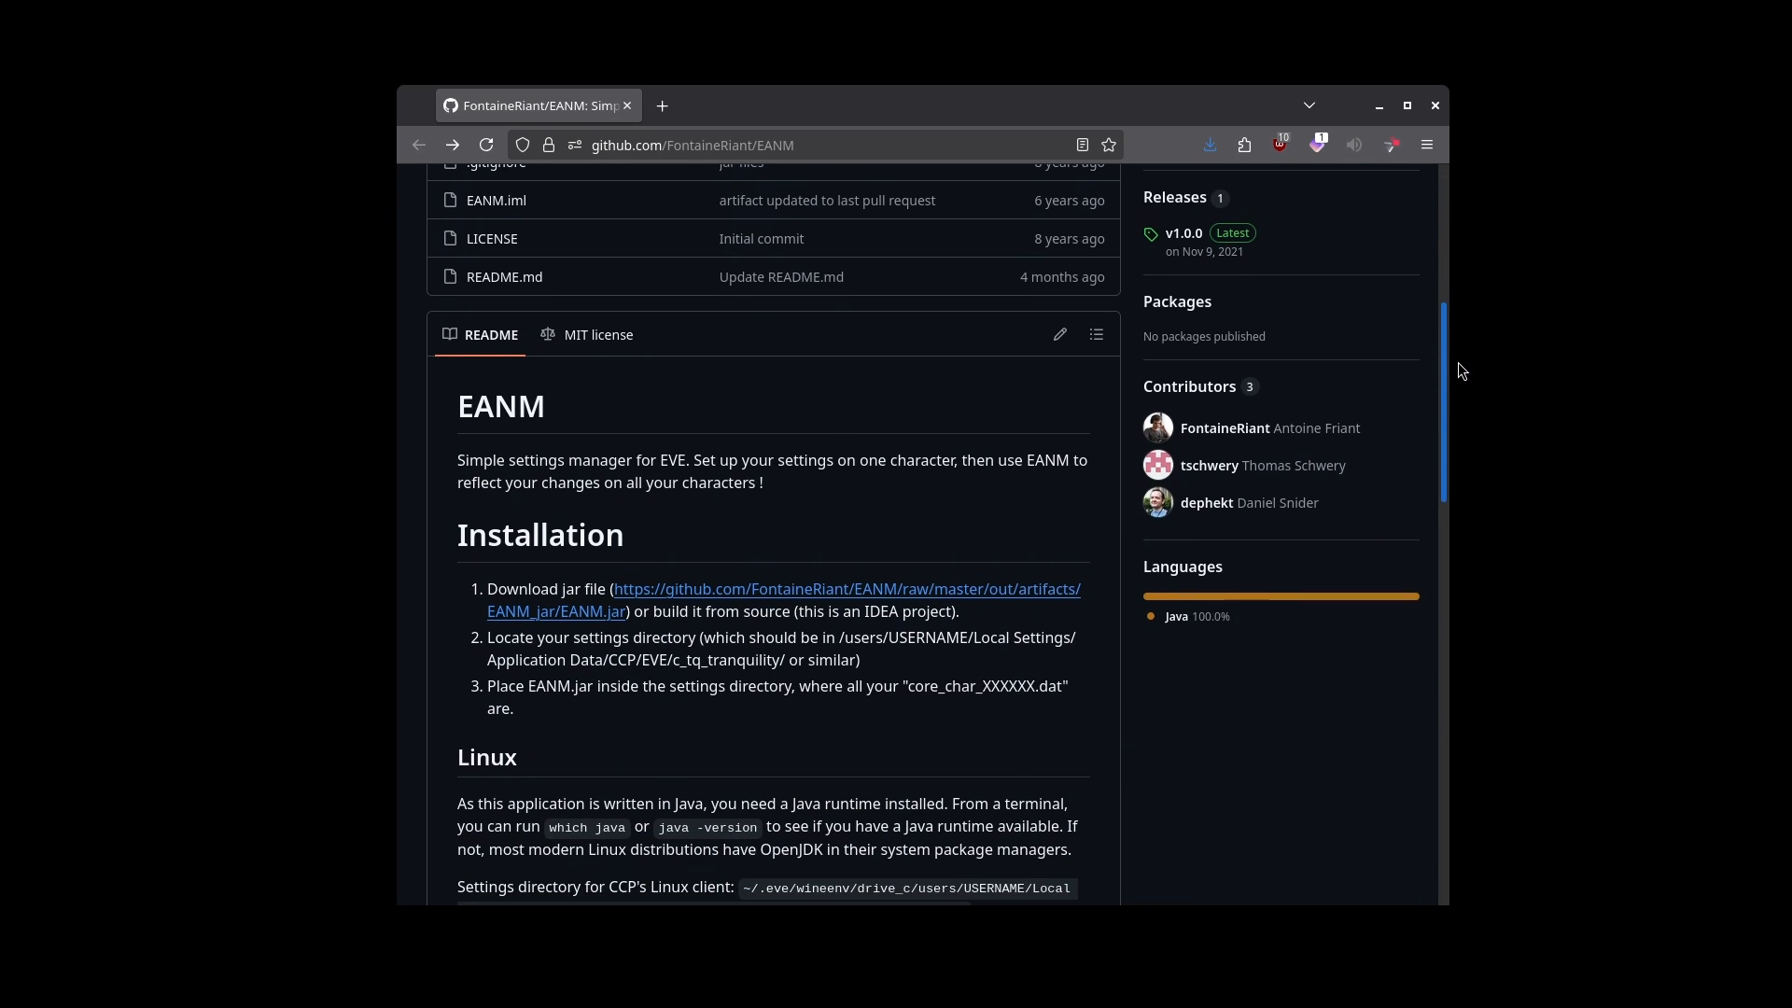
Scroll the EANM README, reach the raw Pastebin linking script and select its main_user variable
scroll("down", 3)
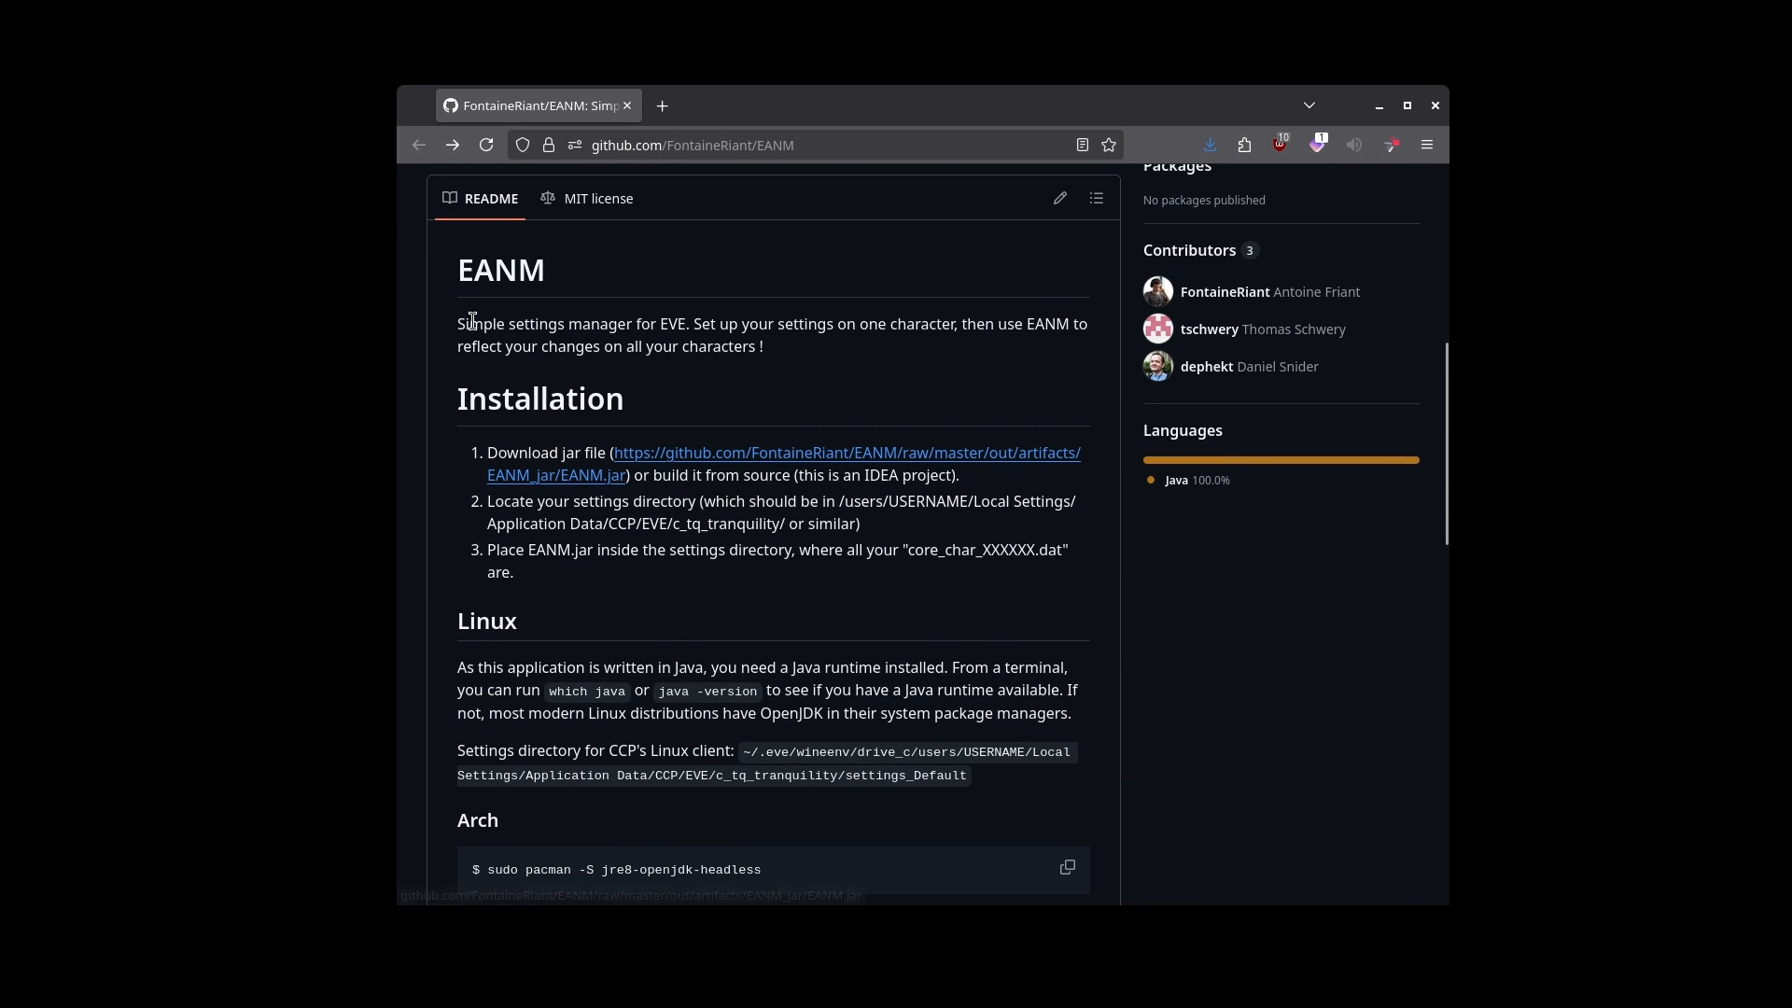
left_click_drag(459, 323, 763, 347)
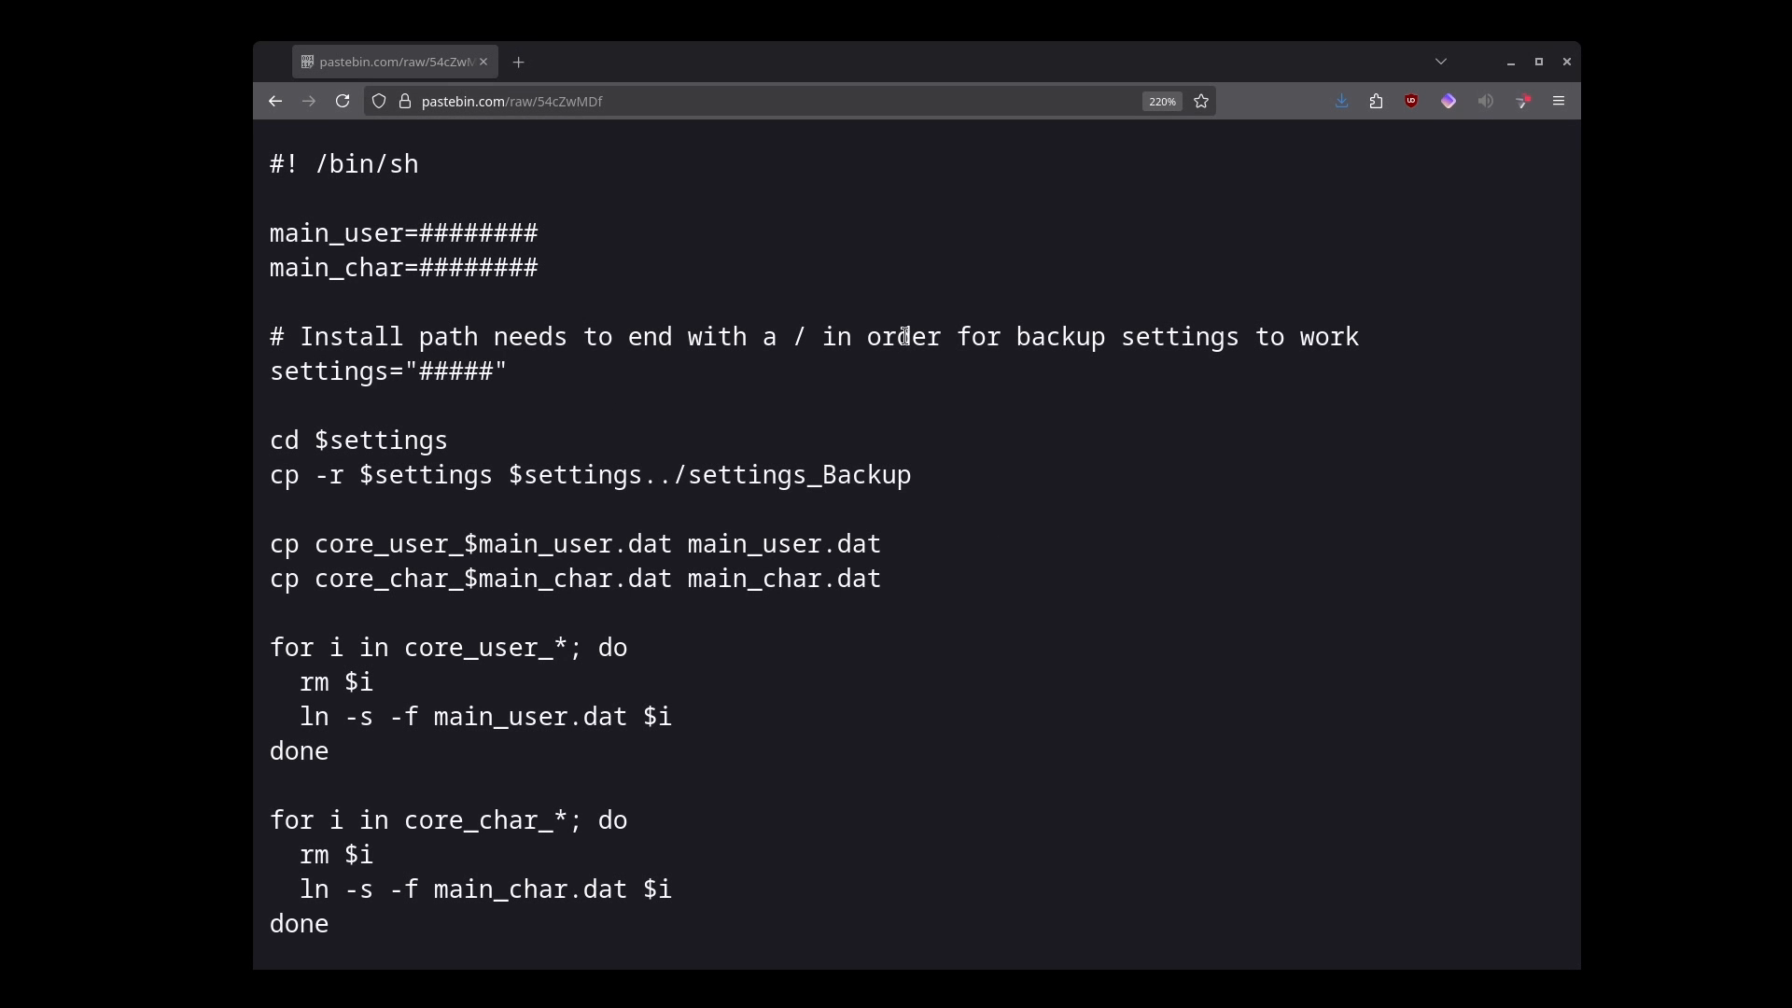
double_click(538, 543)
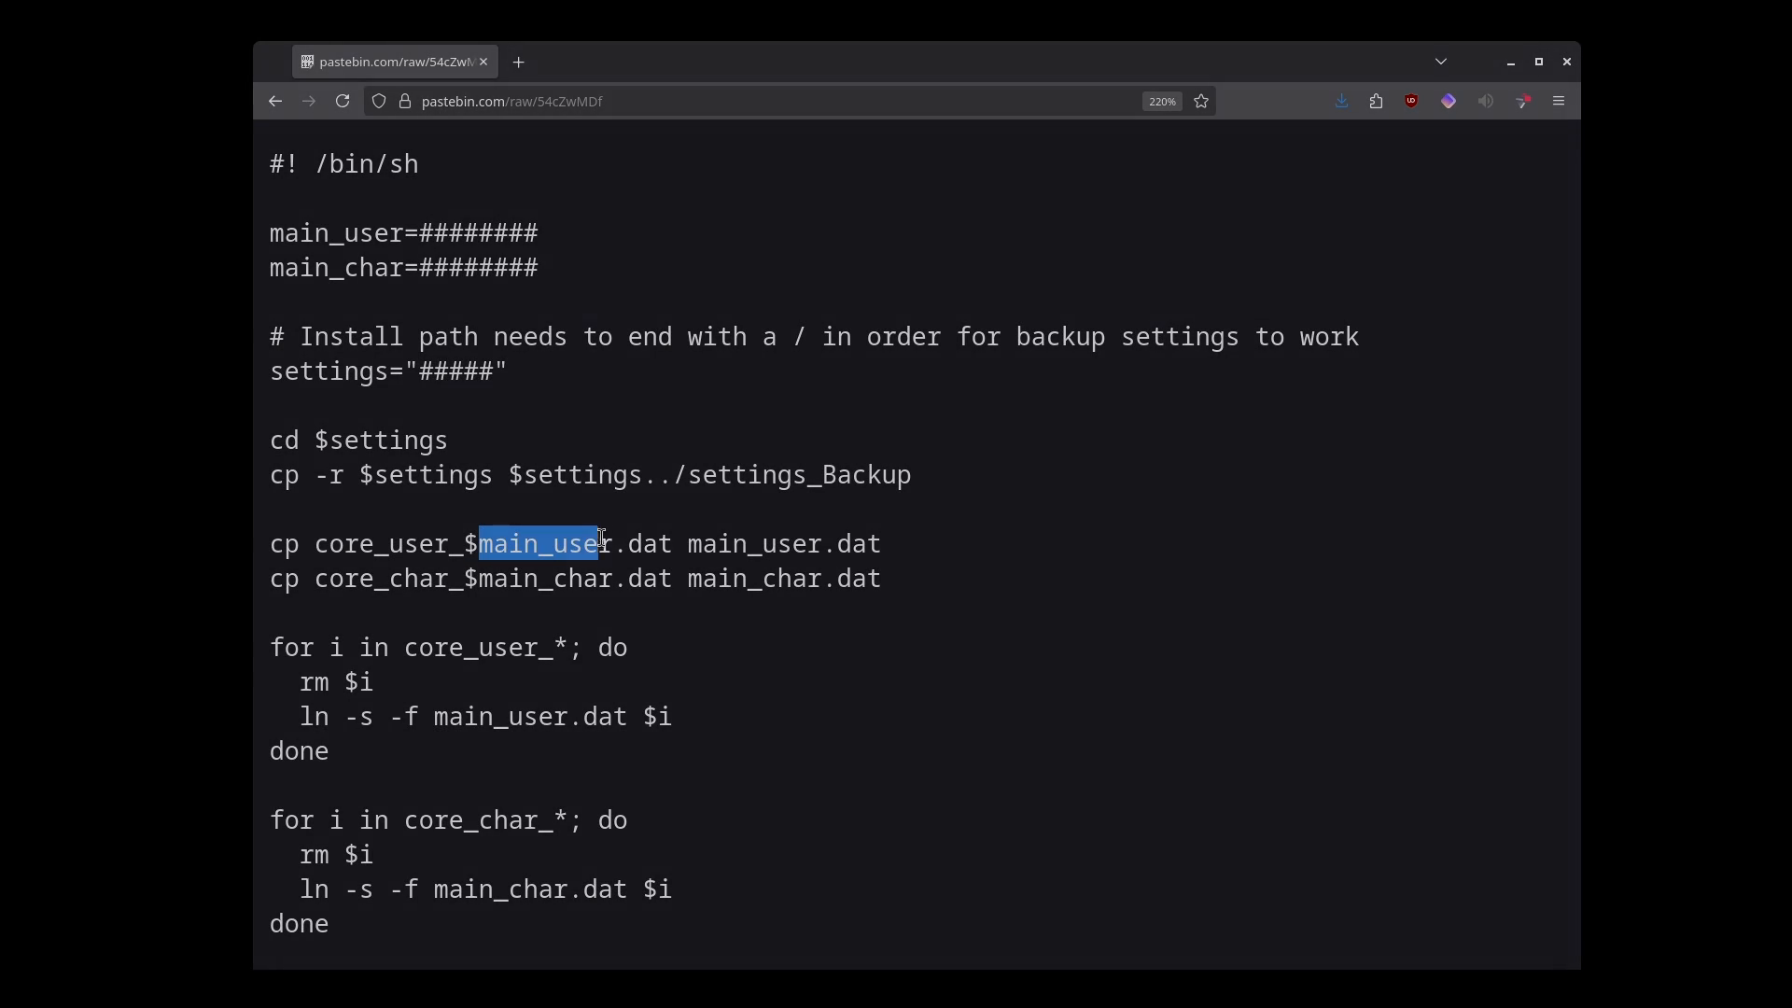